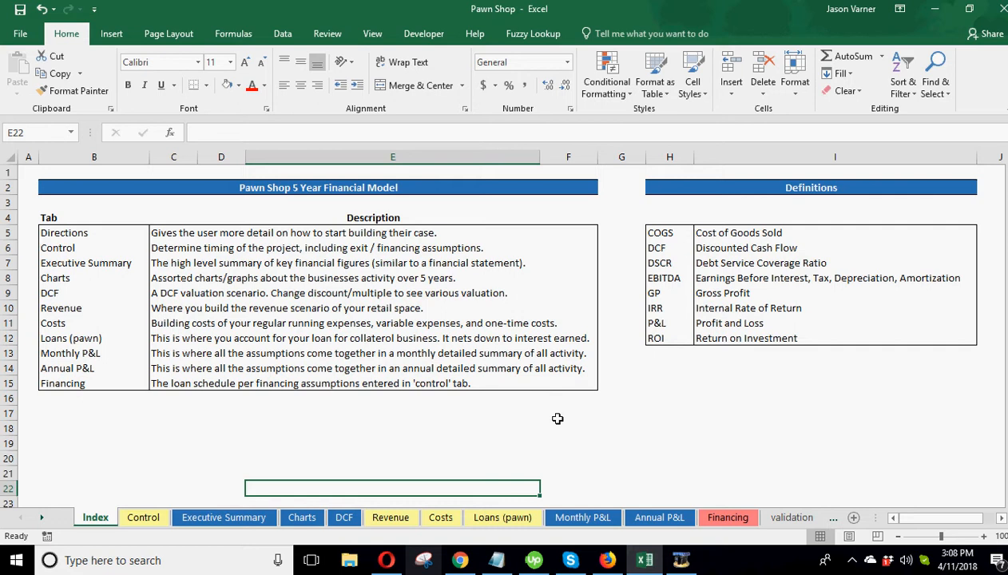
pyautogui.moveTo(497, 397)
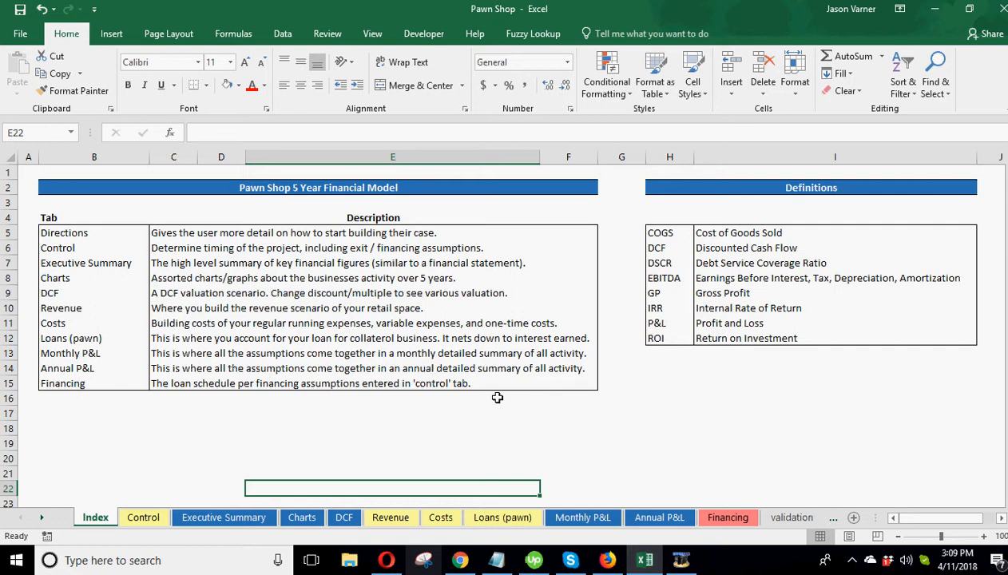
pyautogui.moveTo(126, 488)
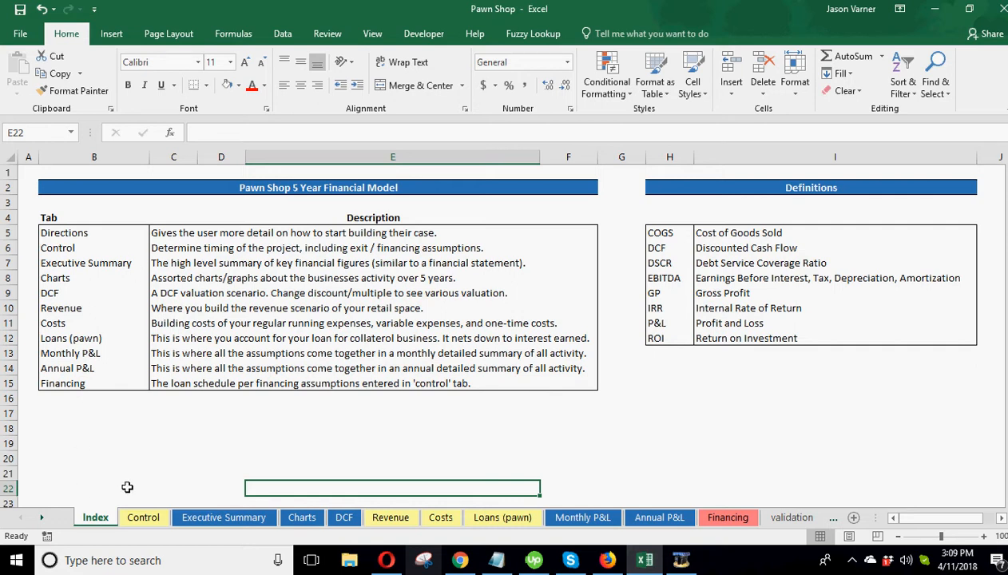
pyautogui.moveTo(567, 479)
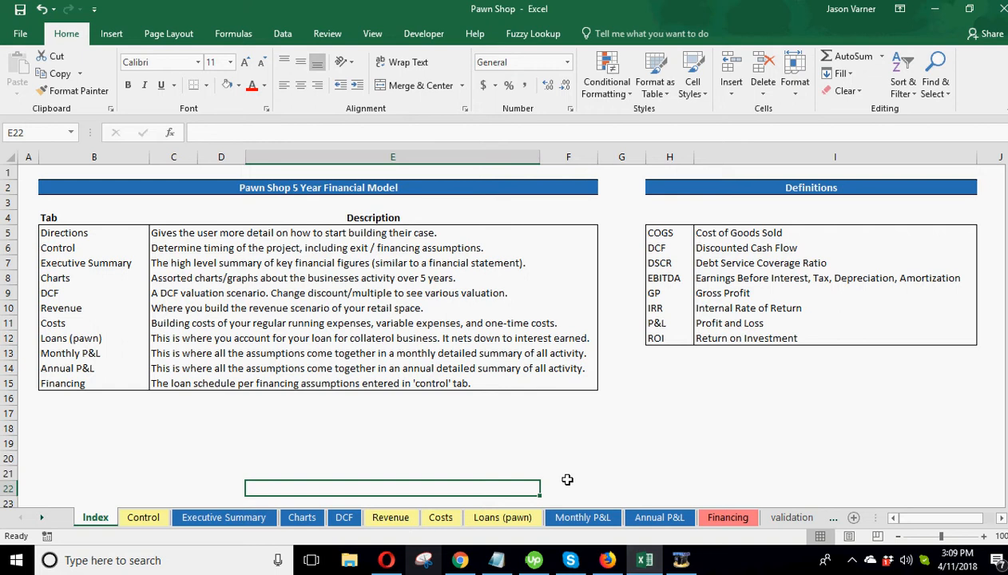
pyautogui.moveTo(606, 476)
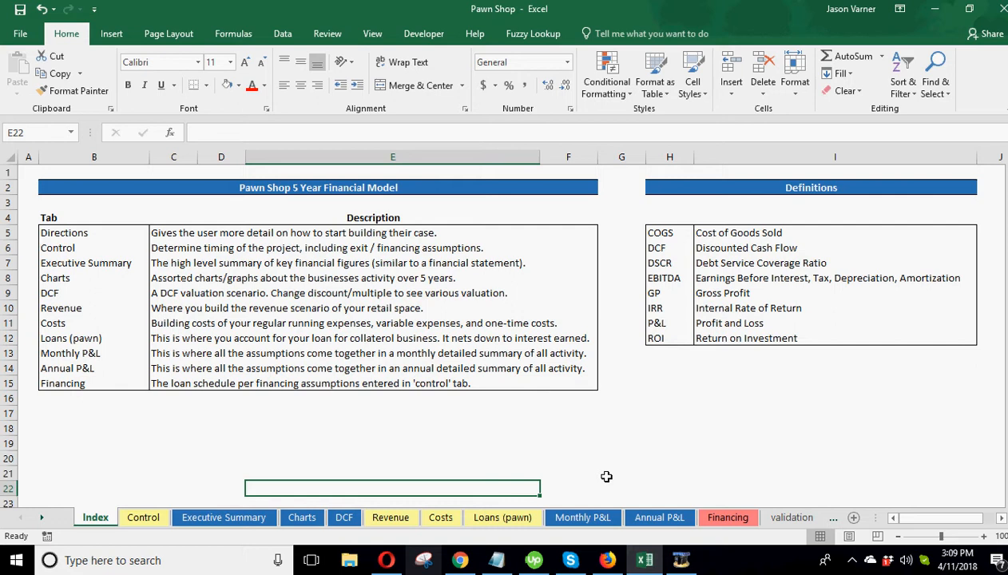
pyautogui.moveTo(151, 379)
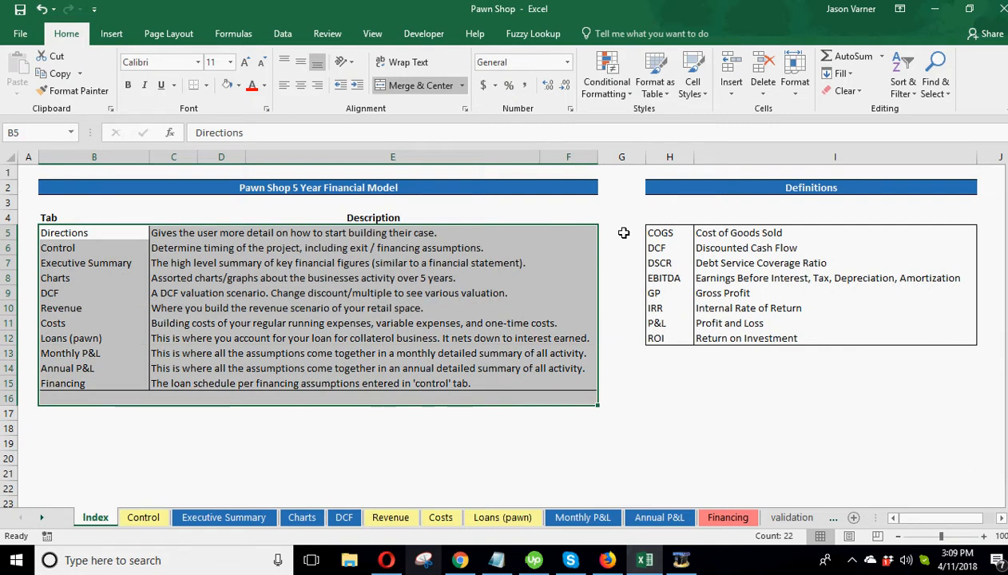
# Point out the DCF definition and browse the Control, Revenue and pawn Loans sheets.
pyautogui.click(660, 232)
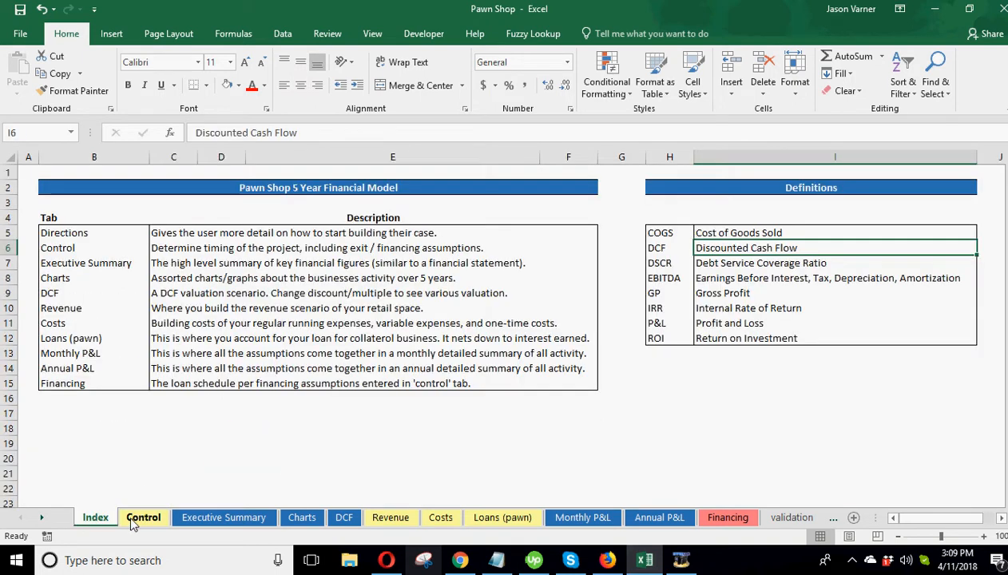
pyautogui.click(143, 518)
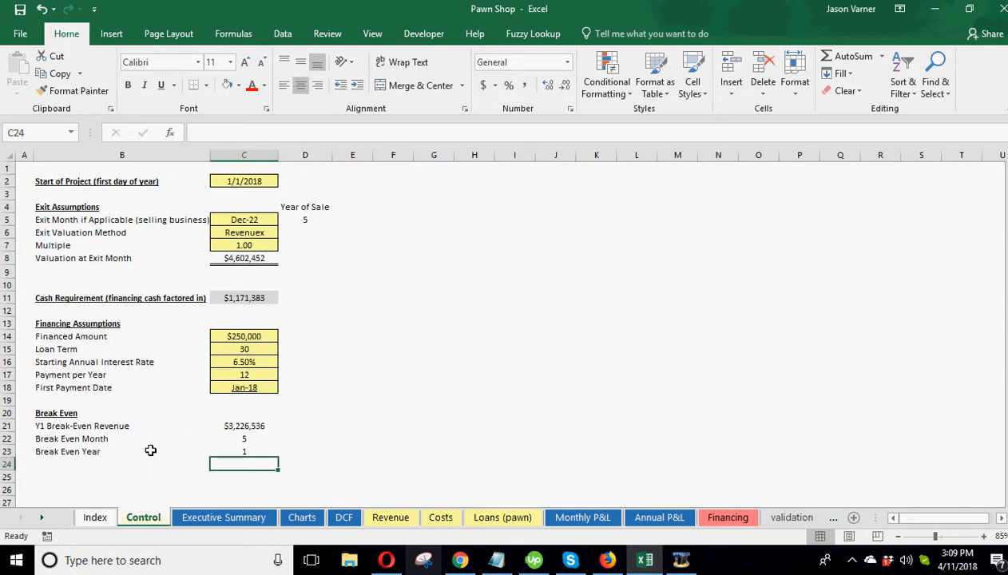
pyautogui.moveTo(141, 476)
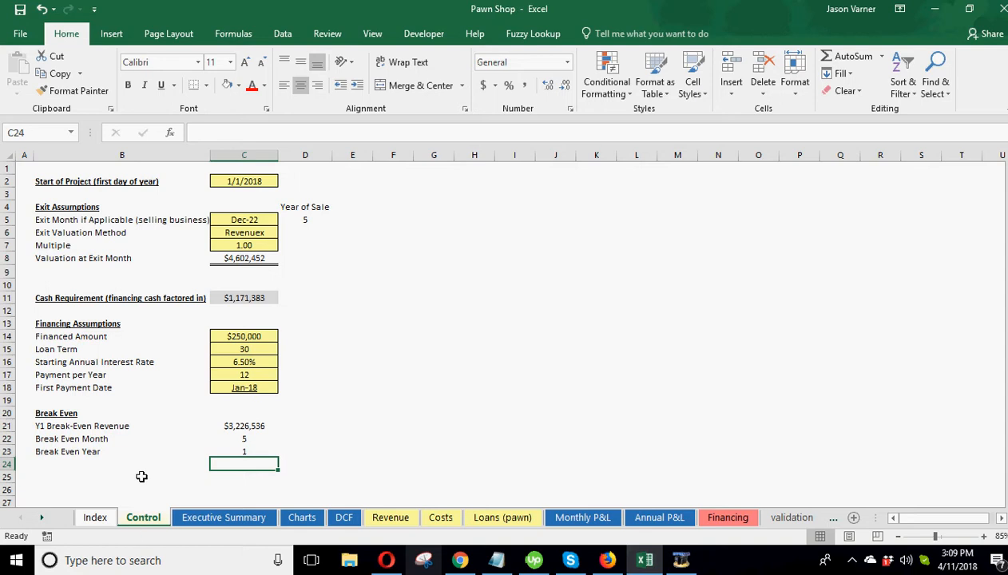
pyautogui.click(390, 518)
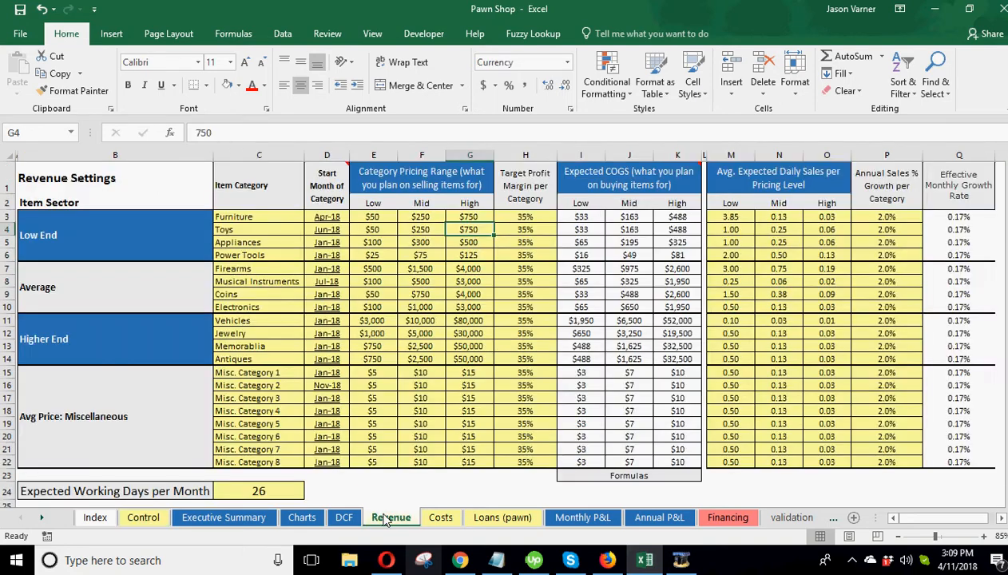
pyautogui.click(502, 517)
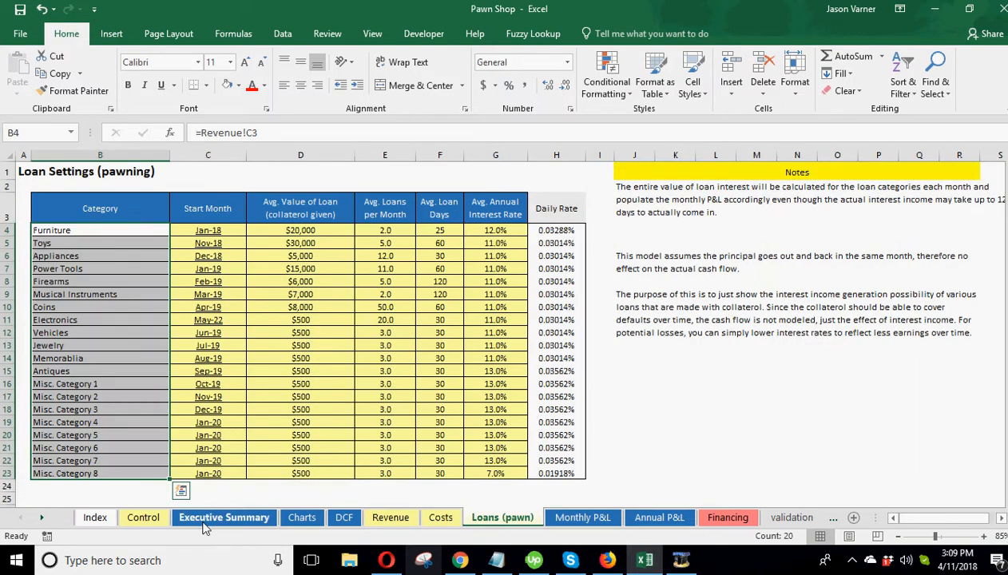
pyautogui.click(142, 517)
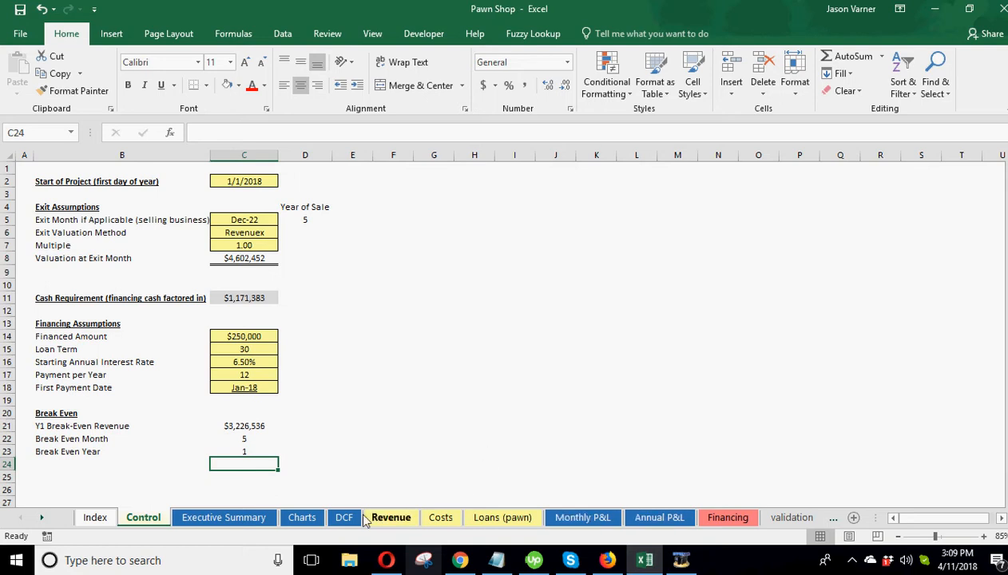
# Tour the Executive Summary, Charts, DCF and Financing sheets, ending back on Control.
pyautogui.click(224, 518)
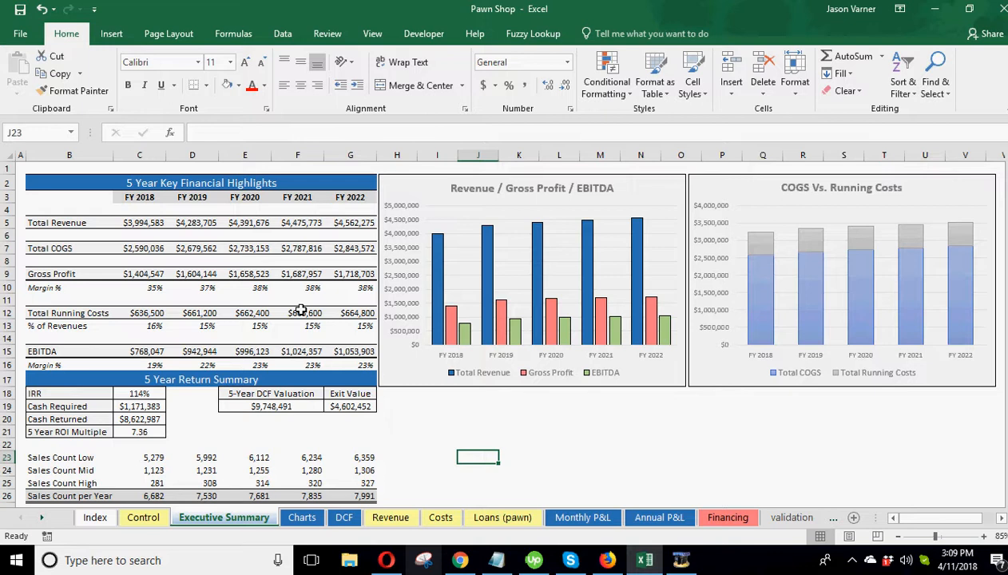
pyautogui.scroll(-3)
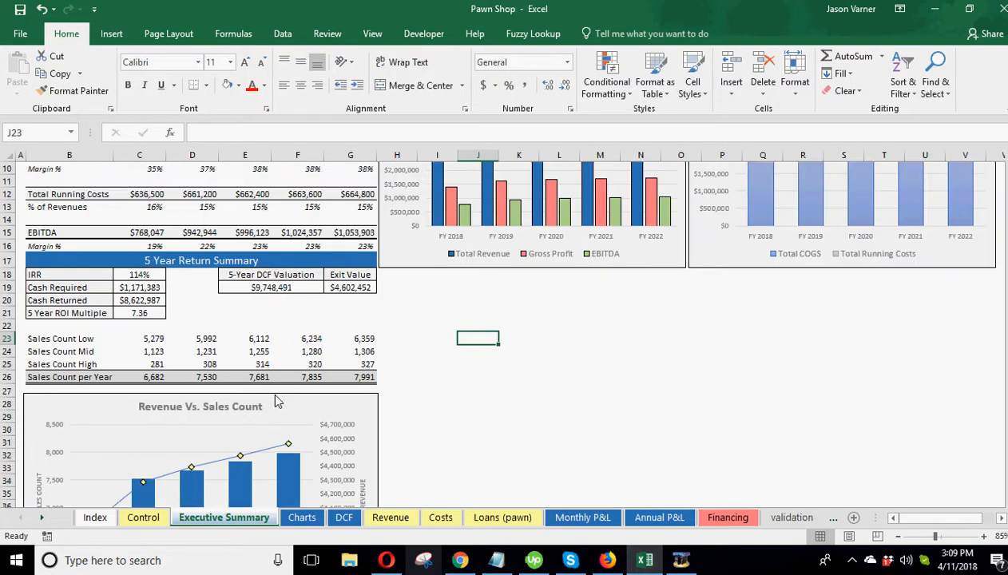
pyautogui.click(301, 518)
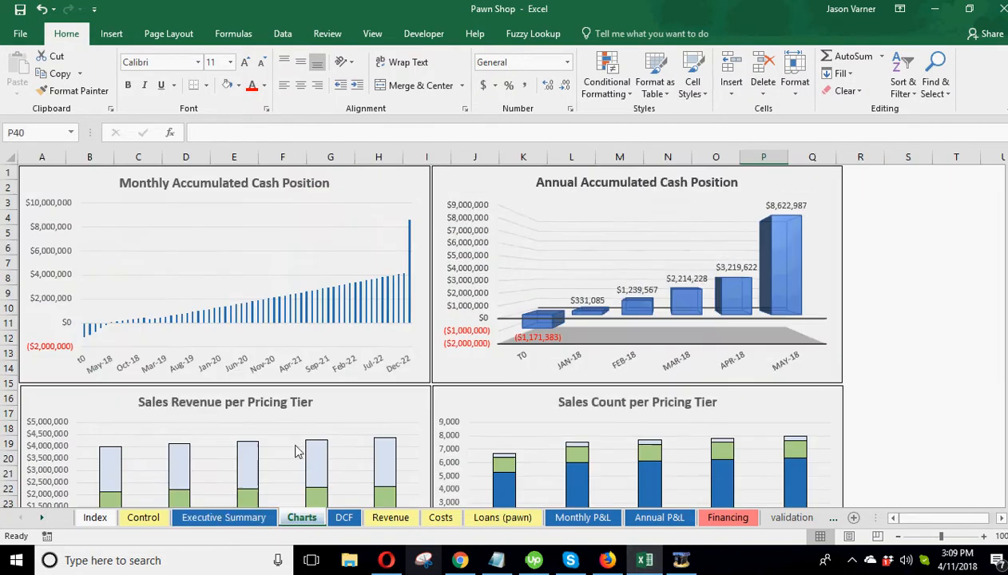
pyautogui.moveTo(294, 441)
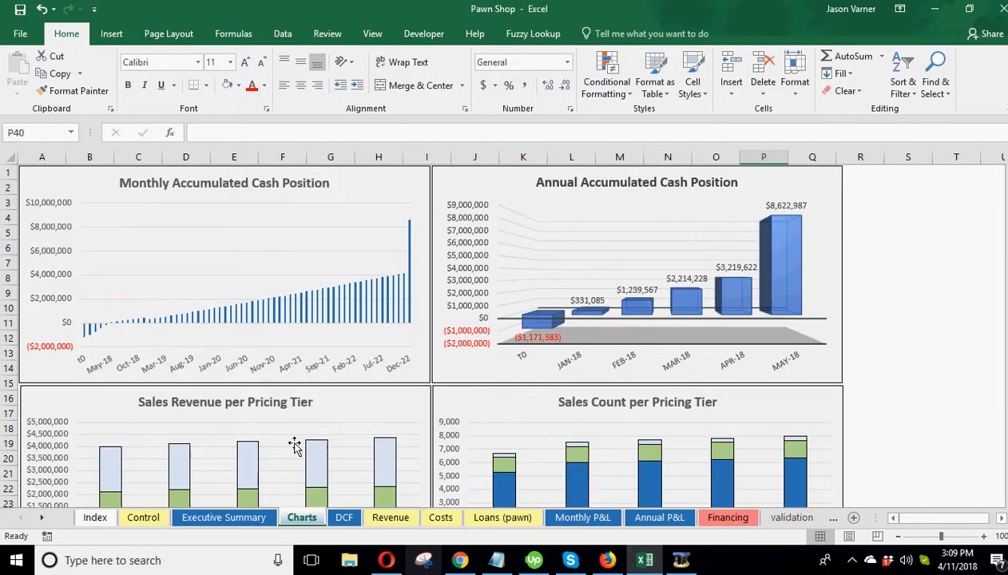
pyautogui.click(343, 517)
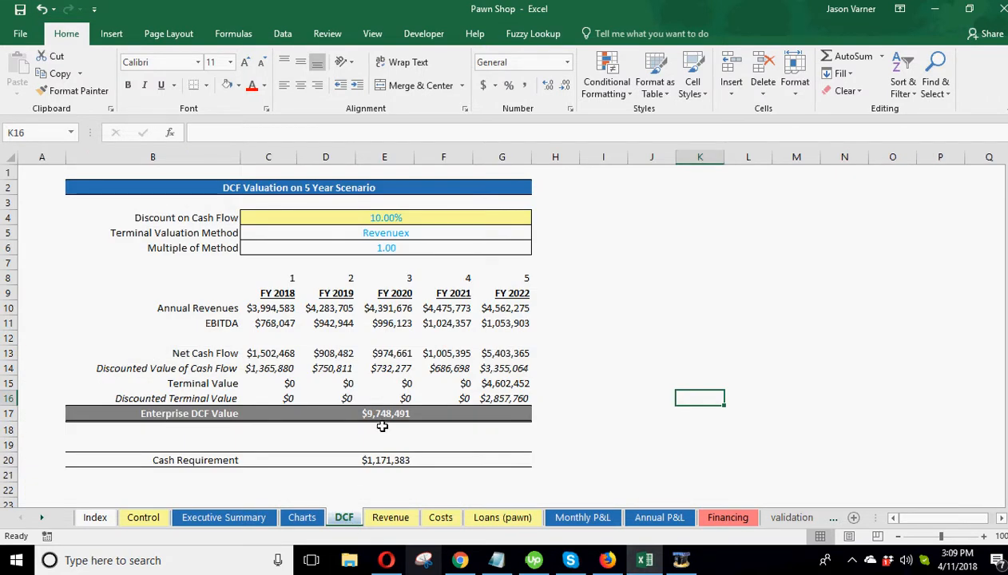
pyautogui.moveTo(617, 468)
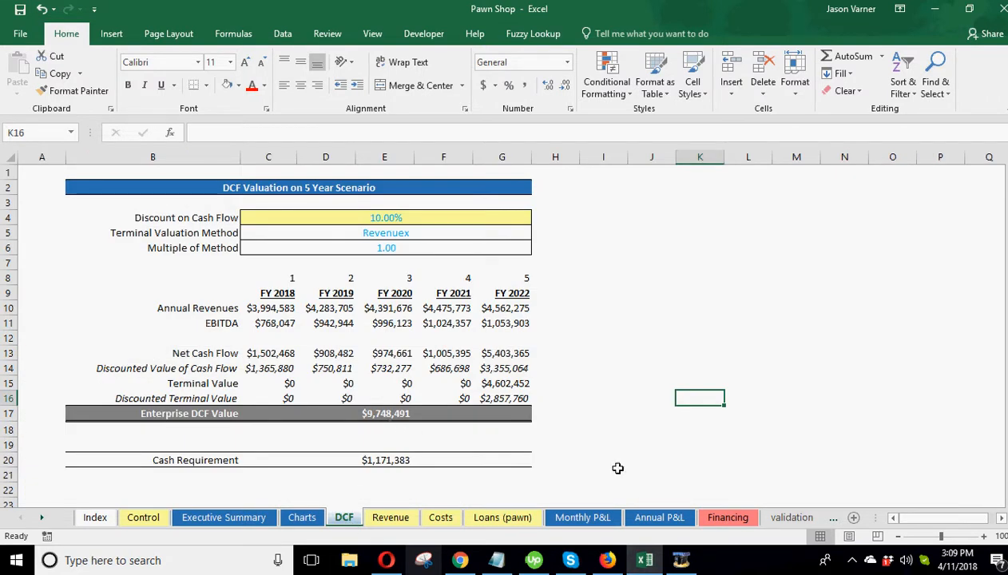
pyautogui.click(728, 518)
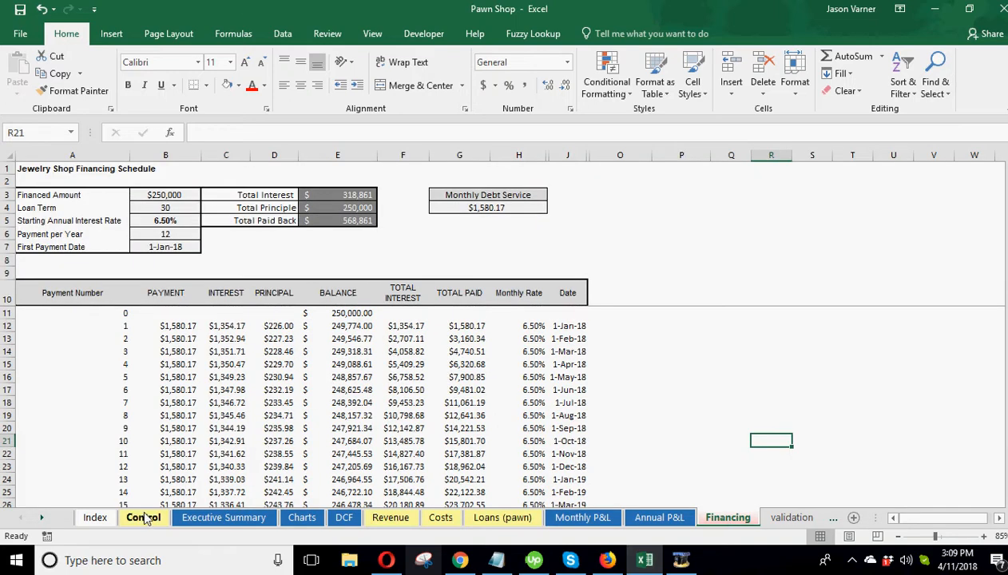
pyautogui.click(142, 518)
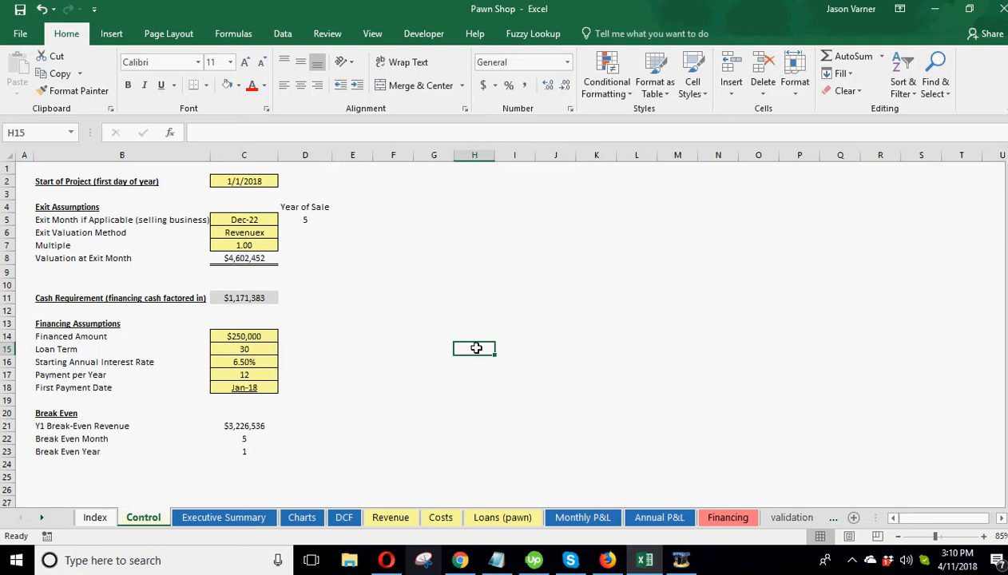
# Check the start date, try Not Selling in C5, then pick Oct-22 as exit month.
pyautogui.click(244, 181)
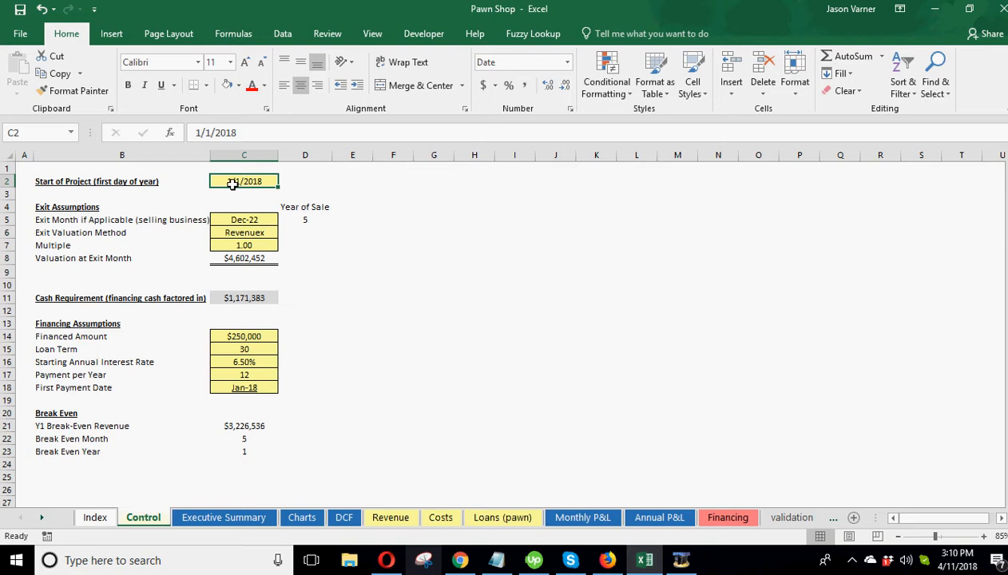
pyautogui.moveTo(244, 182)
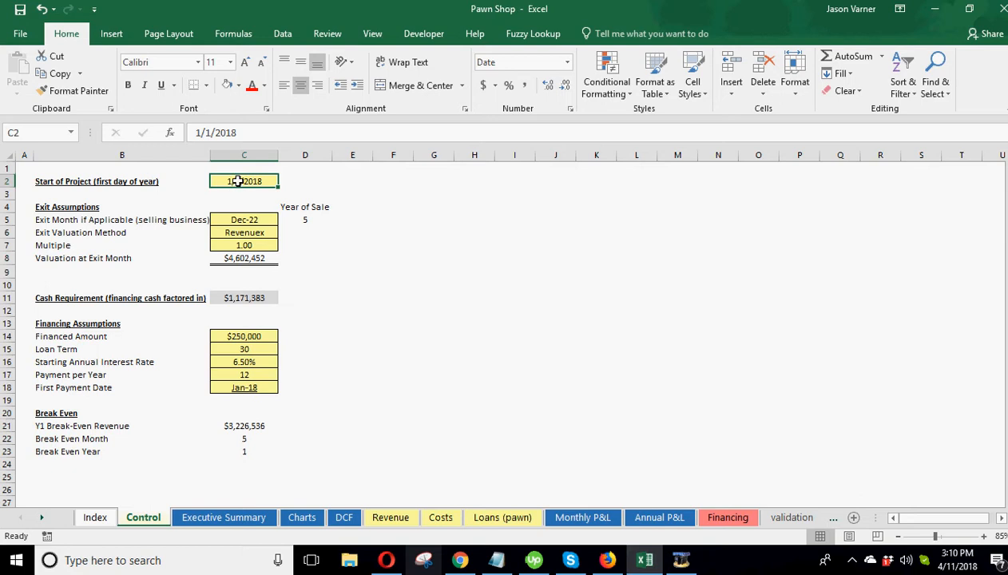
pyautogui.click(244, 220)
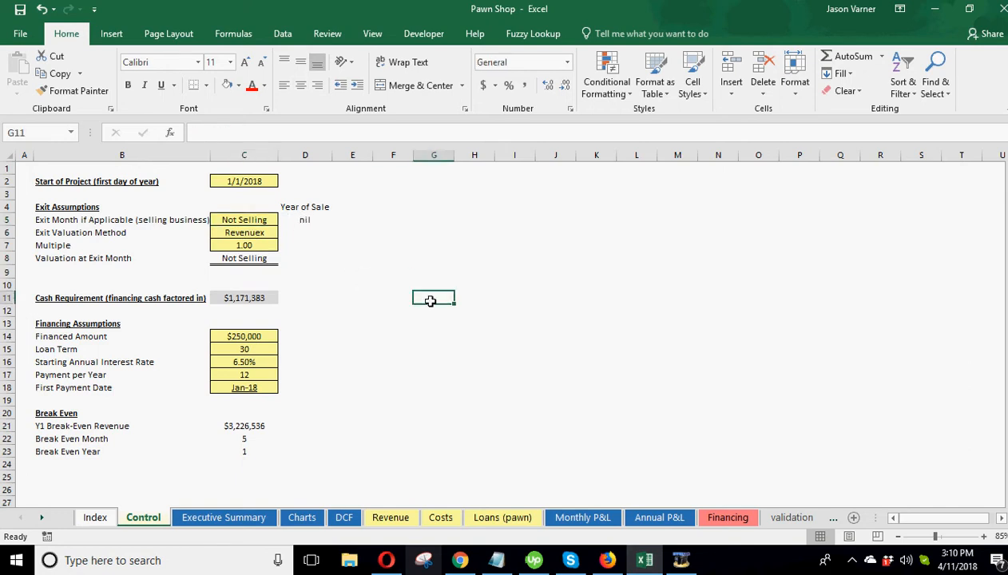
pyautogui.click(283, 219)
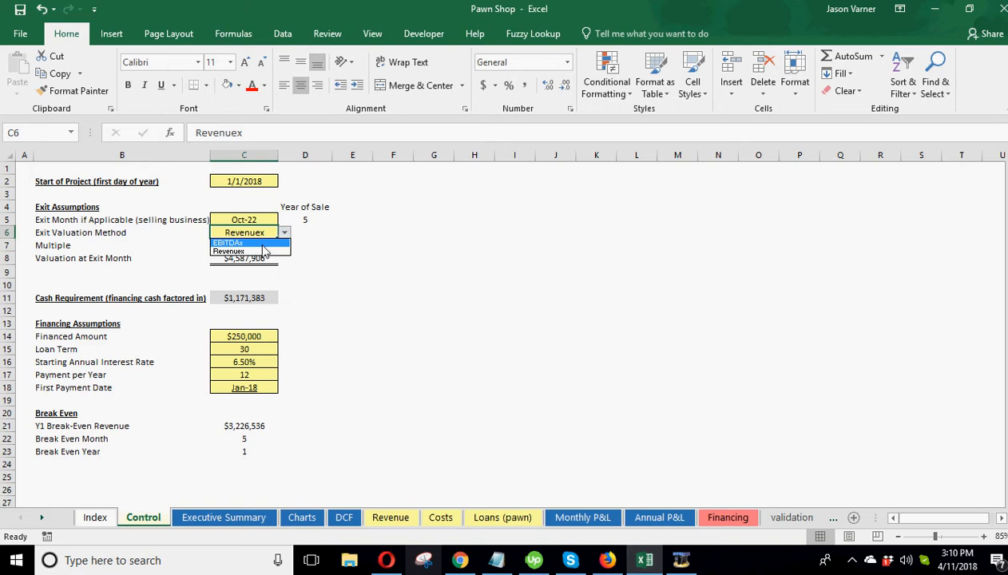
pyautogui.click(229, 242)
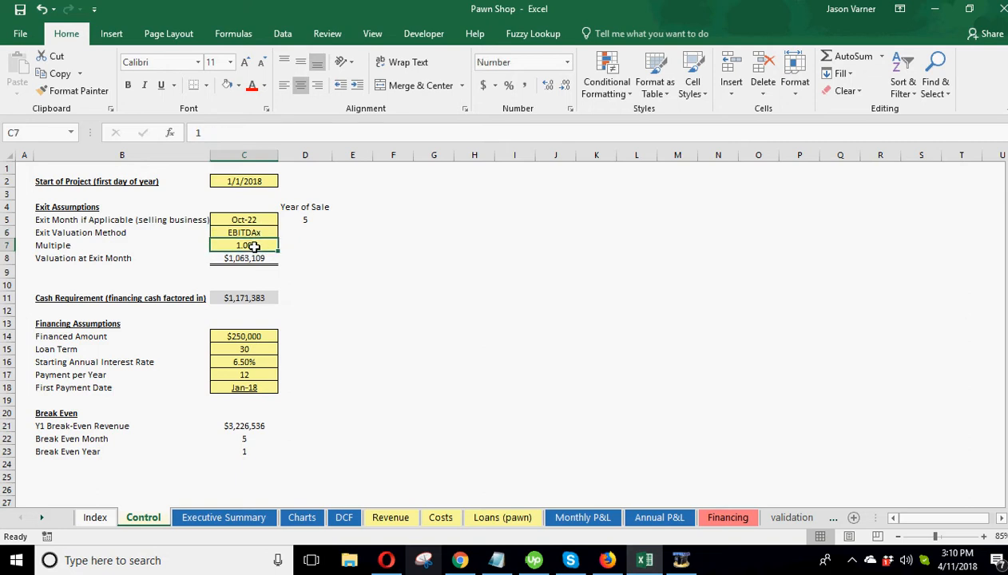
pyautogui.click(243, 258)
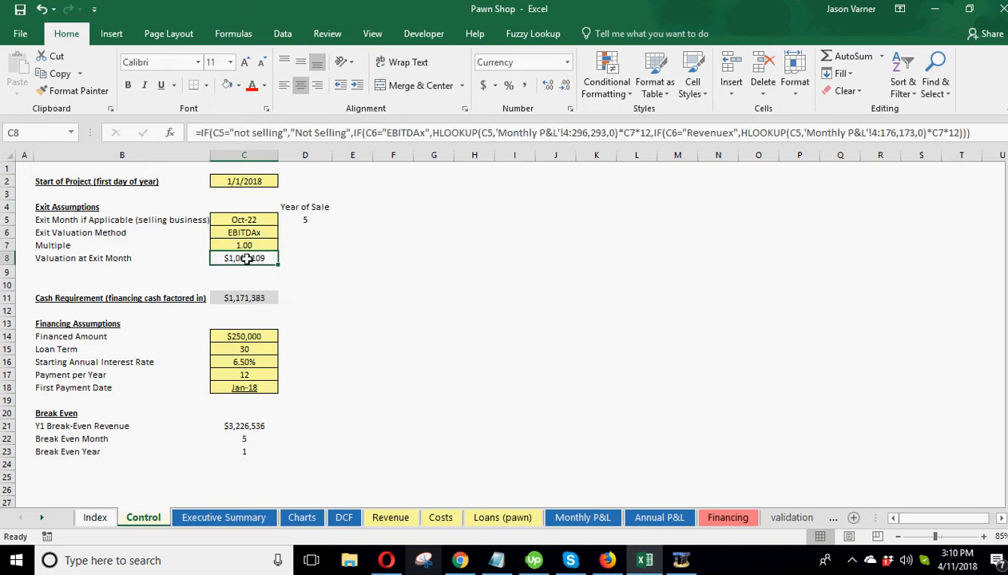
pyautogui.click(243, 233)
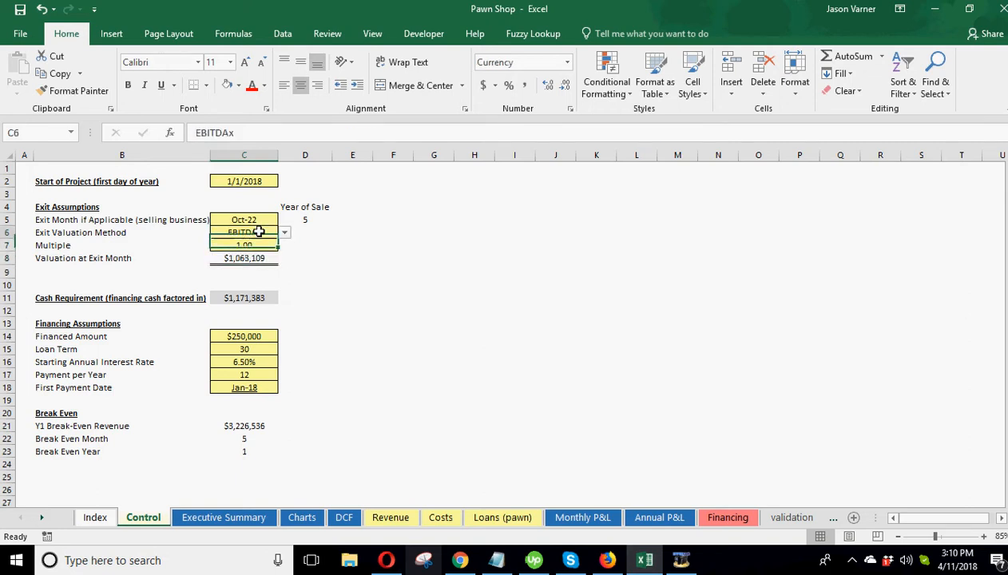
pyautogui.click(285, 233)
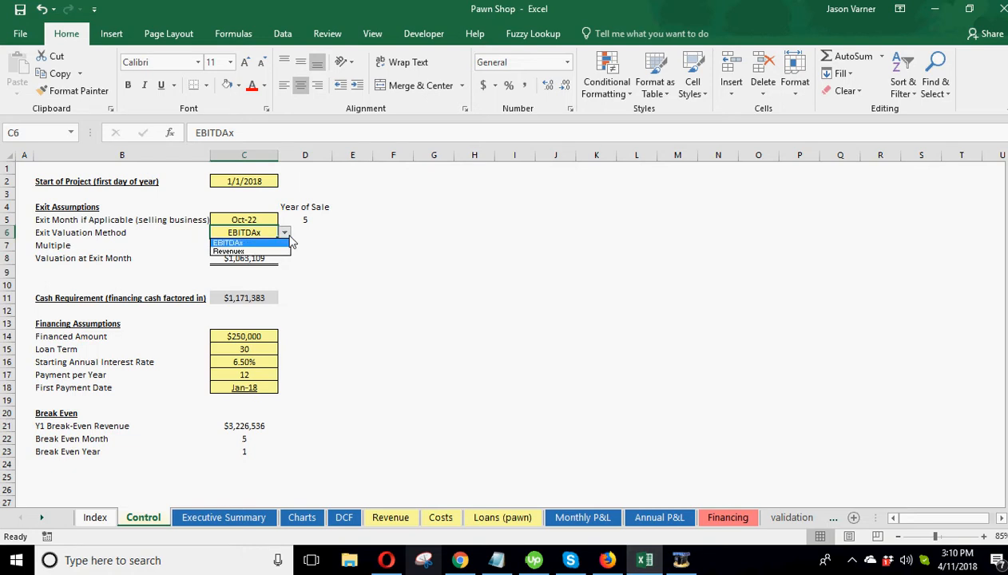
pyautogui.click(229, 251)
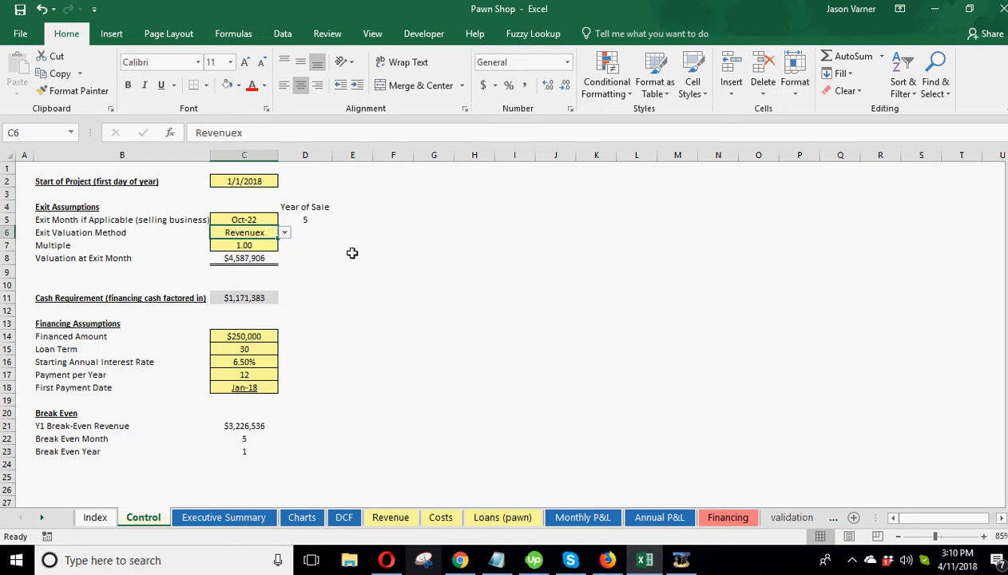
pyautogui.click(352, 257)
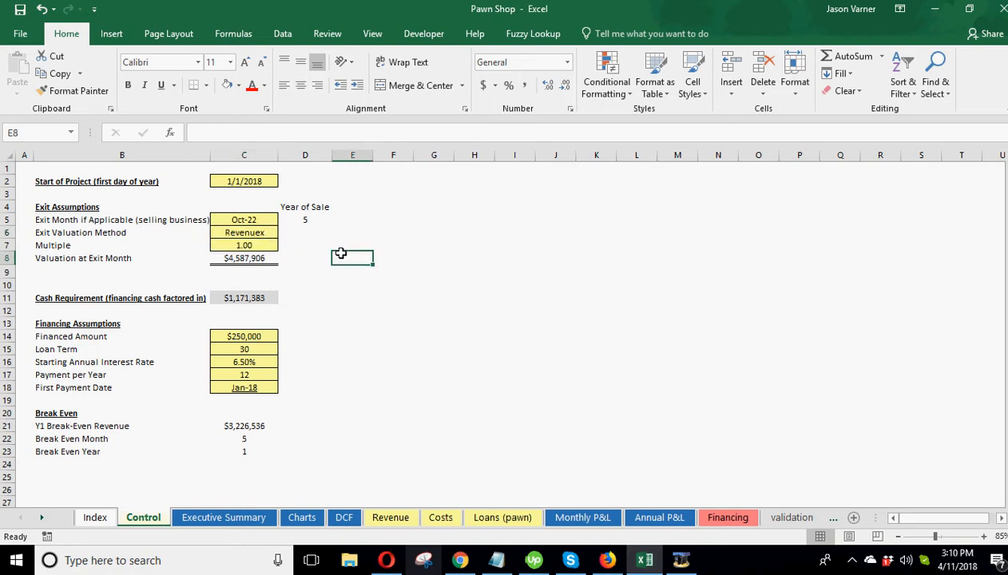
pyautogui.moveTo(464, 329)
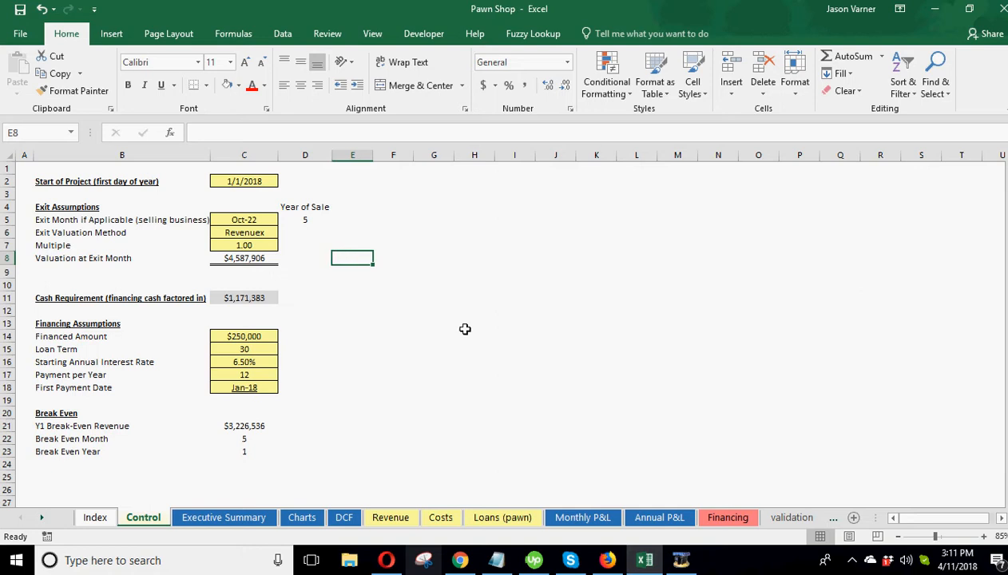
pyautogui.moveTo(592, 517)
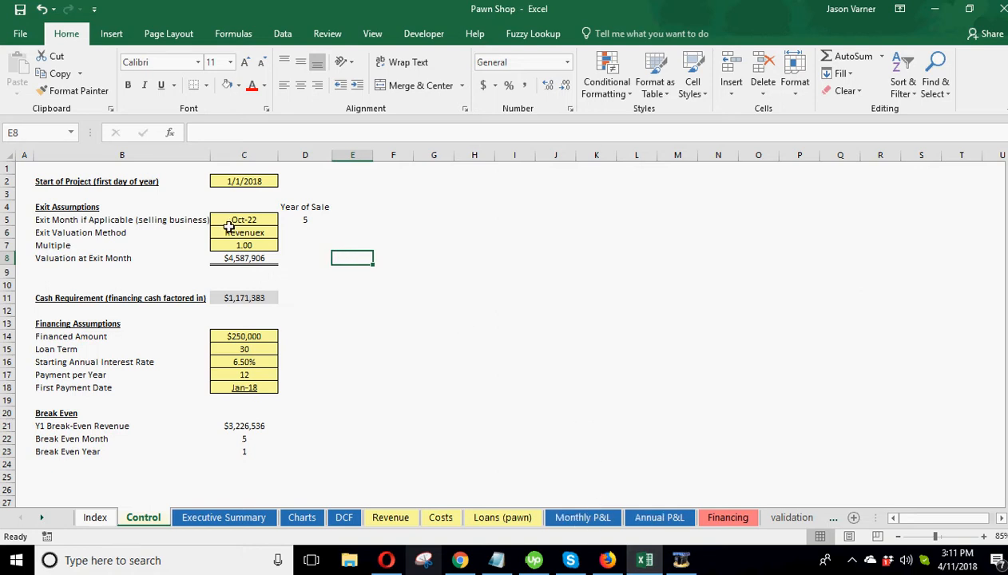
pyautogui.click(244, 245)
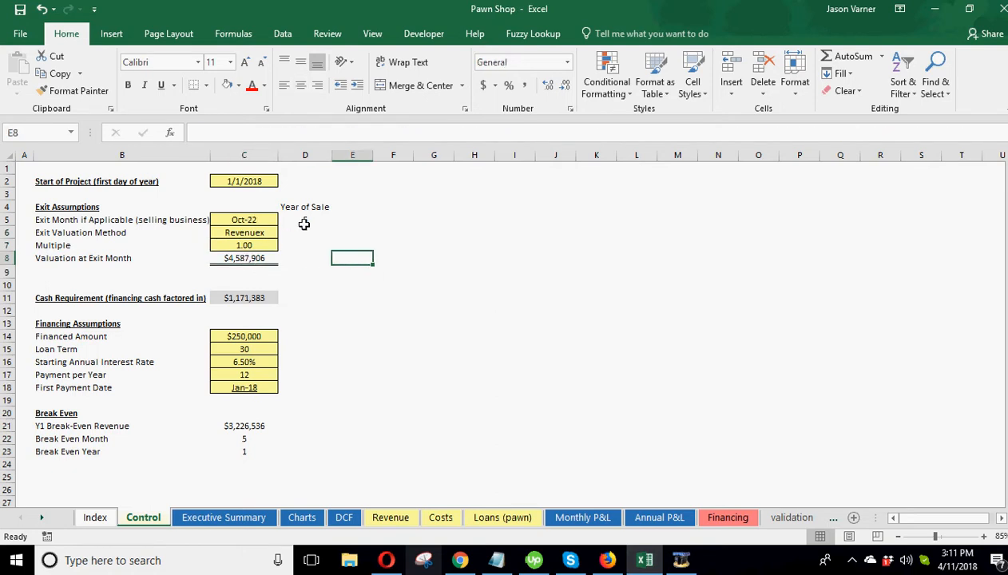
pyautogui.click(305, 220)
pyautogui.write('5')
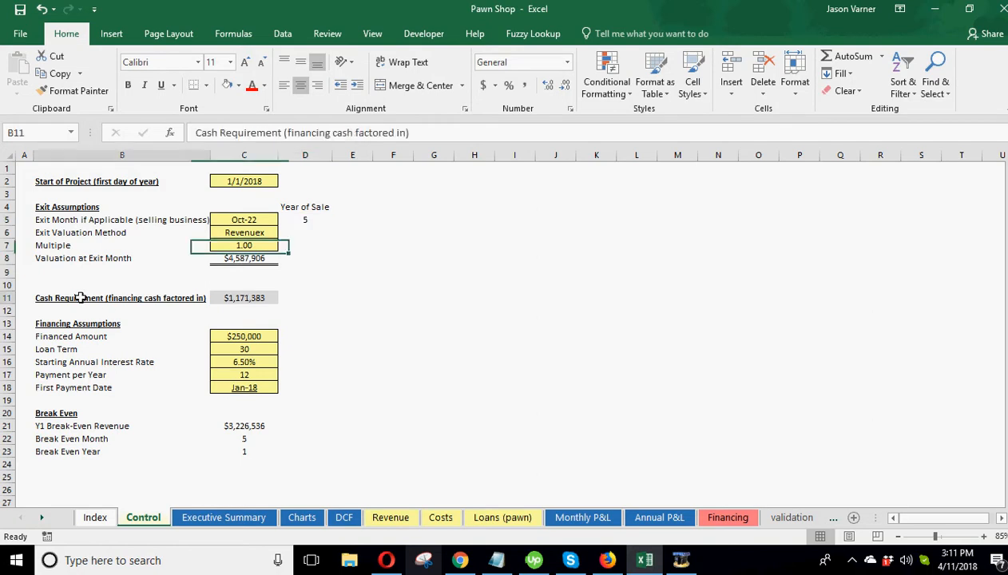
pyautogui.click(243, 297)
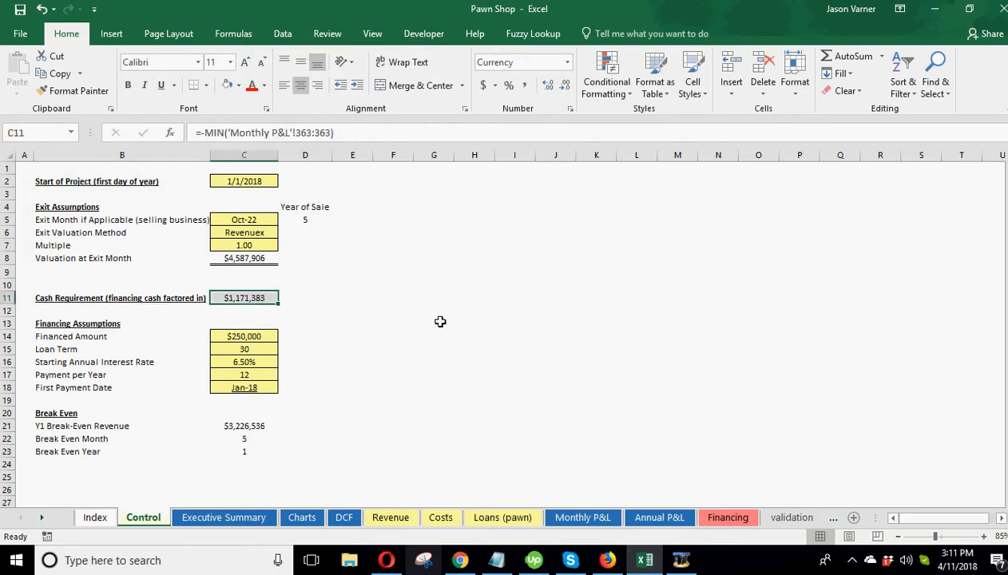
pyautogui.scroll(-3)
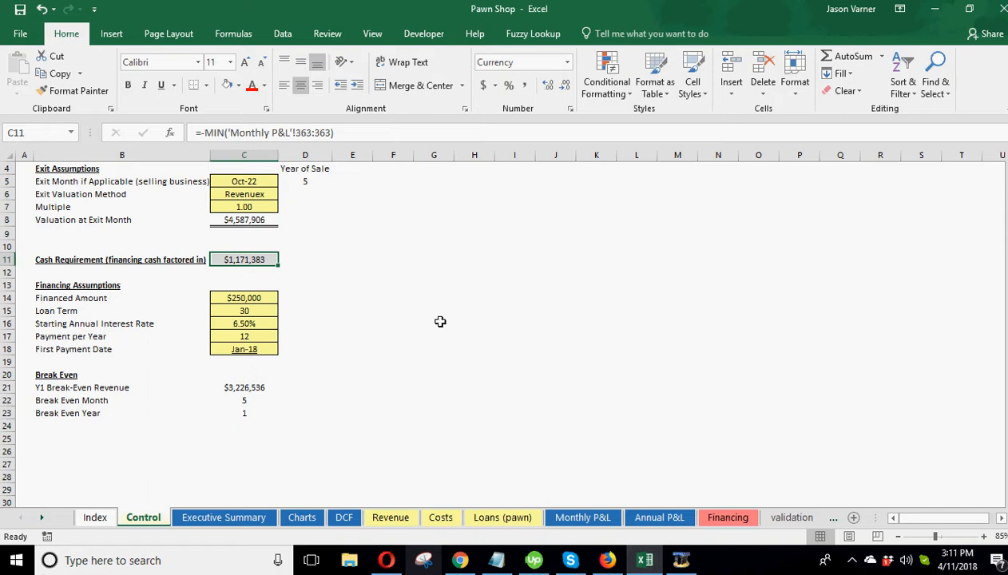
pyautogui.moveTo(256, 259)
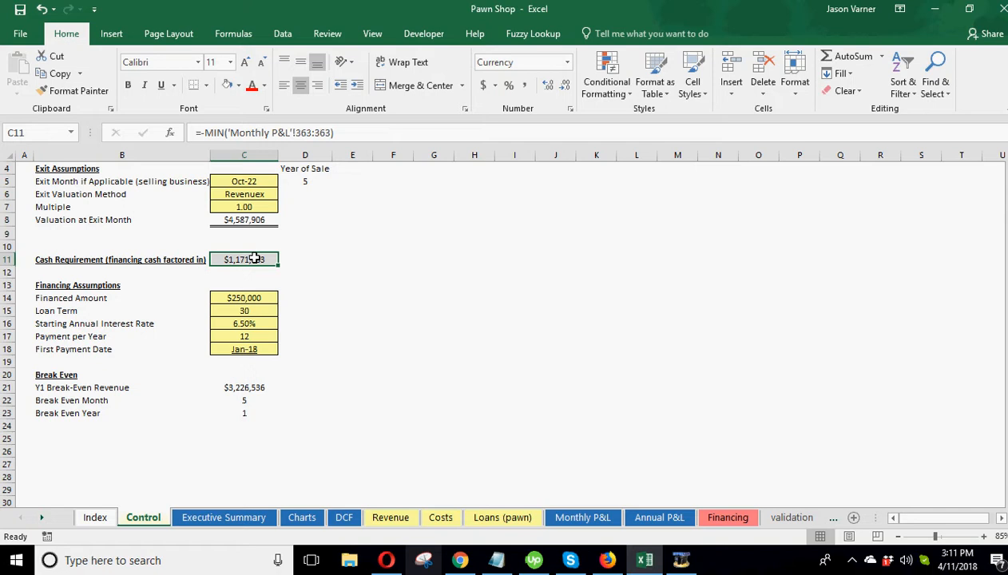
pyautogui.moveTo(232, 282)
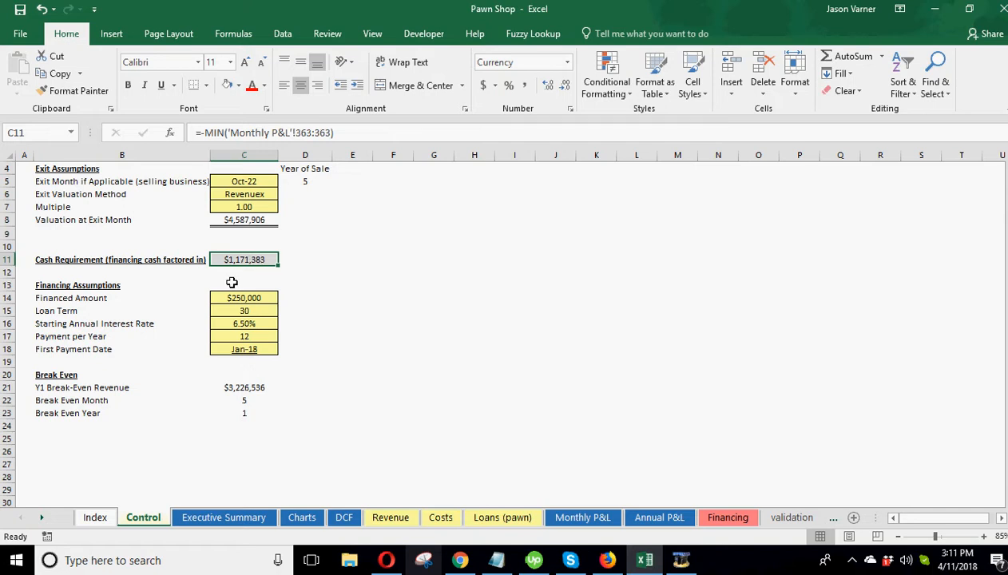
pyautogui.moveTo(244, 298)
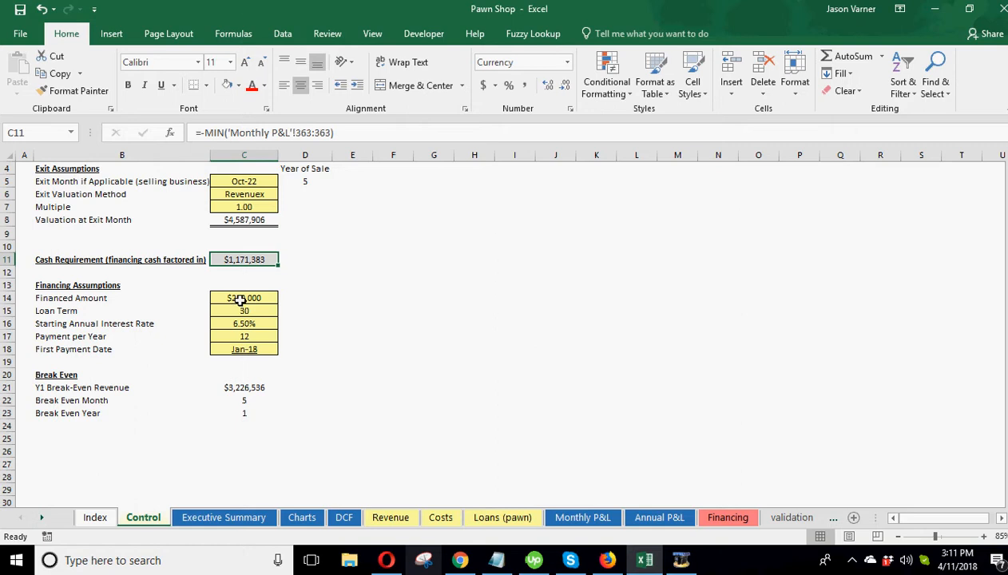
# Enter $800,000 in C14 and confirm the $621,383 cash requirement in C11.
pyautogui.click(244, 298)
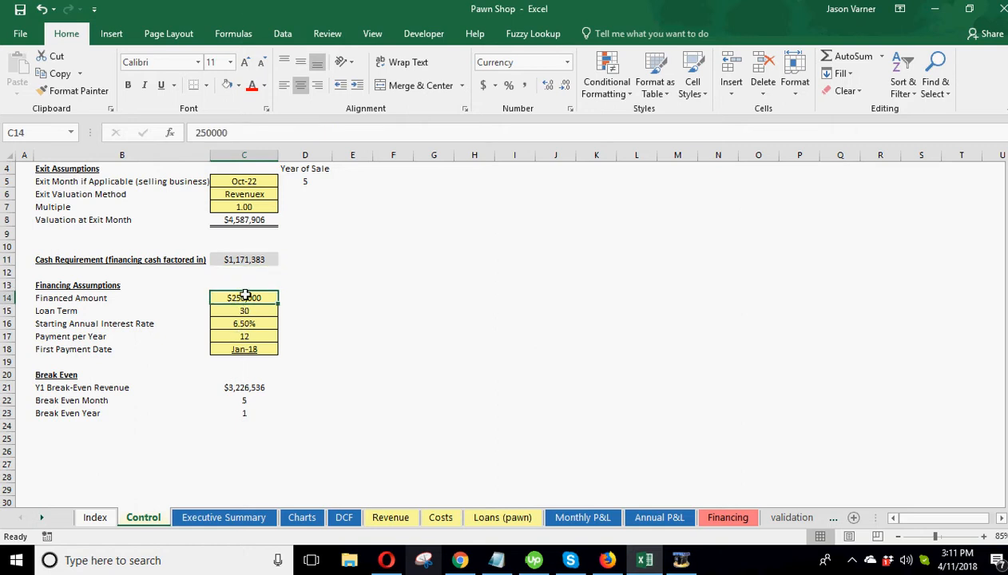
pyautogui.write('80')
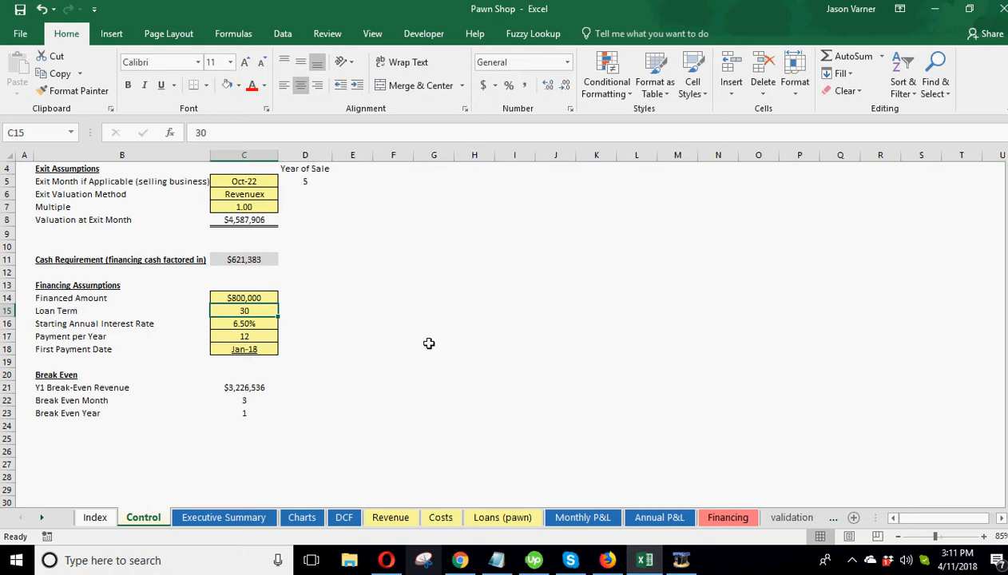
pyautogui.click(244, 349)
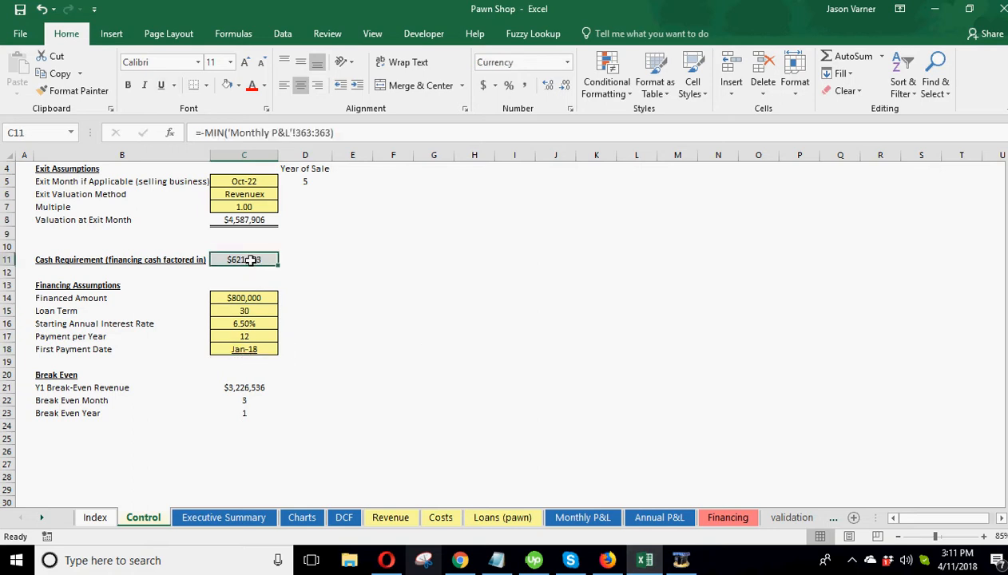
pyautogui.click(243, 297)
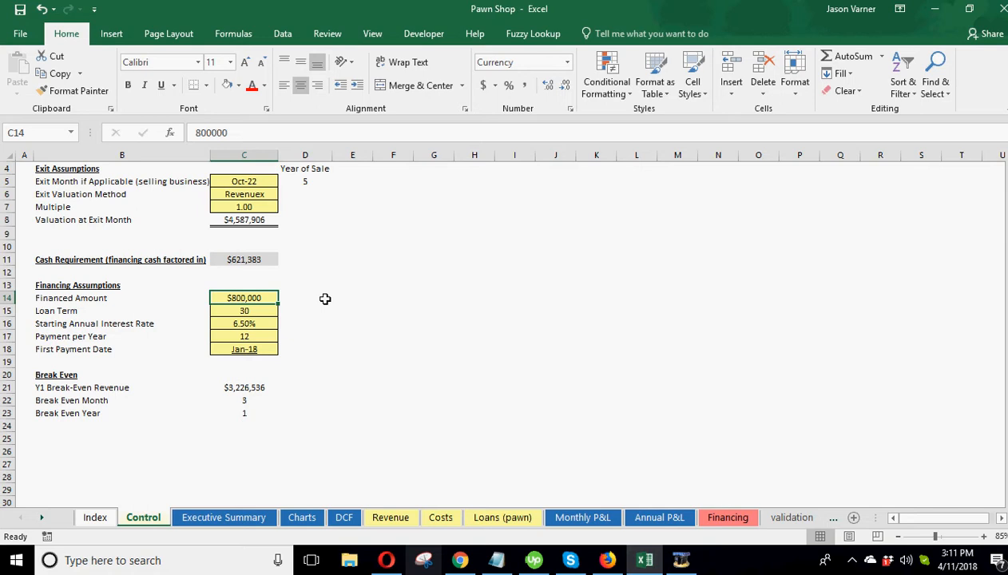
pyautogui.write('3')
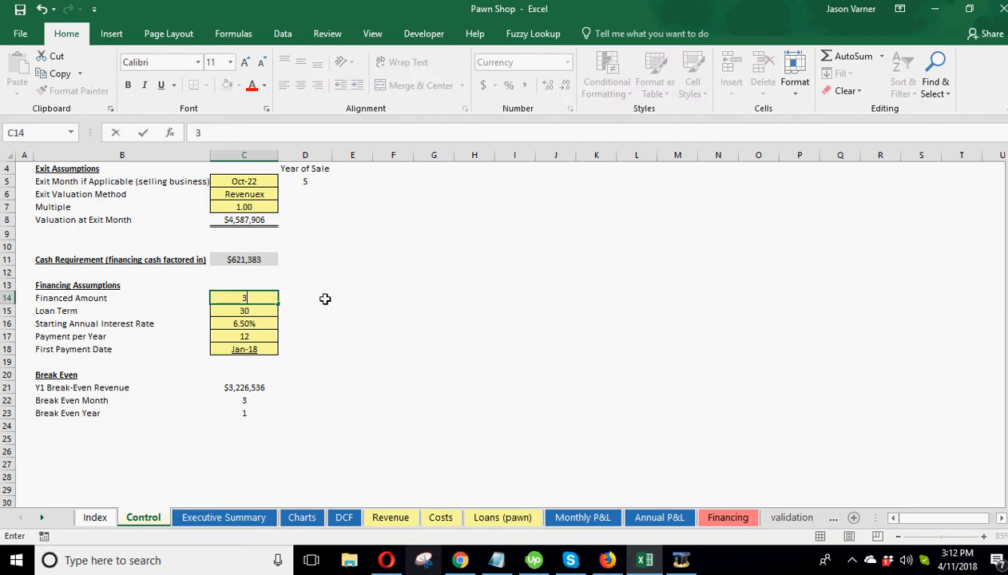
# Enter 30,000,000 in C14 and check the $23,670,816 cash requirement.
pyautogui.write('3000000')
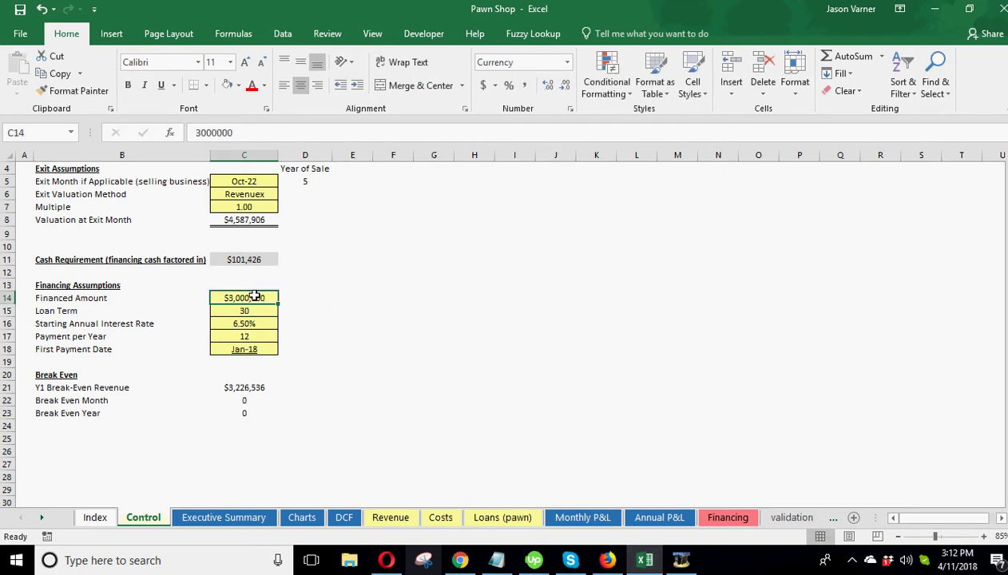
pyautogui.click(244, 259)
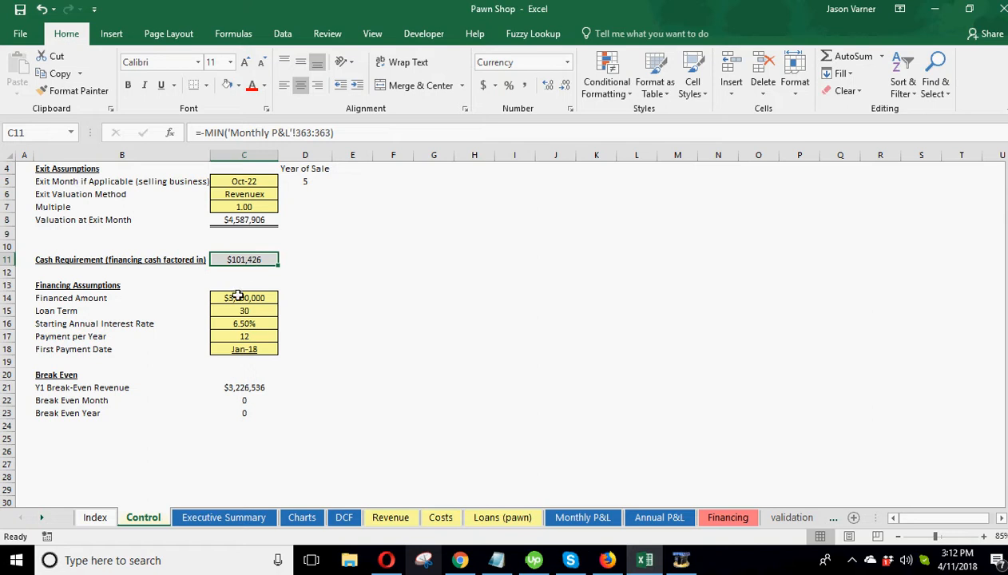
pyautogui.write('3000000')
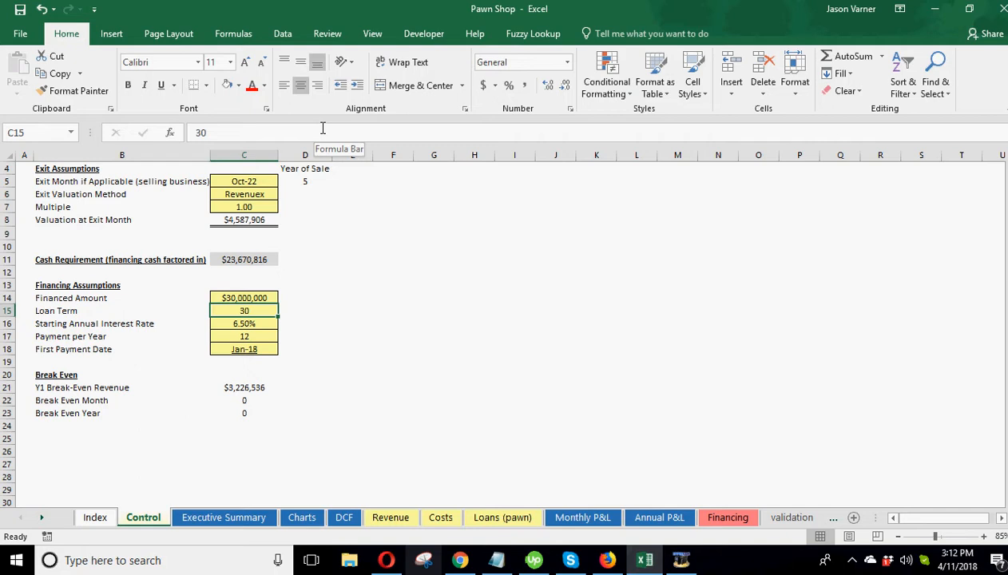
pyautogui.click(243, 298)
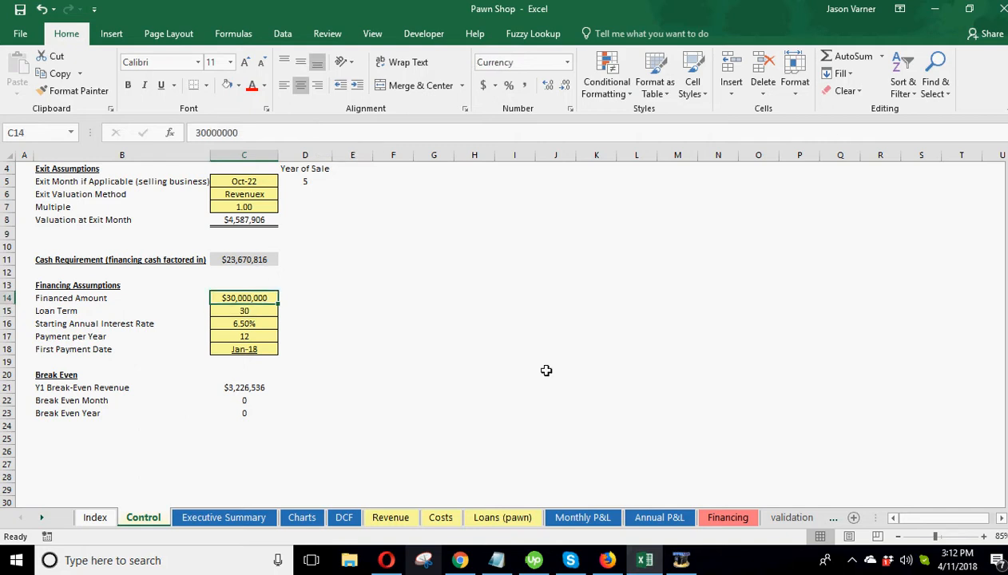
# Scroll Monthly P&L to the Debt Service rows showing $189,620 monthly debt service.
pyautogui.click(582, 517)
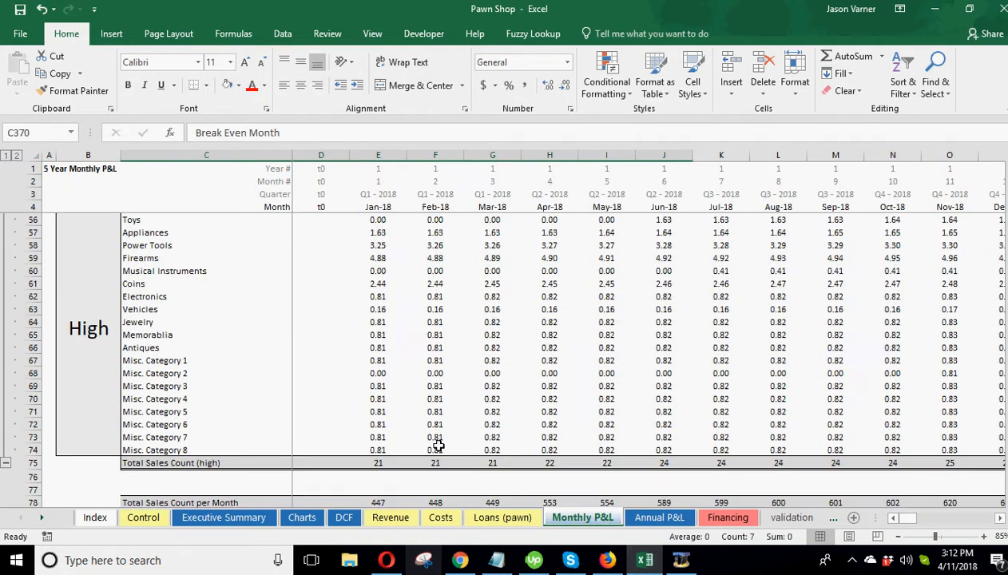
pyautogui.scroll(-3)
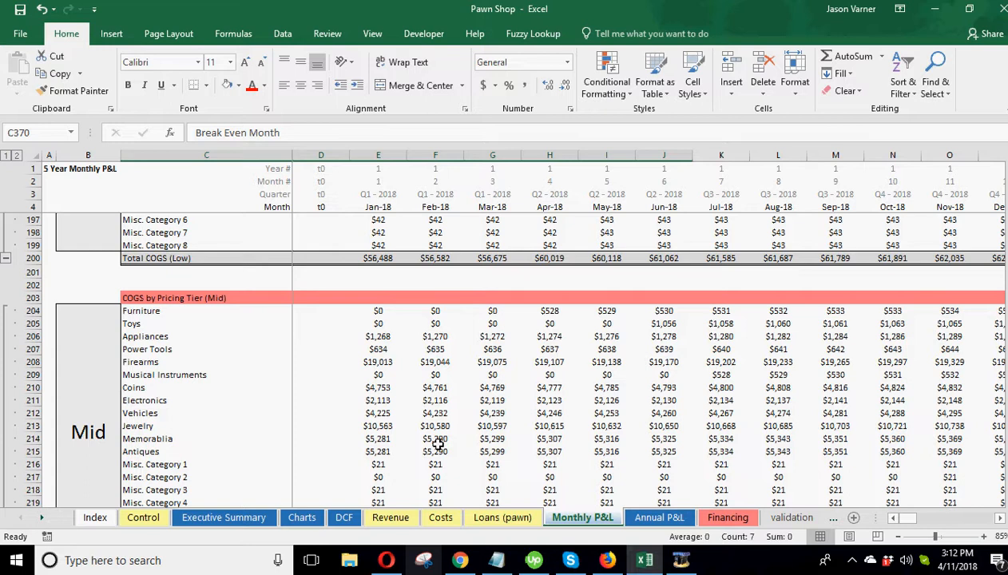
pyautogui.scroll(-3)
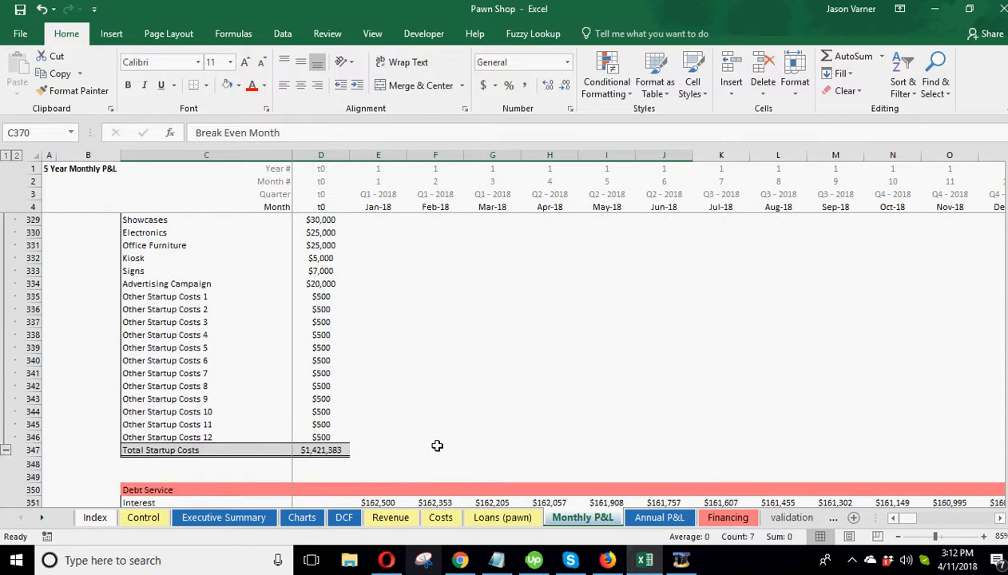
pyautogui.scroll(-3)
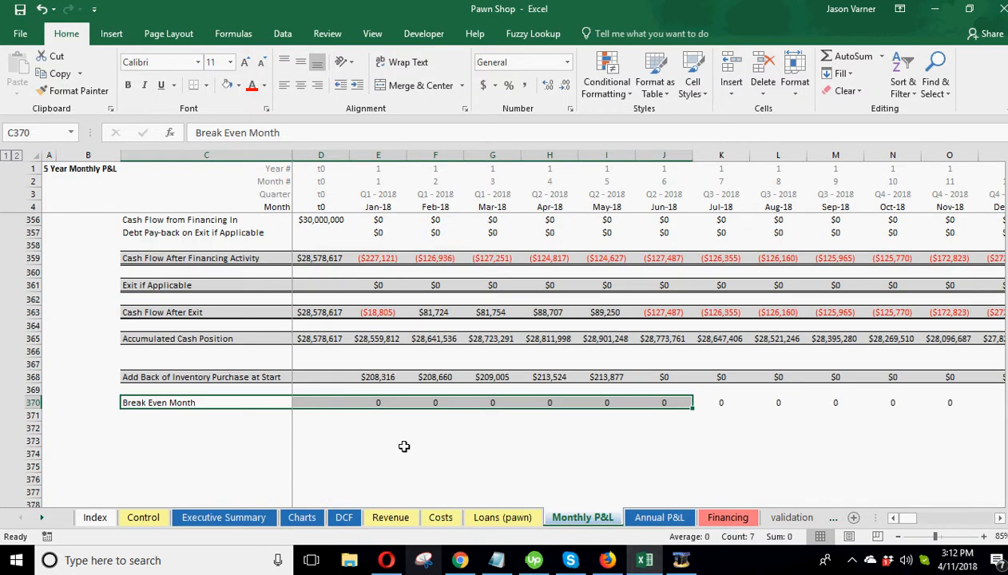
pyautogui.moveTo(382, 399)
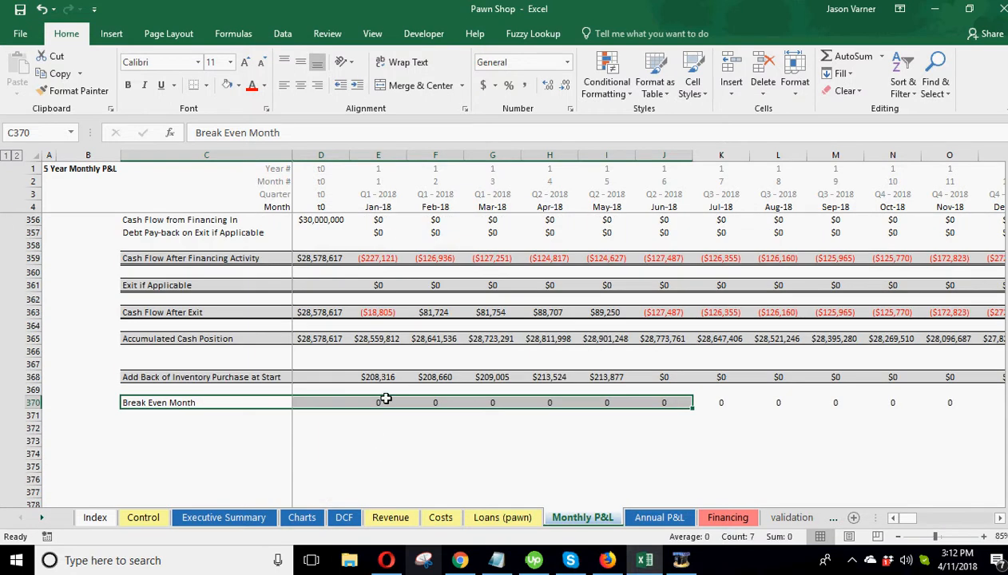
pyautogui.moveTo(168, 312)
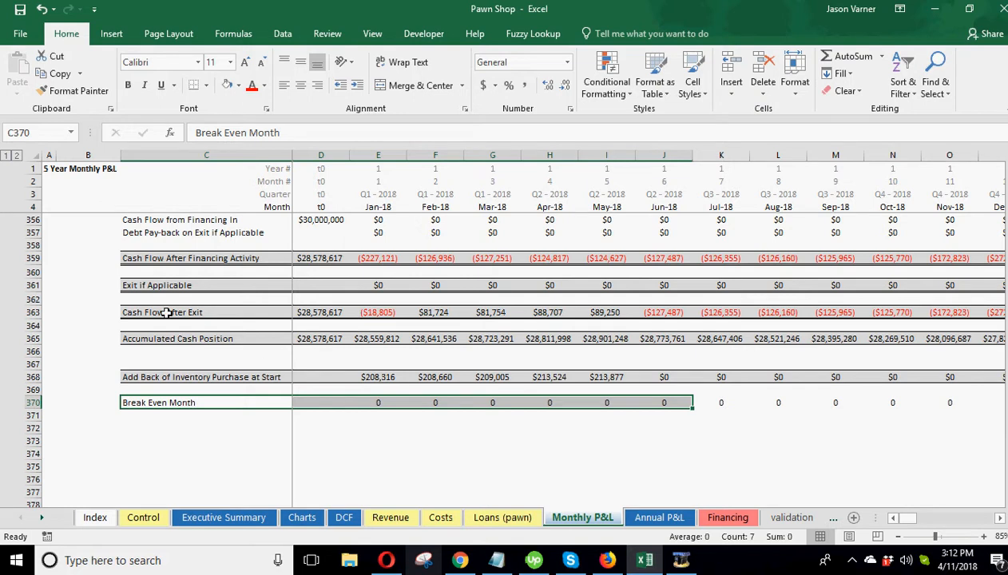
pyautogui.moveTo(235, 312)
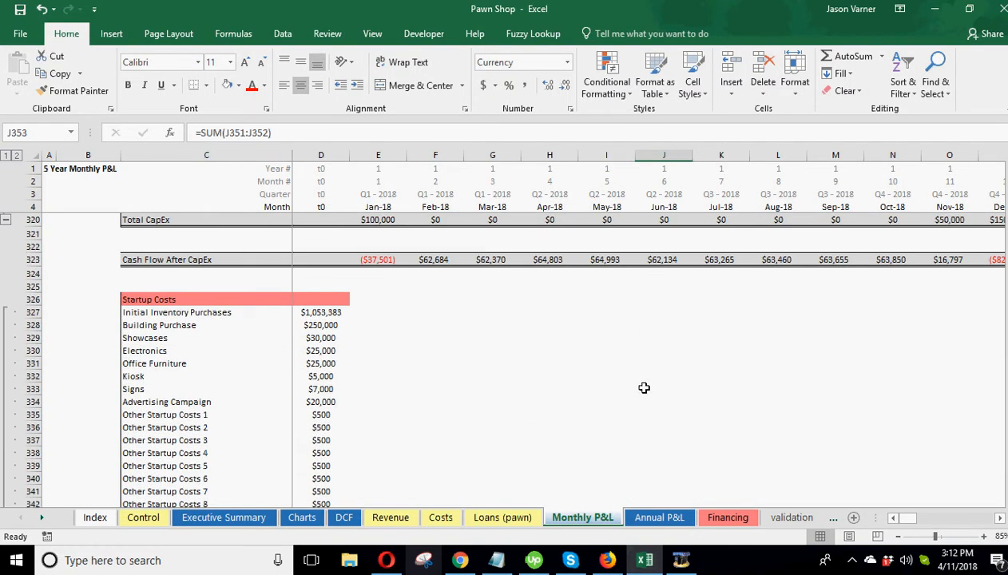
pyautogui.scroll(-3)
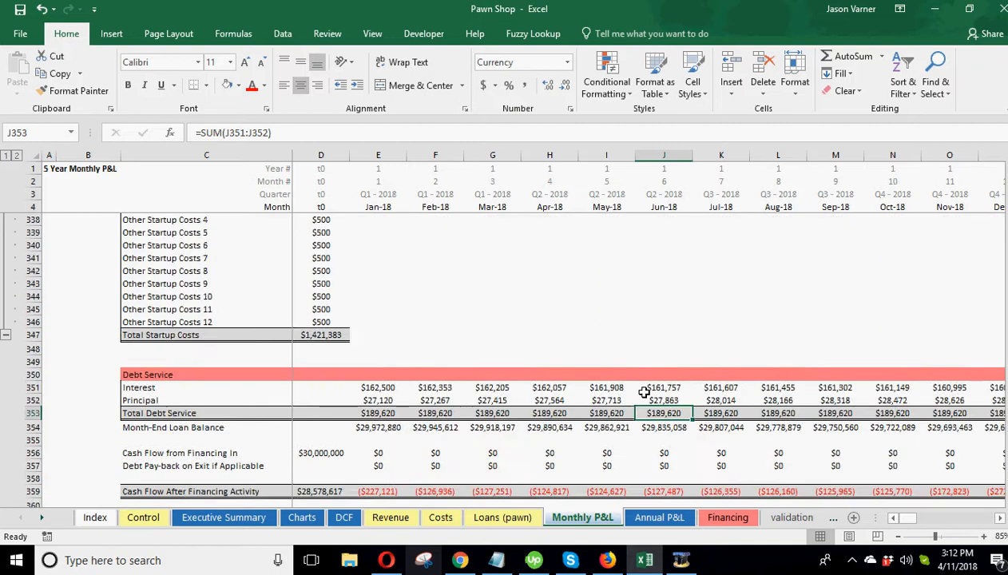
pyautogui.scroll(-3)
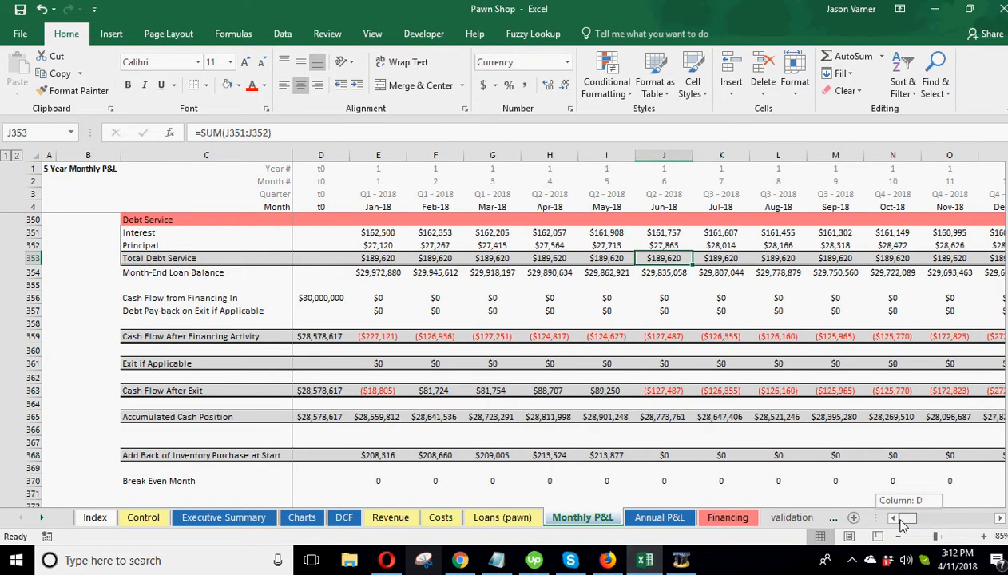
# On Control, set C14 financed amount to $250,000, giving a $1,171,383 cash requirement.
pyautogui.click(143, 517)
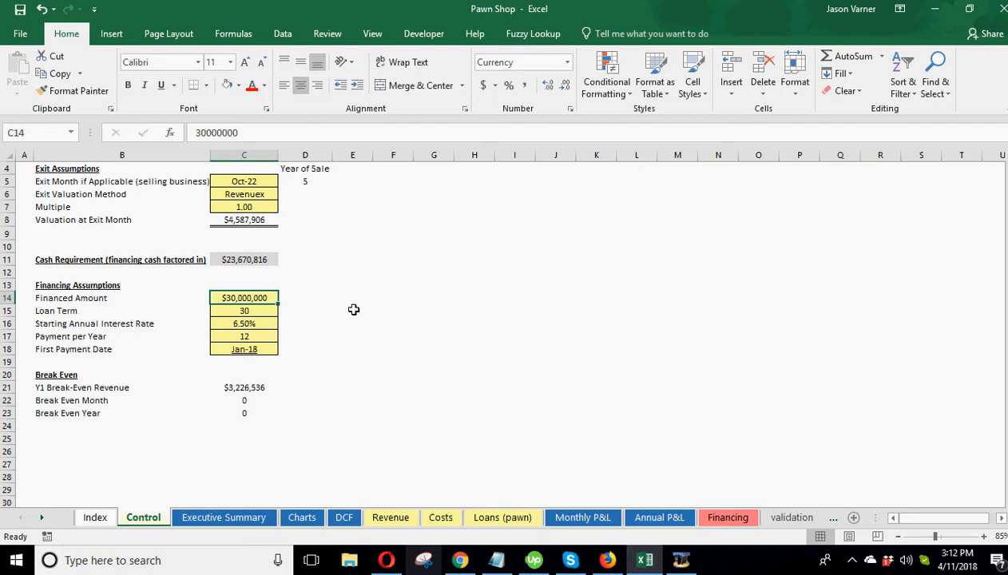
pyautogui.moveTo(468, 319)
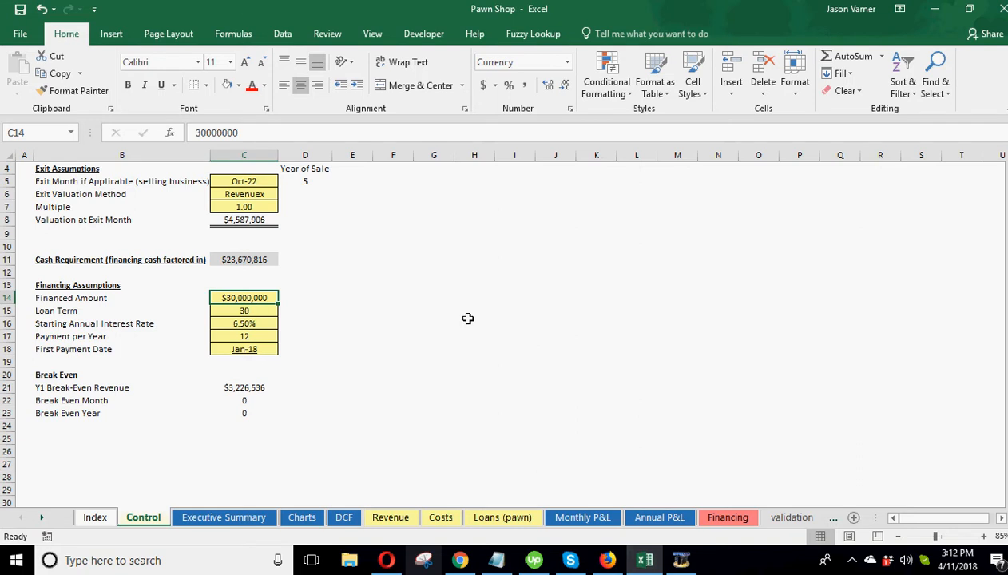
pyautogui.write('1500000')
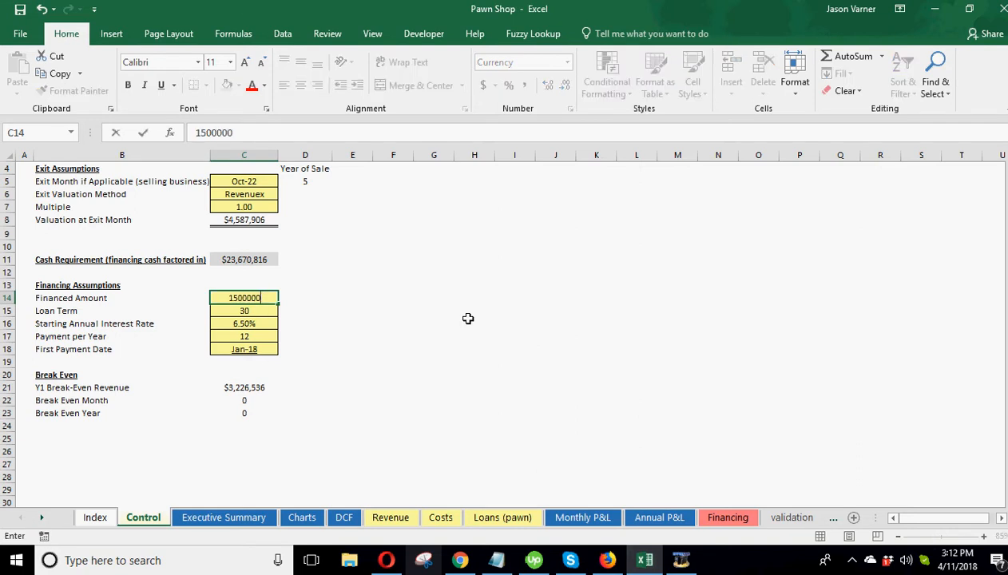
pyautogui.press('Enter')
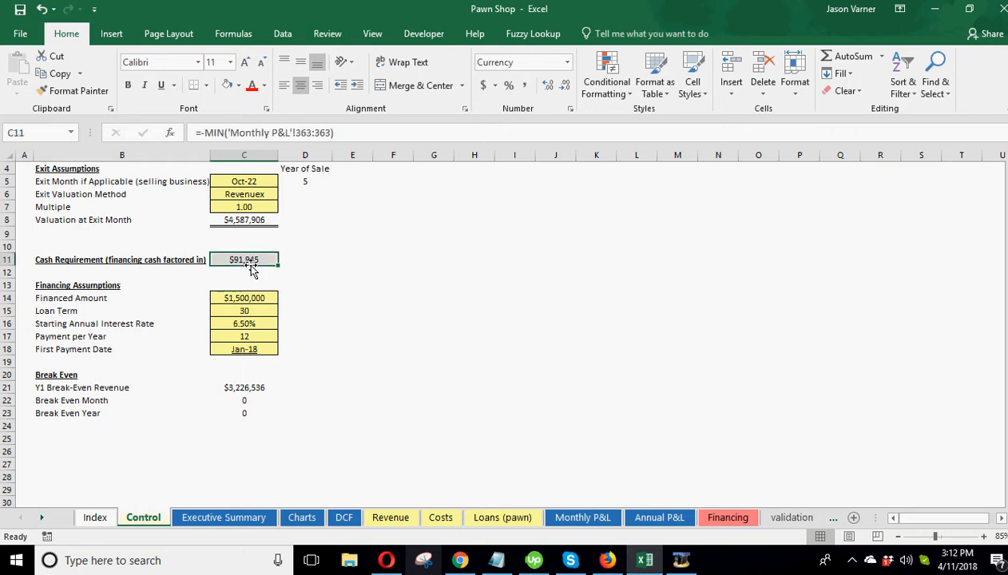
pyautogui.click(243, 297)
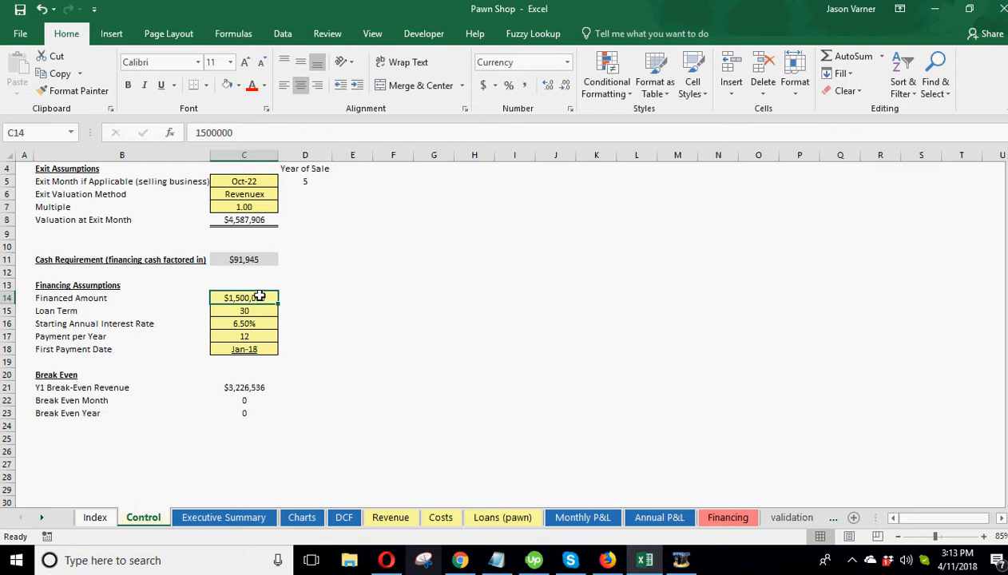
pyautogui.write('12500')
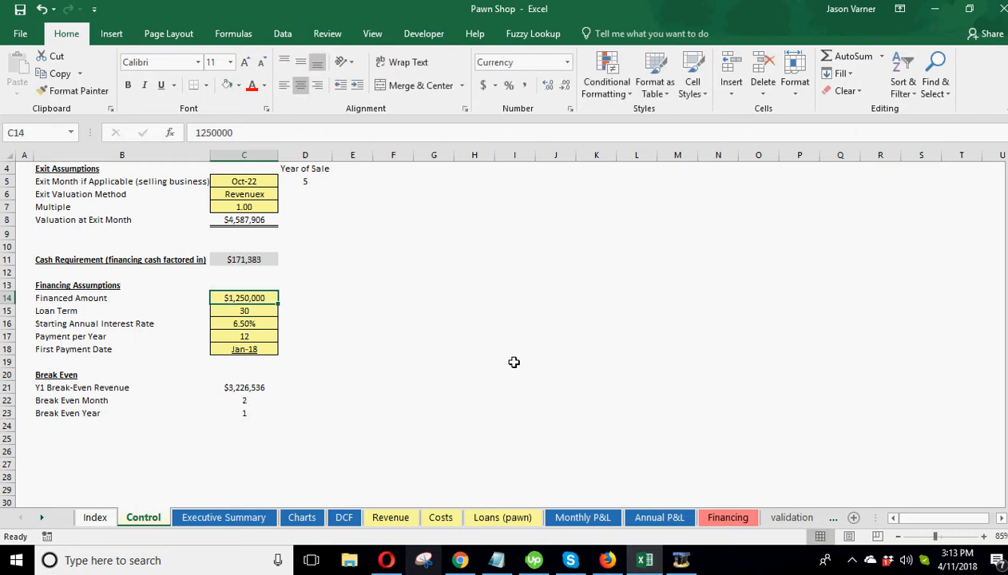
pyautogui.write('25000')
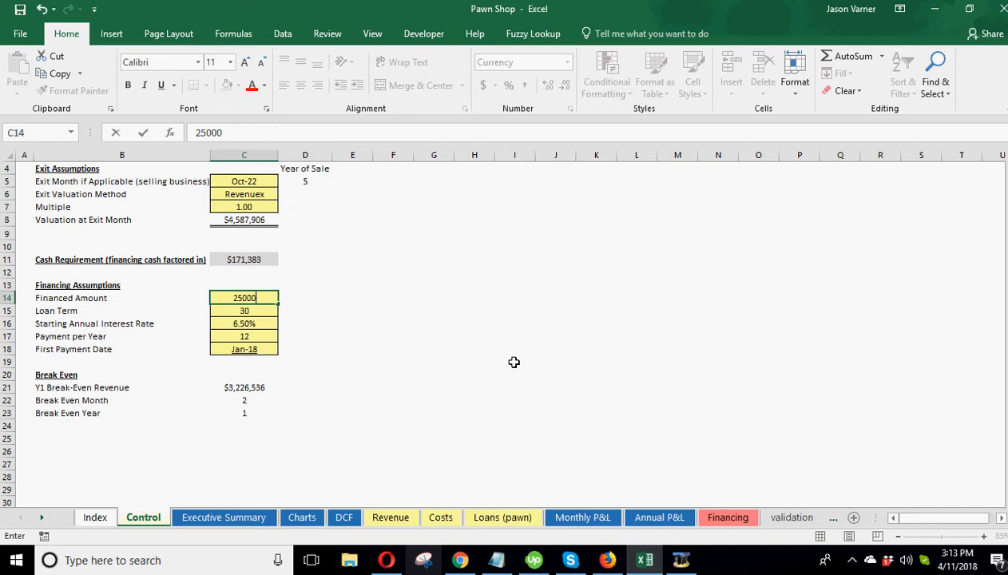
pyautogui.write('2500000')
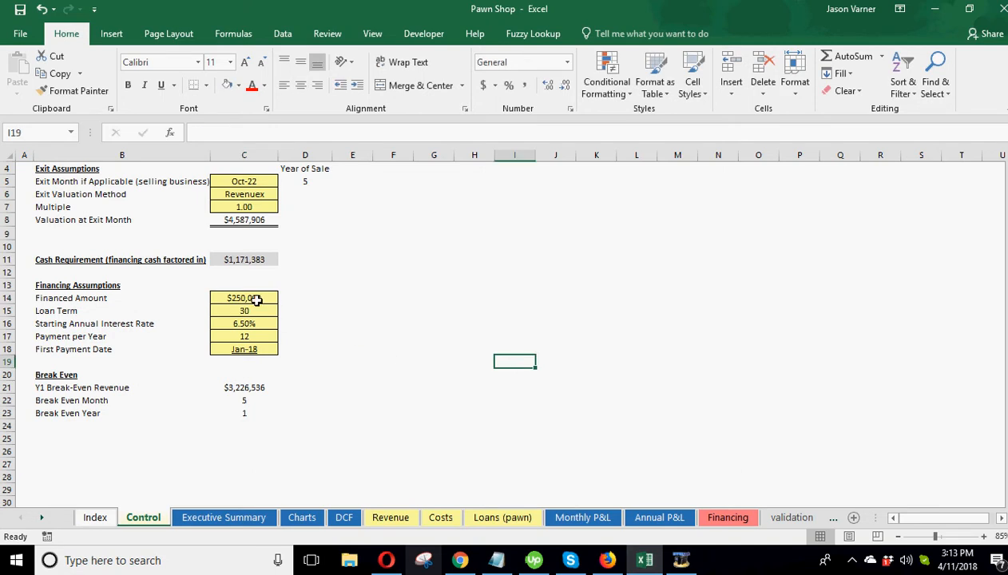
pyautogui.click(244, 310)
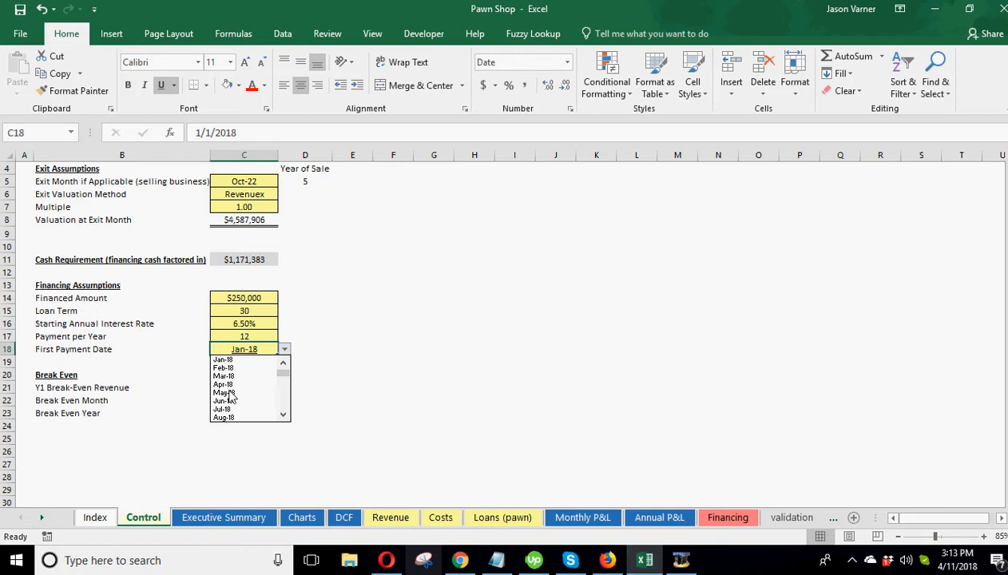
# Set the first payment date to May-18 and view the Monthly P&L.
pyautogui.click(225, 392)
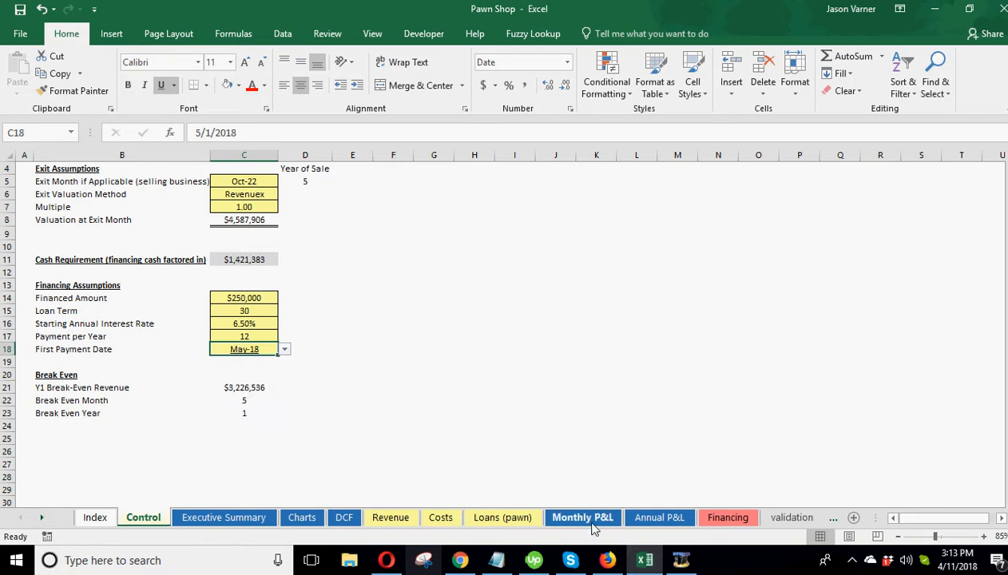
pyautogui.click(582, 517)
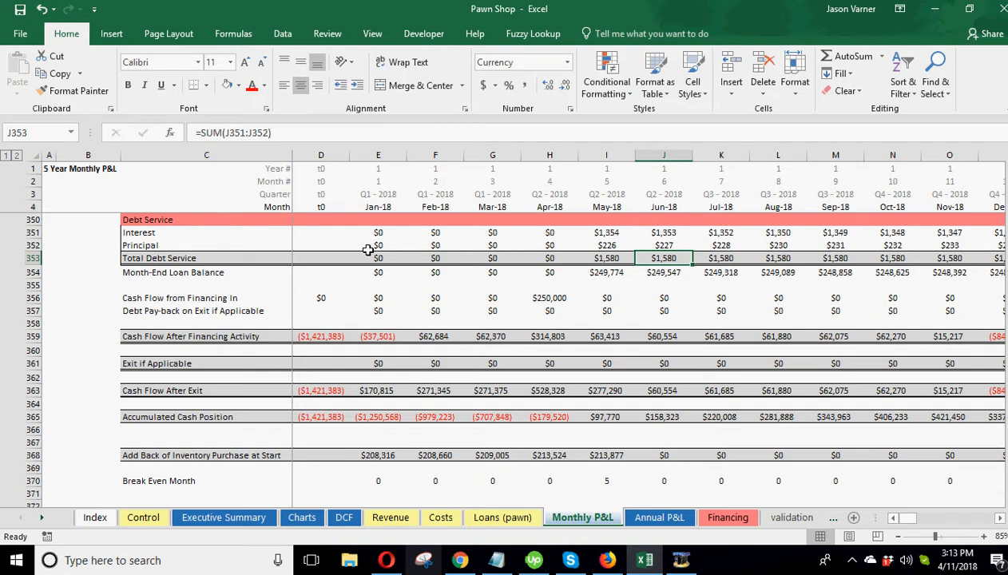
# Inspect the April financing cash-in and exit-month debt pay-back formulas on Monthly P&L.
pyautogui.click(607, 232)
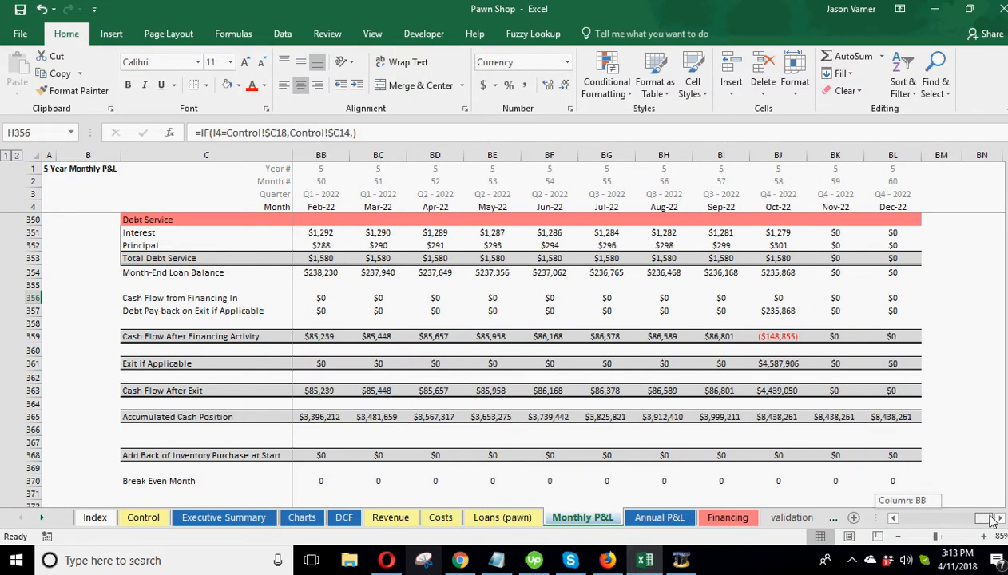
pyautogui.click(778, 310)
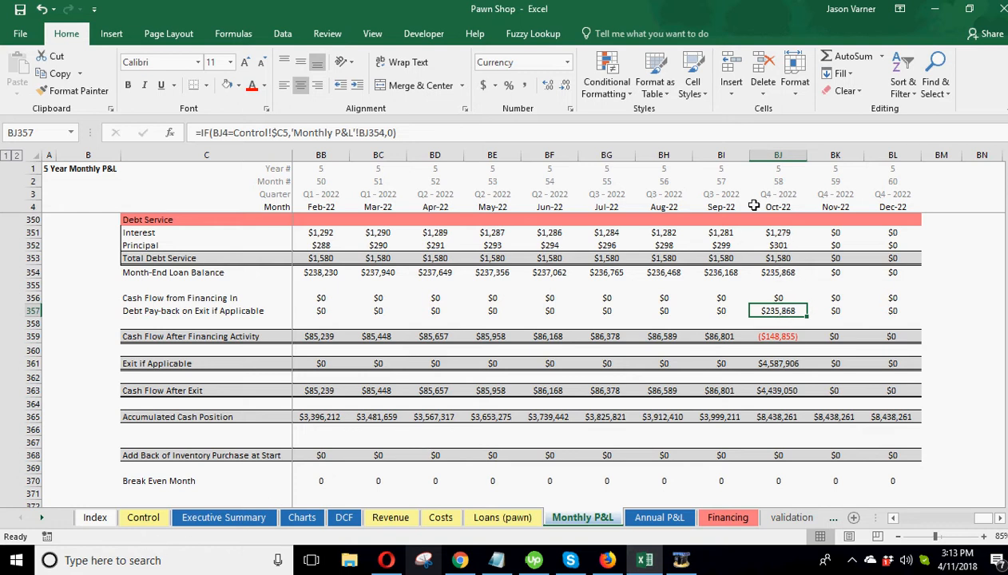
pyautogui.moveTo(778, 336)
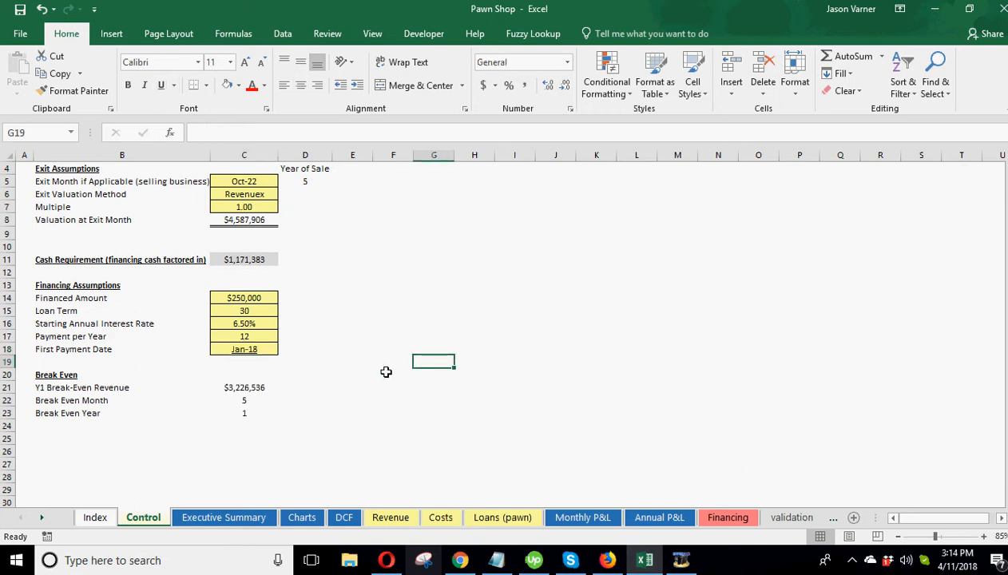
# View the Y1 break-even revenue, break-even month, cash requirement and break-even year formulas.
pyautogui.click(244, 388)
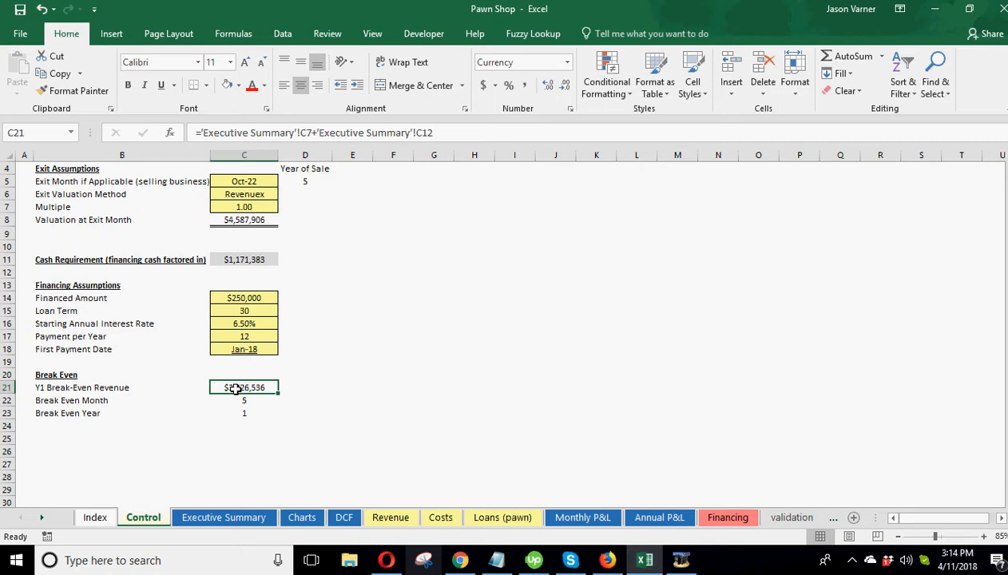
pyautogui.moveTo(256, 388)
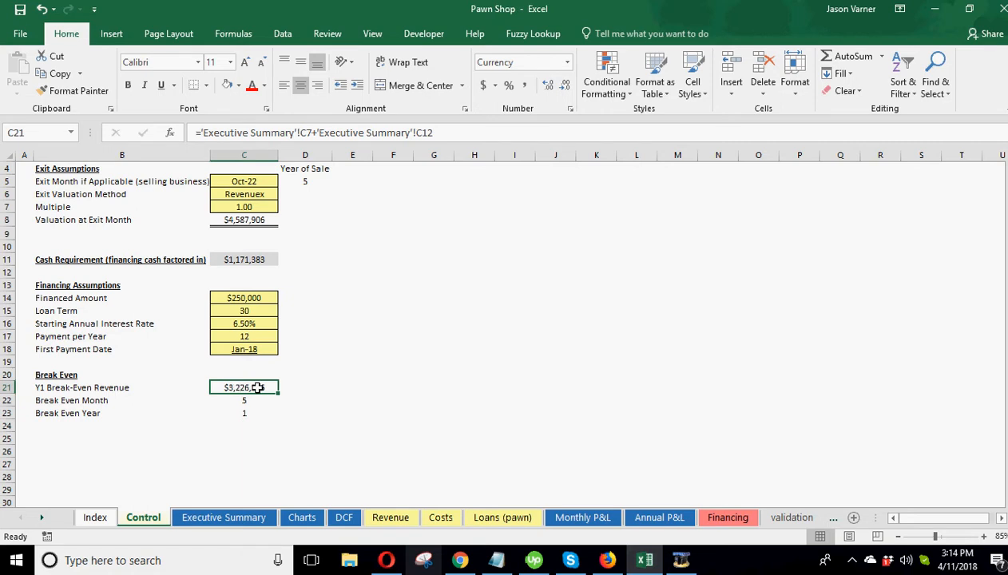
pyautogui.moveTo(337, 388)
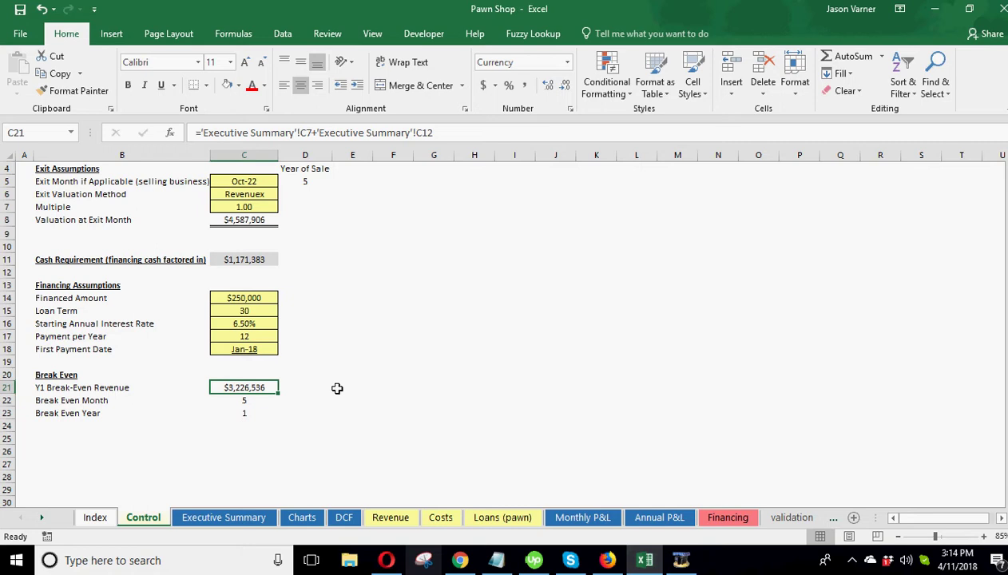
pyautogui.click(83, 400)
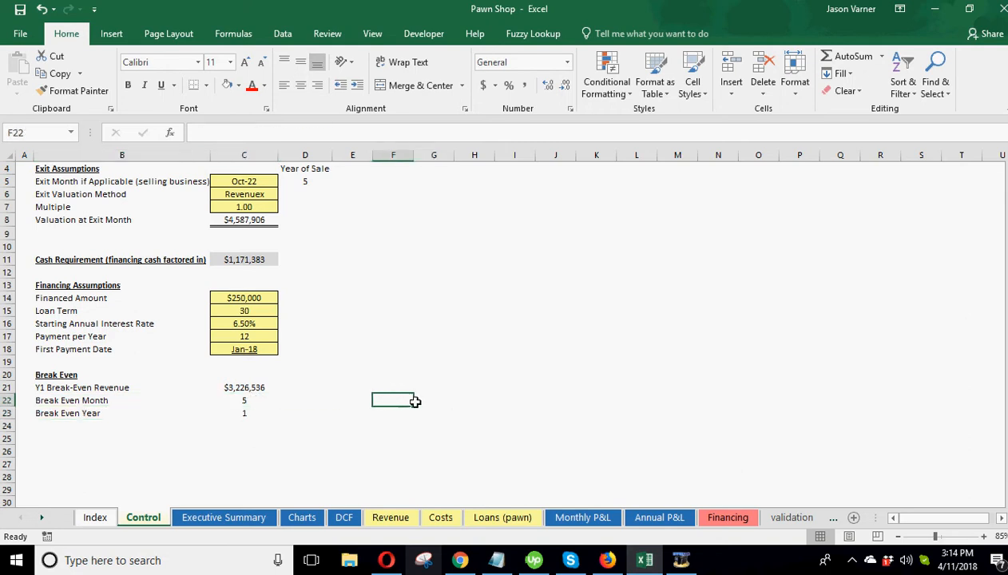
pyautogui.click(244, 400)
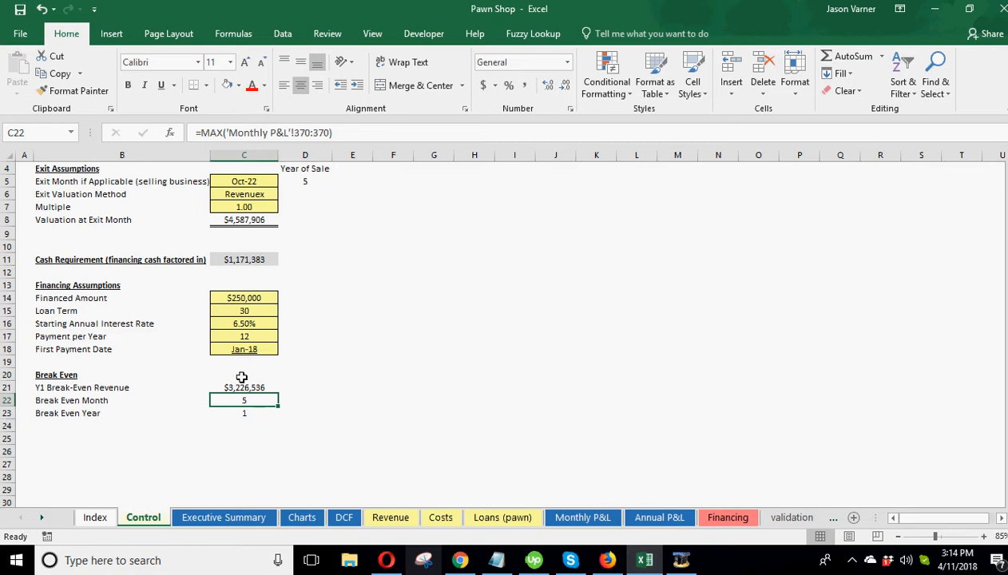
pyautogui.click(244, 259)
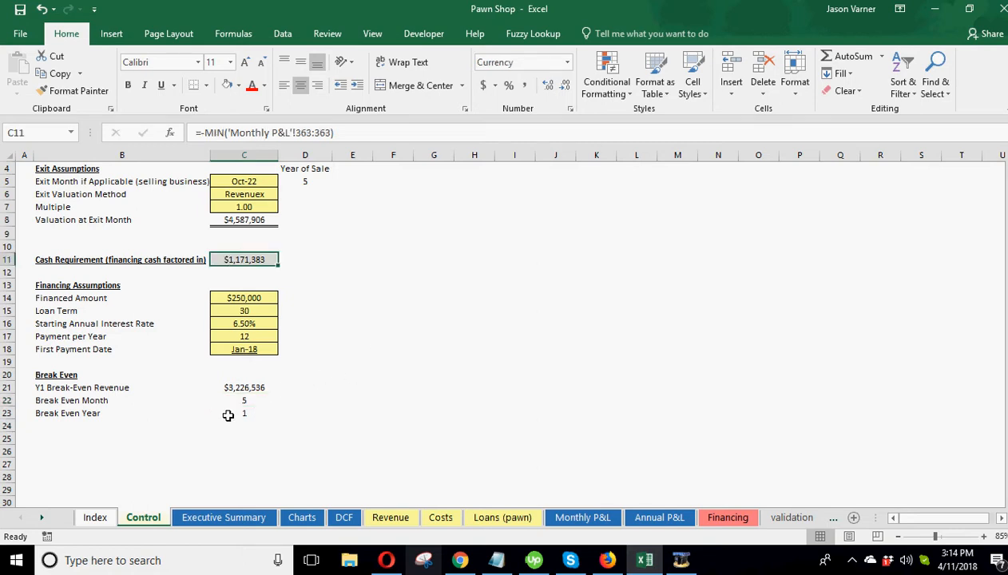
pyautogui.click(244, 413)
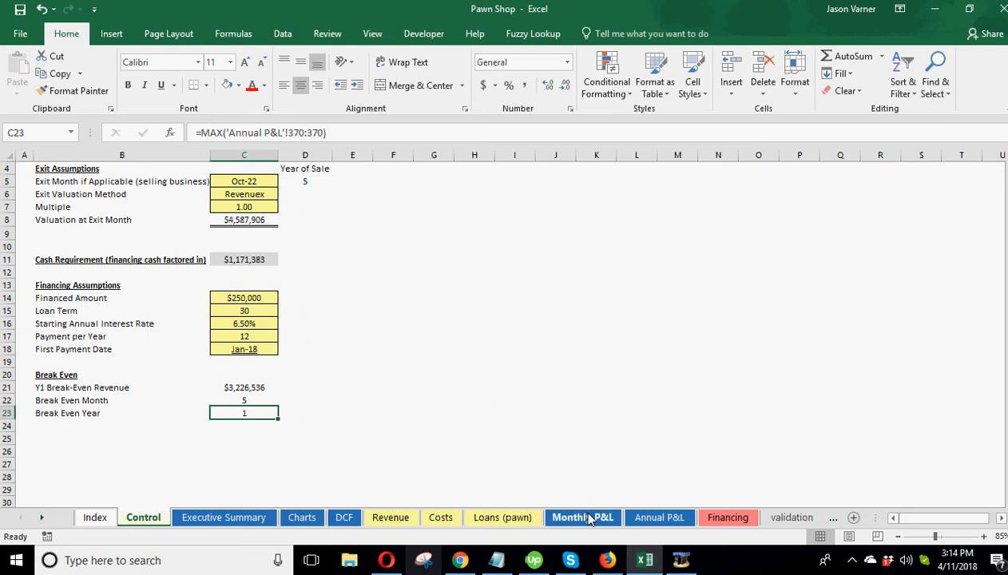
pyautogui.click(582, 517)
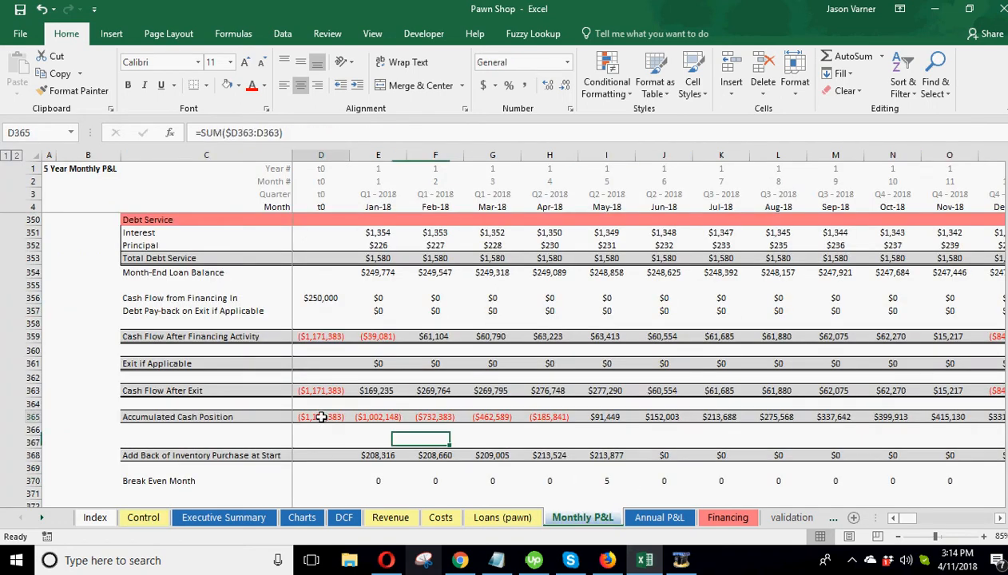
# Sum the Jan-18 to May-18 cash flow after exit, then return to Control.
pyautogui.click(378, 390)
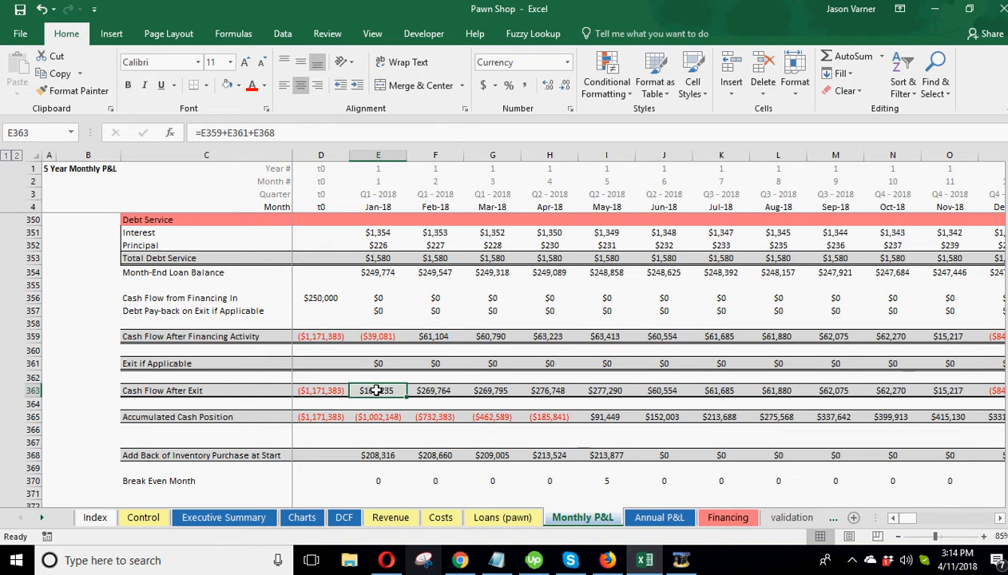
pyautogui.moveTo(378, 390); pyautogui.dragTo(492, 391)
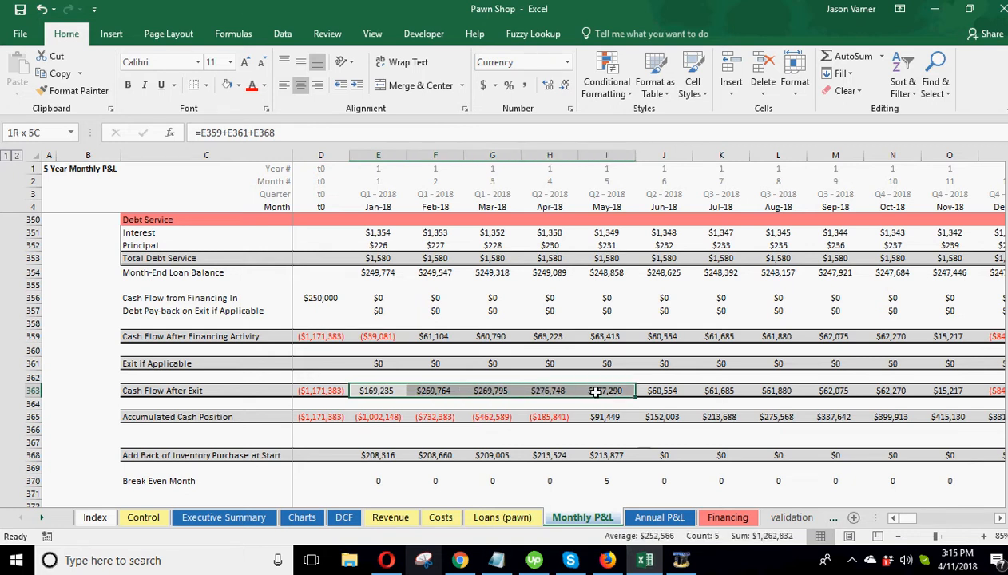
pyautogui.click(378, 390)
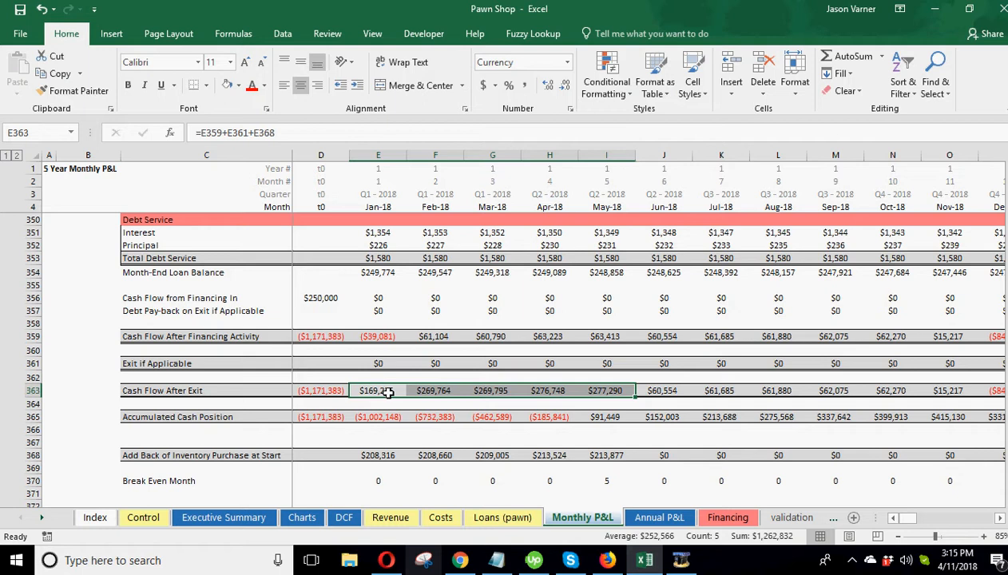
pyautogui.moveTo(463, 416)
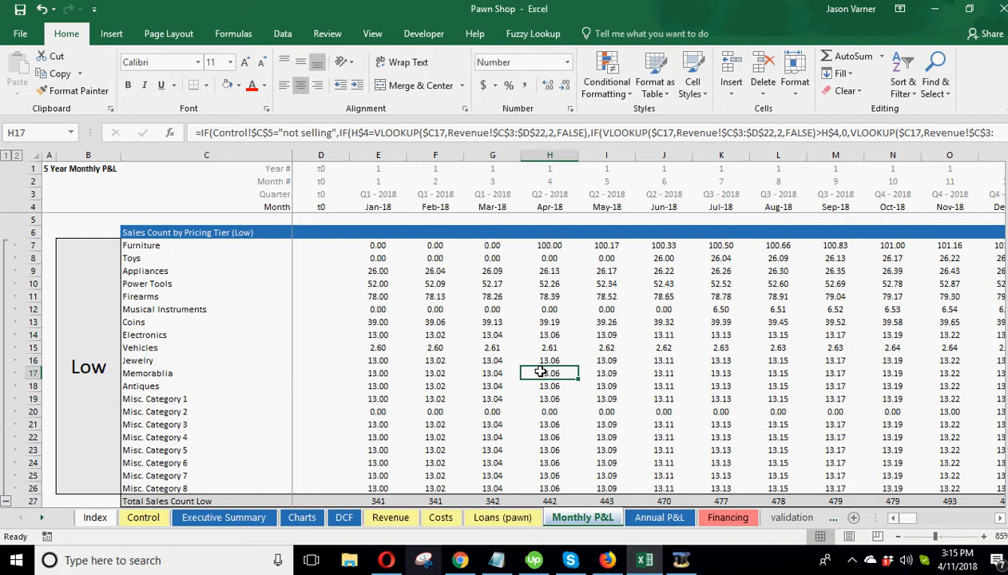
pyautogui.click(142, 517)
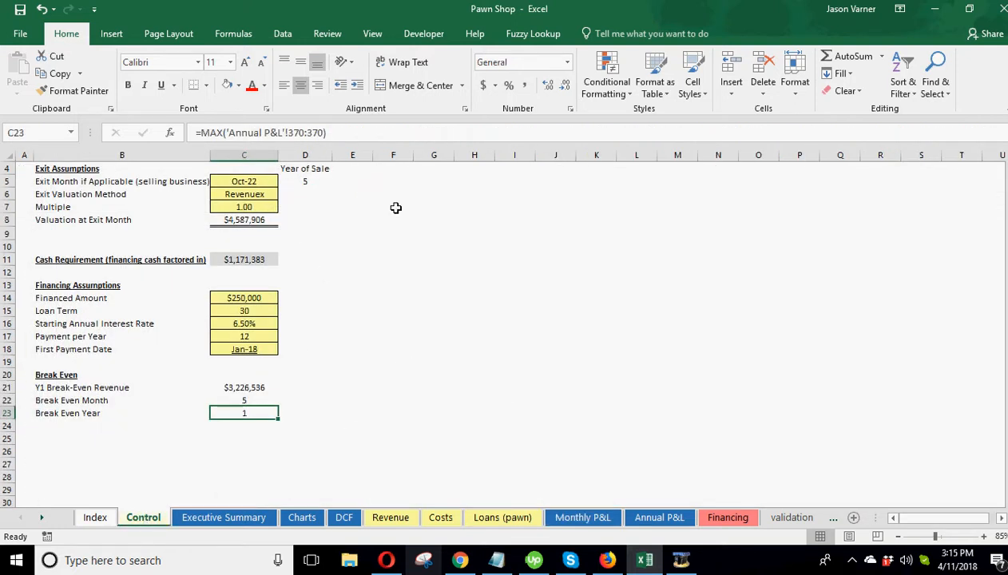
# Bring up the Executive Summary dashboard showing five-year revenue, EBITDA, 113% IRR and $9,621,592 DCF.
pyautogui.click(433, 310)
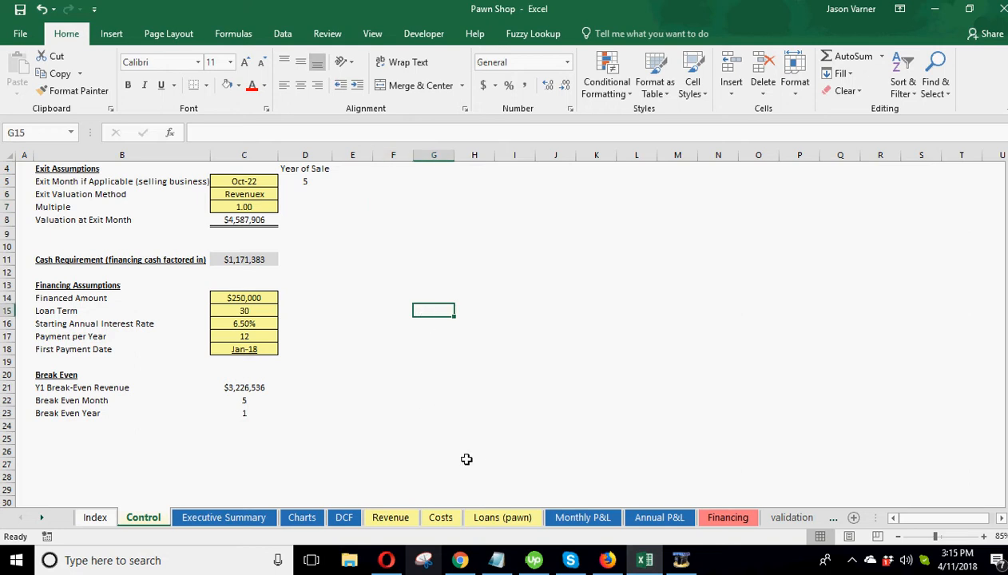
pyautogui.moveTo(426, 326)
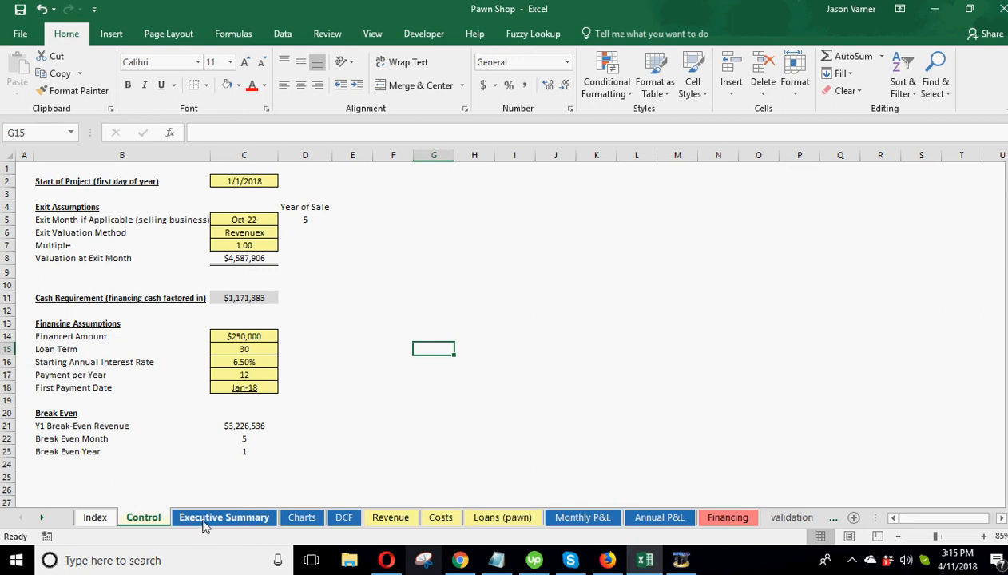
pyautogui.click(225, 518)
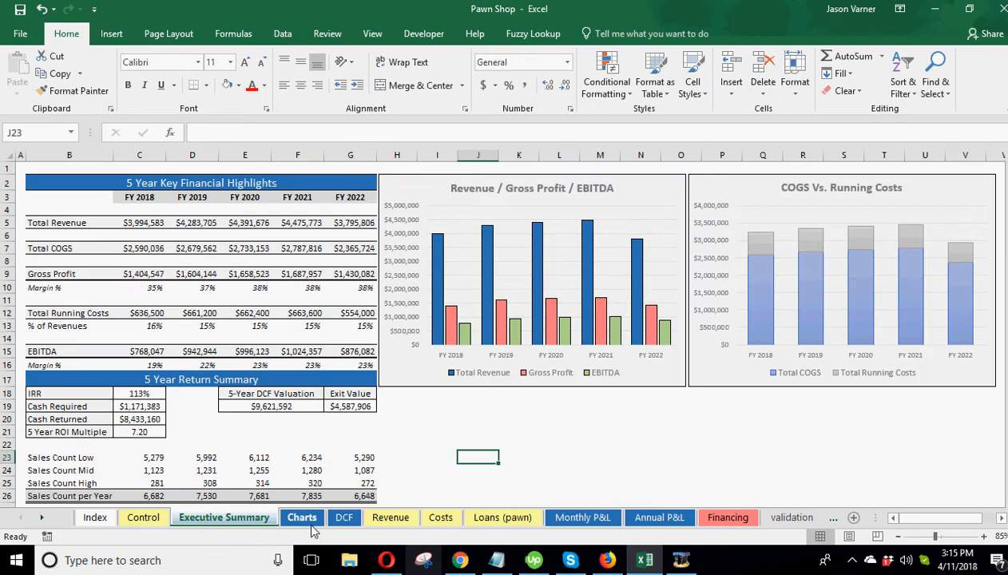
pyautogui.click(391, 518)
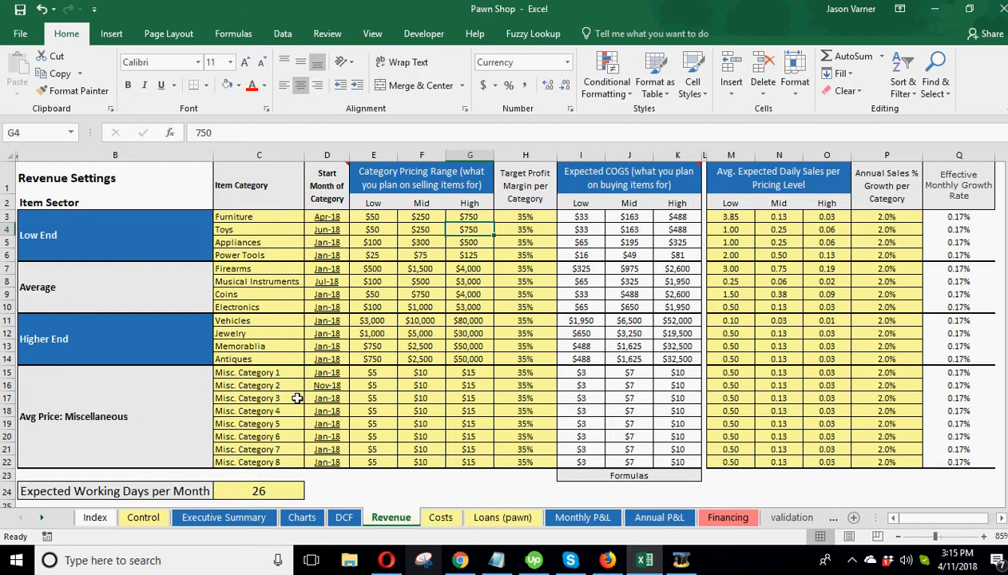
pyautogui.click(245, 216)
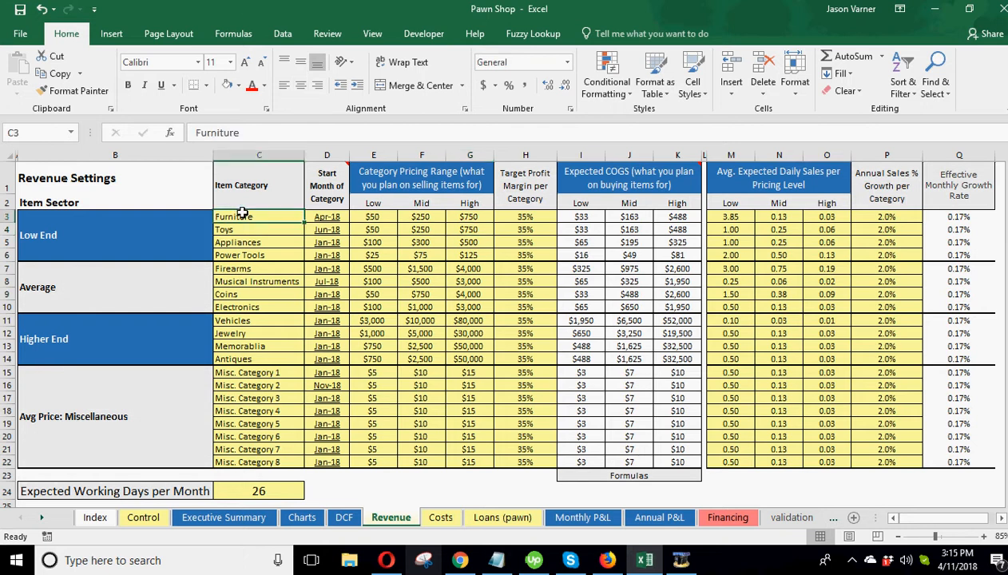
pyautogui.click(248, 242)
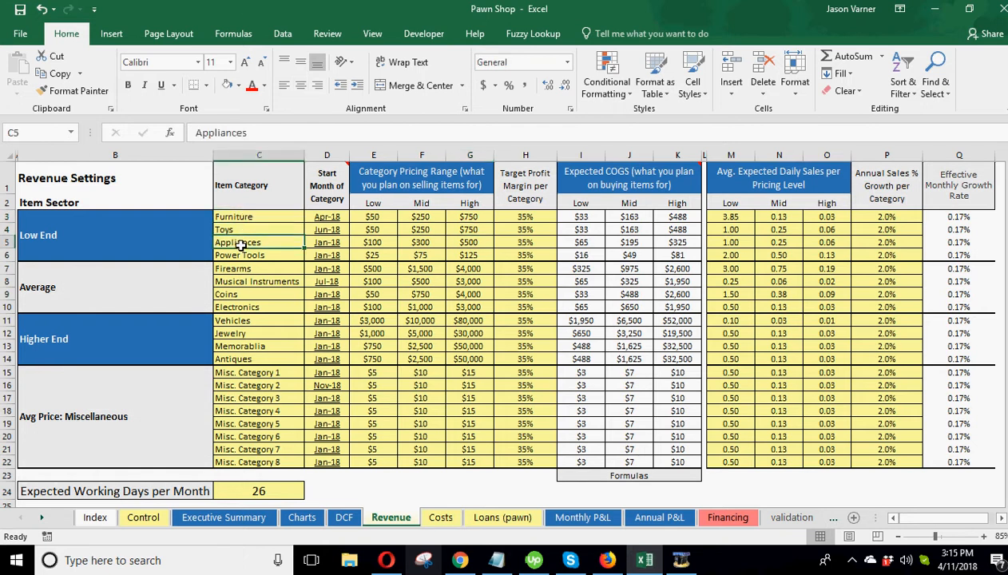
pyautogui.click(239, 254)
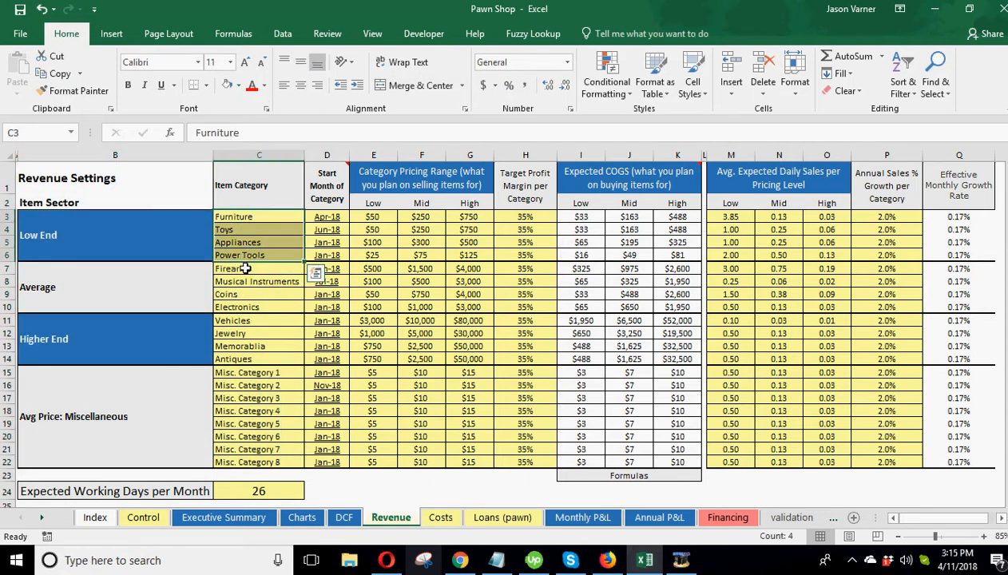
pyautogui.click(40, 234)
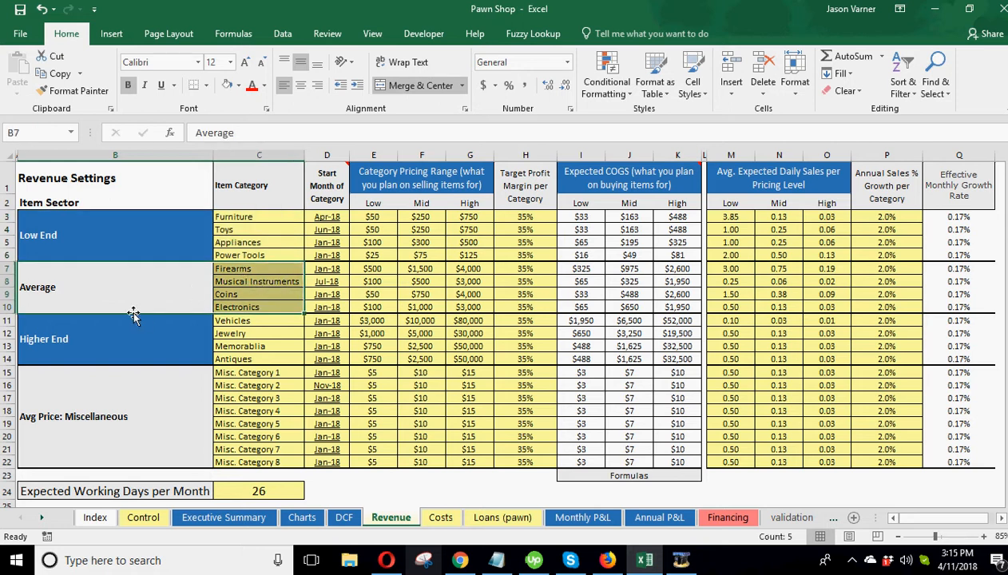
pyautogui.click(78, 338)
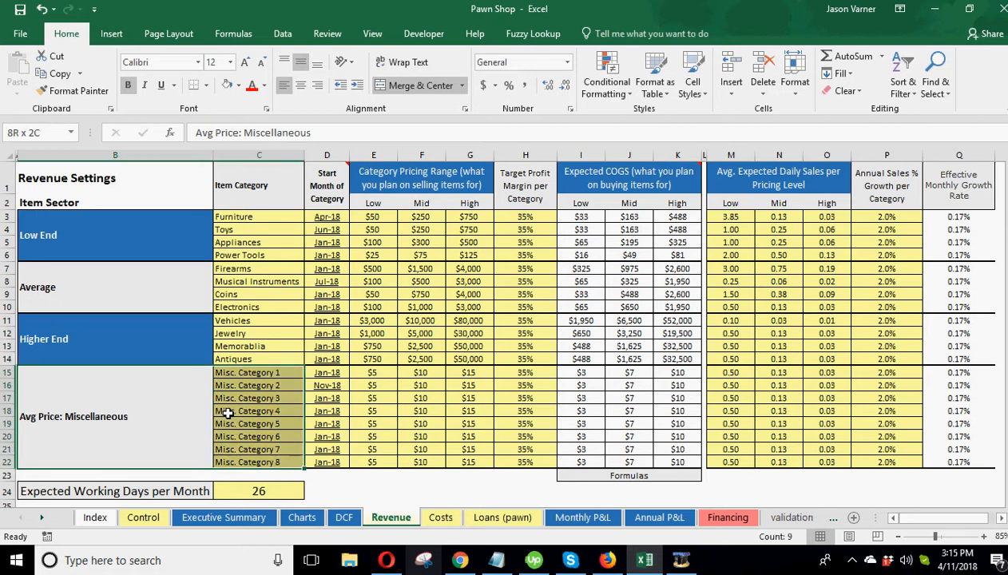
pyautogui.click(230, 372)
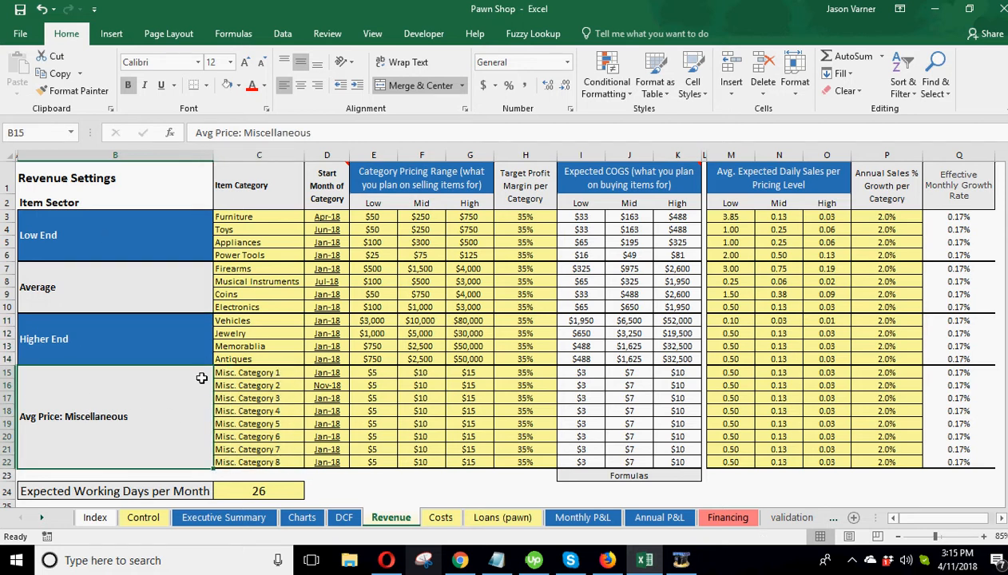
pyautogui.click(250, 216)
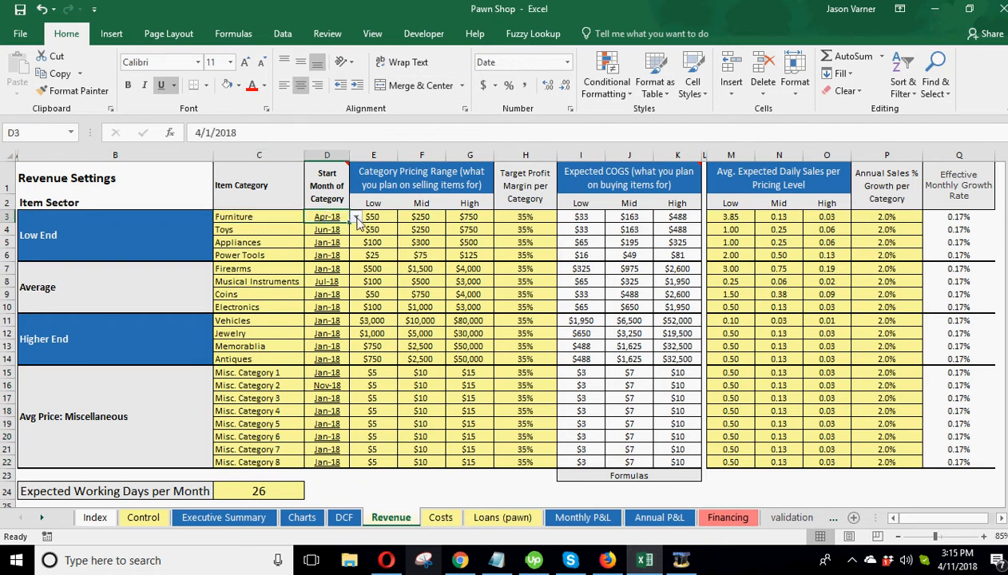
pyautogui.click(352, 216)
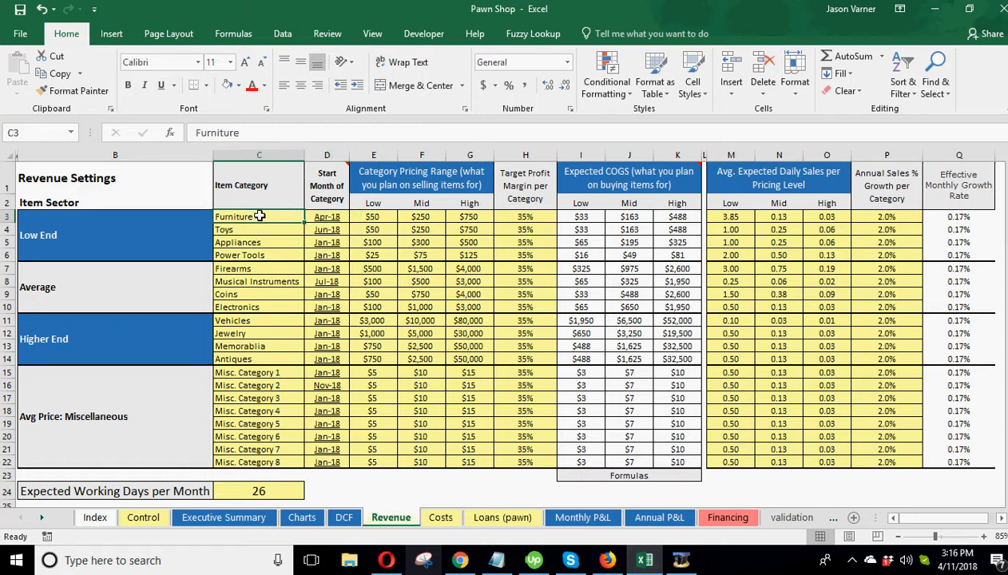
pyautogui.moveTo(259, 217)
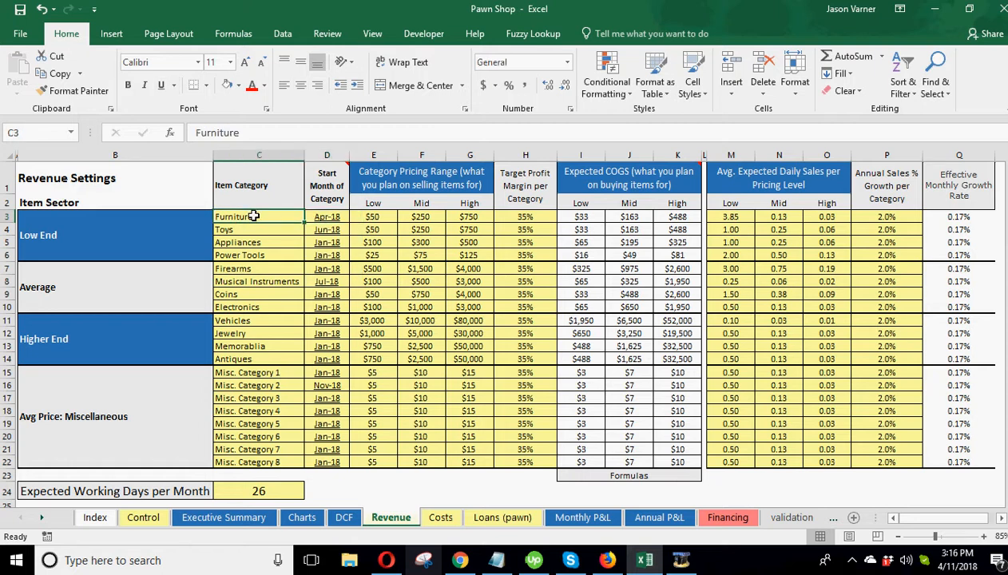
pyautogui.moveTo(388, 255)
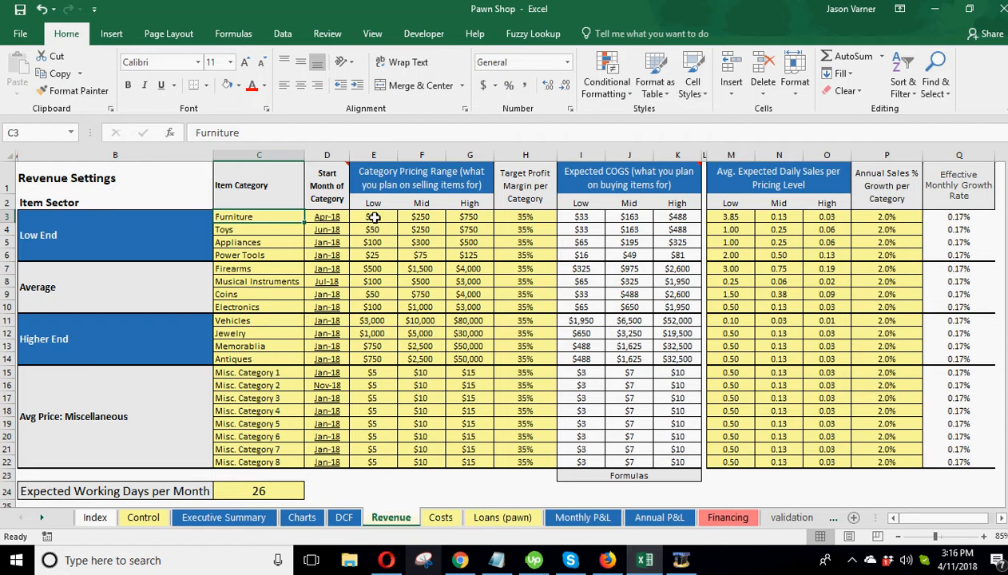
pyautogui.moveTo(437, 208)
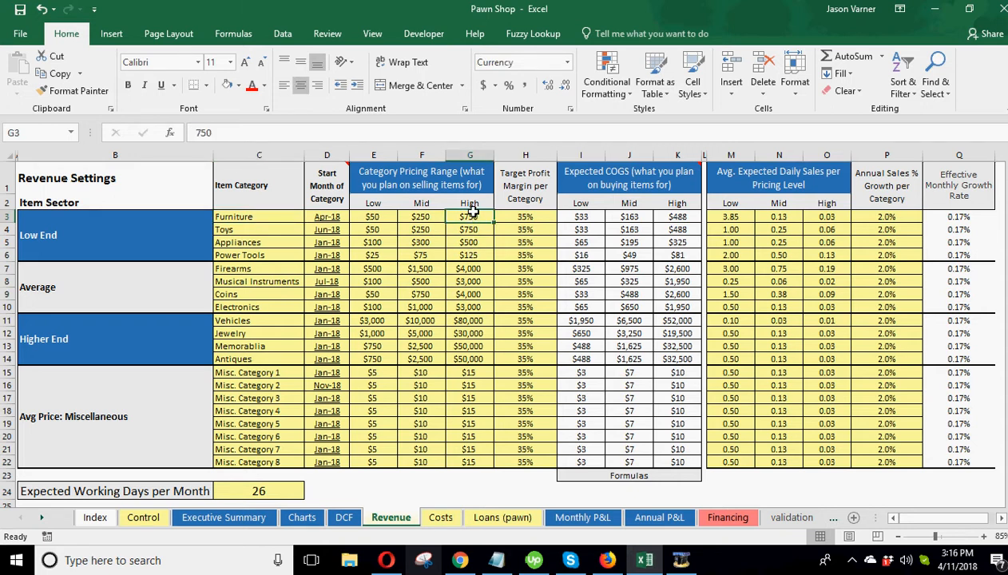
pyautogui.click(373, 216)
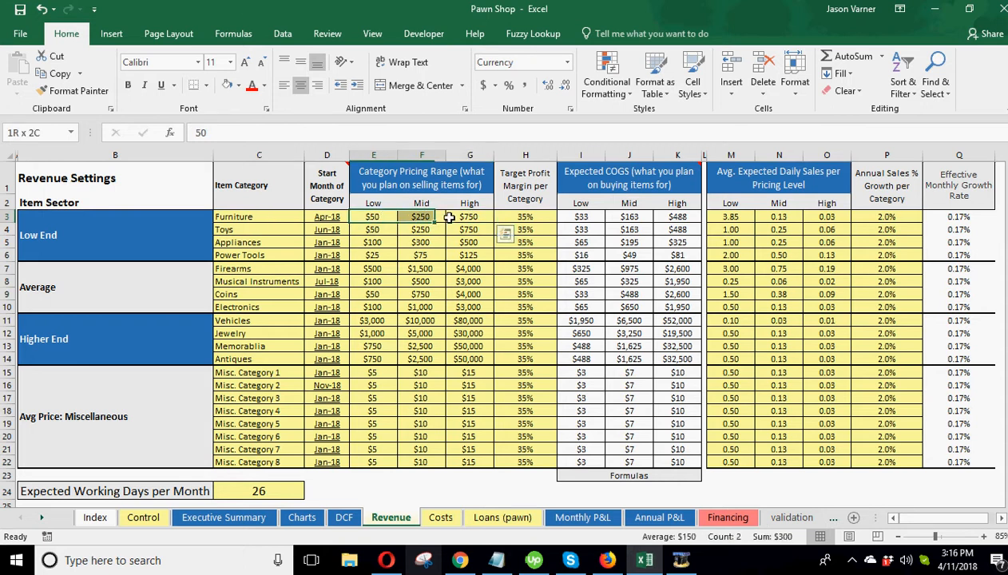
pyautogui.click(373, 216)
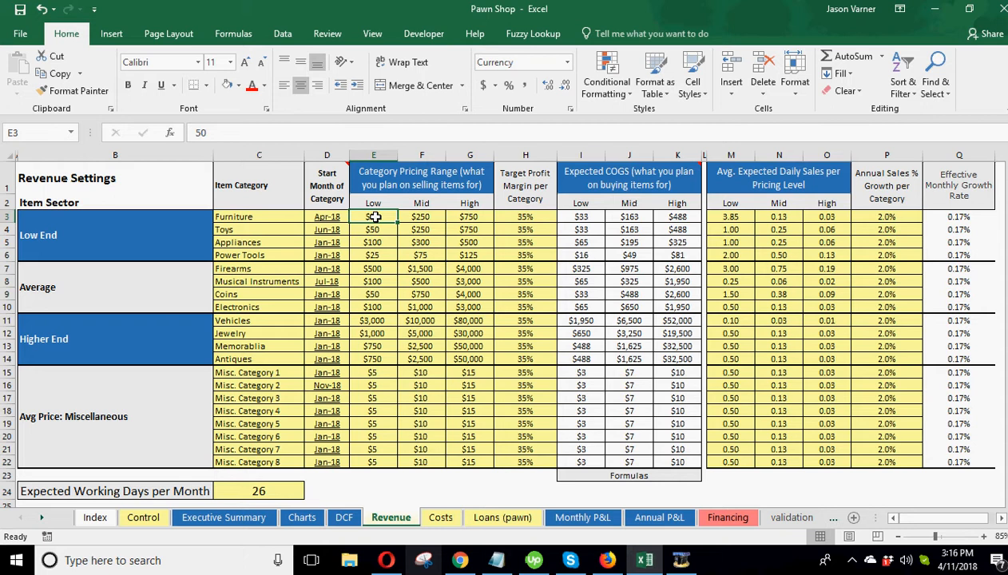
pyautogui.moveTo(373, 216); pyautogui.dragTo(470, 217)
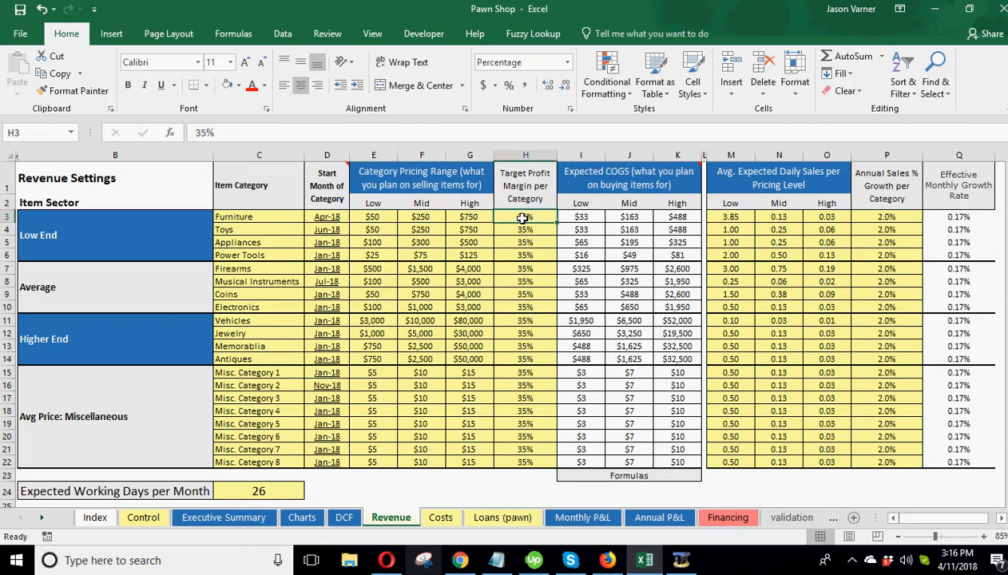
pyautogui.moveTo(526, 229)
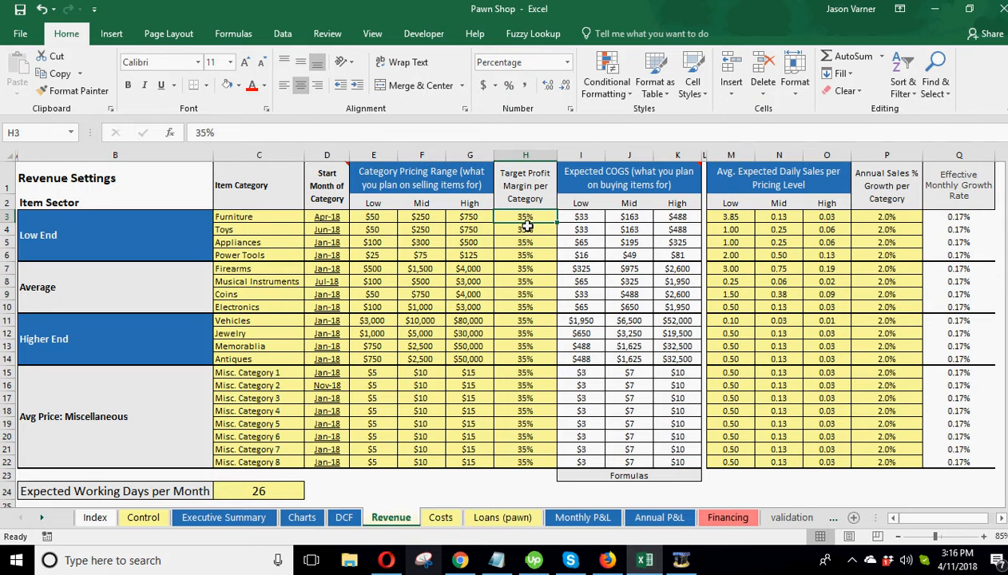
pyautogui.moveTo(514, 252)
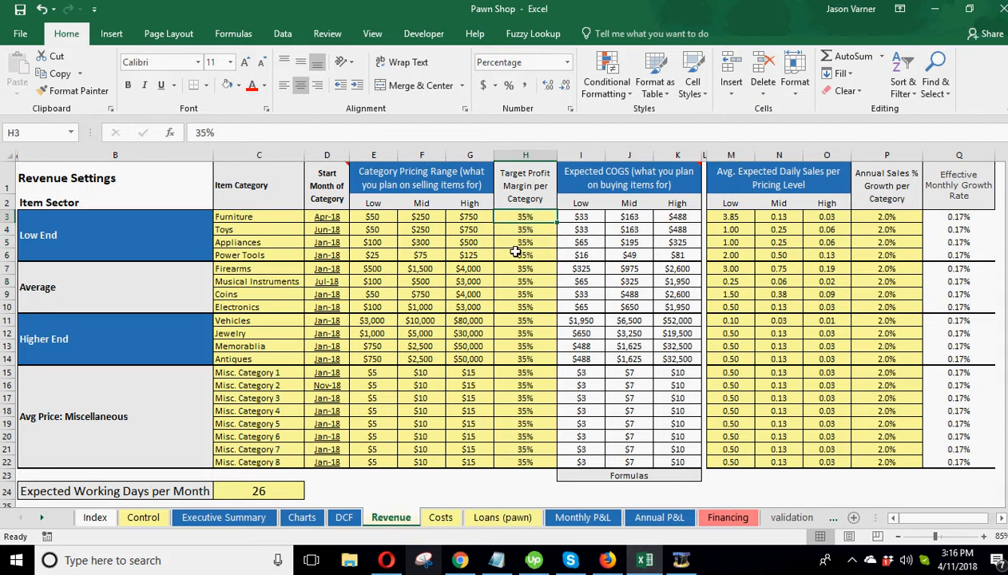
pyautogui.moveTo(524, 230)
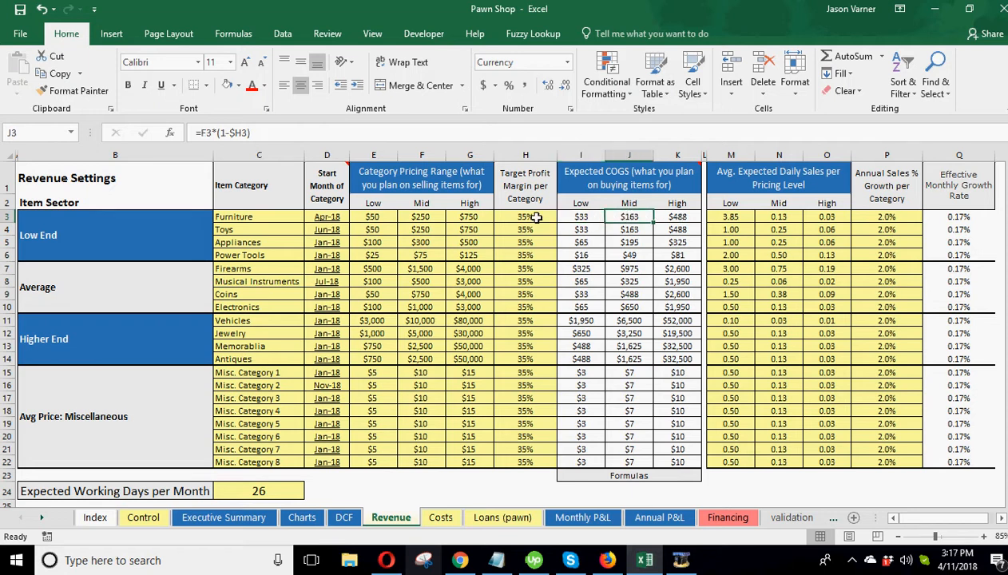
pyautogui.click(525, 216)
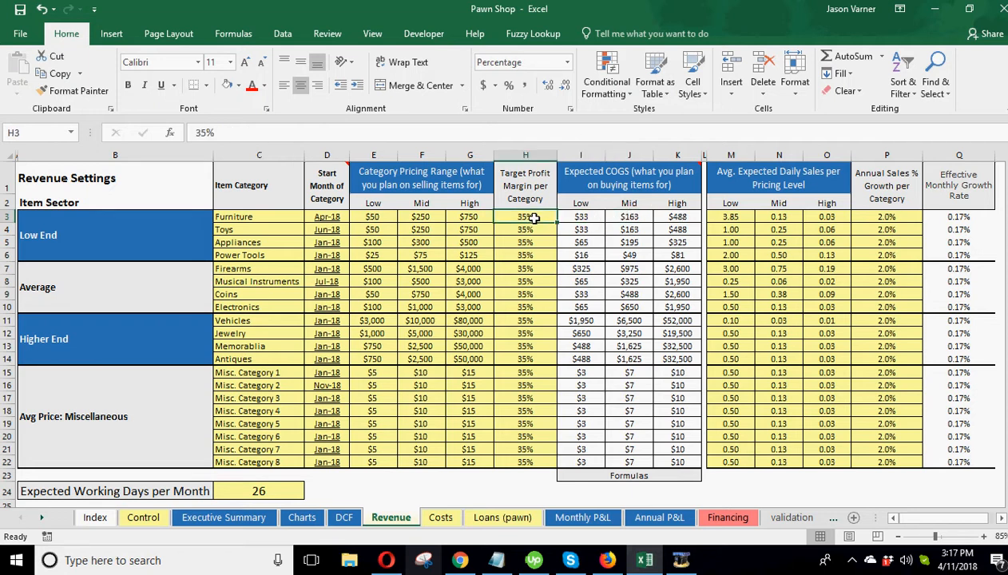
pyautogui.click(469, 216)
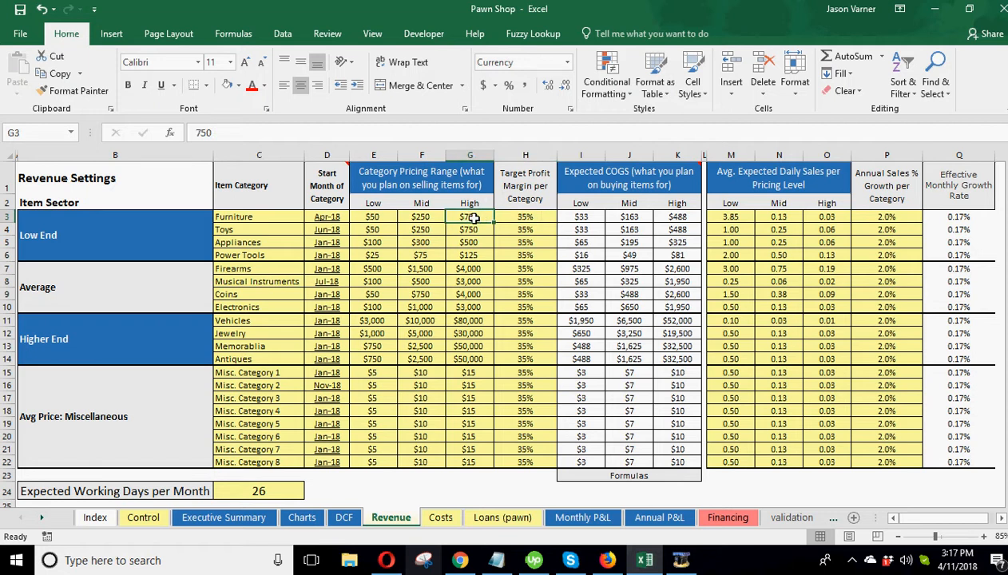
pyautogui.click(677, 216)
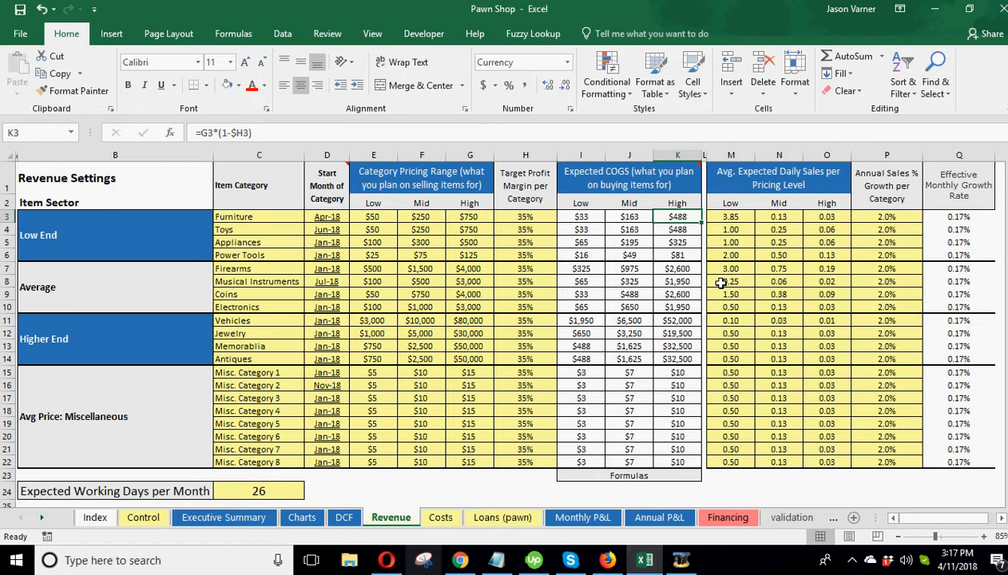
pyautogui.click(469, 216)
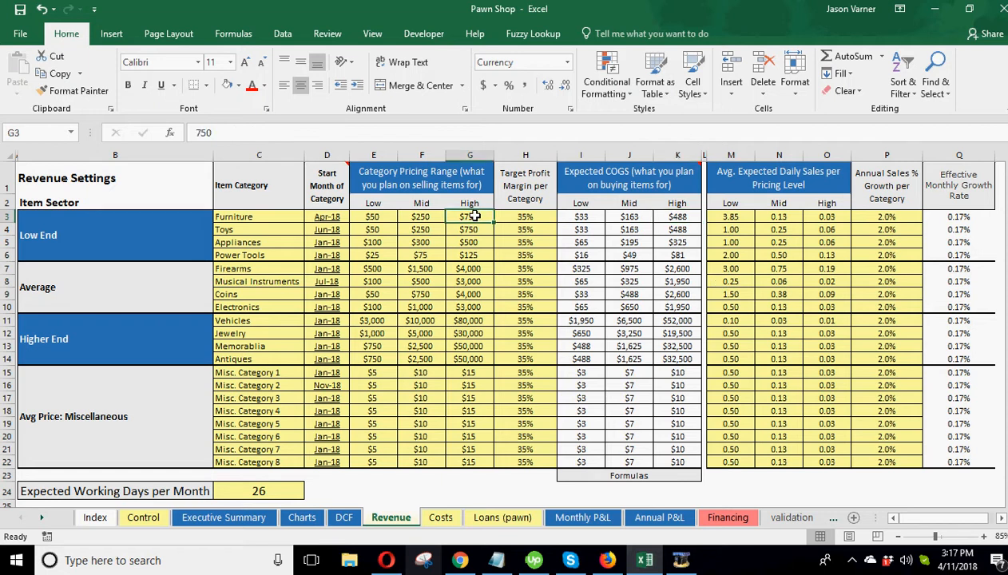
pyautogui.click(468, 492)
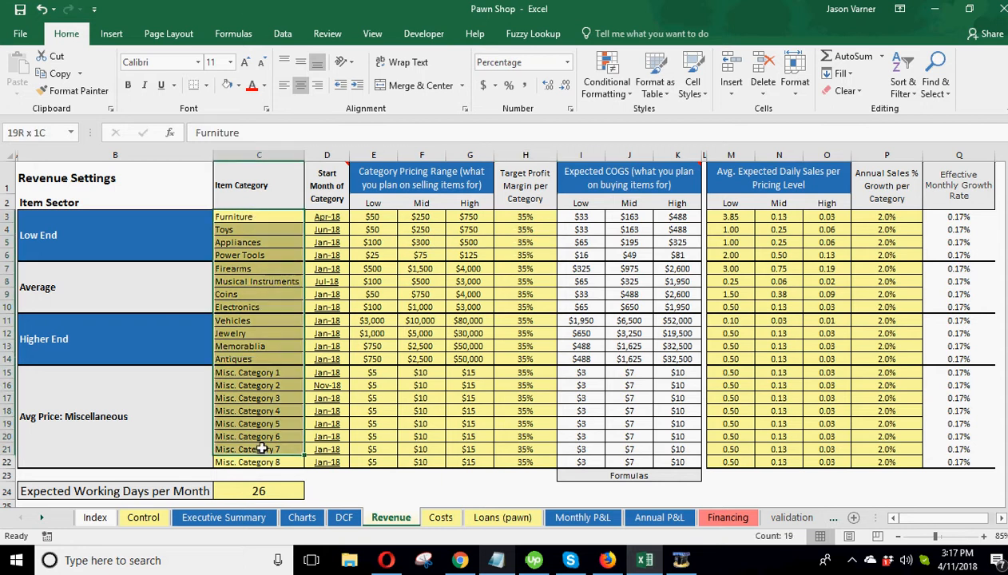
pyautogui.click(257, 216)
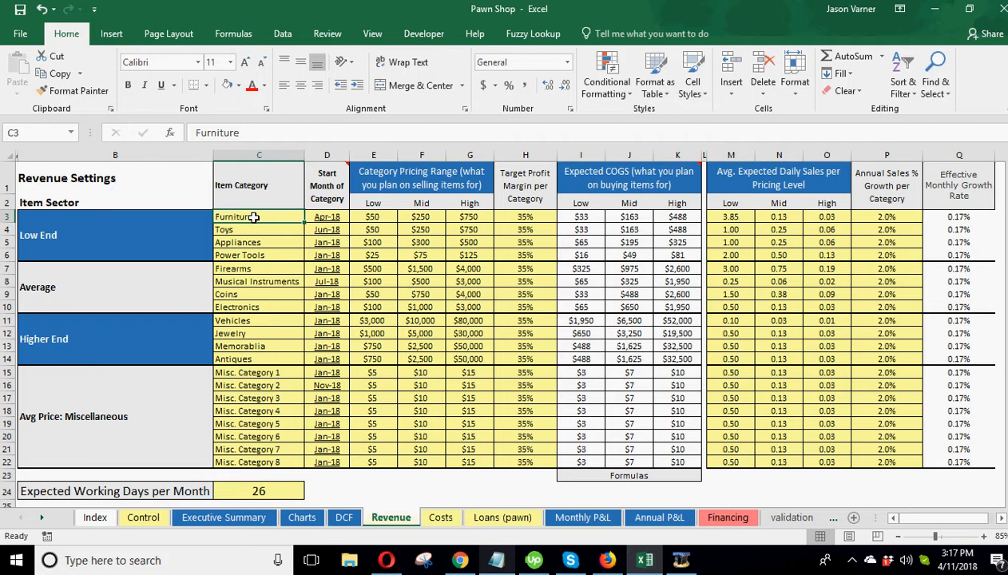
pyautogui.moveTo(238, 216)
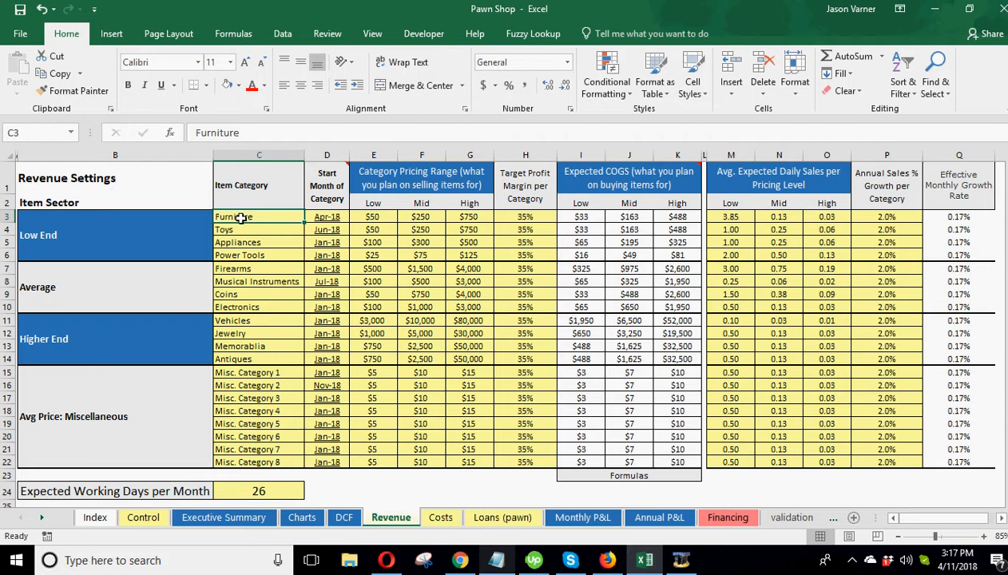
pyautogui.moveTo(337, 256)
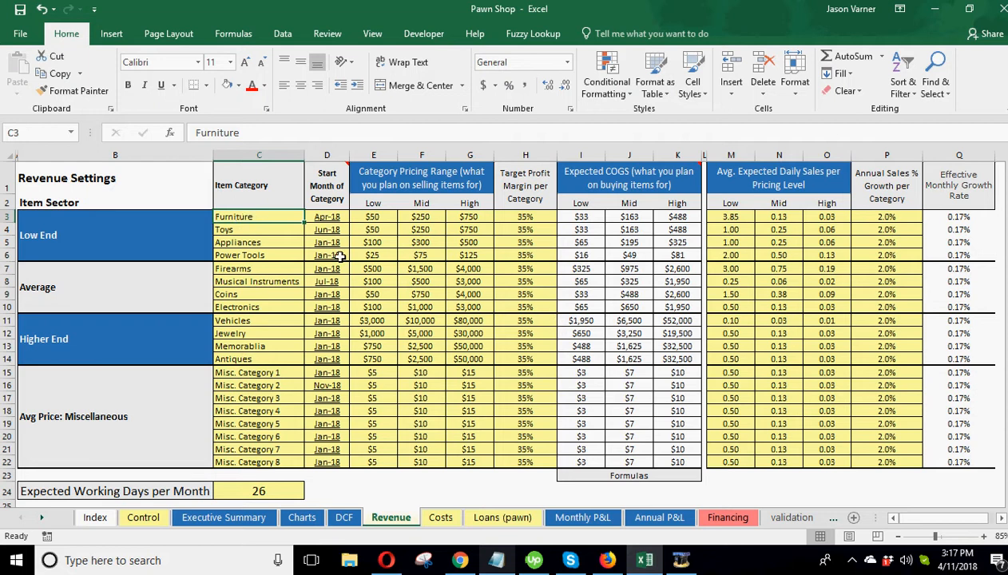
pyautogui.click(730, 216)
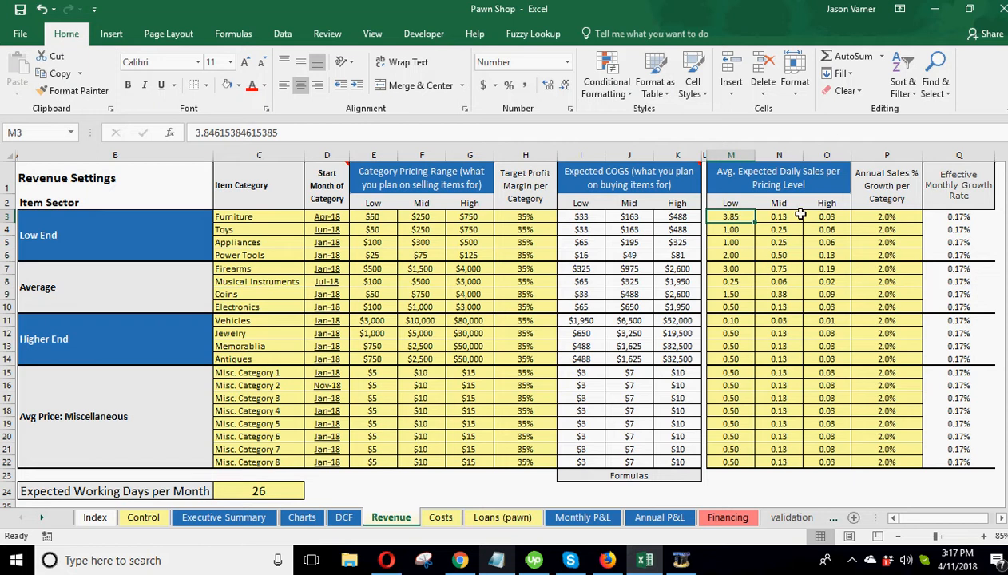
pyautogui.moveTo(259, 216); pyautogui.dragTo(259, 372)
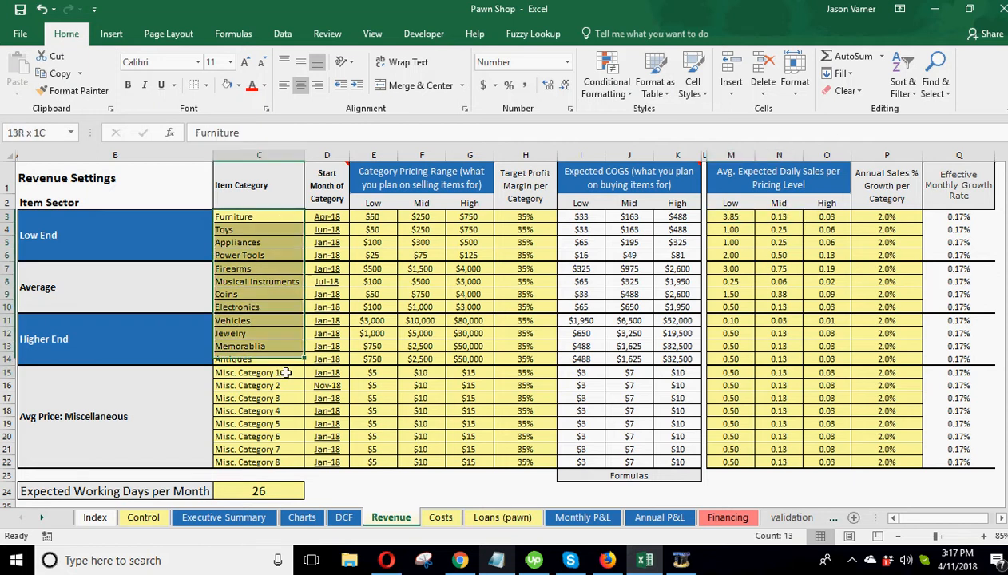
pyautogui.click(730, 216)
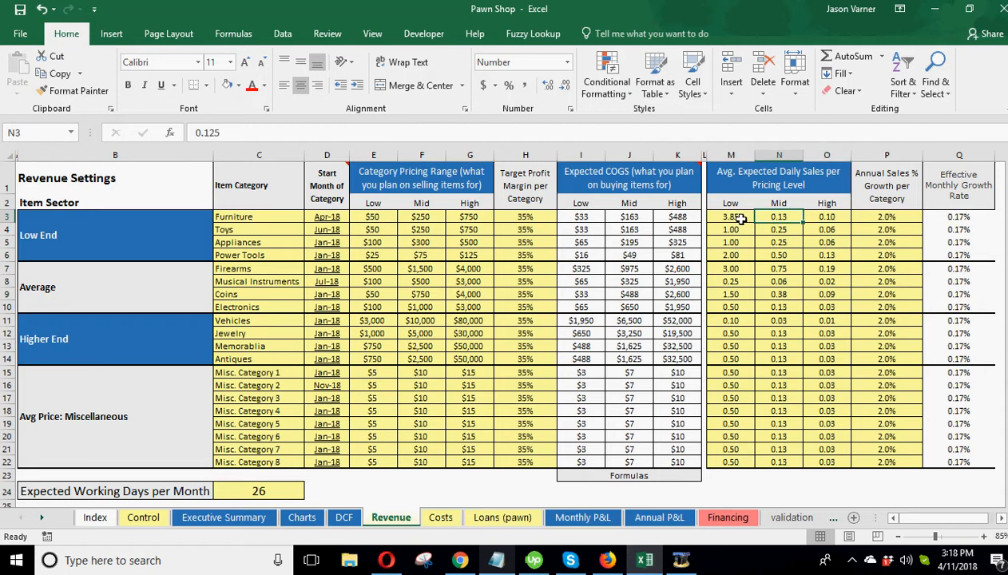
pyautogui.click(730, 216)
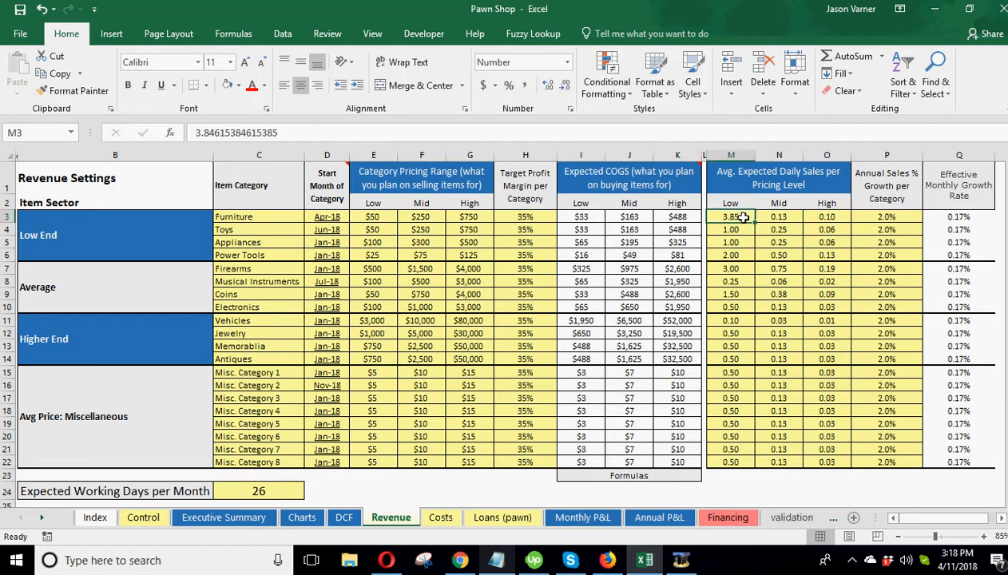
pyautogui.click(730, 229)
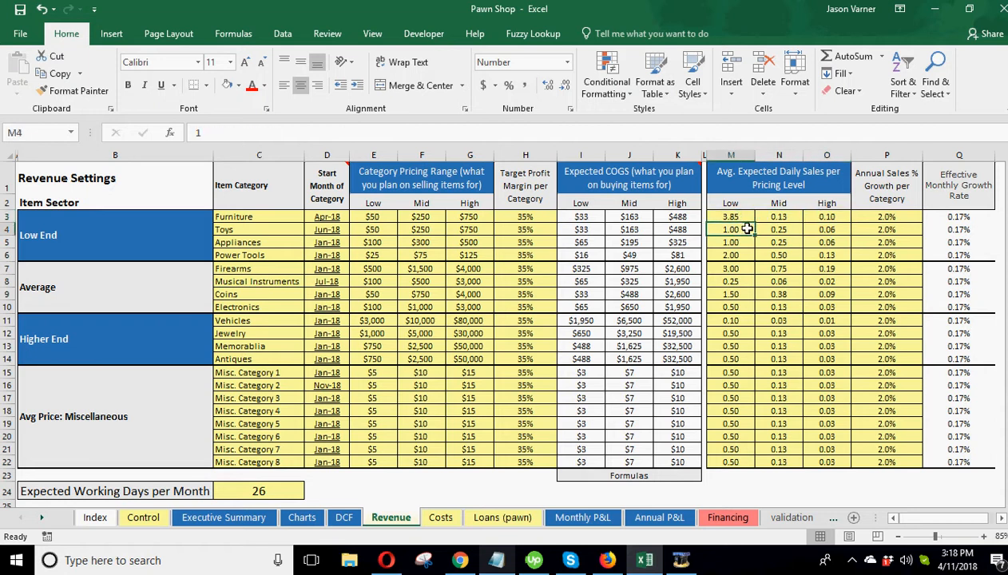
pyautogui.click(779, 242)
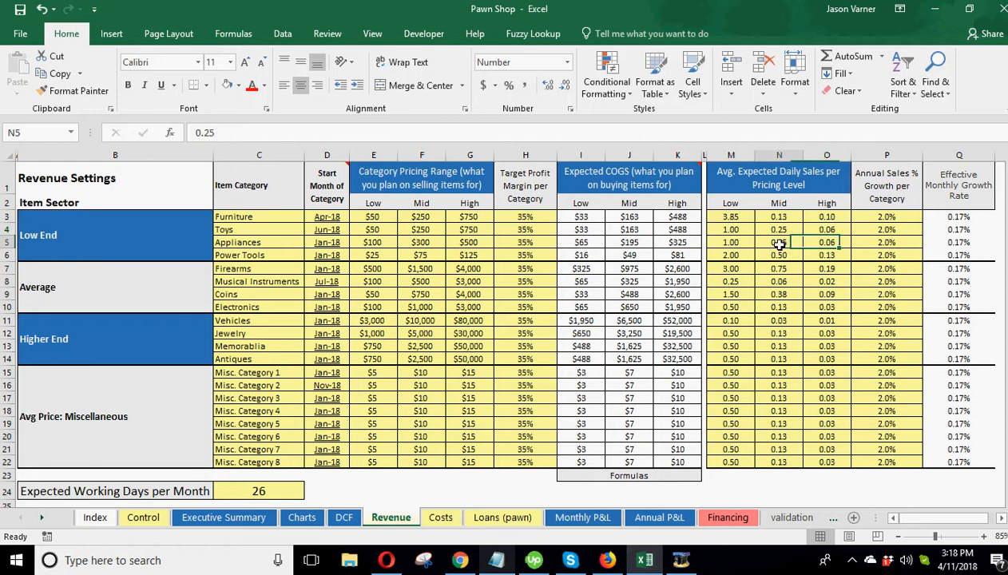
pyautogui.click(826, 281)
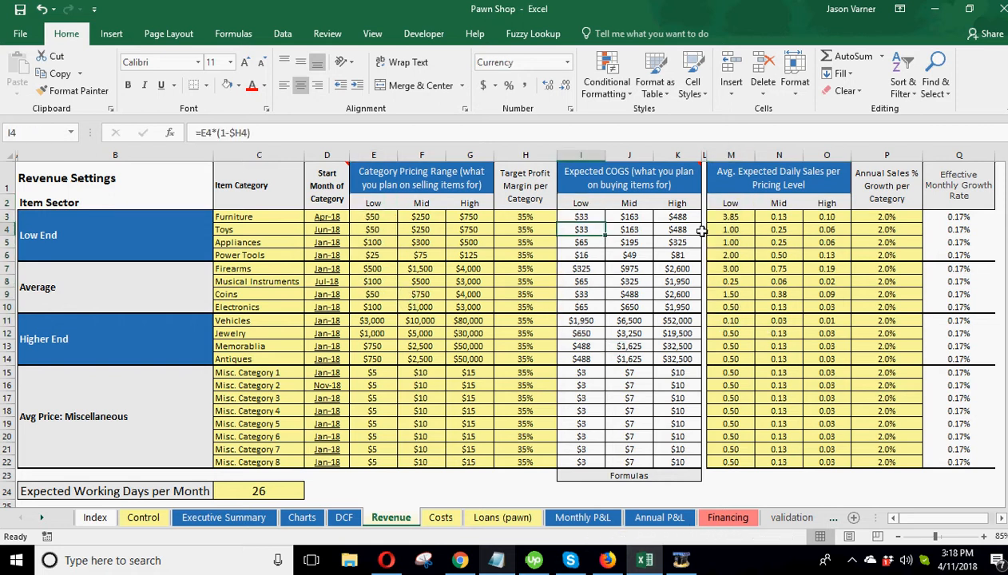
pyautogui.click(373, 229)
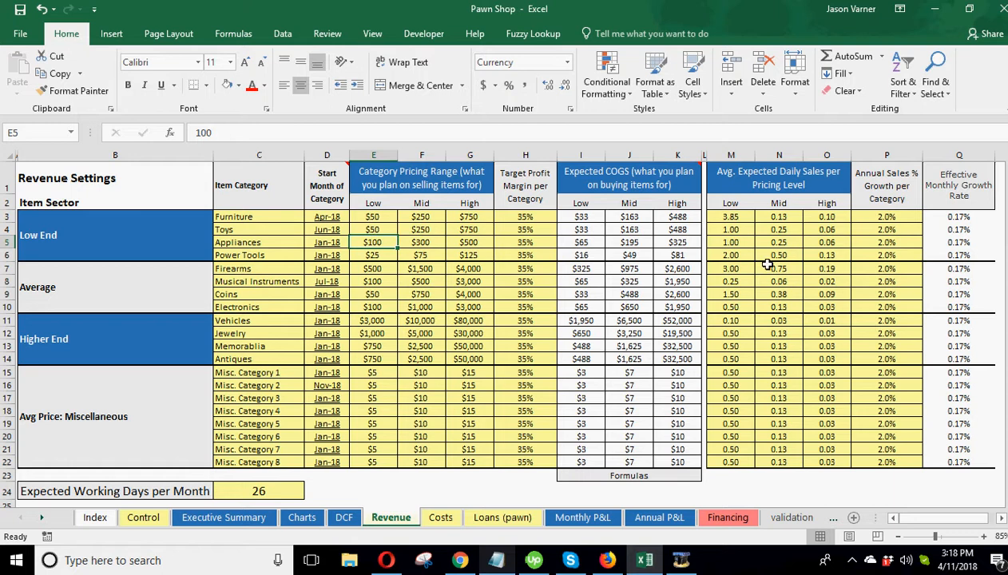
pyautogui.moveTo(322, 229)
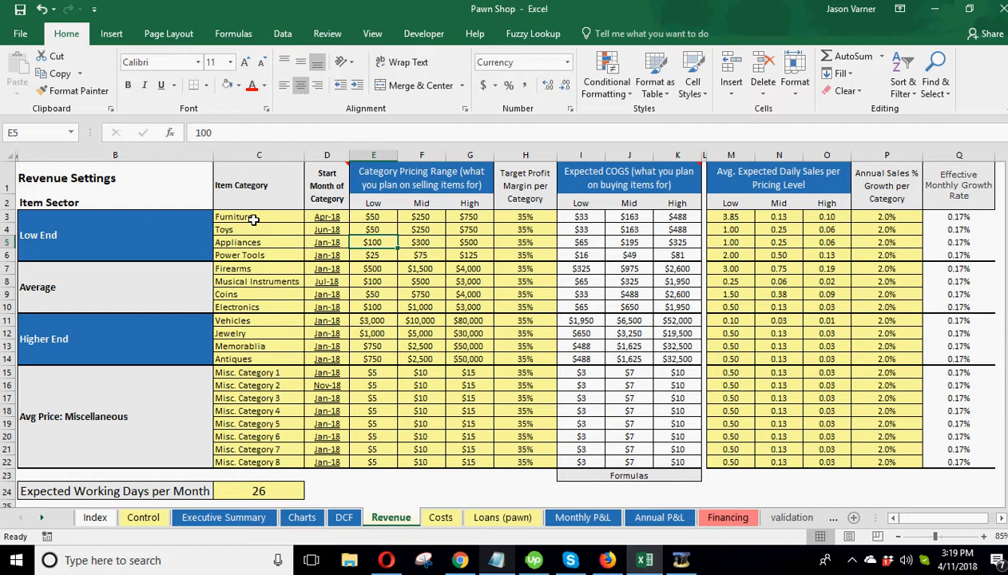
pyautogui.click(258, 255)
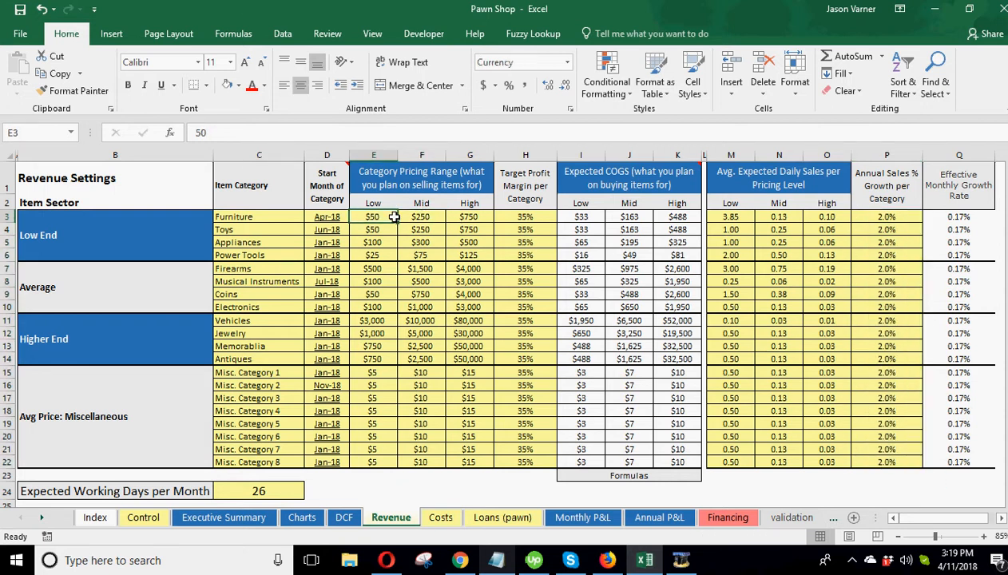
pyautogui.click(469, 216)
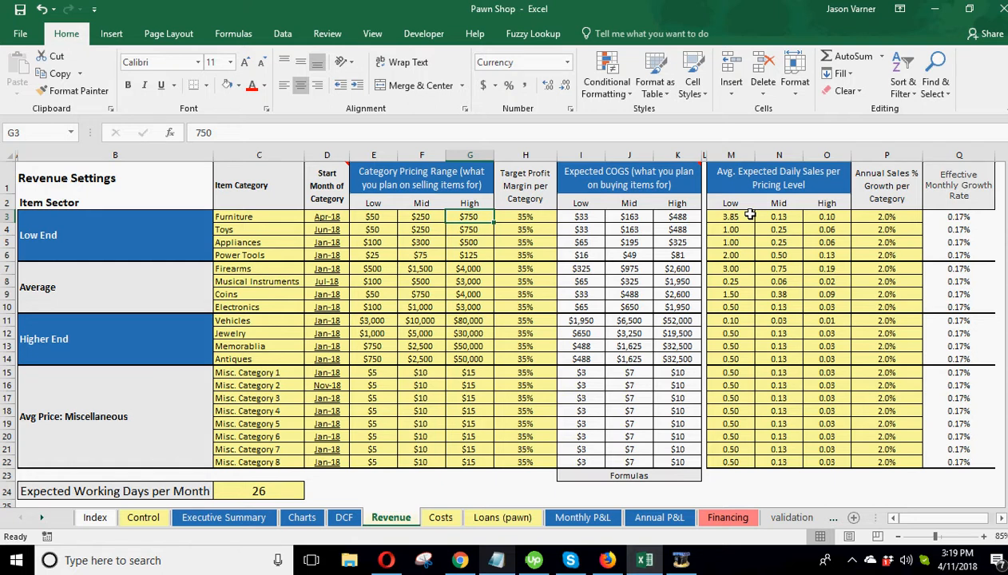
pyautogui.moveTo(860, 295)
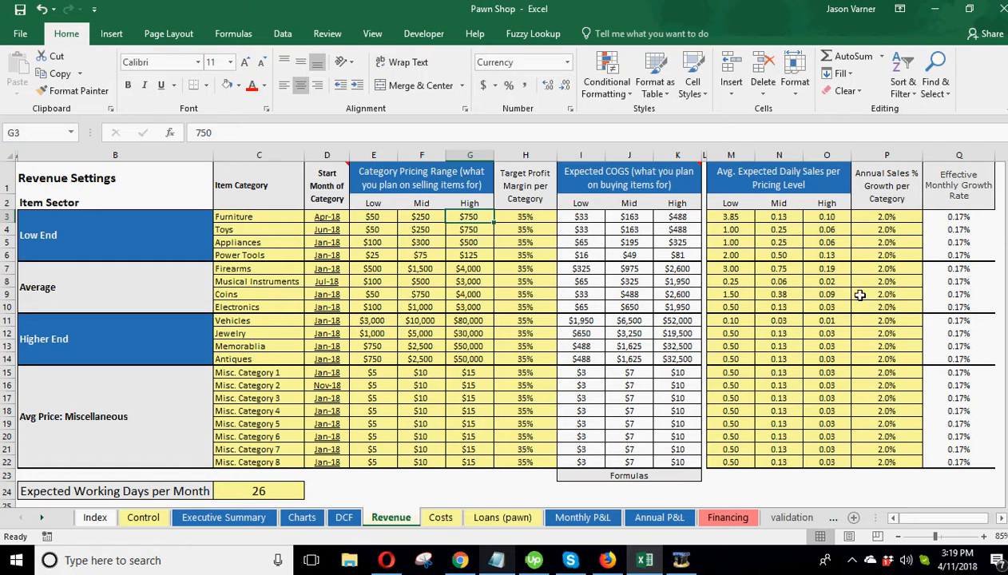
pyautogui.click(886, 216)
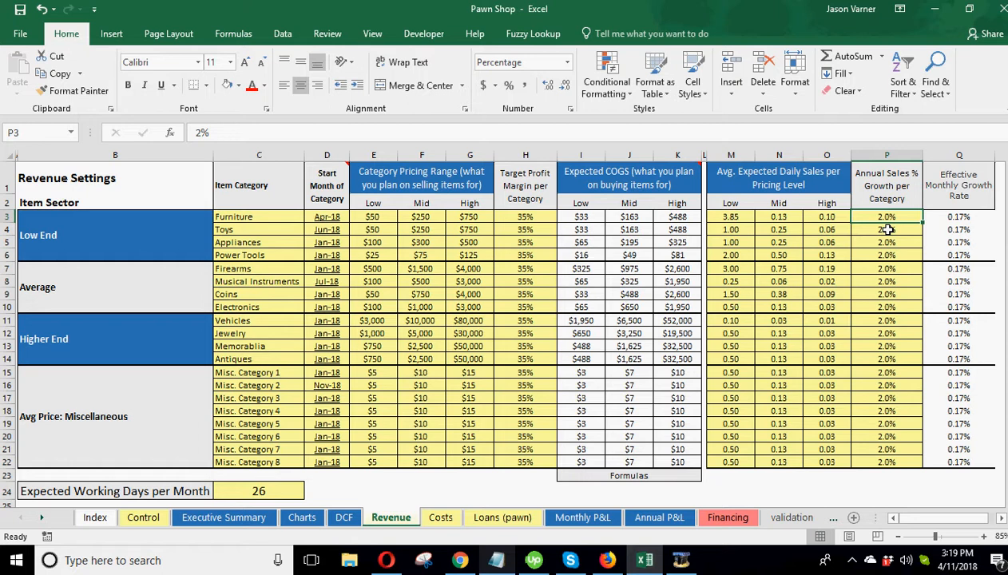
pyautogui.click(886, 230)
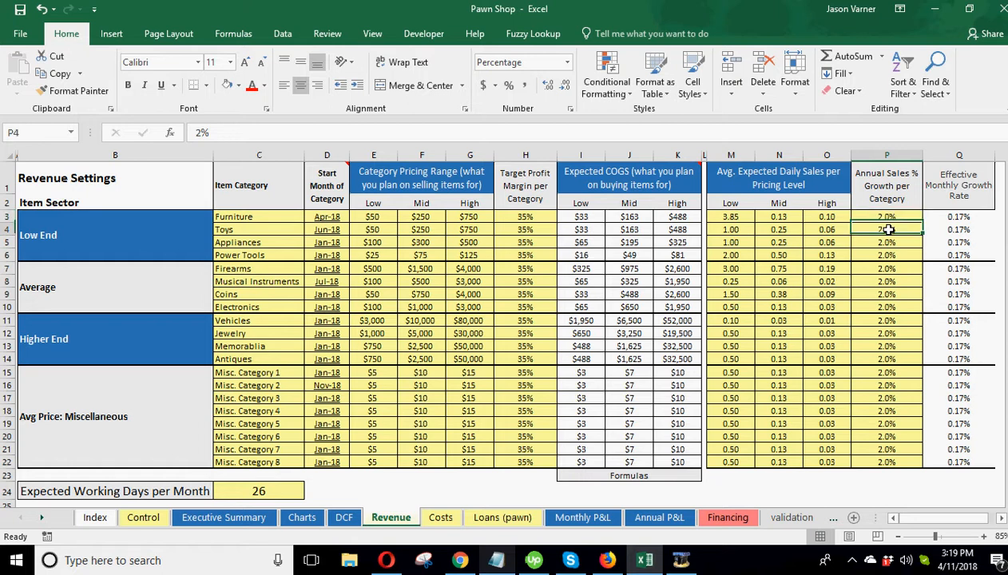
pyautogui.click(886, 216)
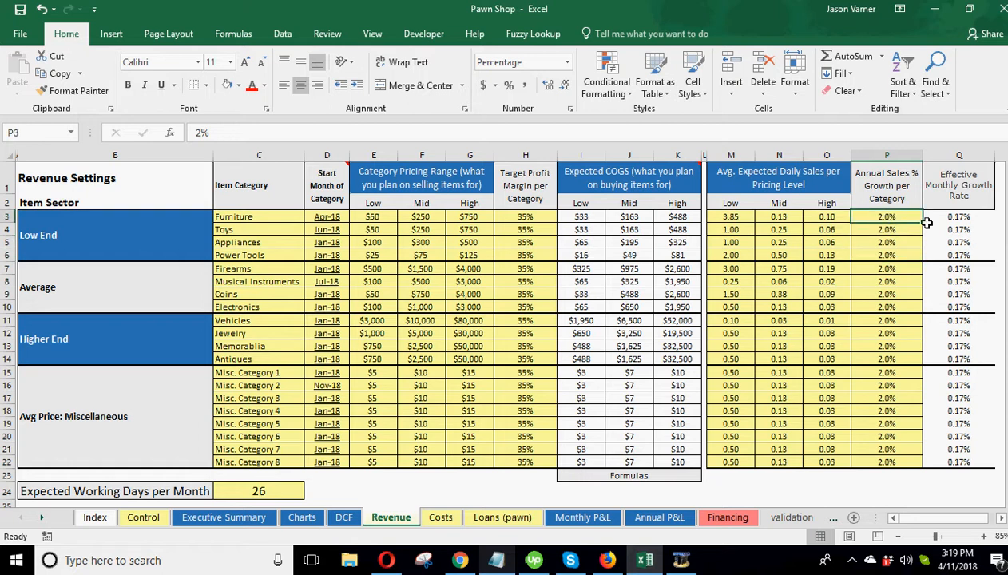
pyautogui.moveTo(849, 261)
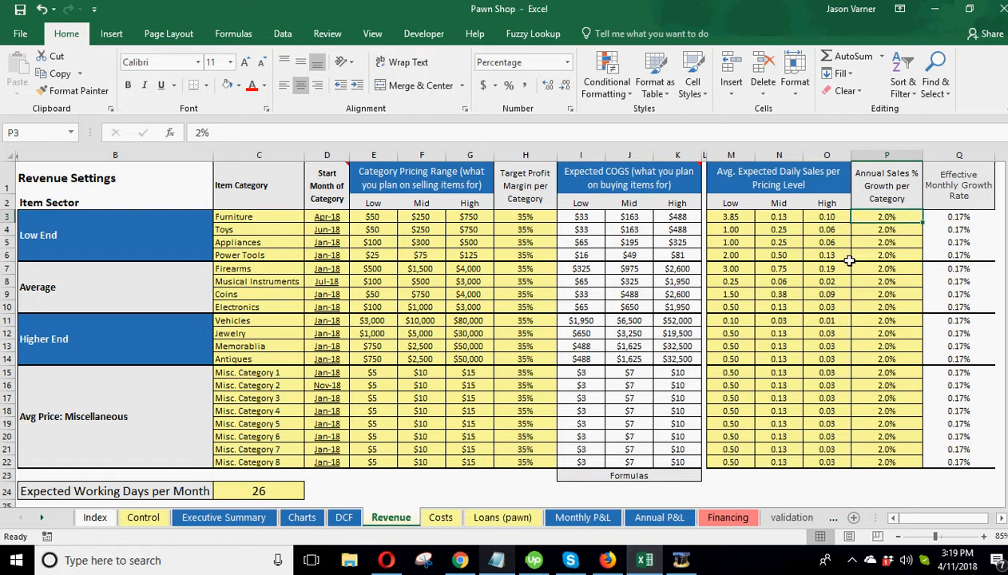
pyautogui.click(958, 217)
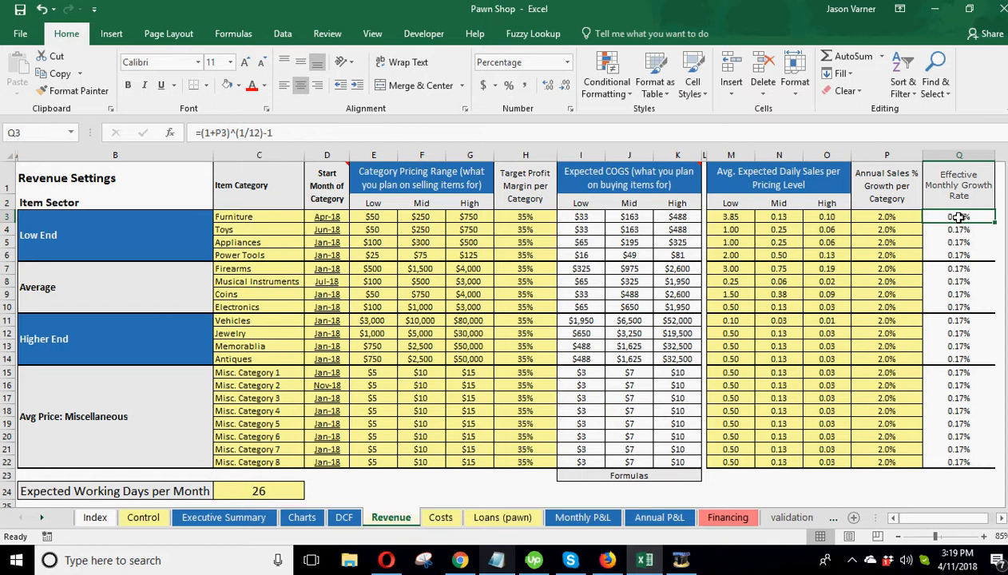
pyautogui.moveTo(955, 217)
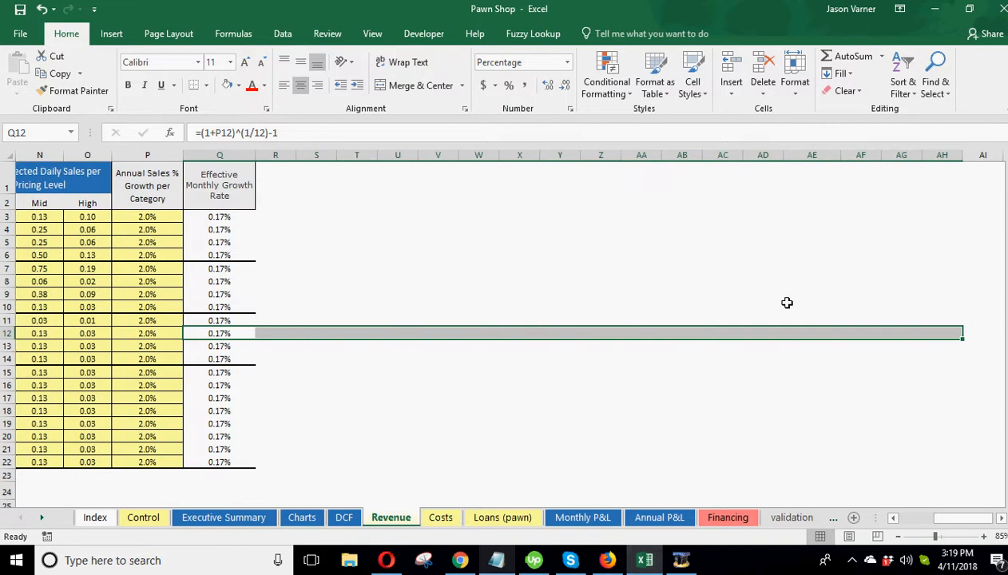
pyautogui.write('100')
pyautogui.click(357, 217)
pyautogui.write('=')
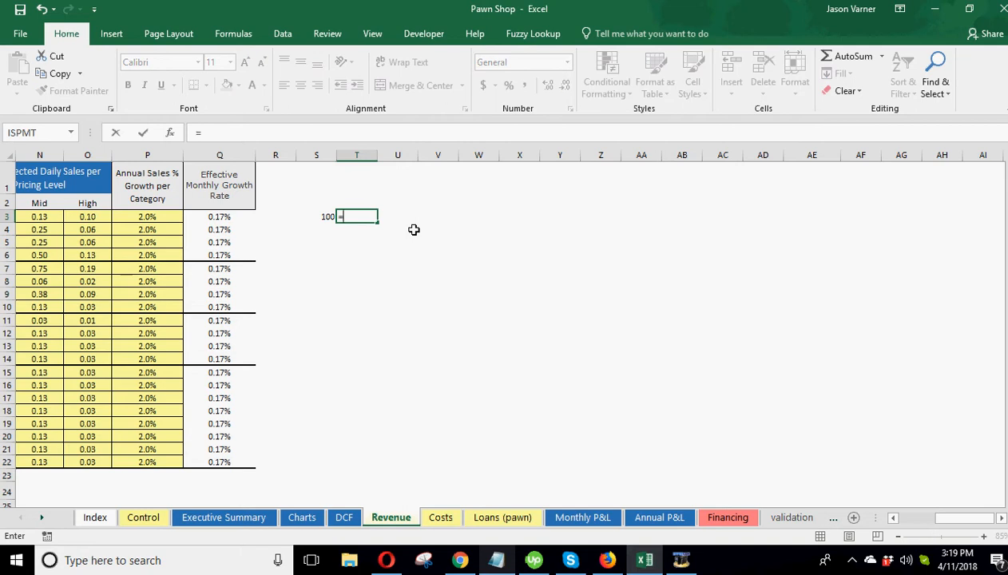
# Build a scratch row compounding 100 at Furniture's 0.17% monthly rate across twelve months to 102.
pyautogui.click(316, 216)
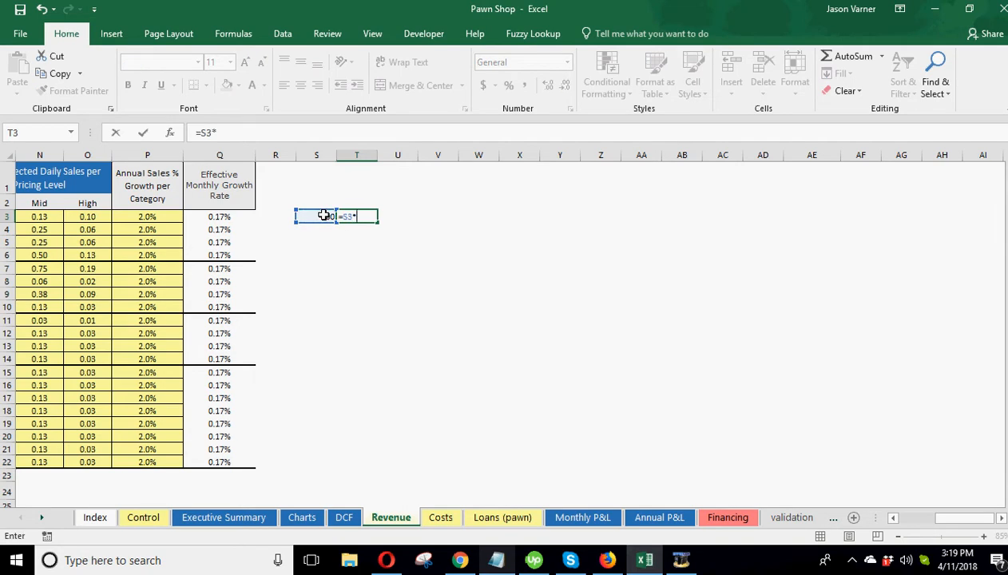
pyautogui.click(220, 216)
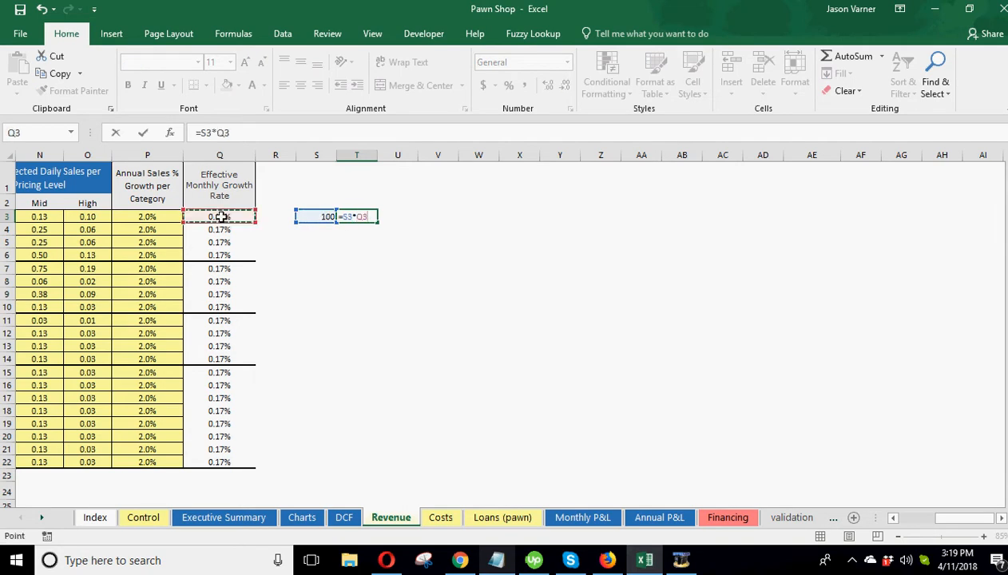
pyautogui.press('Enter')
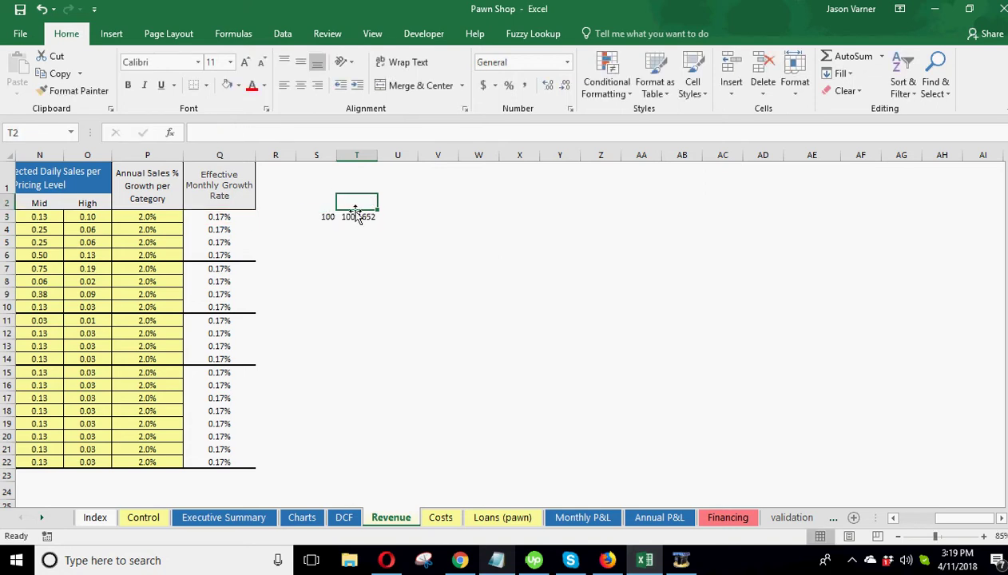
pyautogui.click(356, 216)
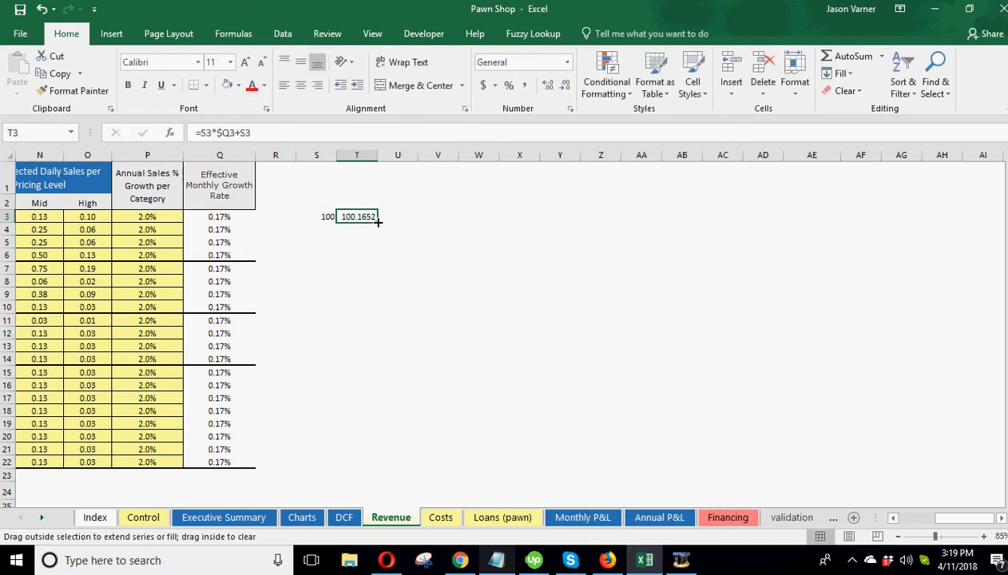
pyautogui.moveTo(377, 217); pyautogui.dragTo(830, 217)
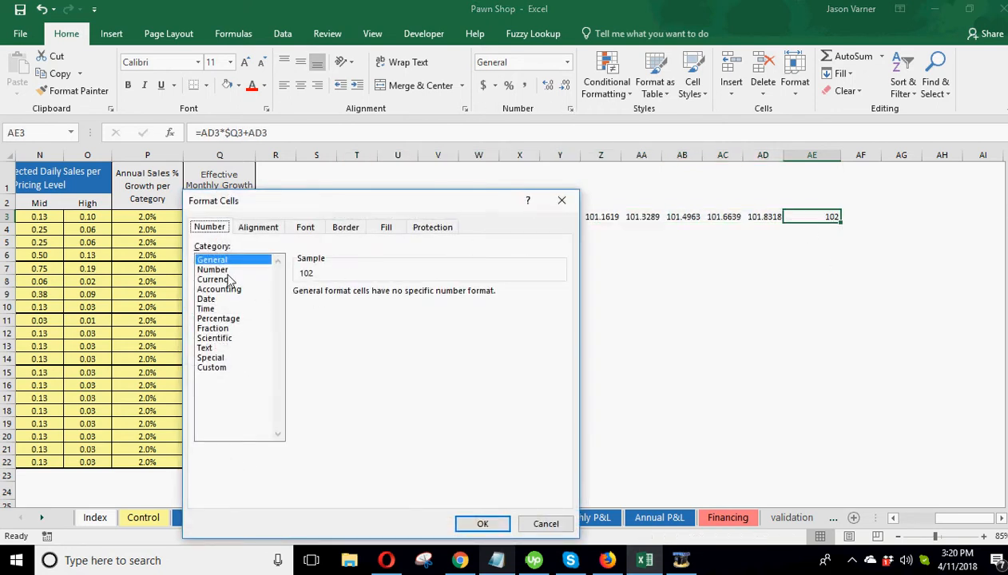
pyautogui.click(213, 270)
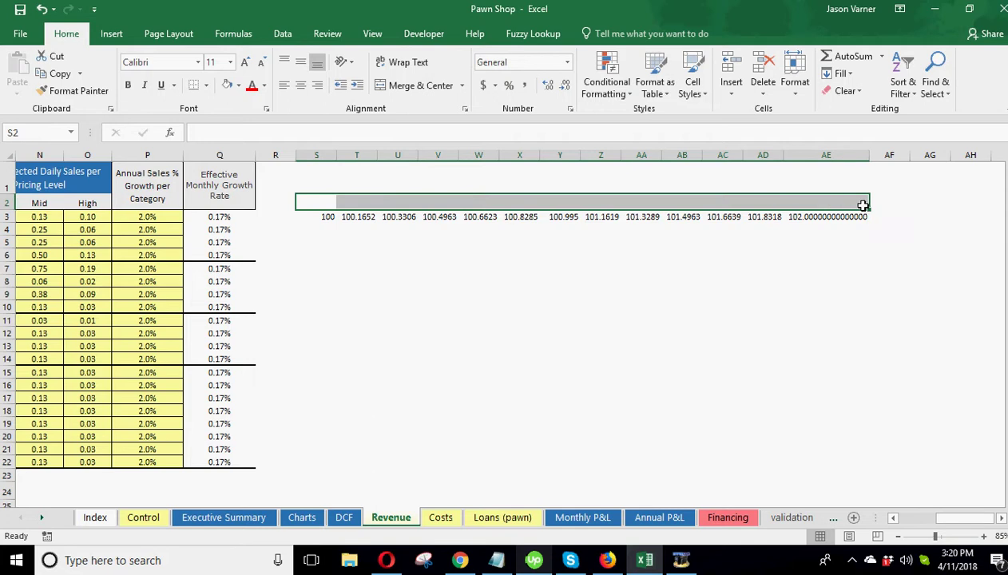
pyautogui.moveTo(863, 202); pyautogui.dragTo(869, 226)
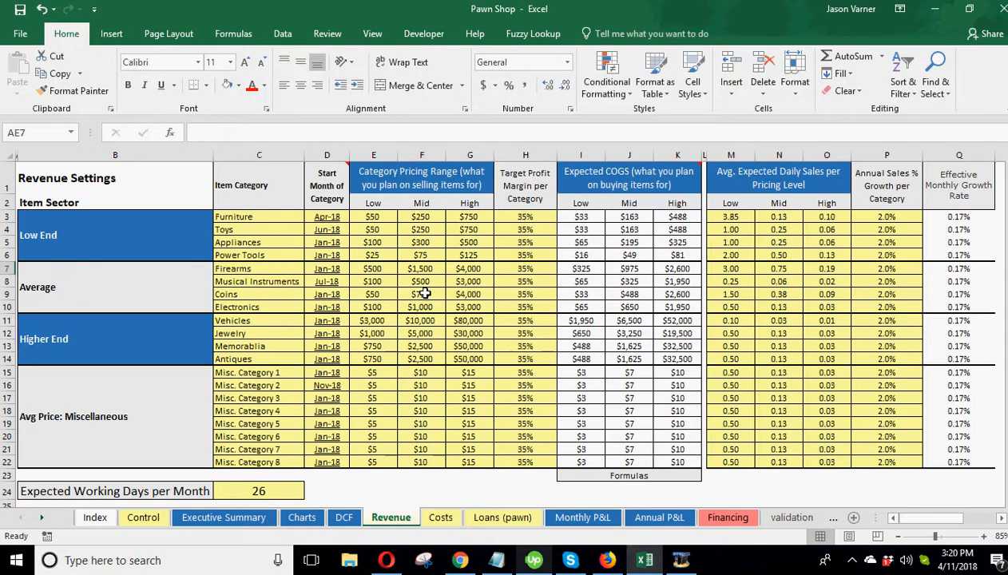
# Check start months, Power Tools growth and working days per month, then view the Costs sheet.
pyautogui.click(326, 229)
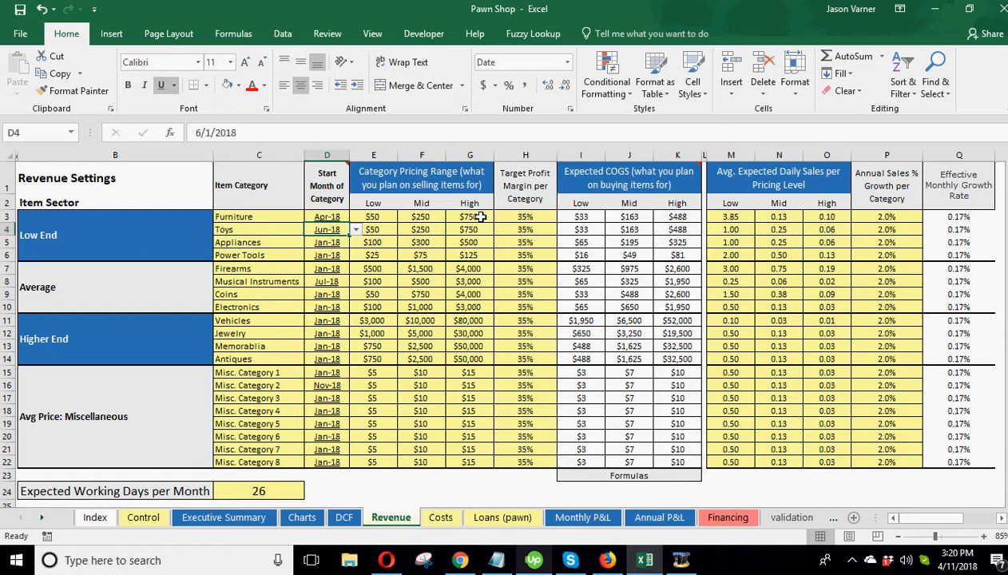
pyautogui.moveTo(484, 260)
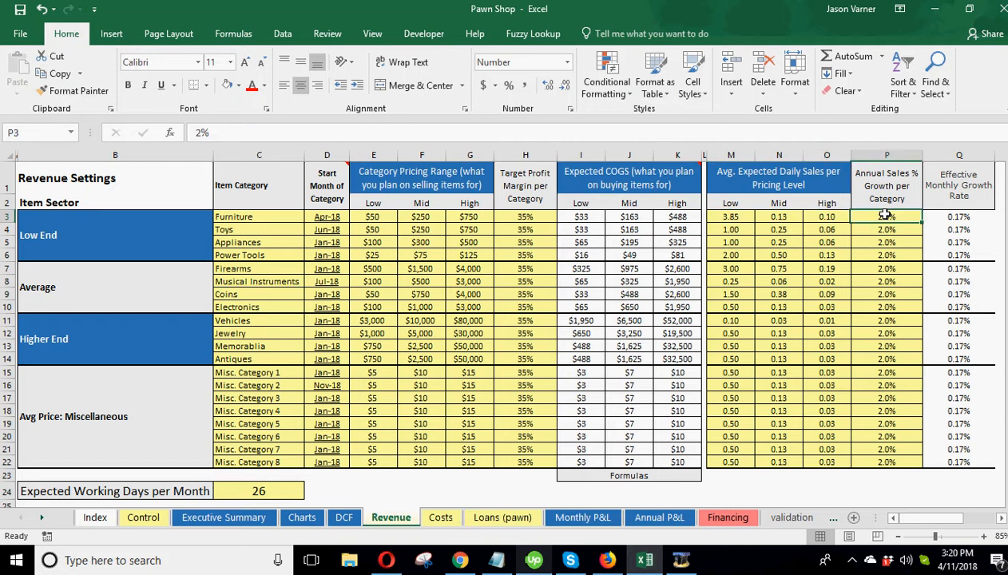
pyautogui.click(886, 254)
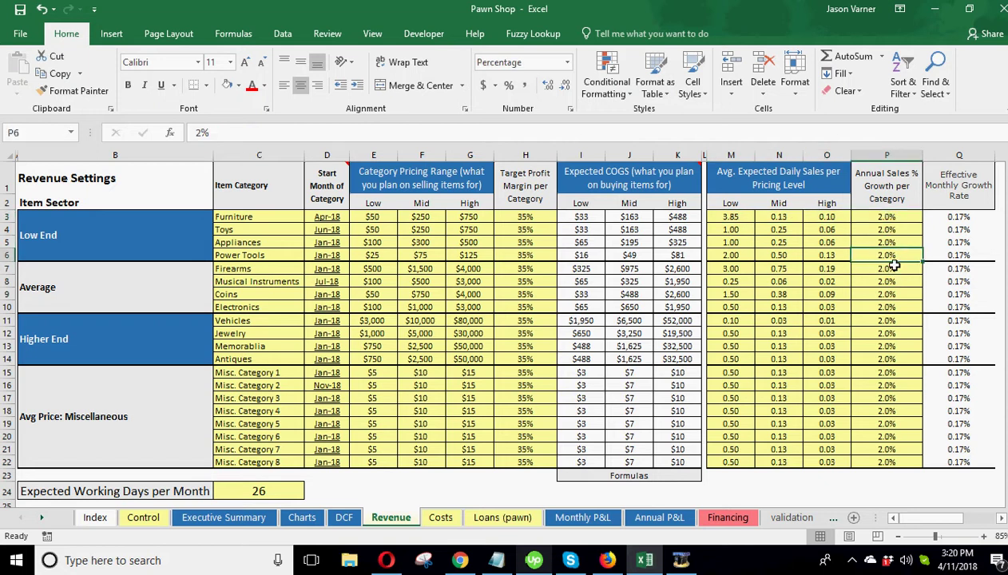
pyautogui.click(259, 491)
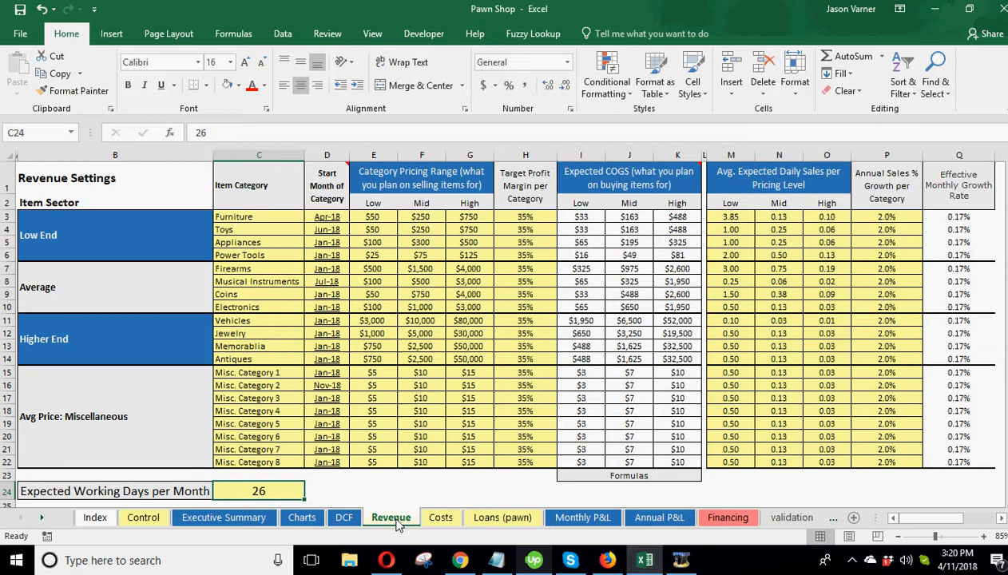
pyautogui.moveTo(396, 501)
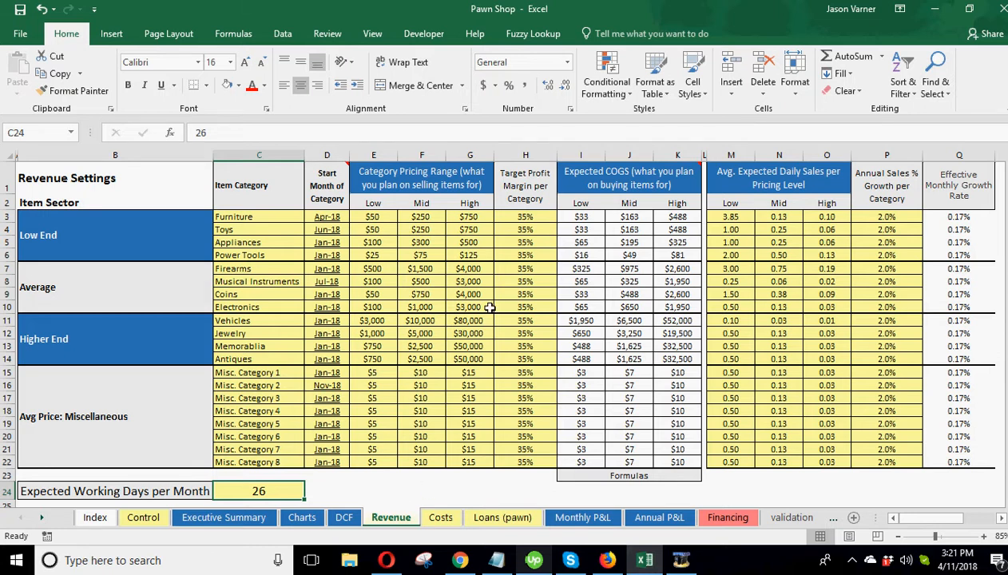
pyautogui.moveTo(322, 217)
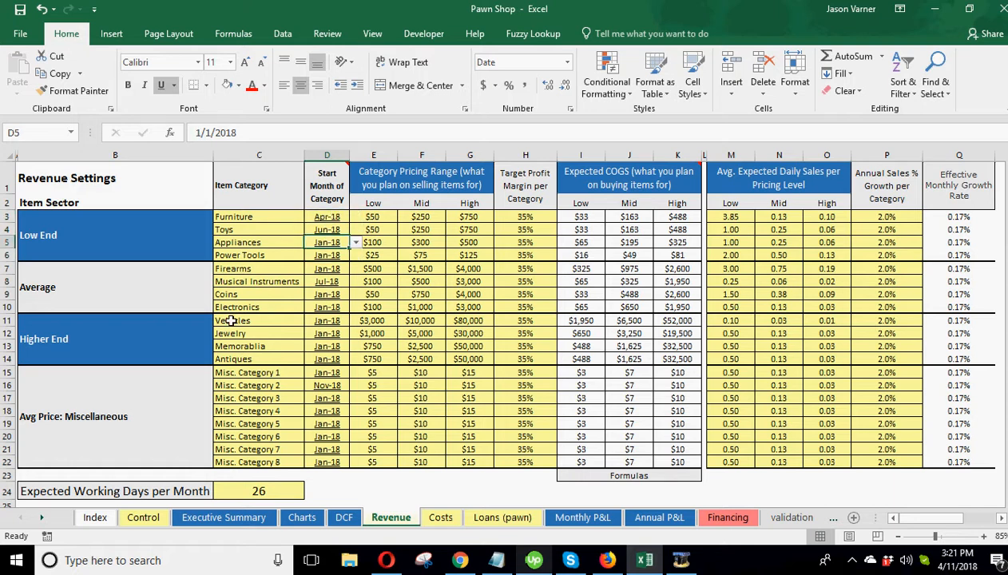
pyautogui.click(326, 216)
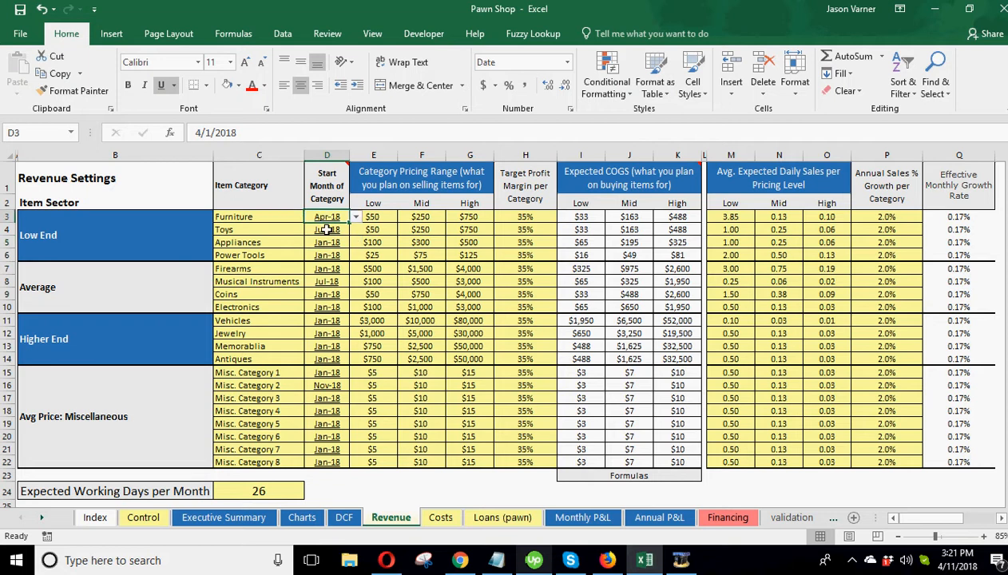
pyautogui.click(326, 307)
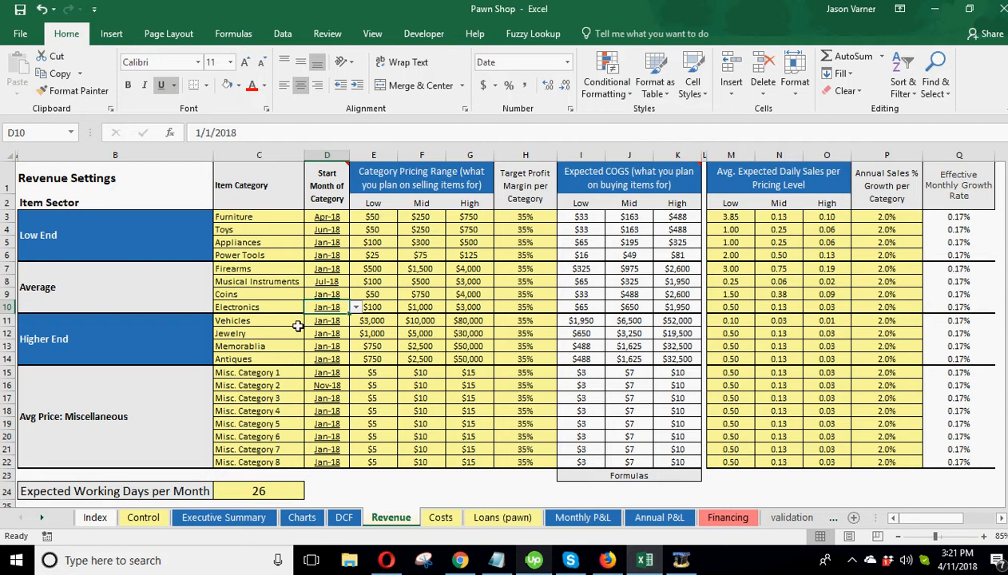
pyautogui.click(439, 517)
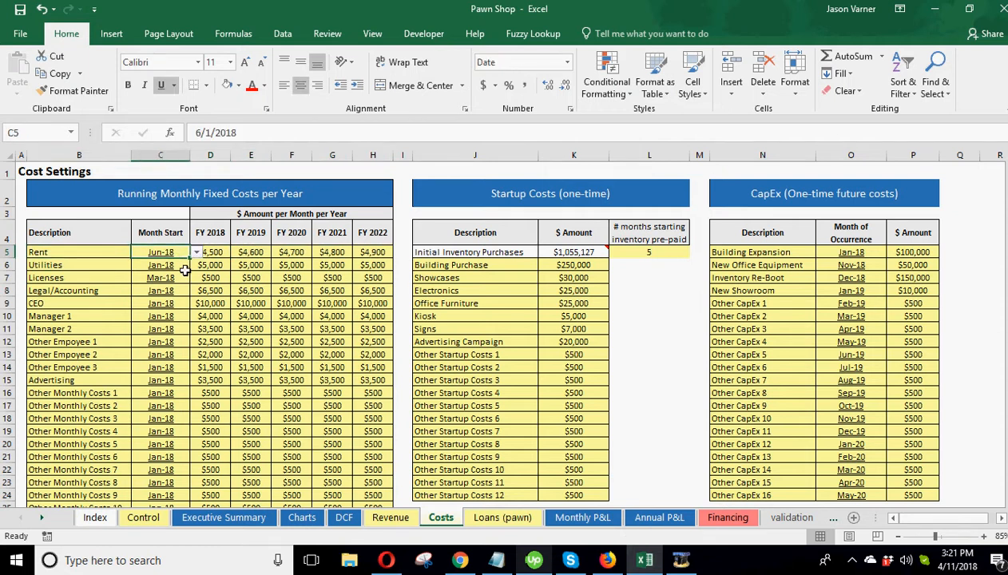
pyautogui.click(210, 252)
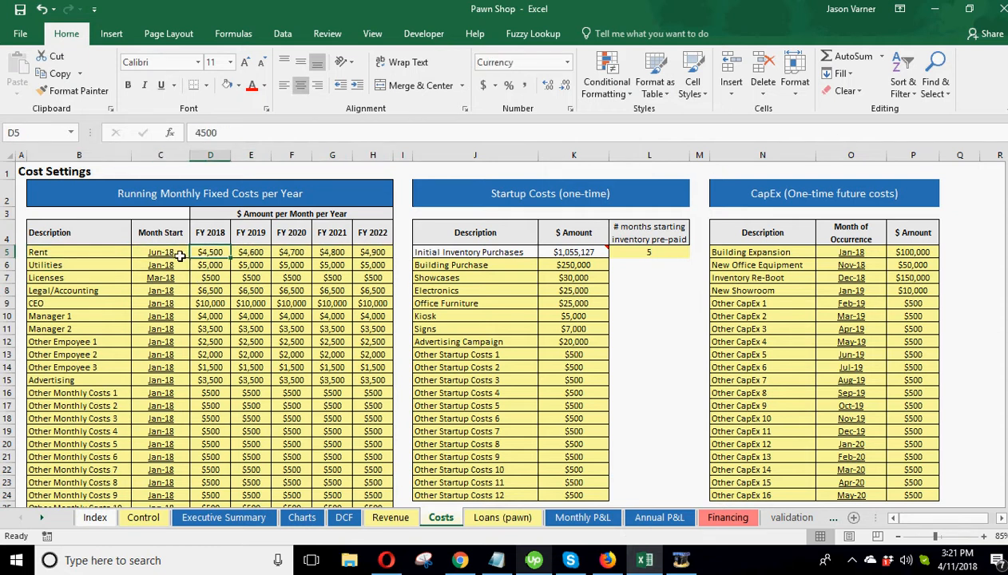
pyautogui.click(195, 252)
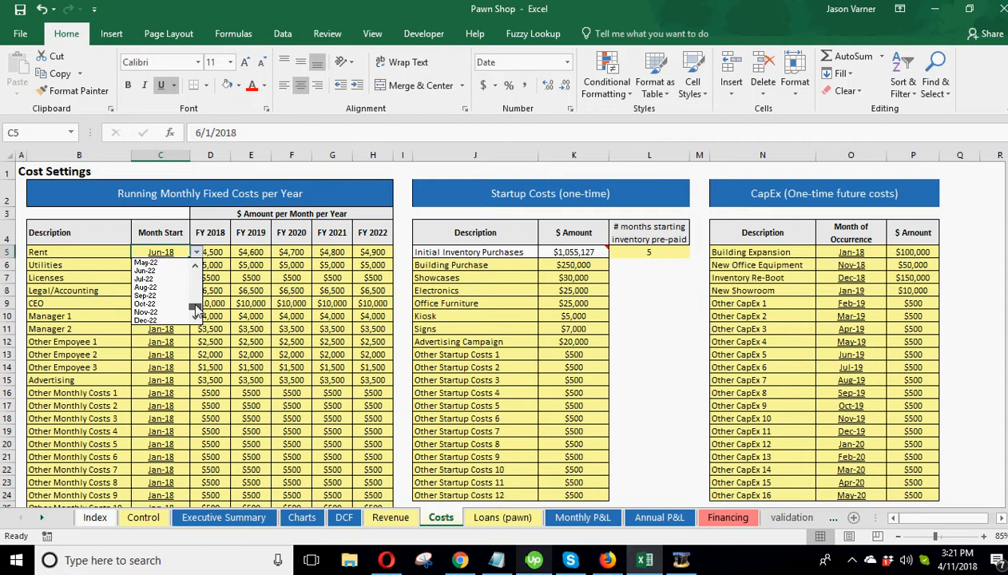
pyautogui.click(160, 277)
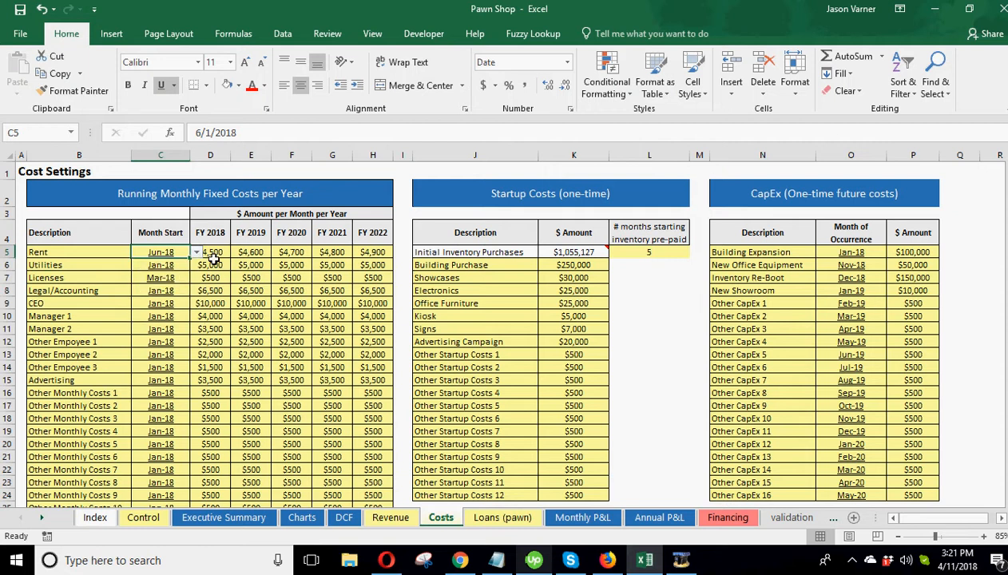
pyautogui.click(210, 252)
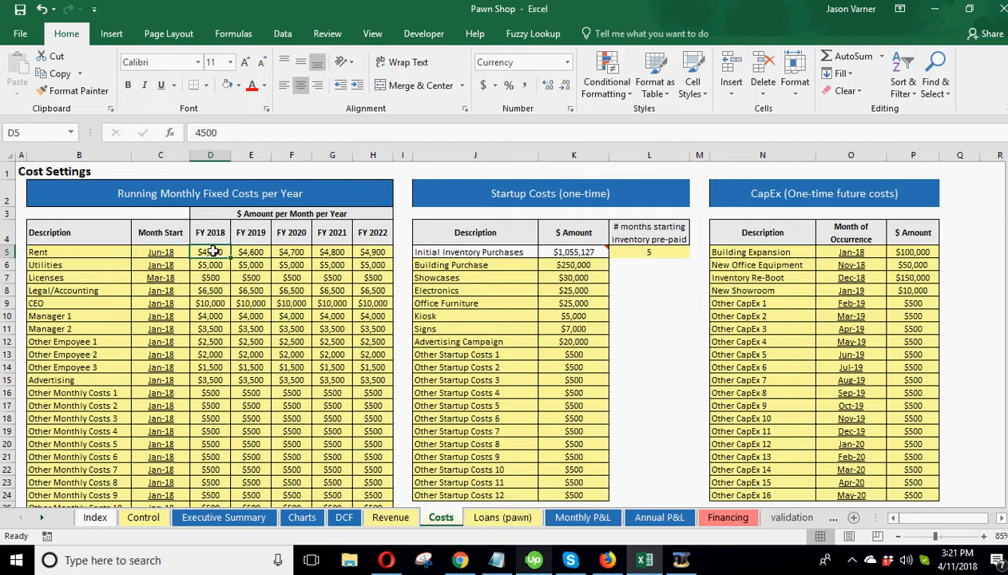
pyautogui.click(251, 251)
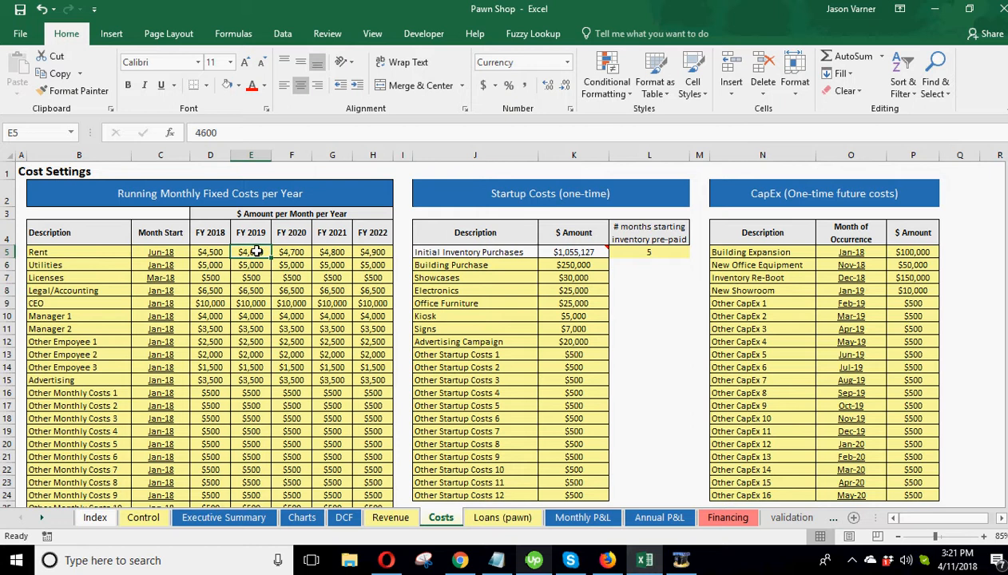
pyautogui.click(292, 252)
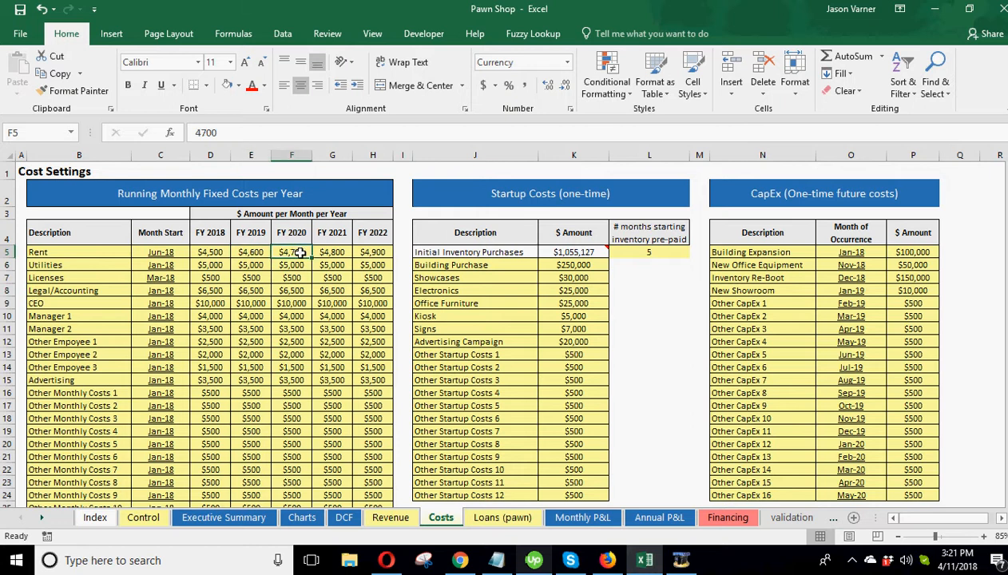
pyautogui.moveTo(292, 265)
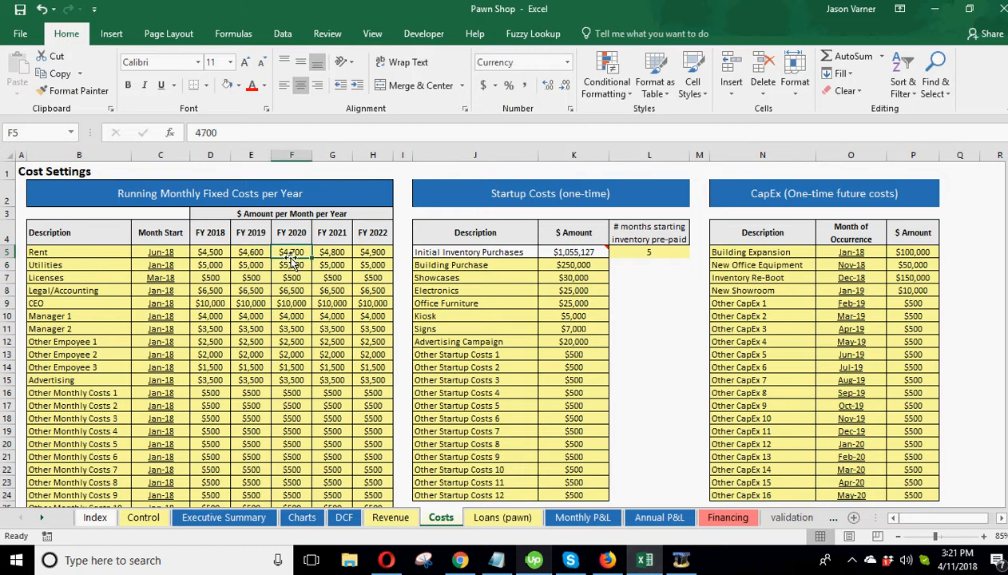
pyautogui.click(210, 251)
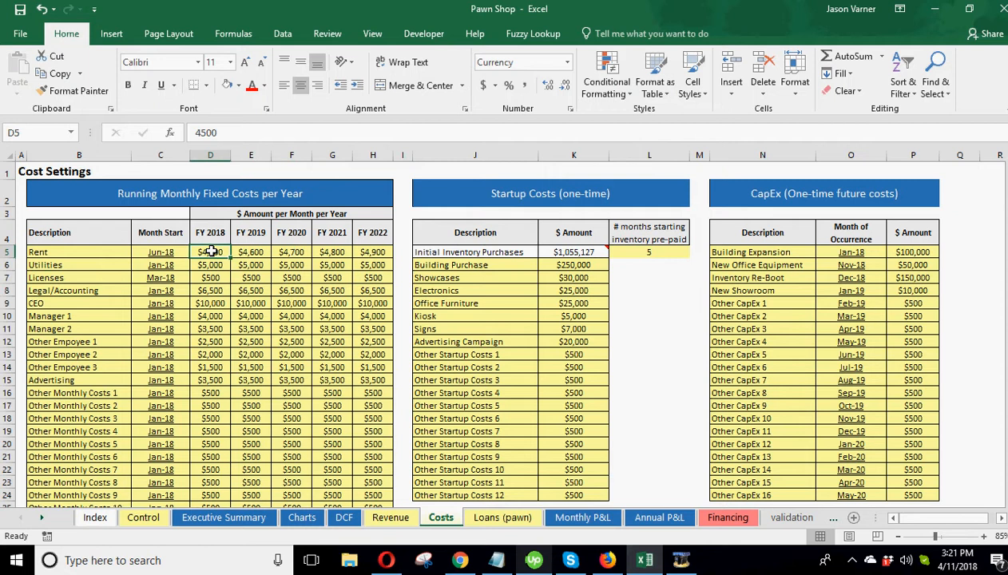
pyautogui.scroll(-3)
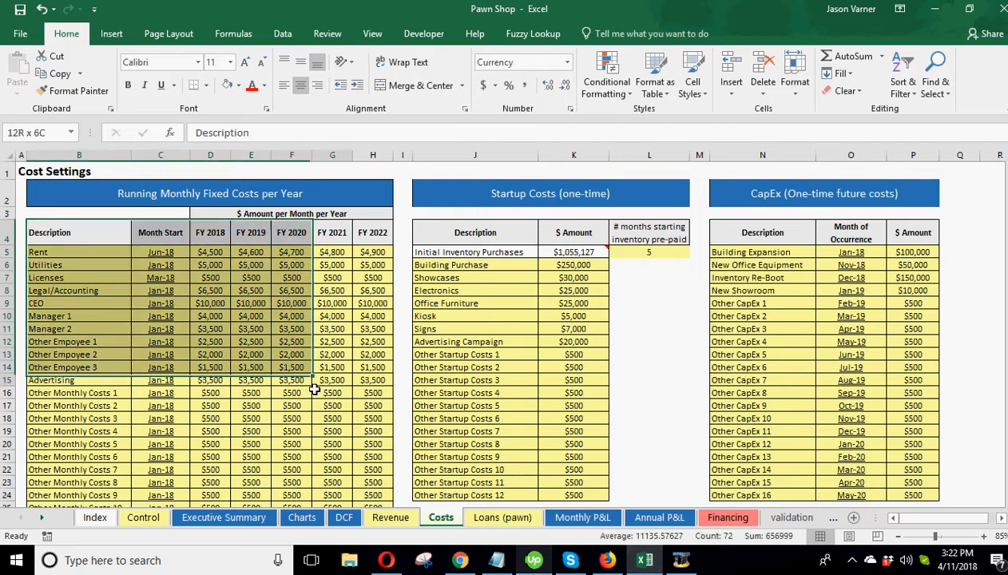
pyautogui.click(574, 353)
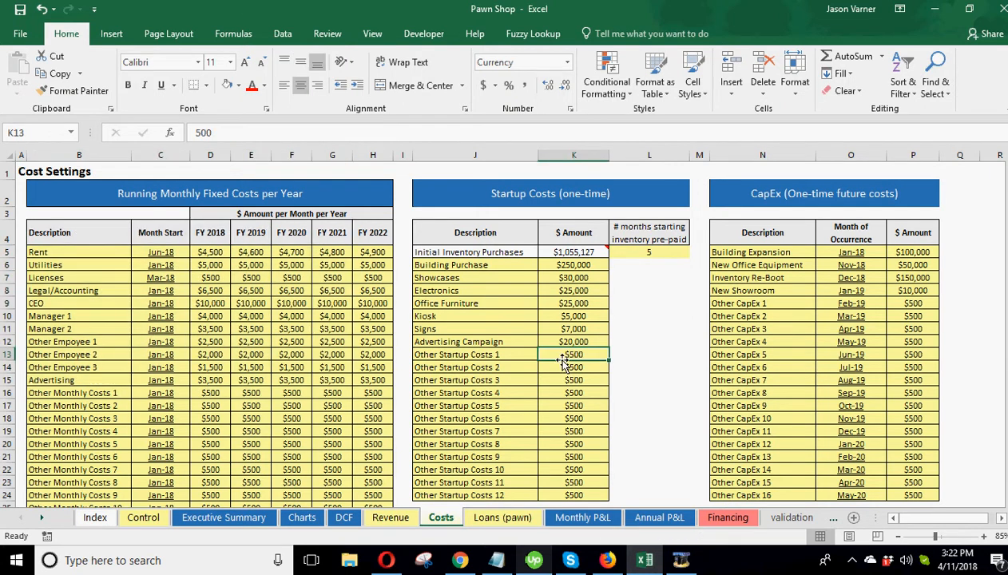
pyautogui.click(574, 251)
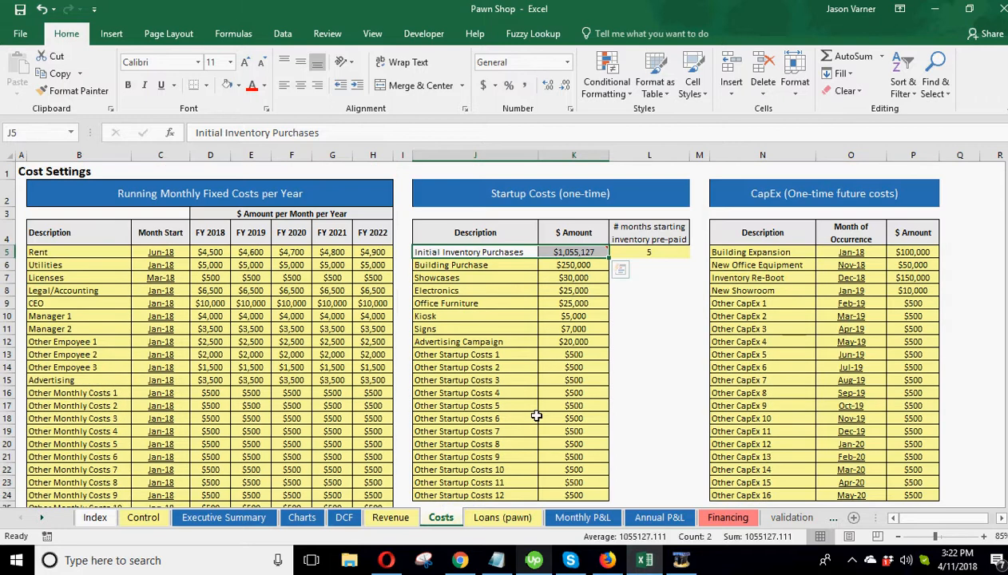
pyautogui.click(475, 355)
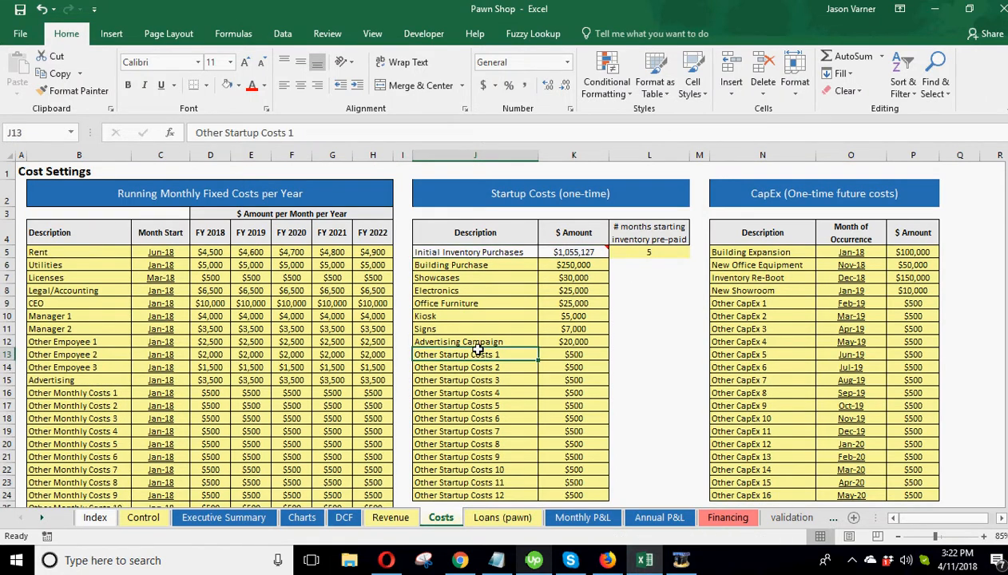
pyautogui.click(582, 517)
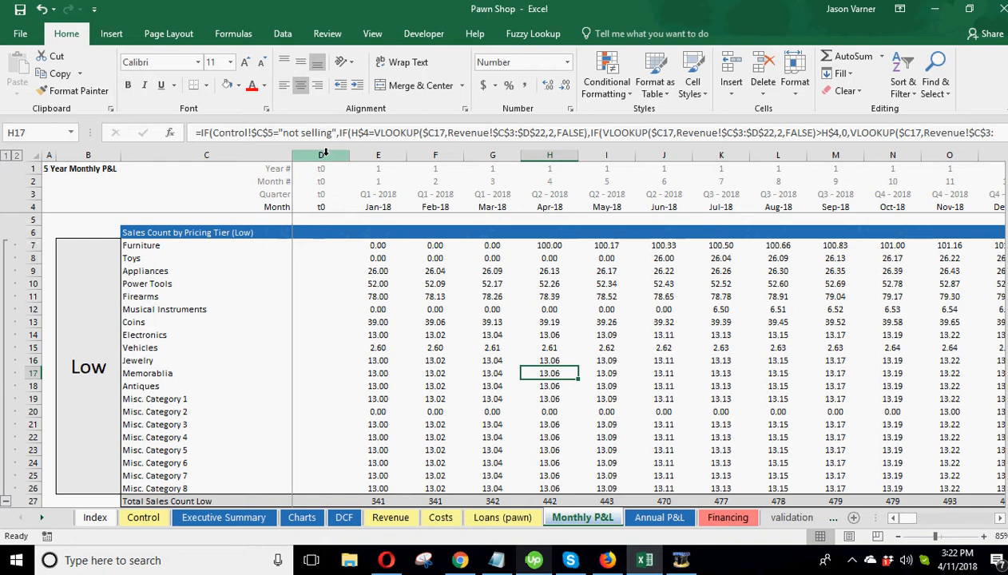
pyautogui.click(319, 155)
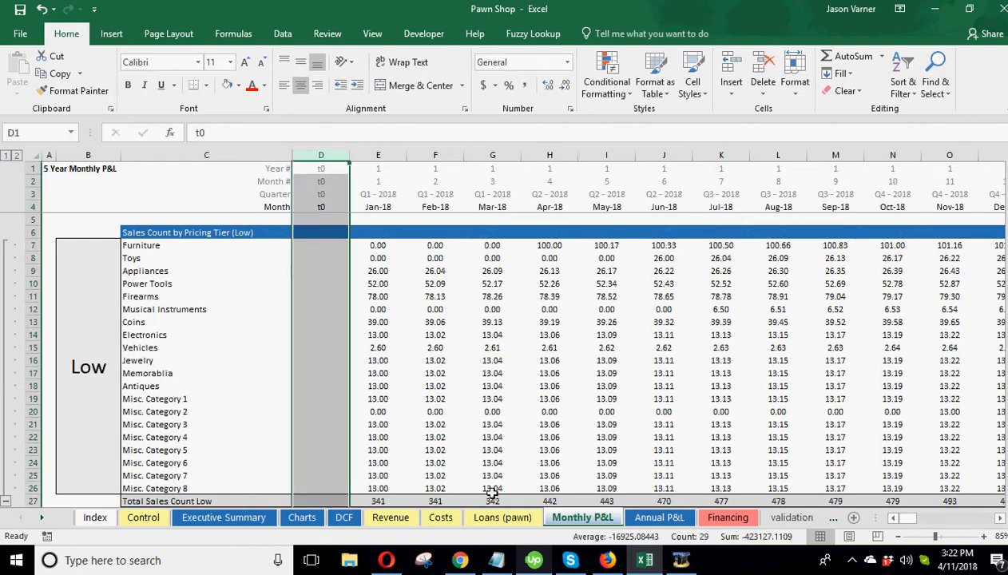
pyautogui.click(441, 517)
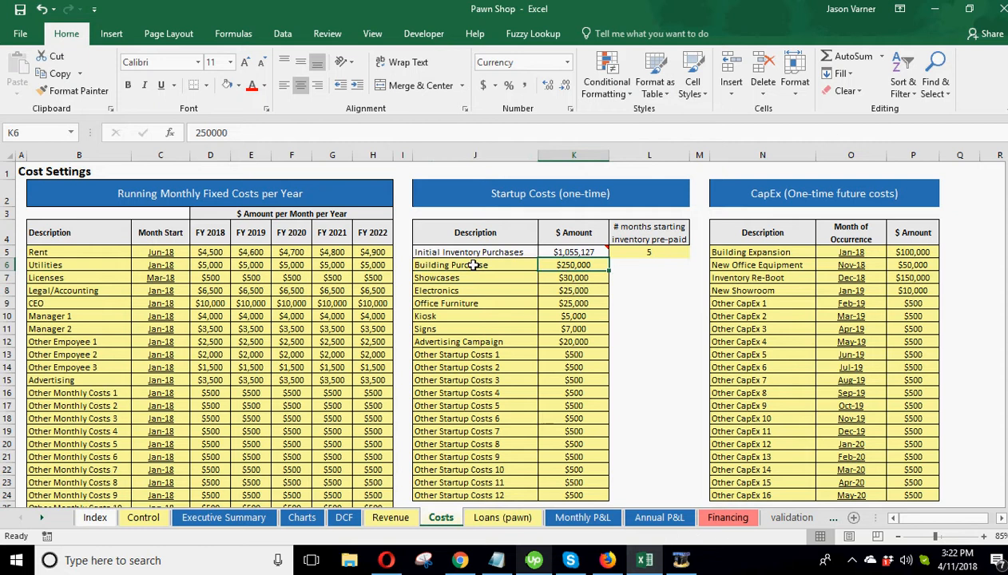
pyautogui.click(573, 277)
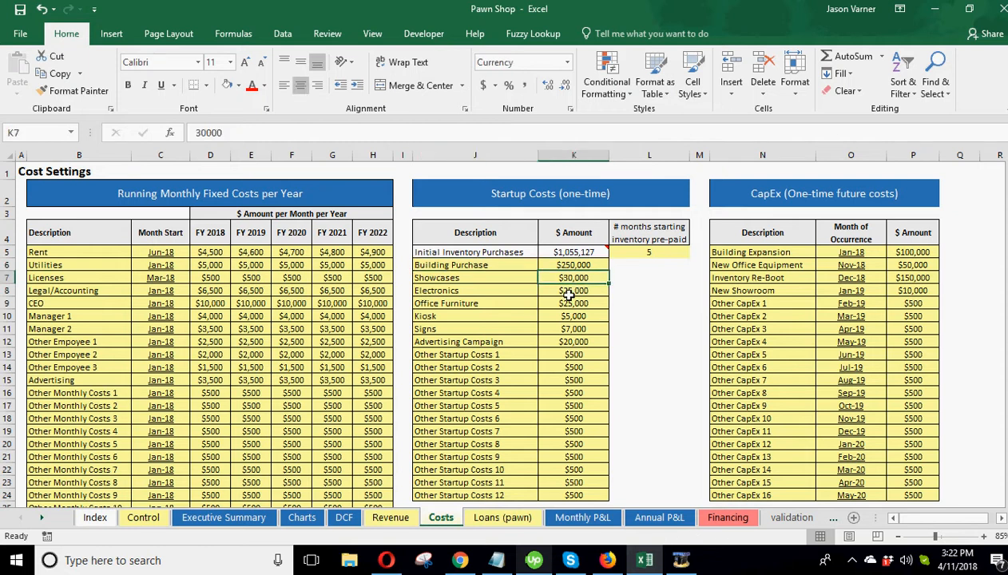
pyautogui.click(574, 315)
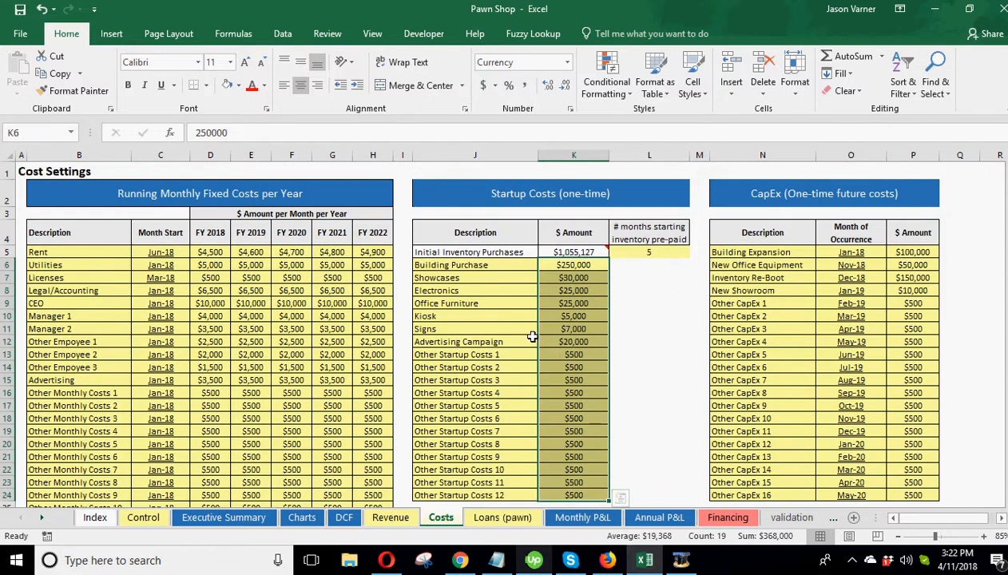
pyautogui.click(574, 328)
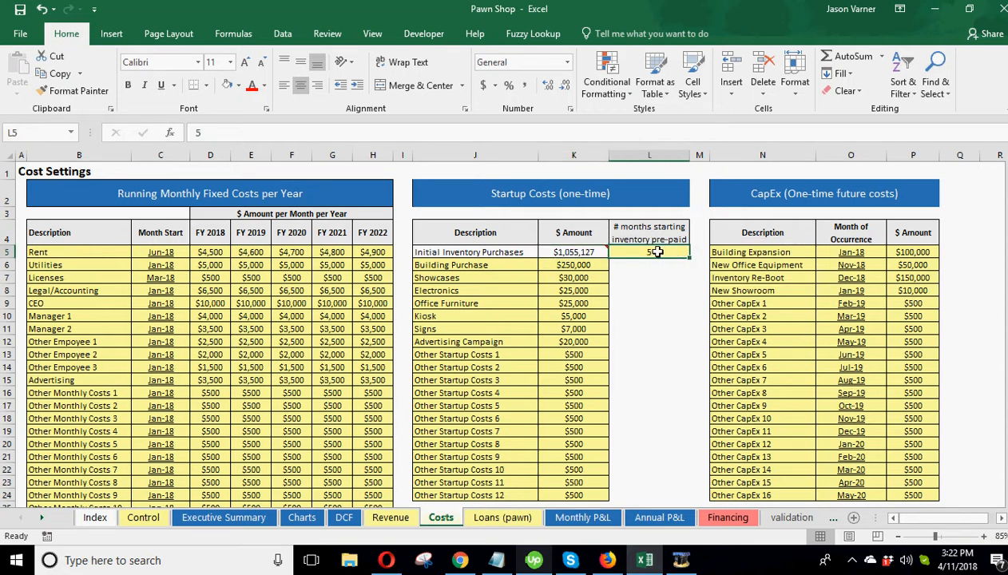
pyautogui.click(582, 517)
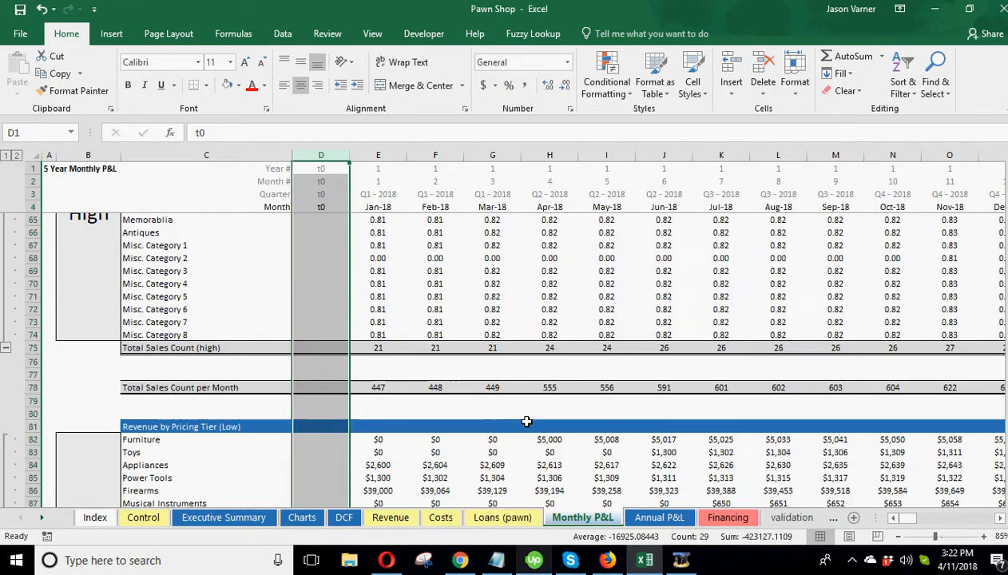
# Scroll the Monthly P&L down to the Total Fixed Costs, EBITDA and CapEx rows.
pyautogui.scroll(-3)
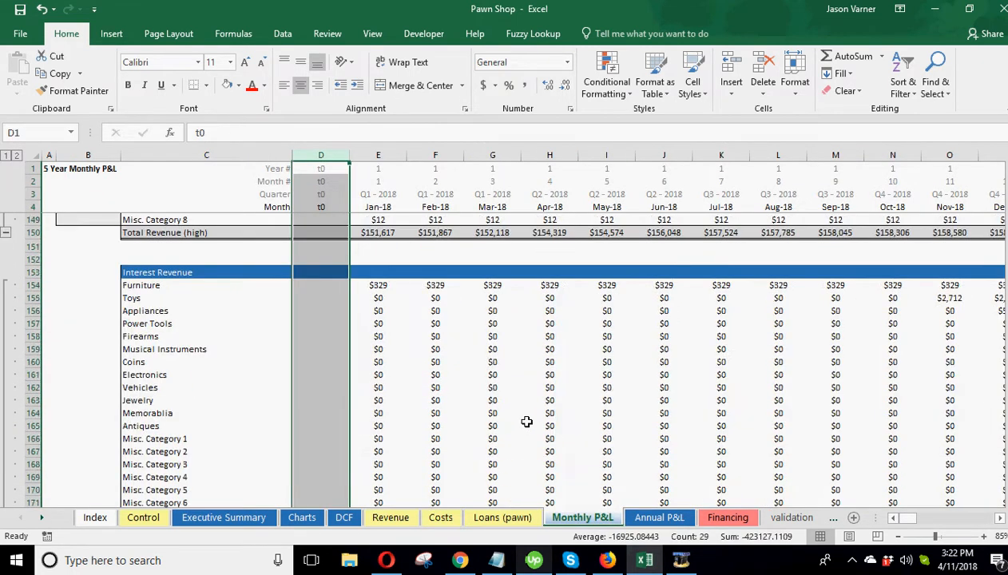
pyautogui.scroll(-3)
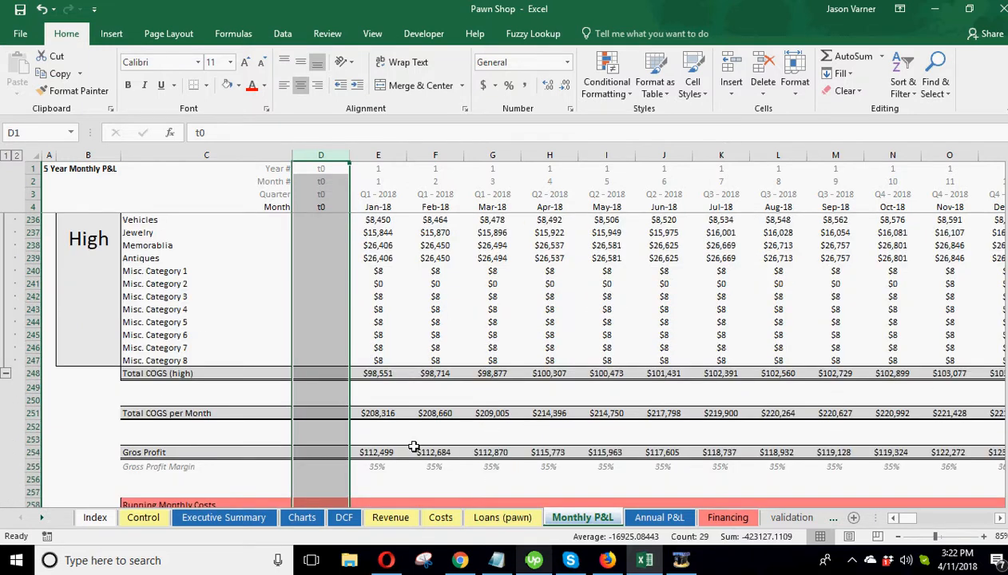
pyautogui.moveTo(382, 413)
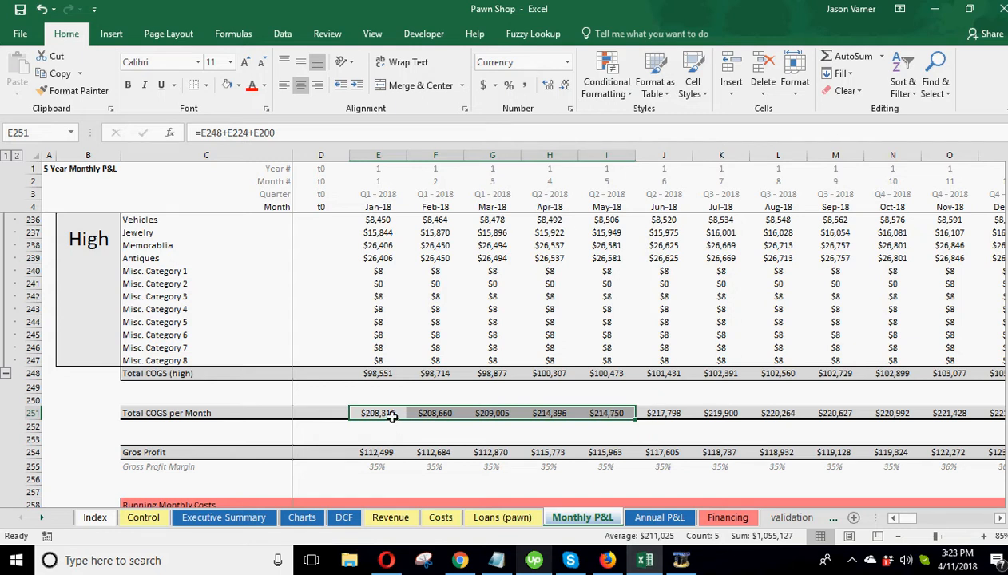
pyautogui.moveTo(388, 484)
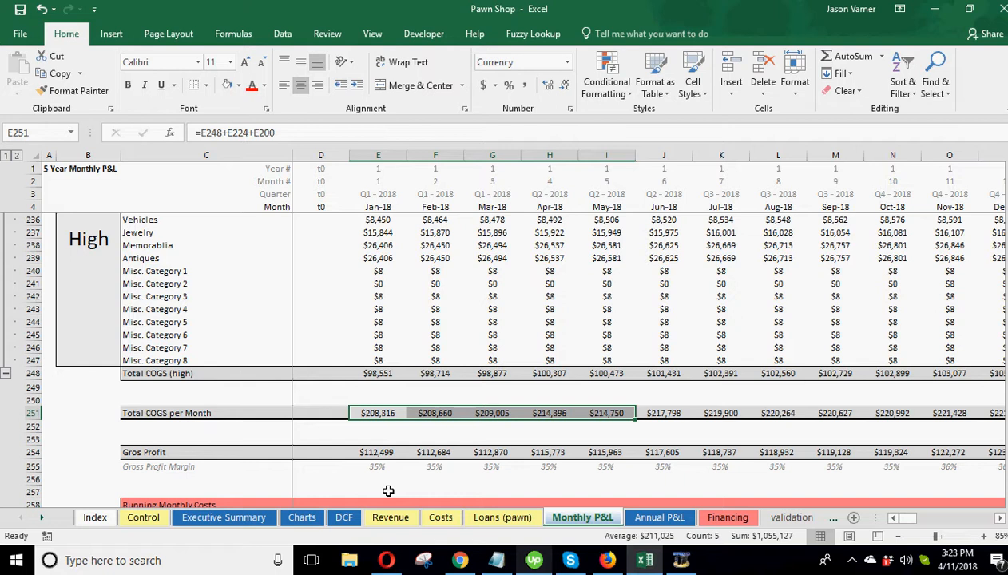
pyautogui.moveTo(402, 432)
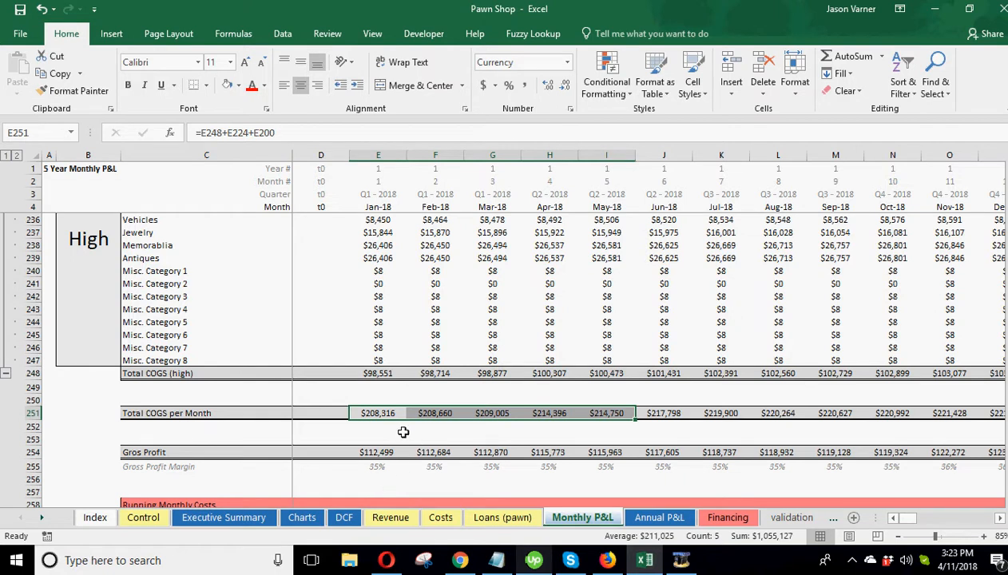
pyautogui.moveTo(404, 447)
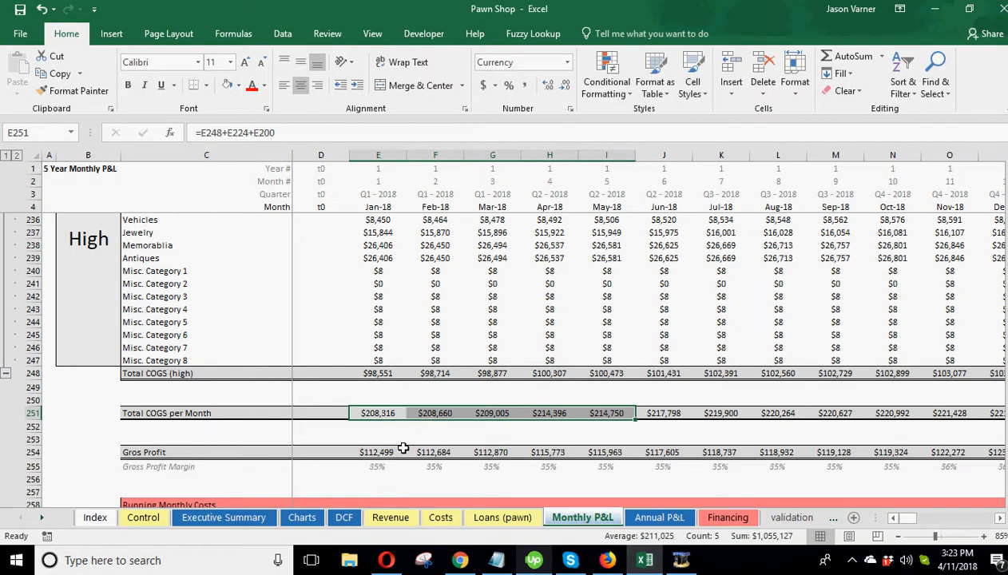
pyautogui.scroll(-3)
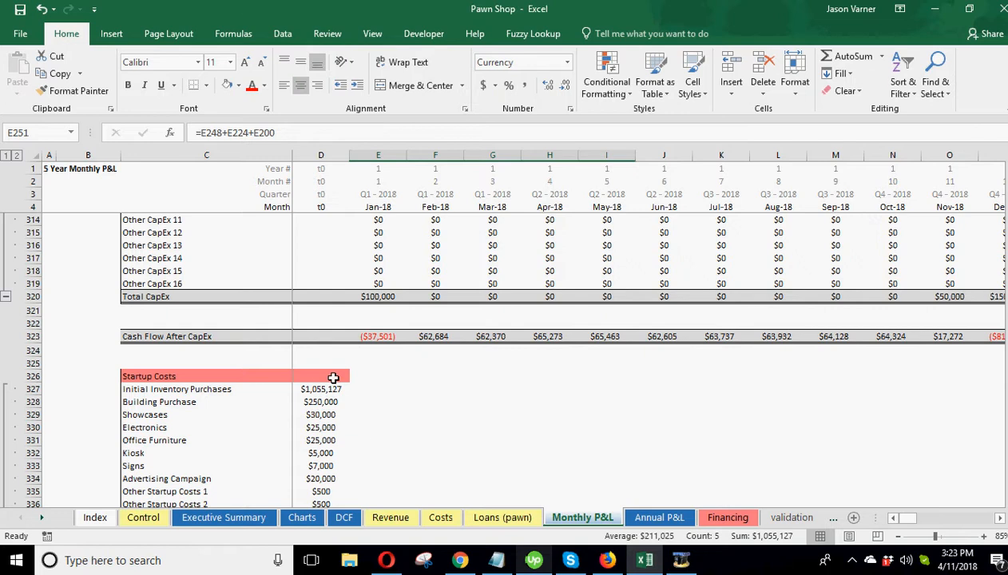
pyautogui.scroll(-3)
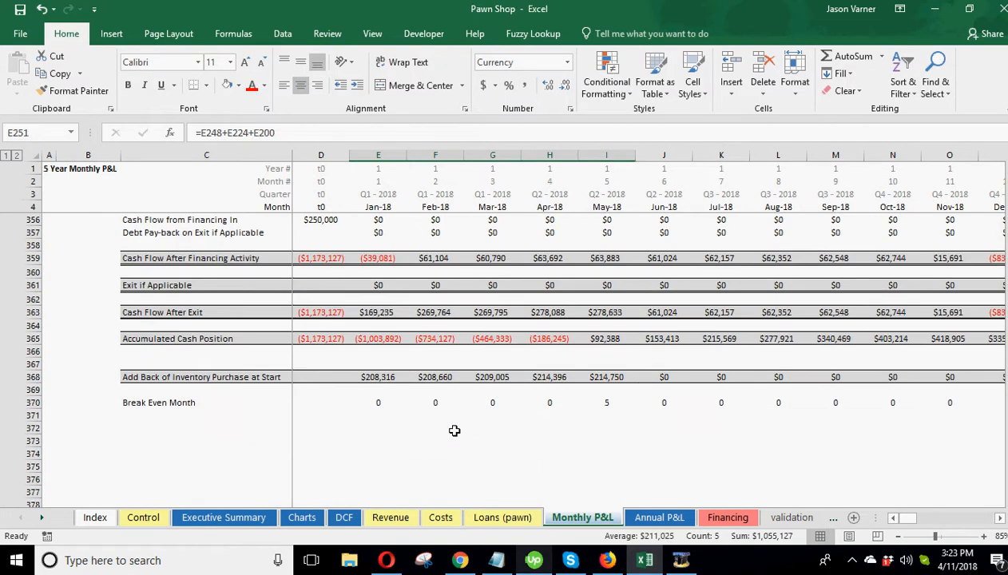
pyautogui.moveTo(375, 392)
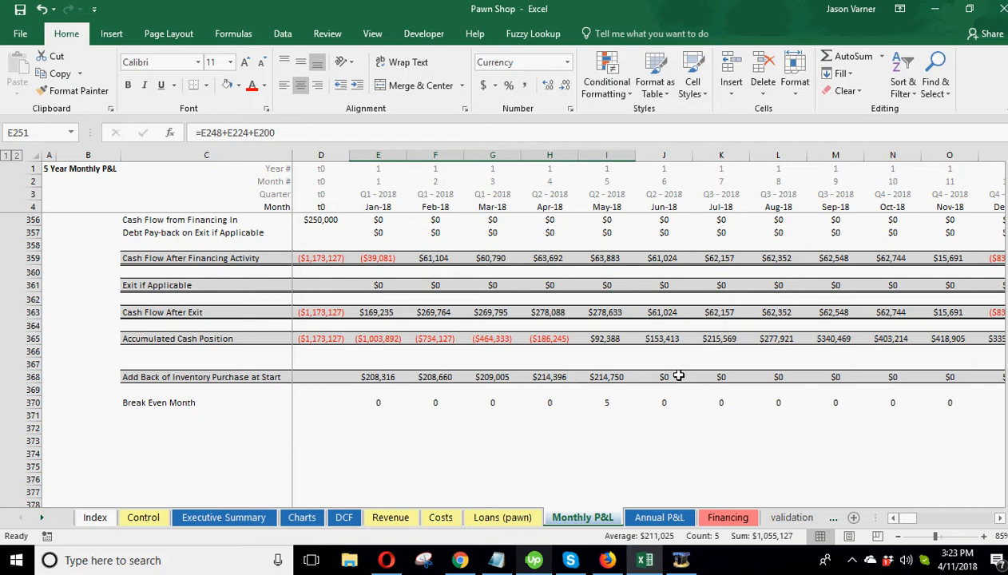
pyautogui.moveTo(446, 377)
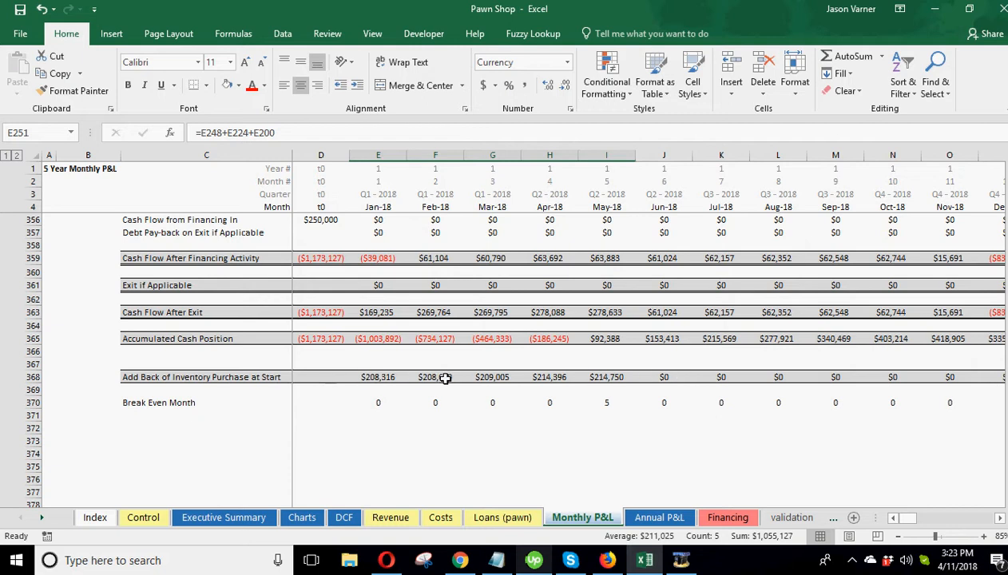
pyautogui.moveTo(444, 338)
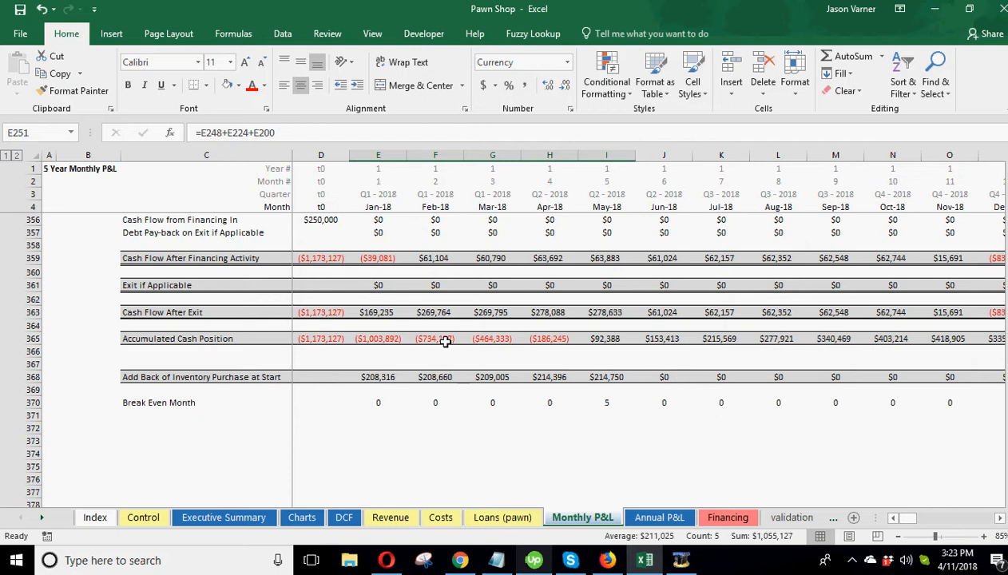
pyautogui.moveTo(441, 331)
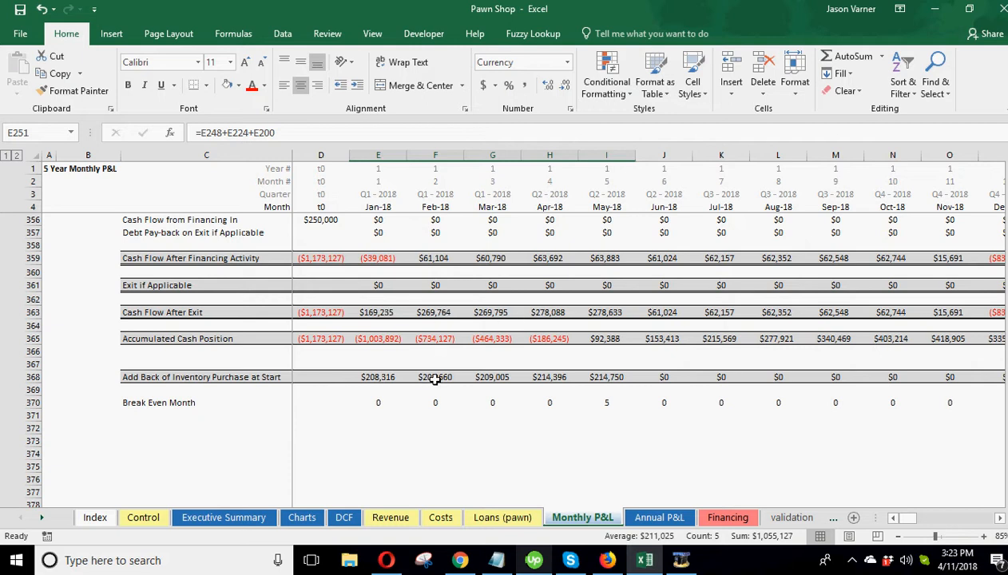
pyautogui.moveTo(393, 312)
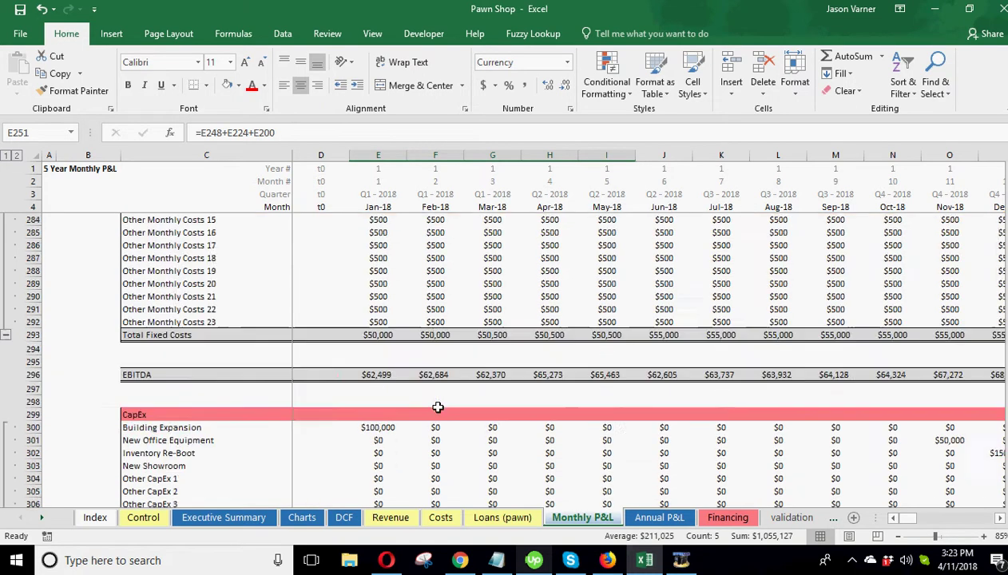
pyautogui.moveTo(434, 377)
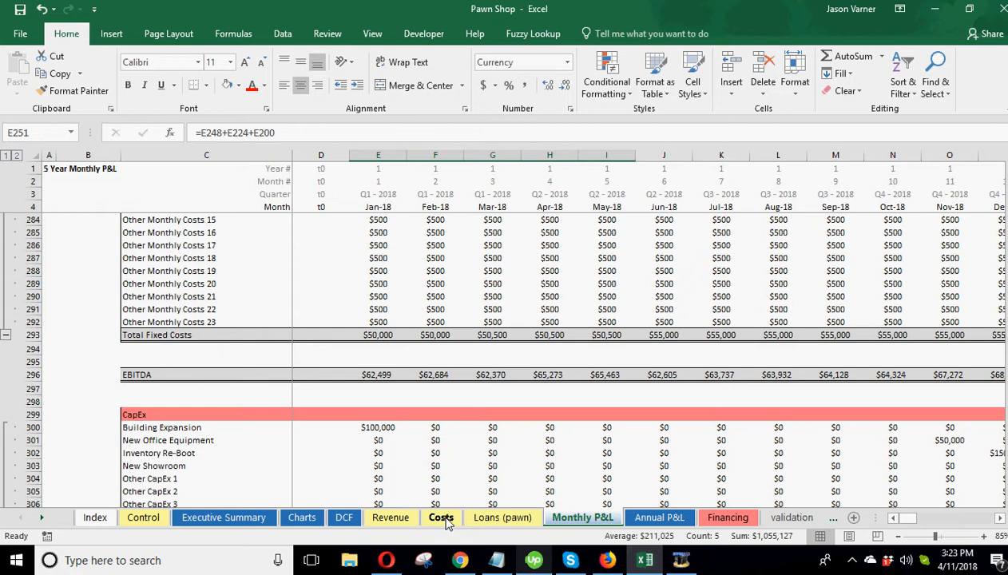
# Try 7 pre-paid inventory months, check the P&L inventory add-back, then reselect L5 on Costs.
pyautogui.click(440, 518)
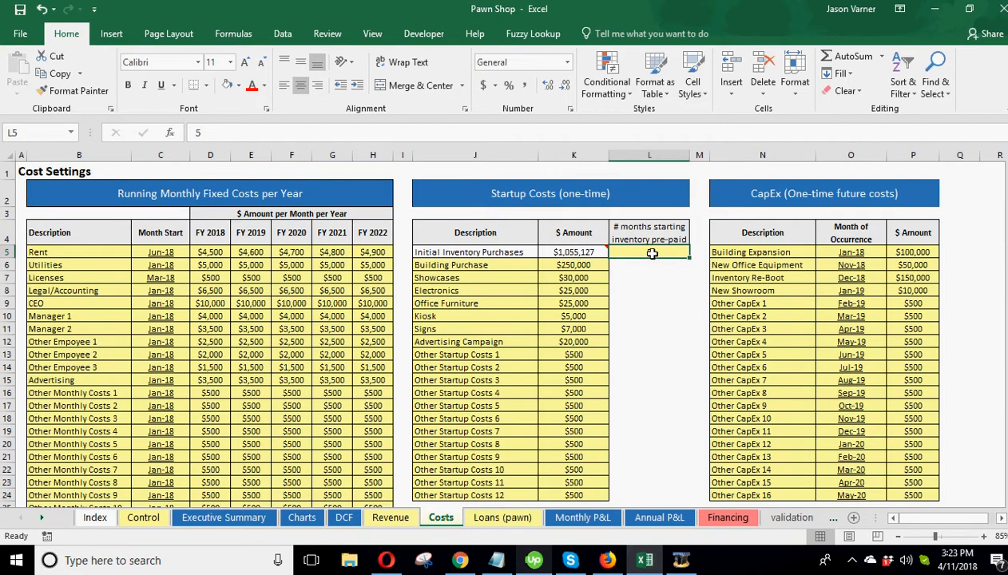
pyautogui.write('7')
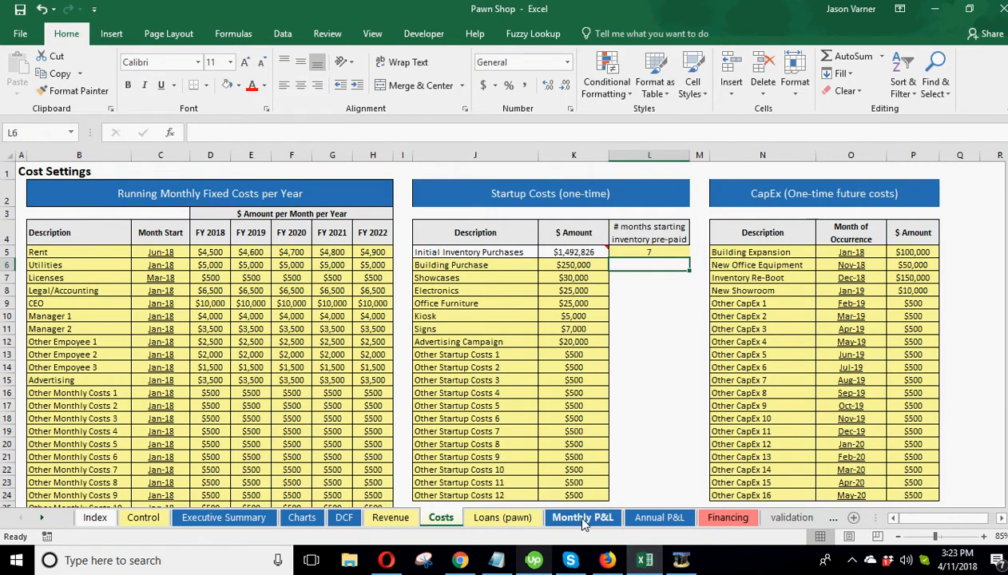
pyautogui.click(582, 518)
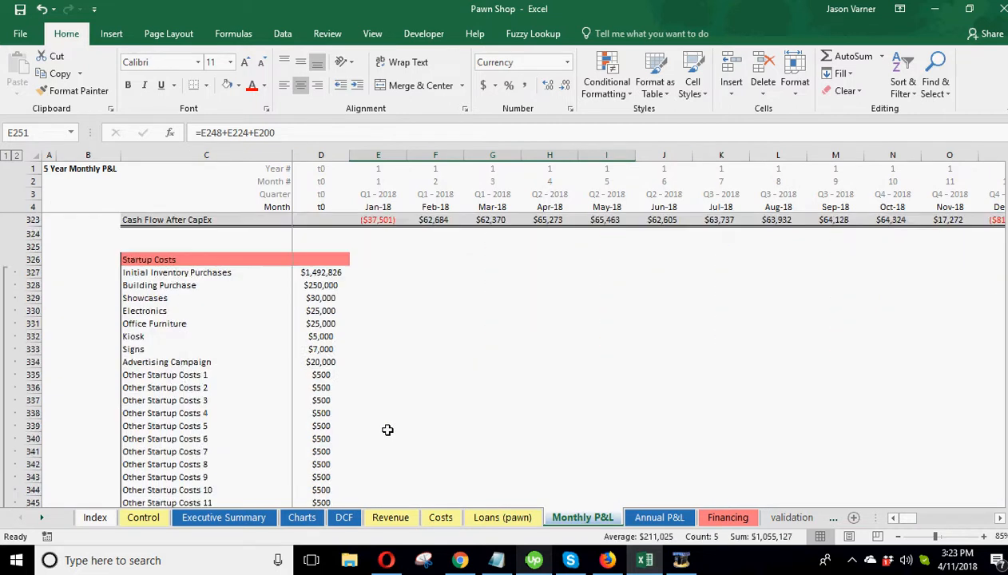
pyautogui.scroll(-3)
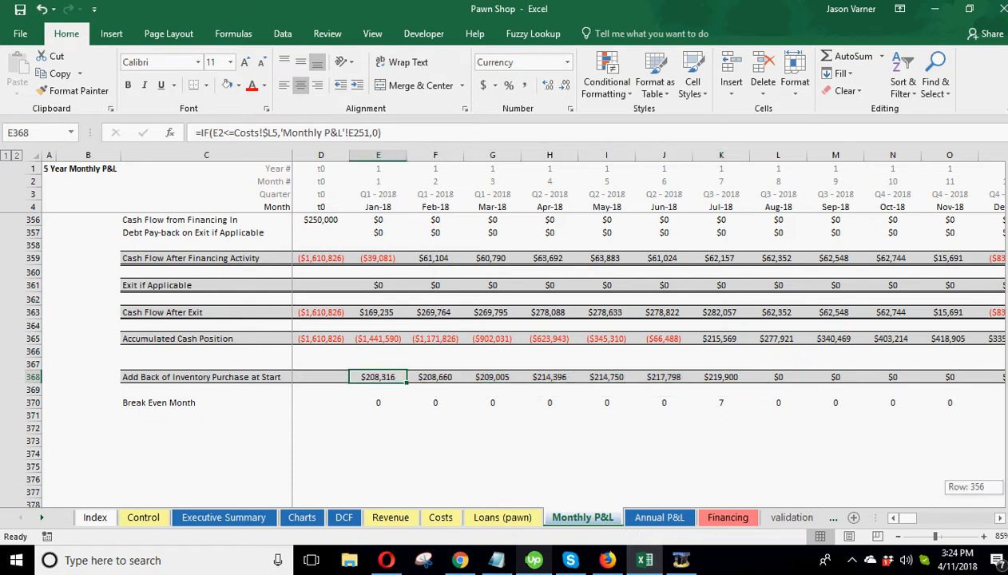
pyautogui.click(390, 517)
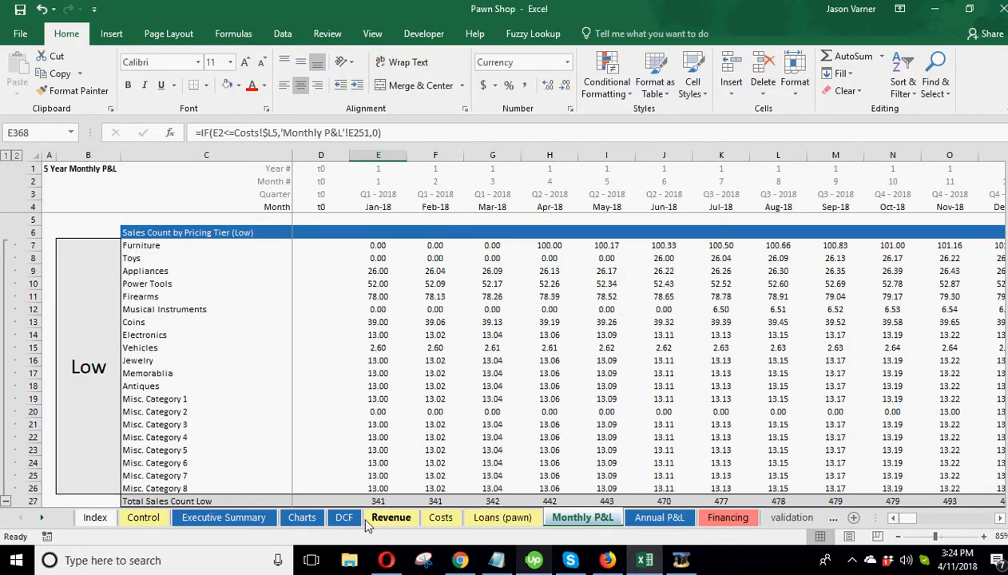
pyautogui.click(440, 517)
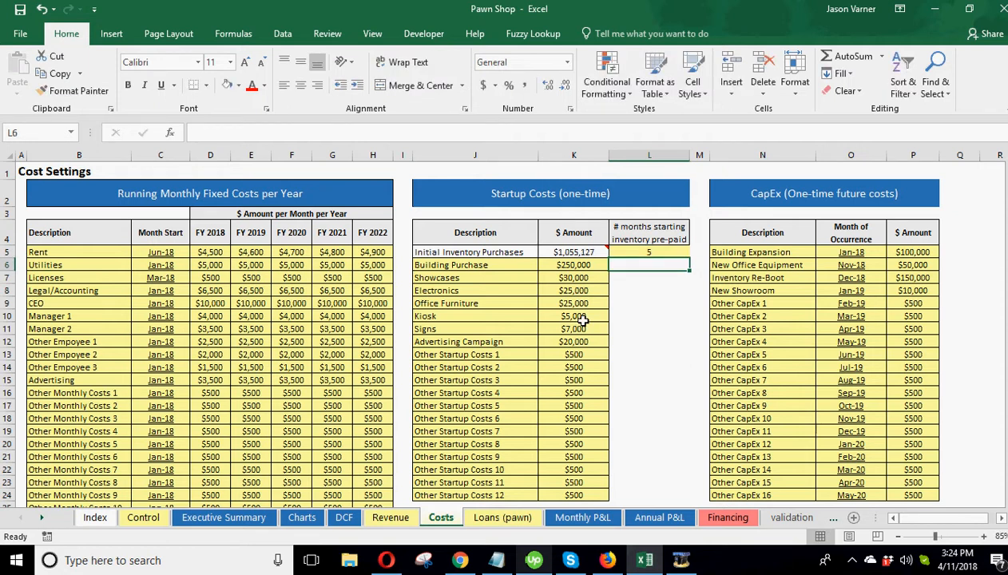
pyautogui.click(649, 252)
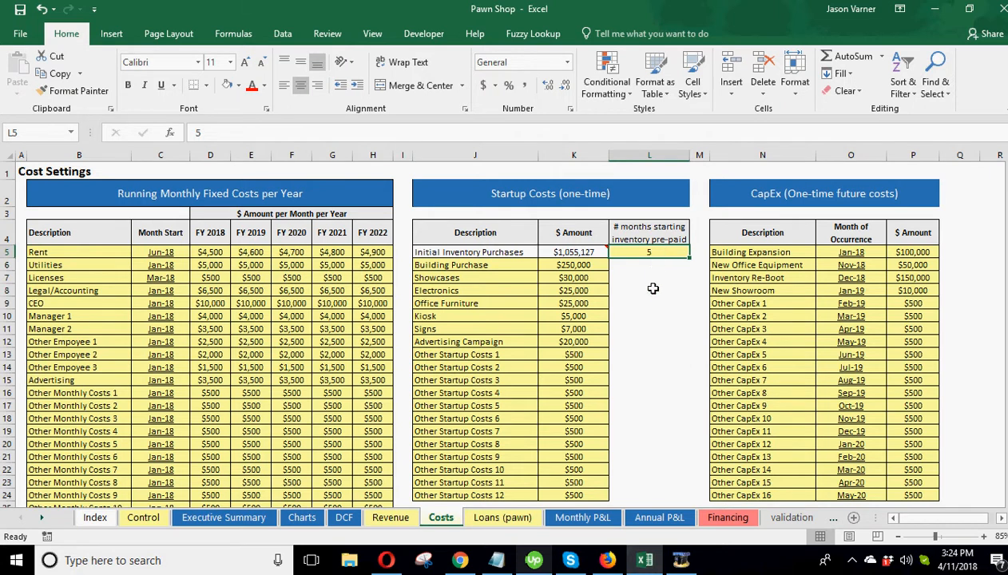
pyautogui.click(823, 193)
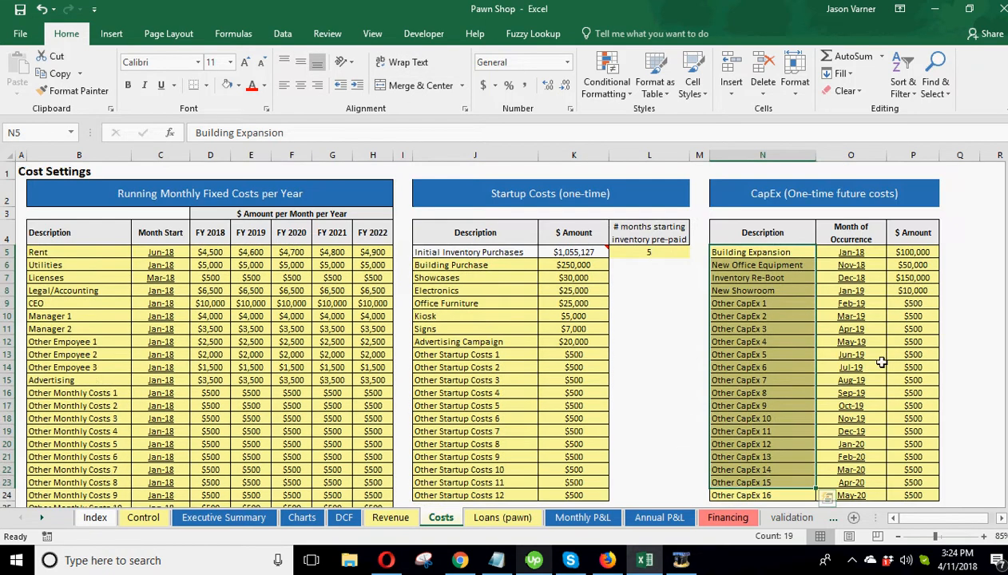
pyautogui.click(851, 252)
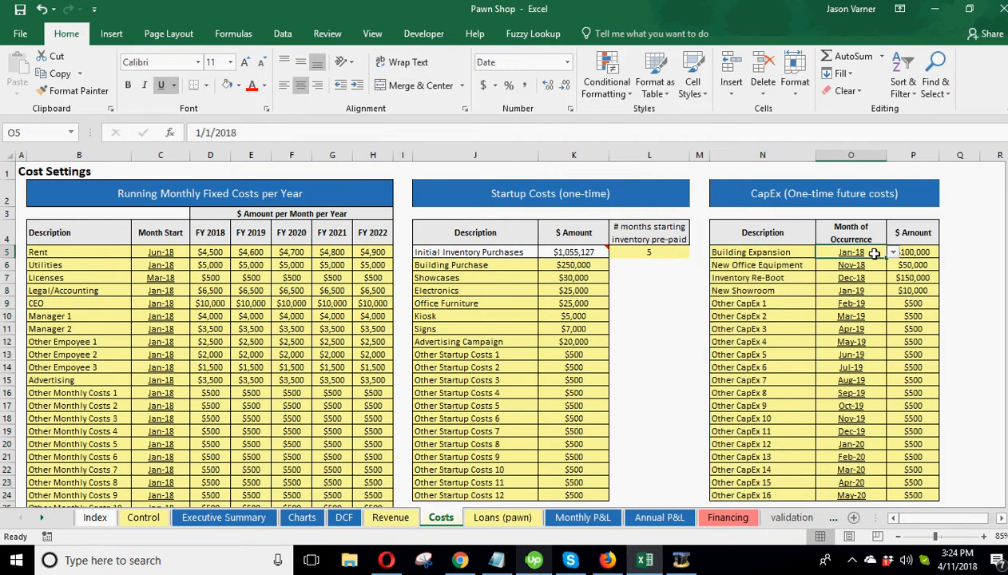
pyautogui.moveTo(892, 257)
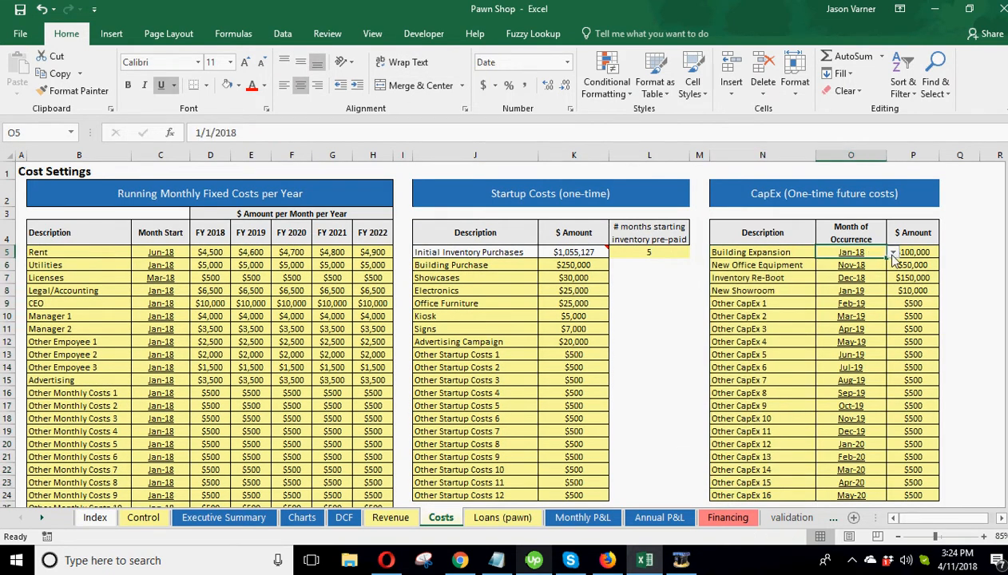
pyautogui.click(892, 252)
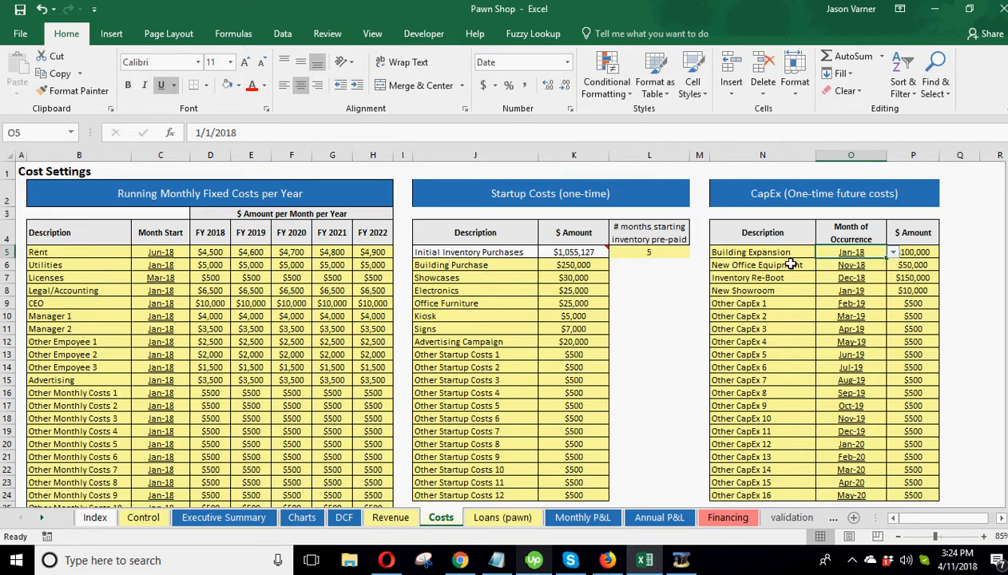
pyautogui.click(582, 517)
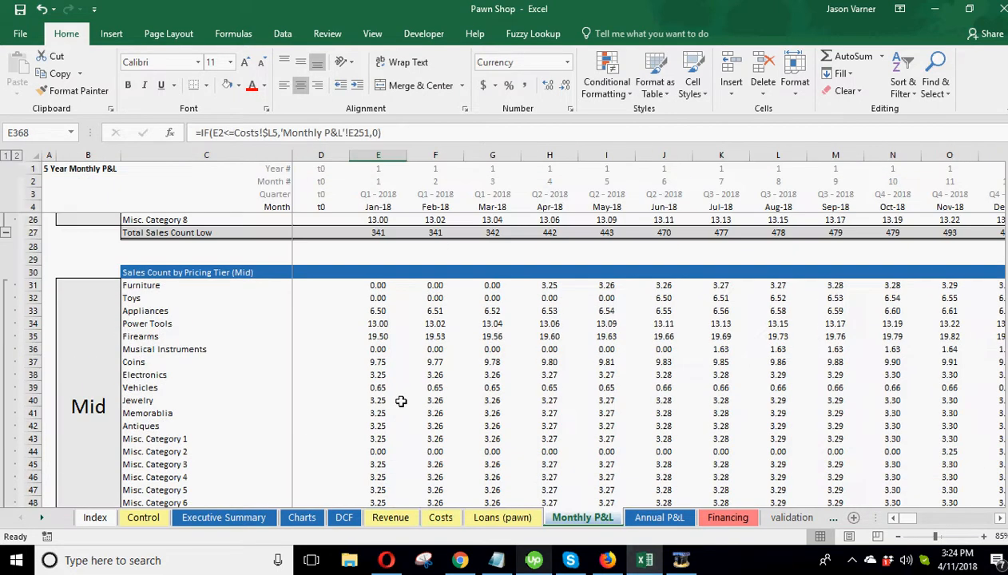
pyautogui.scroll(-3)
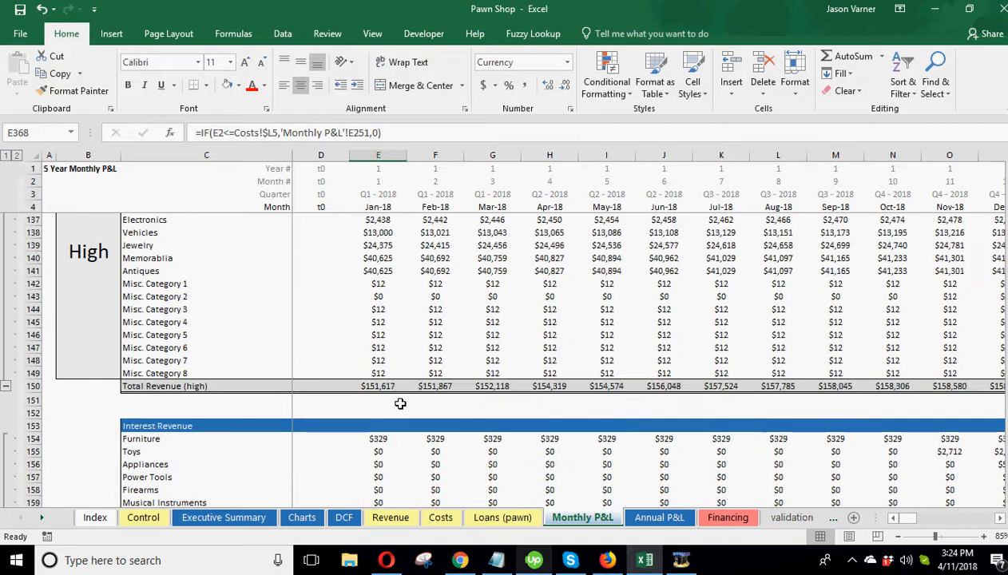
pyautogui.scroll(-3)
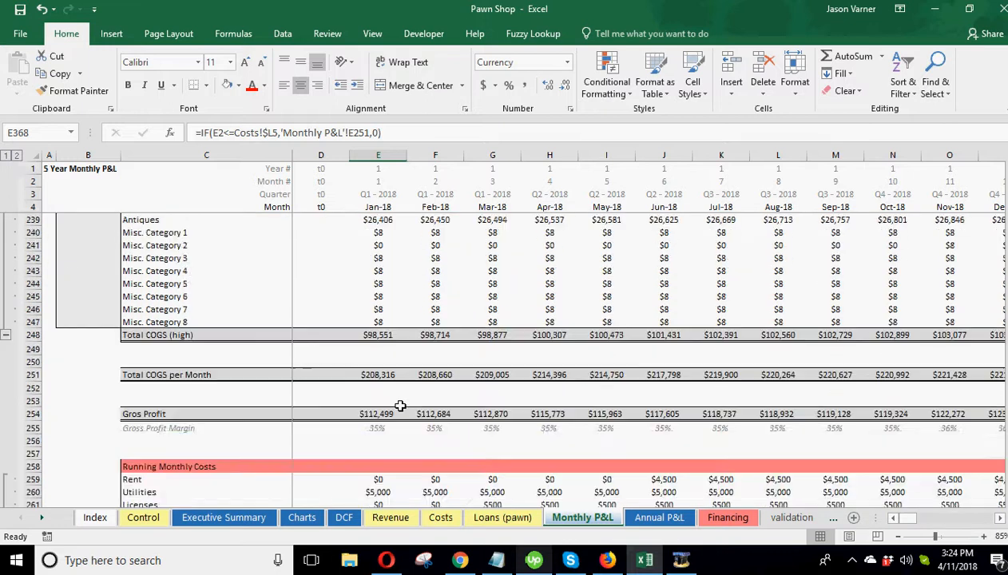
pyautogui.scroll(-3)
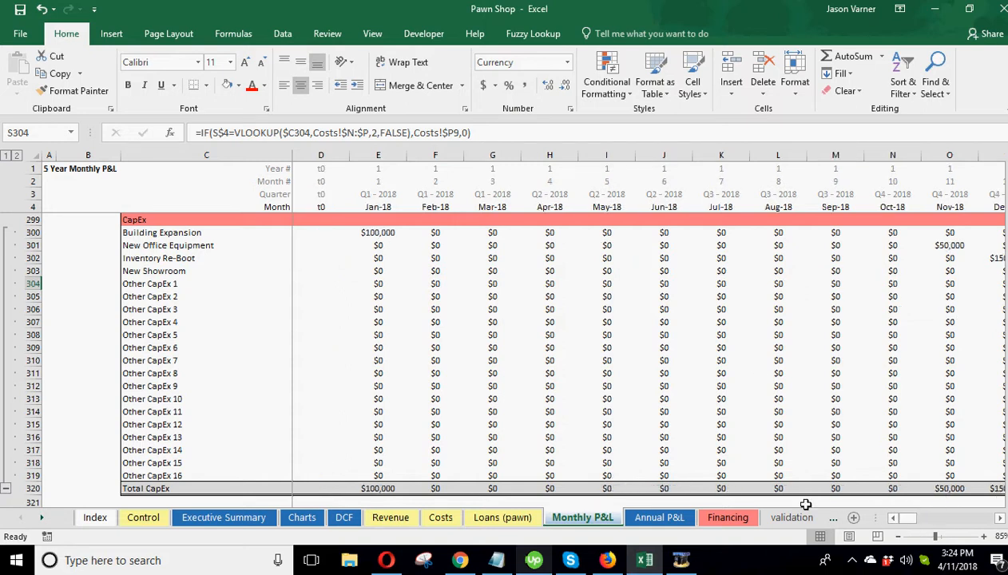
pyautogui.click(440, 517)
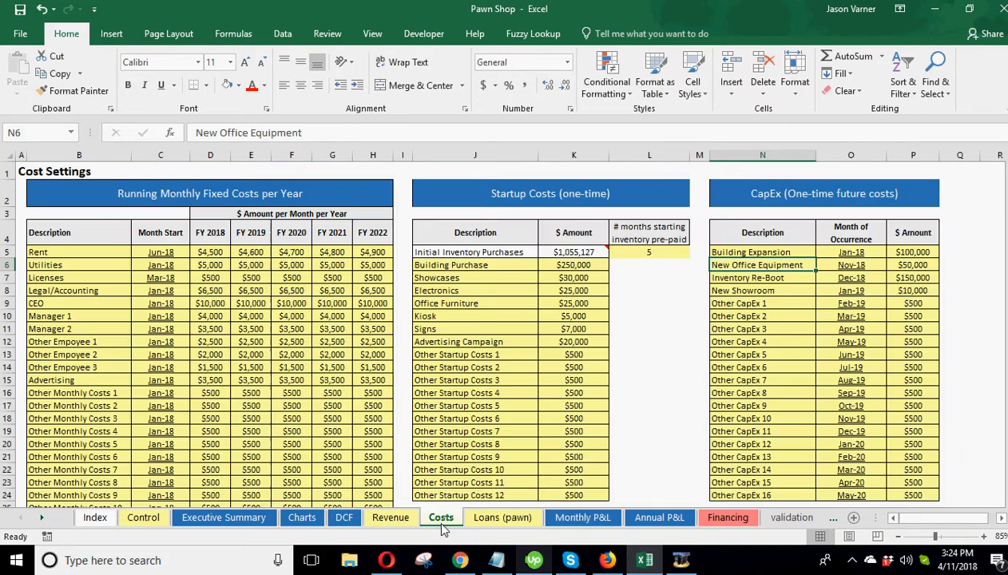
# Inspect Firearms and Jewelry start months plus Furniture's average loan value and loans per month.
pyautogui.click(502, 517)
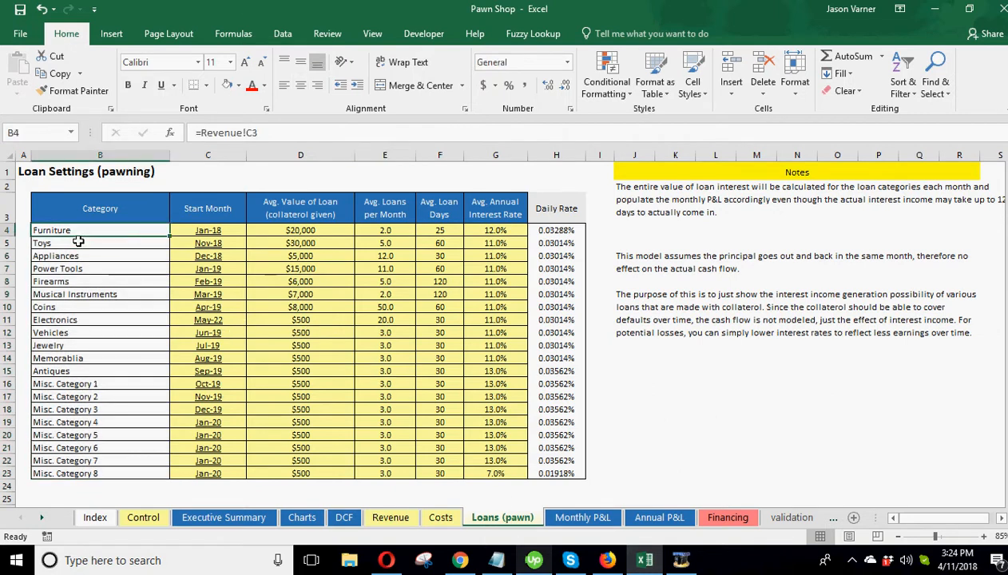
pyautogui.click(207, 281)
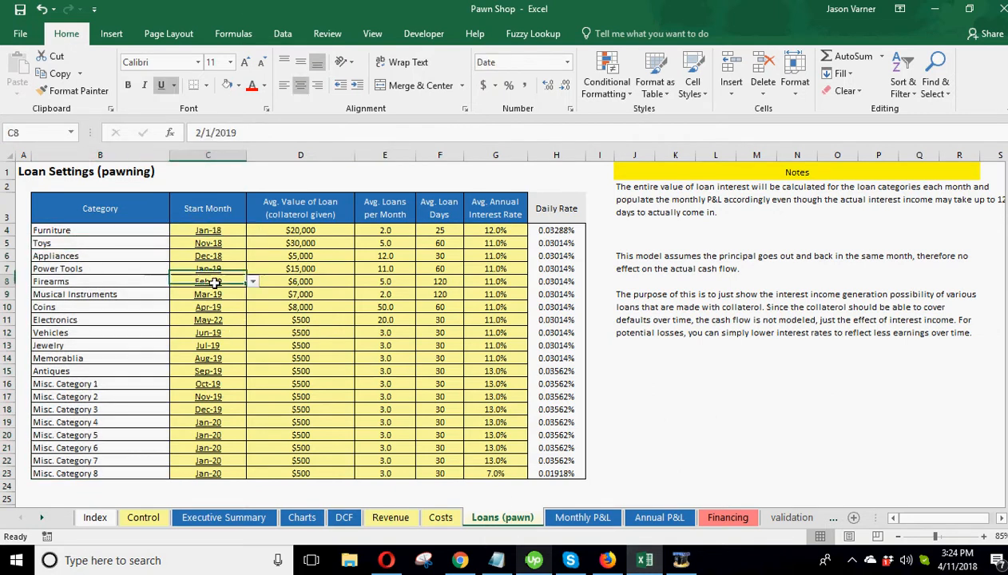
pyautogui.click(207, 345)
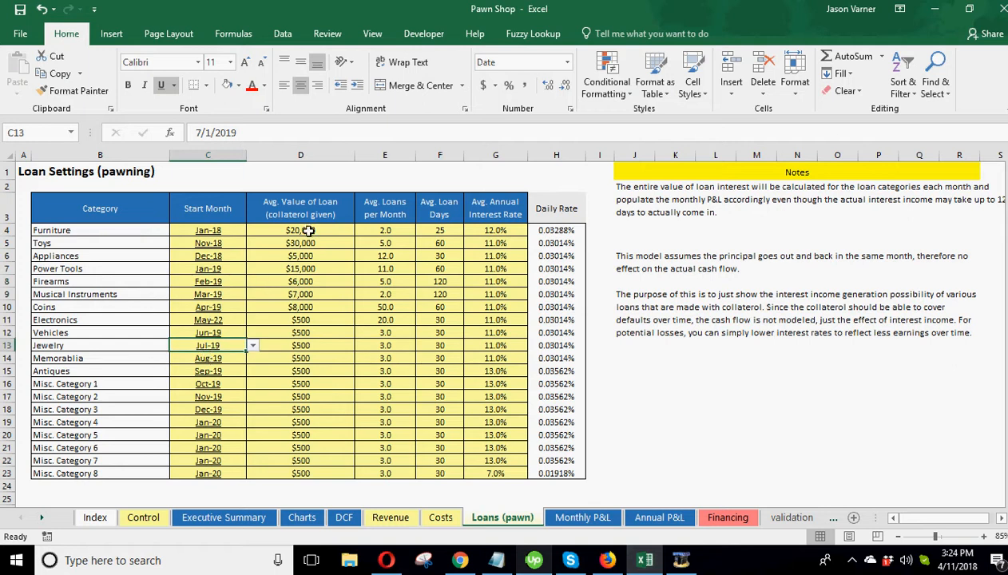
pyautogui.click(300, 230)
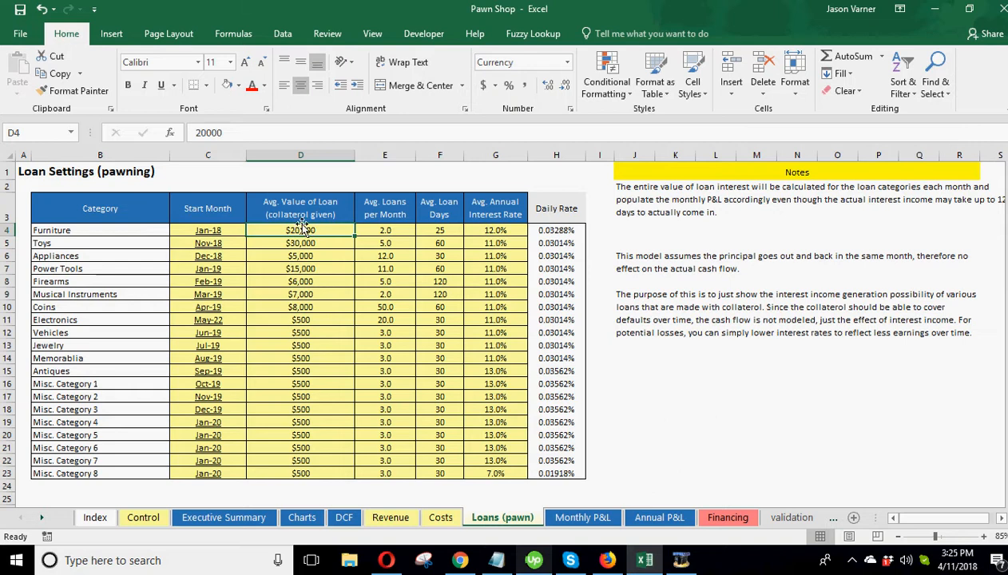
pyautogui.moveTo(384, 230)
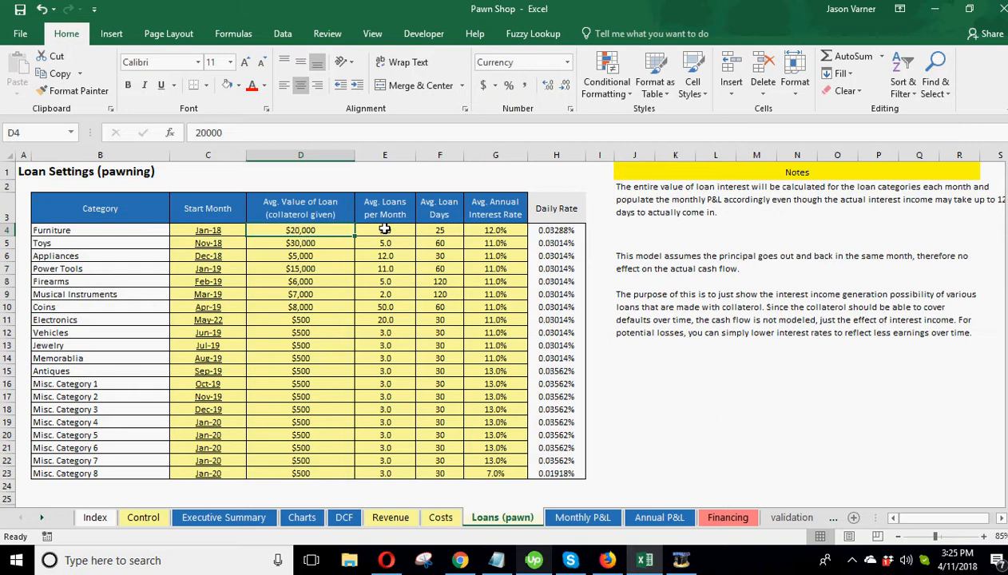
pyautogui.click(384, 230)
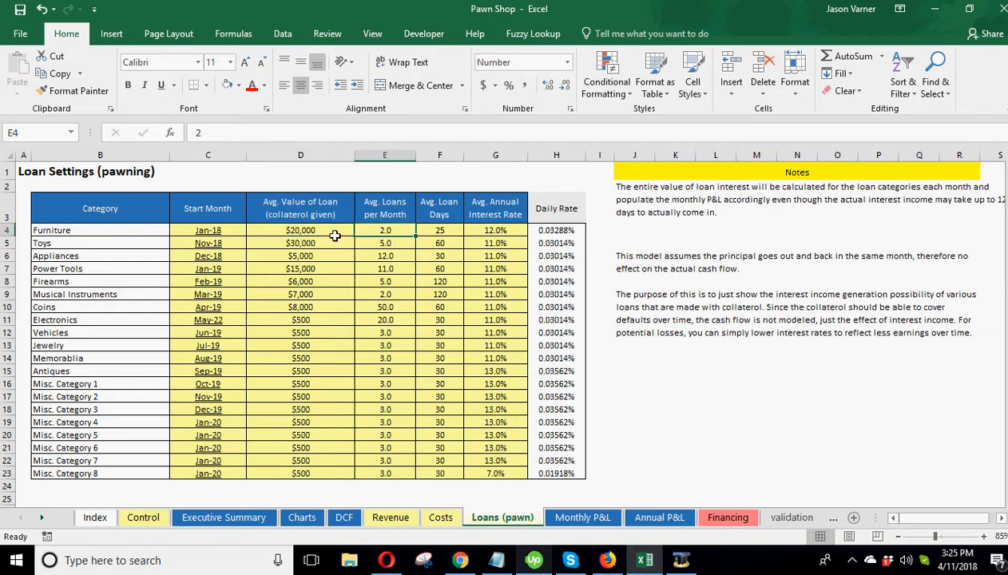
pyautogui.click(439, 230)
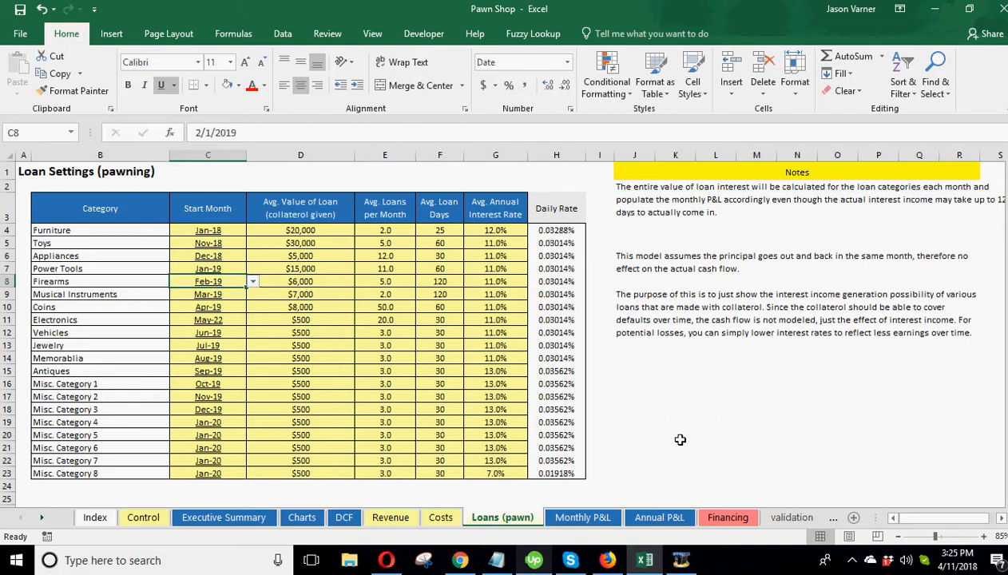
# Write a scratch formula multiplying Firearms' loan value, loans per month and daily rate.
pyautogui.click(675, 408)
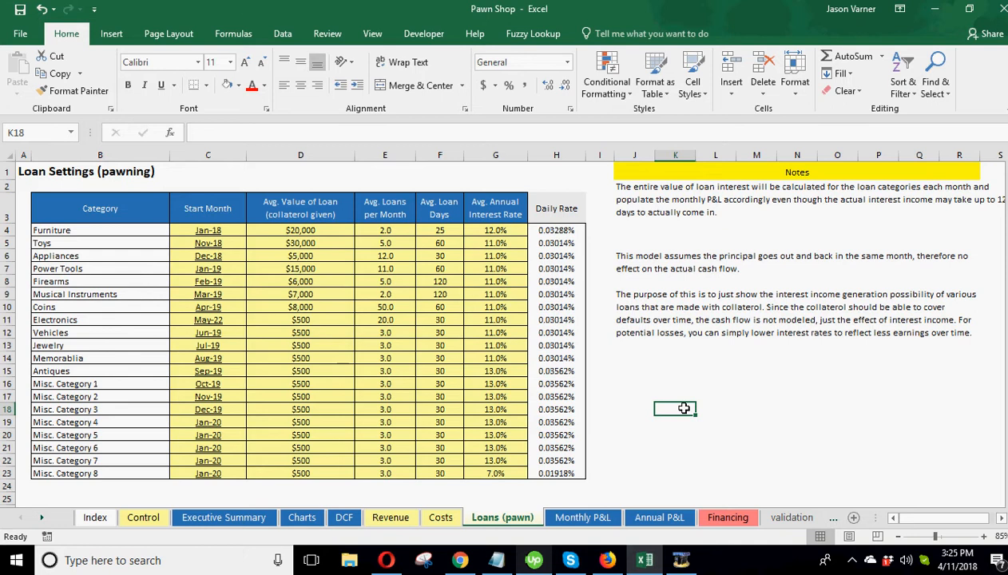
pyautogui.write('=D8')
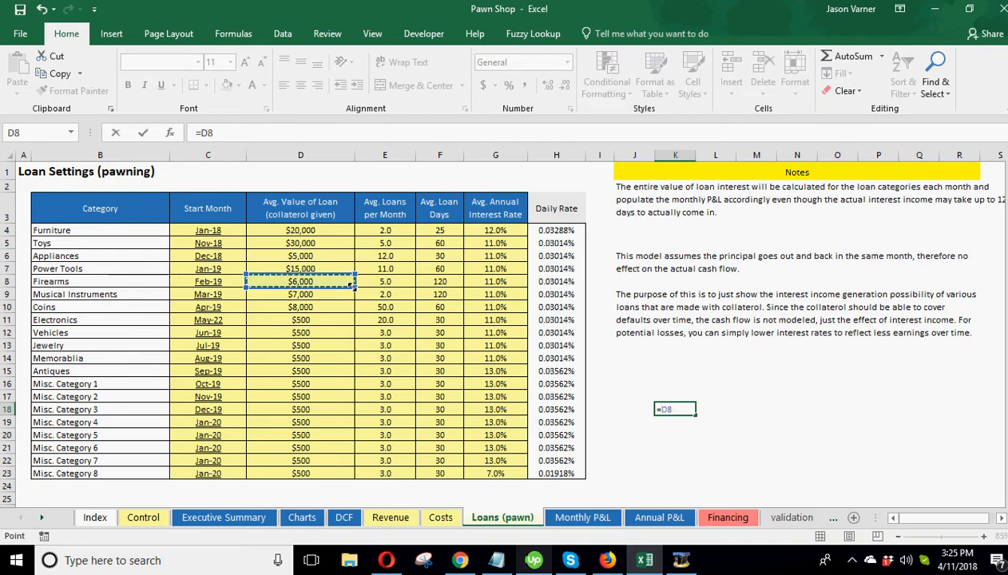
pyautogui.click(384, 282)
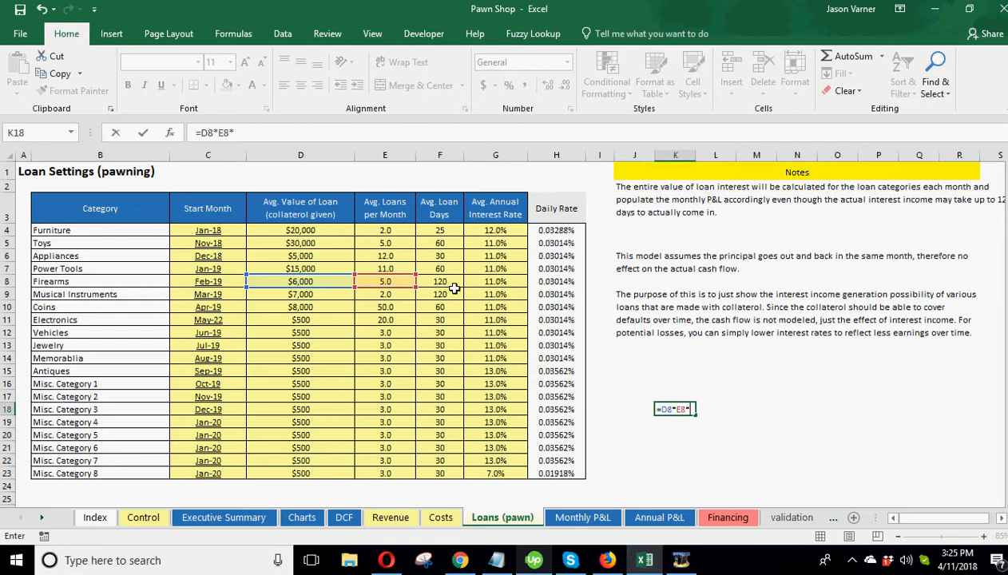
pyautogui.click(556, 281)
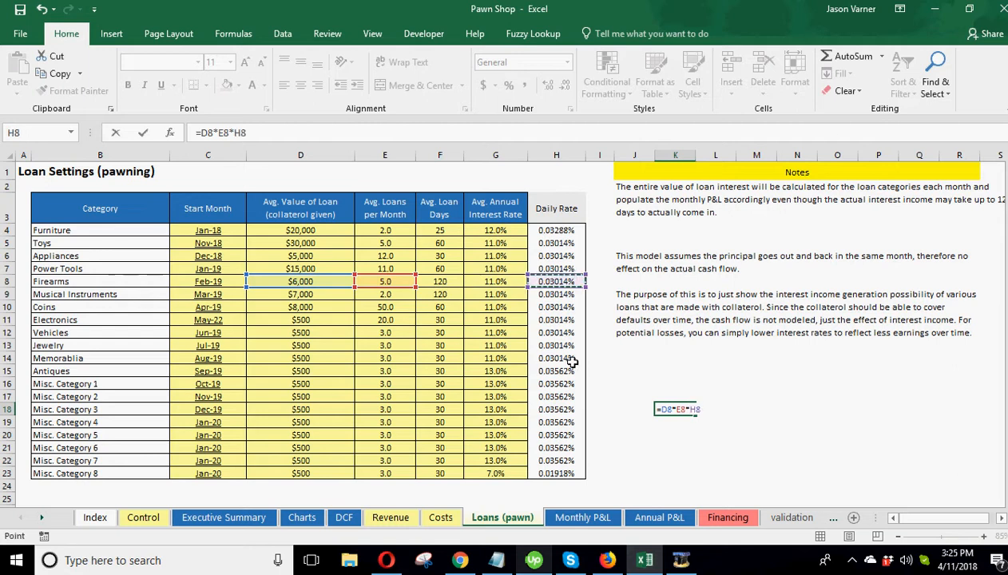
pyautogui.write('*')
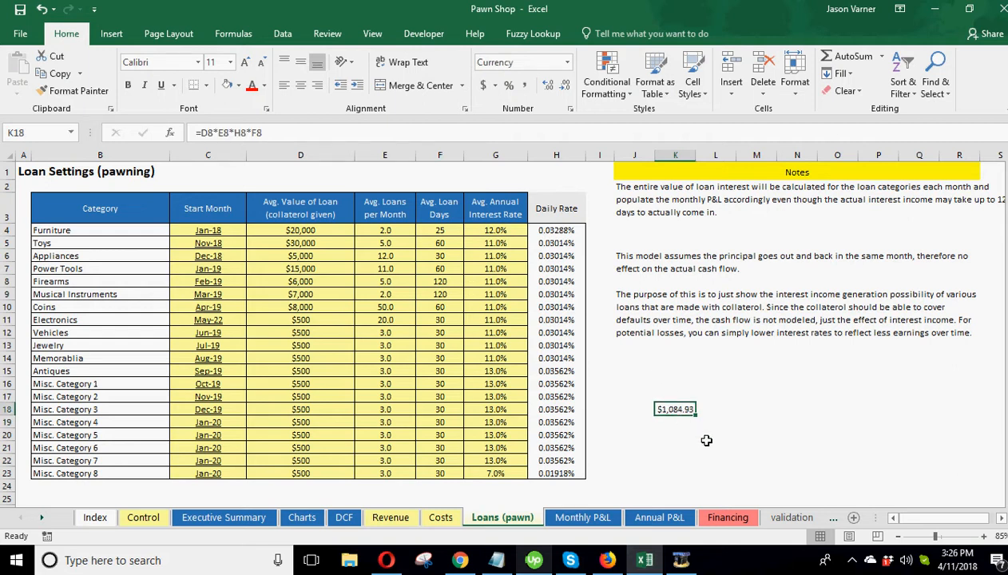
pyautogui.moveTo(413, 288)
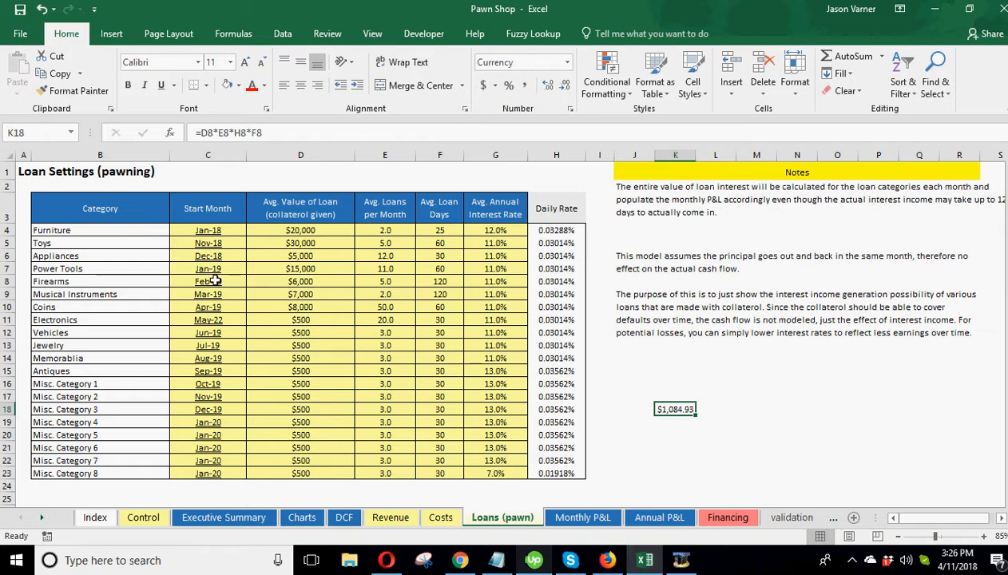
pyautogui.moveTo(710, 406)
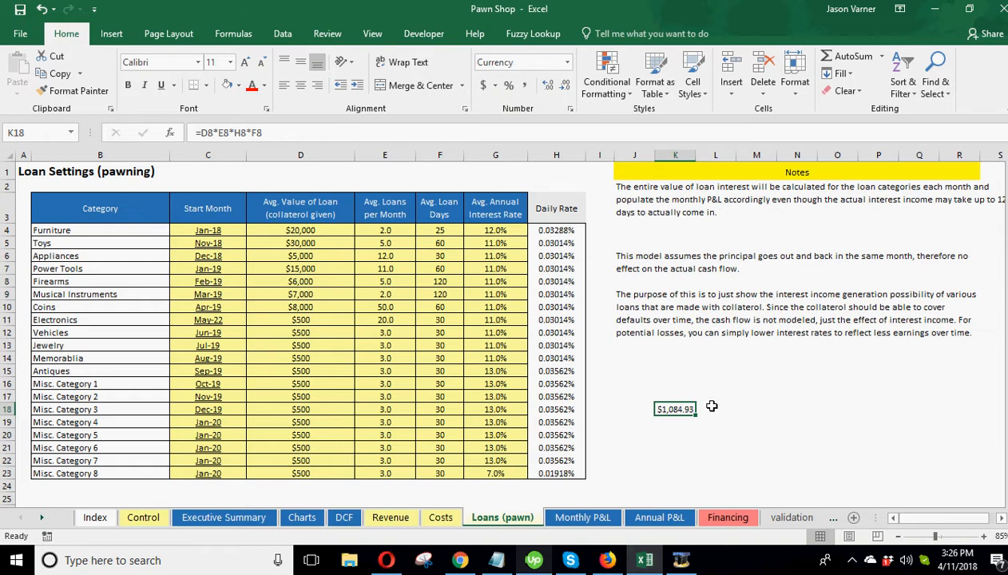
pyautogui.moveTo(753, 410)
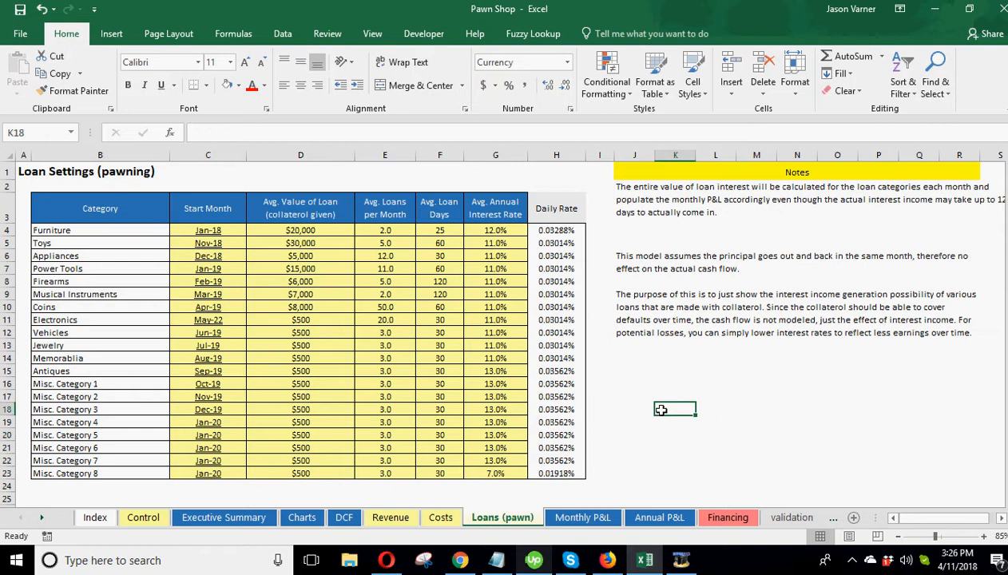
pyautogui.moveTo(667, 395)
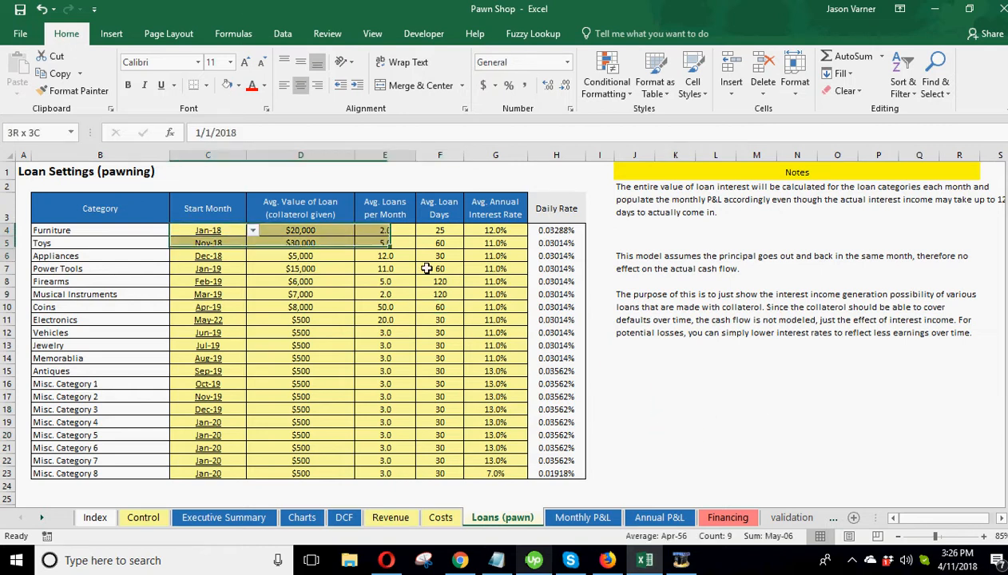
pyautogui.click(715, 396)
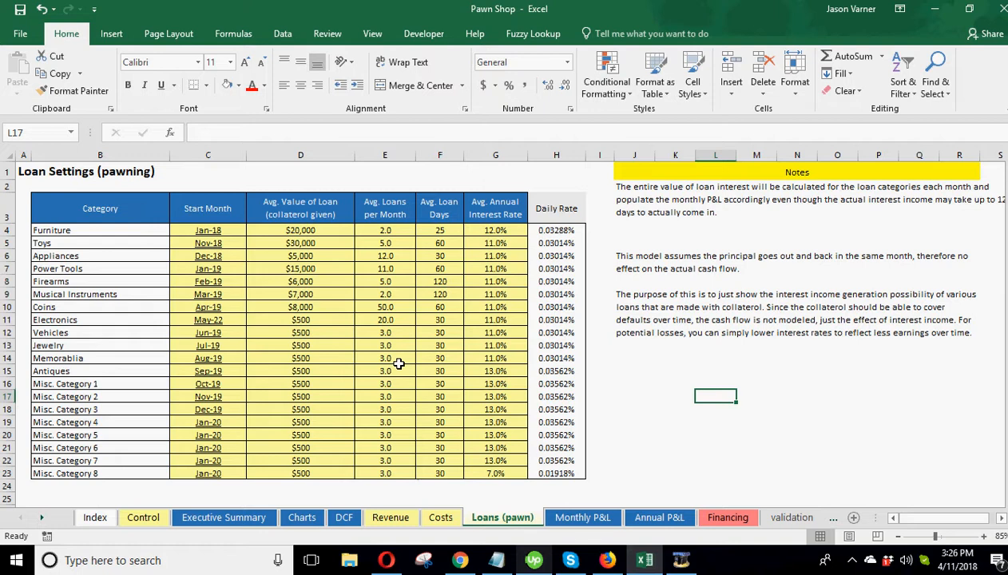
pyautogui.moveTo(436, 364)
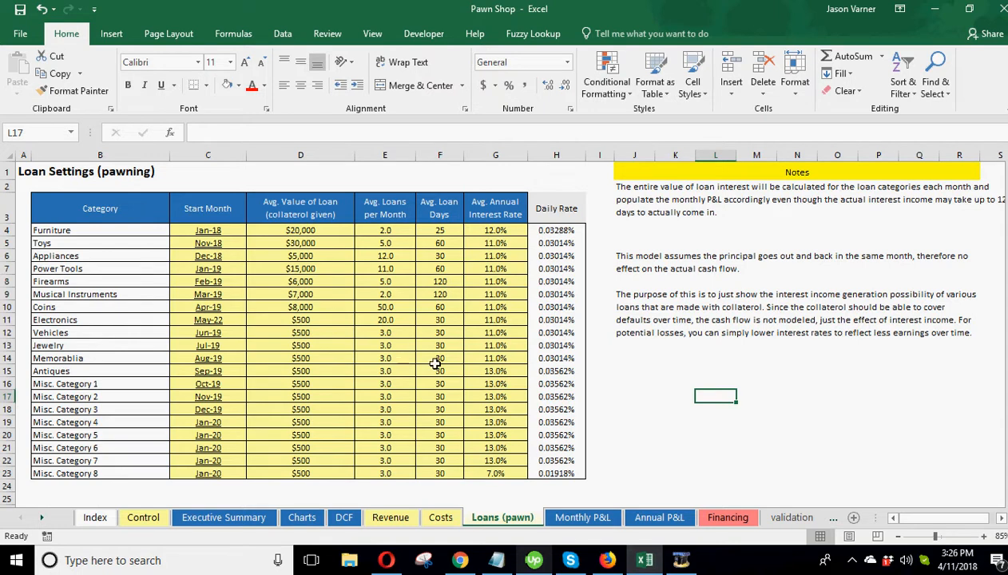
pyautogui.click(755, 396)
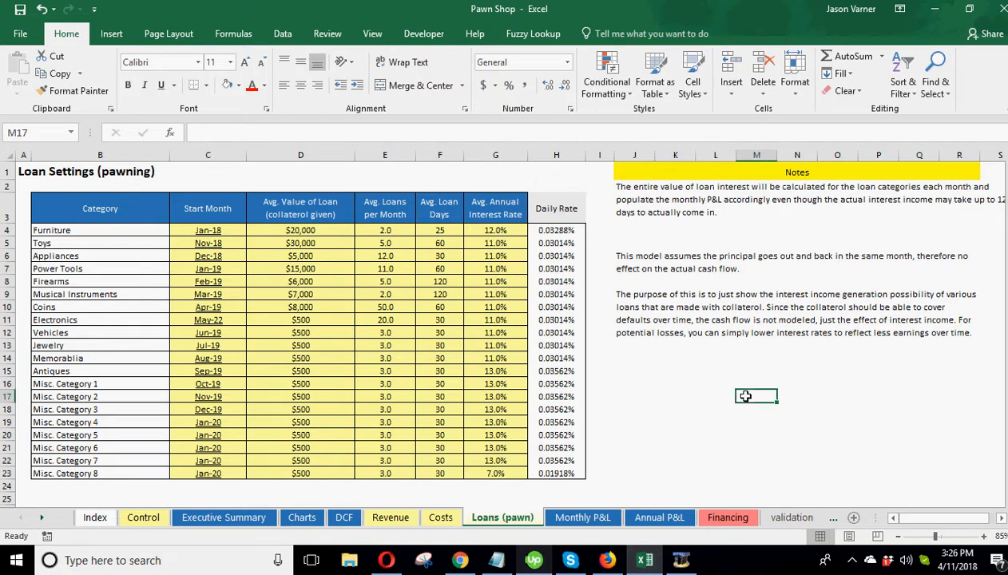
pyautogui.click(715, 396)
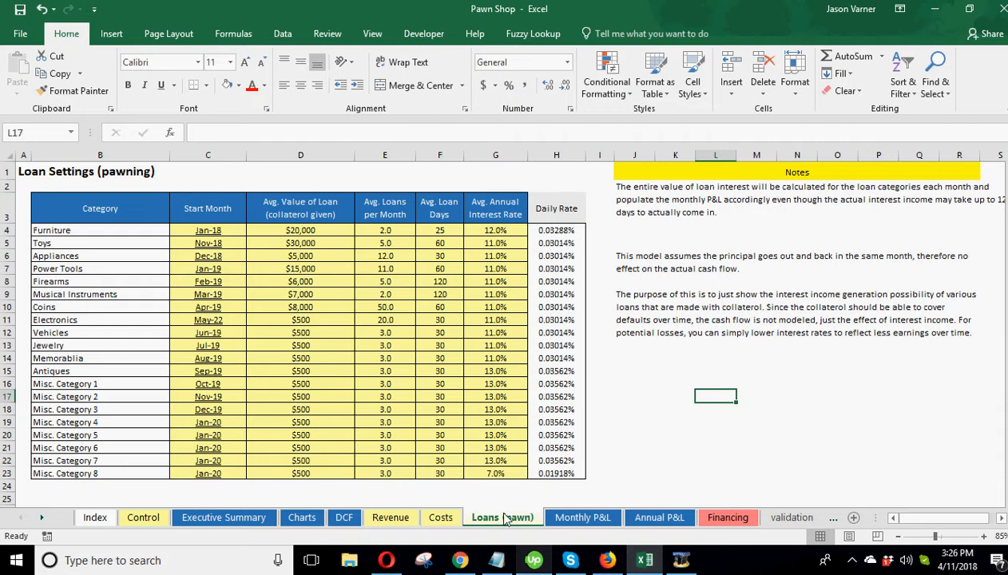
# Scroll the Monthly P&L through revenue, COGS, costs, CapEx and debt service to break-even month.
pyautogui.click(582, 518)
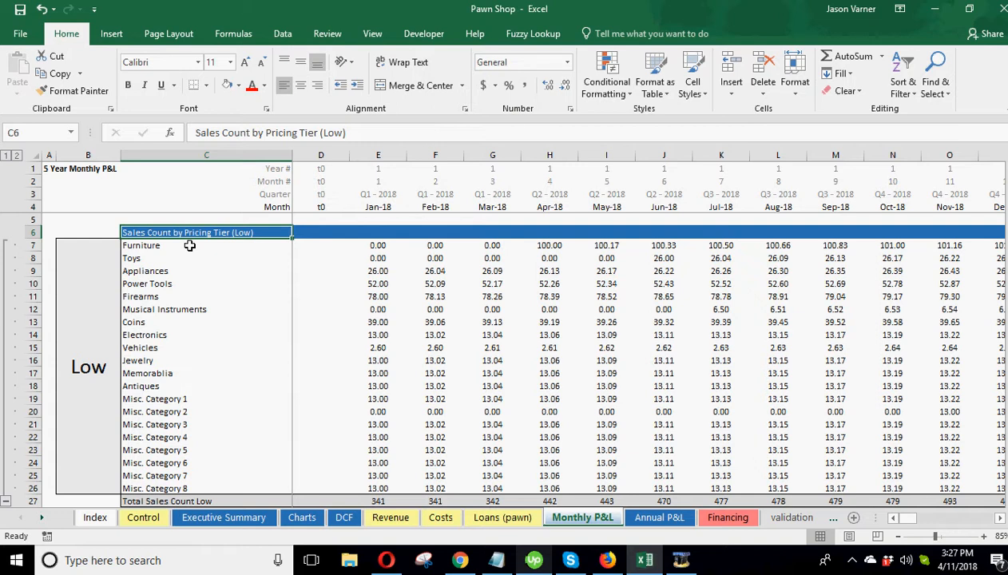
pyautogui.moveTo(147, 347)
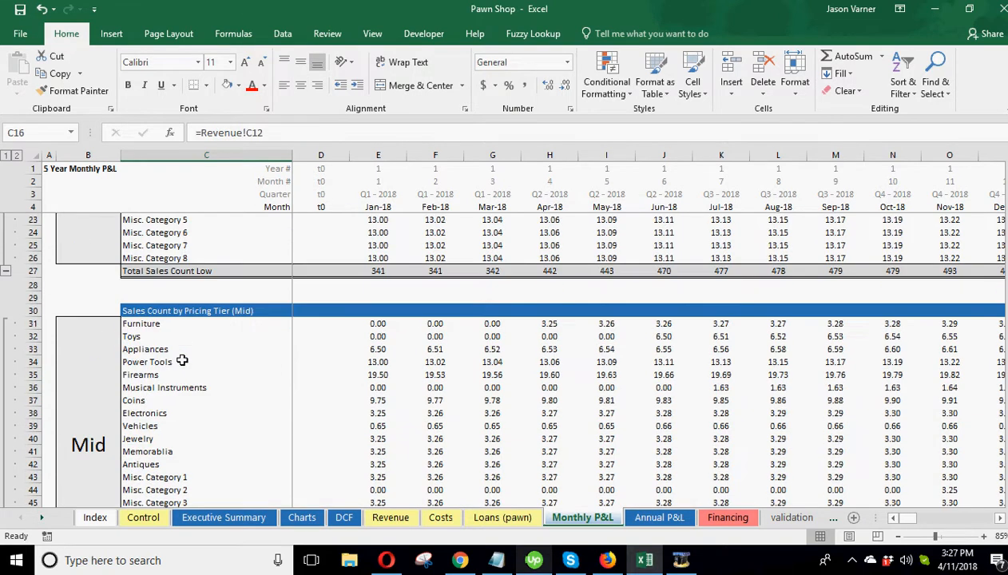
pyautogui.scroll(-3)
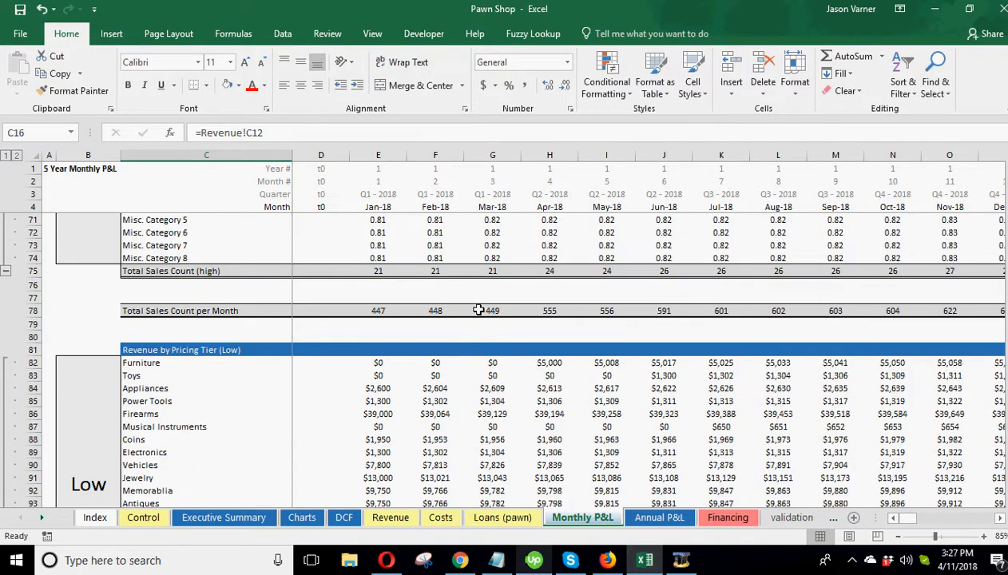
pyautogui.scroll(-3)
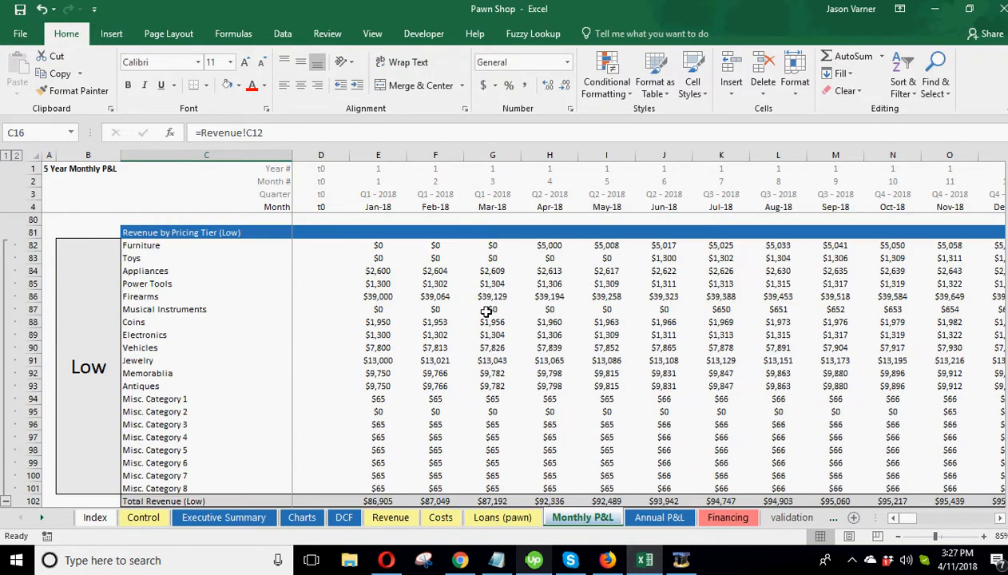
pyautogui.scroll(-3)
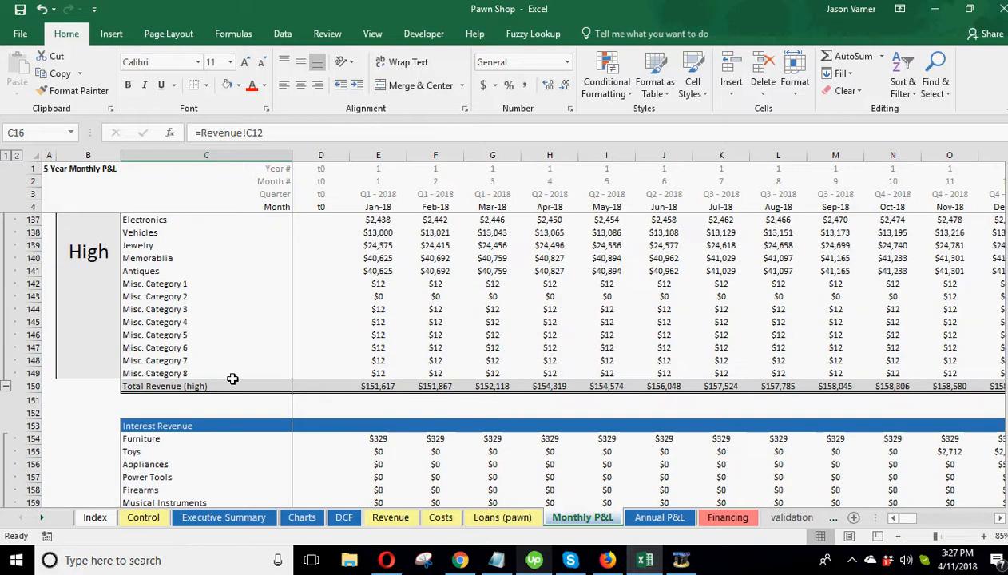
pyautogui.scroll(-3)
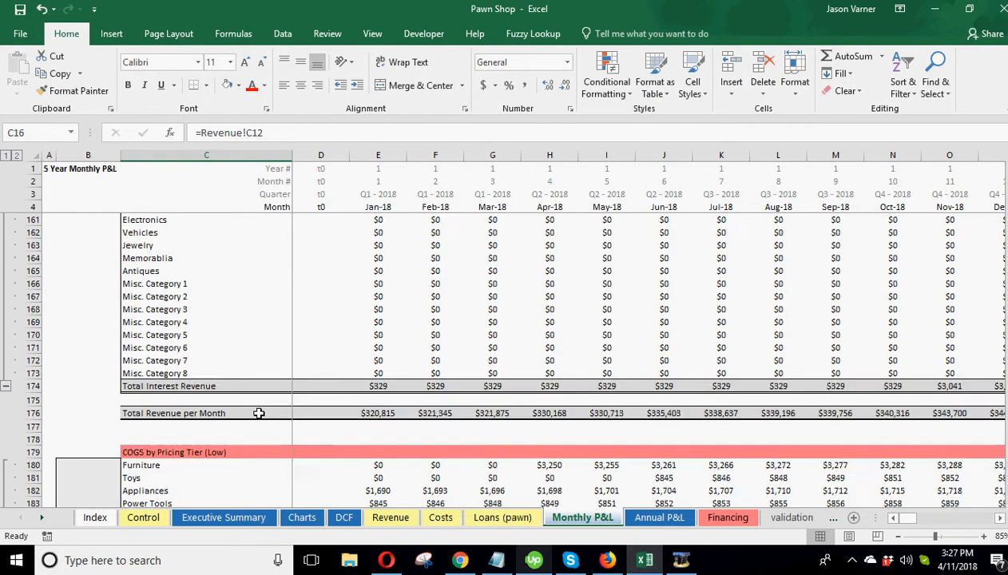
pyautogui.scroll(-3)
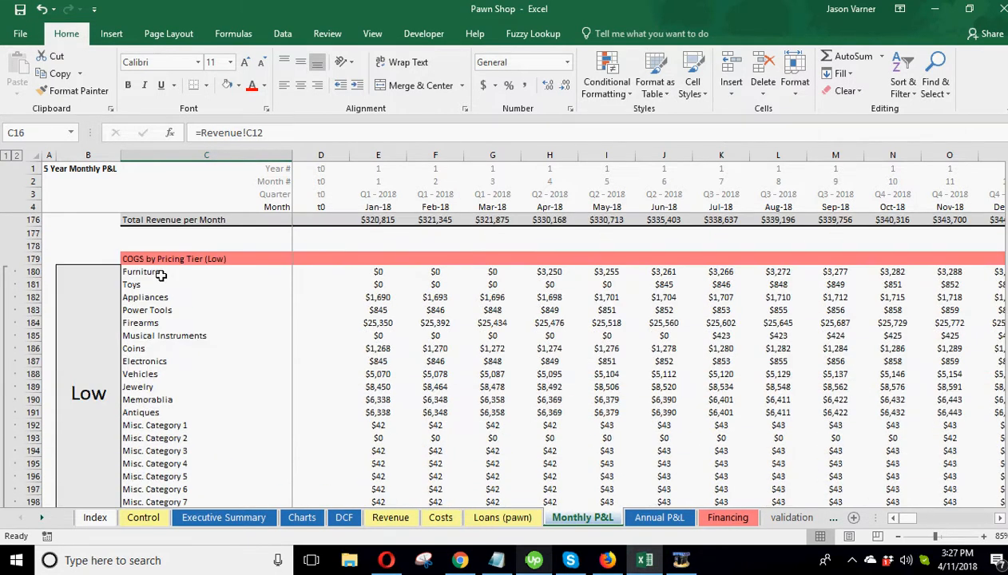
pyautogui.scroll(-3)
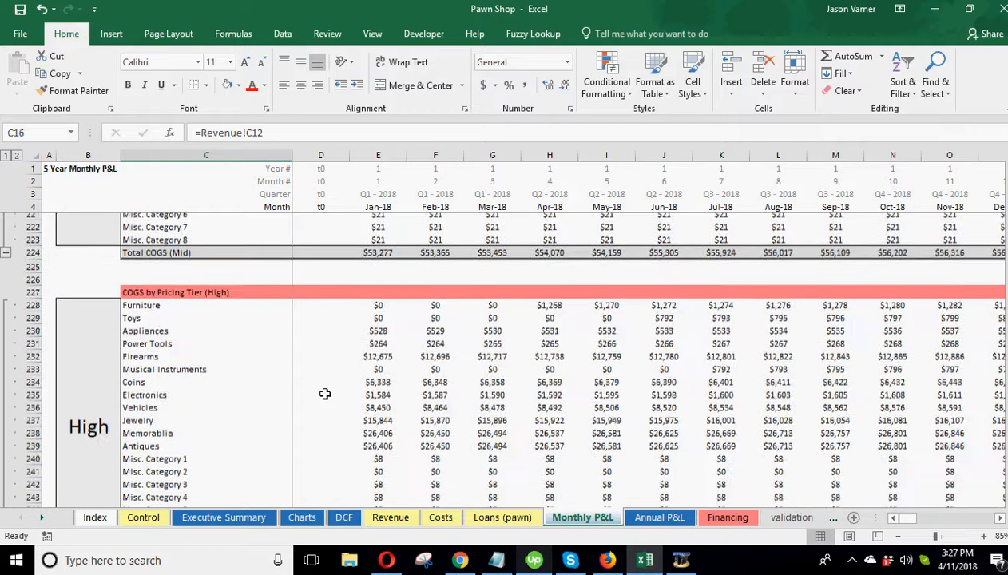
pyautogui.scroll(-3)
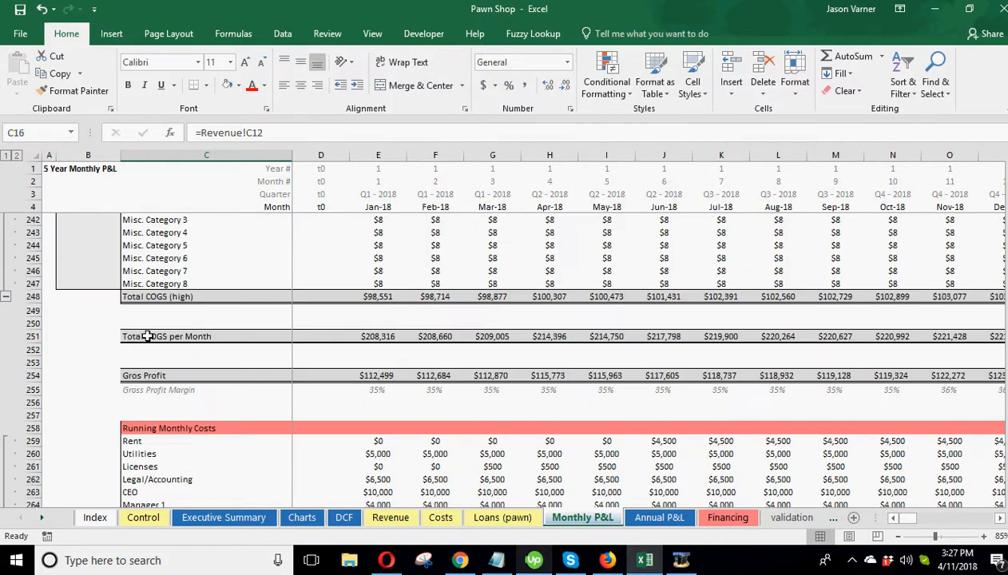
pyautogui.scroll(-3)
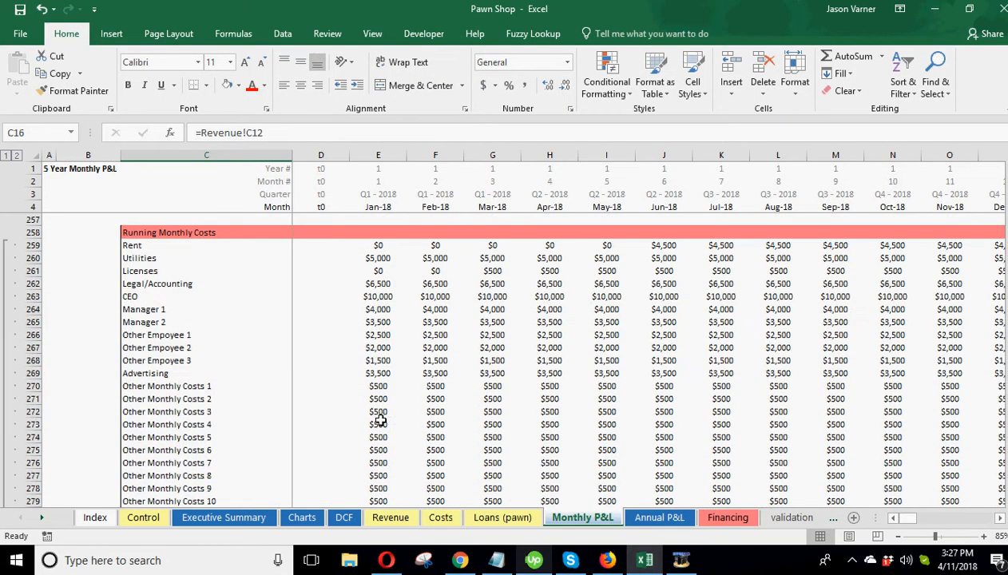
pyautogui.scroll(-3)
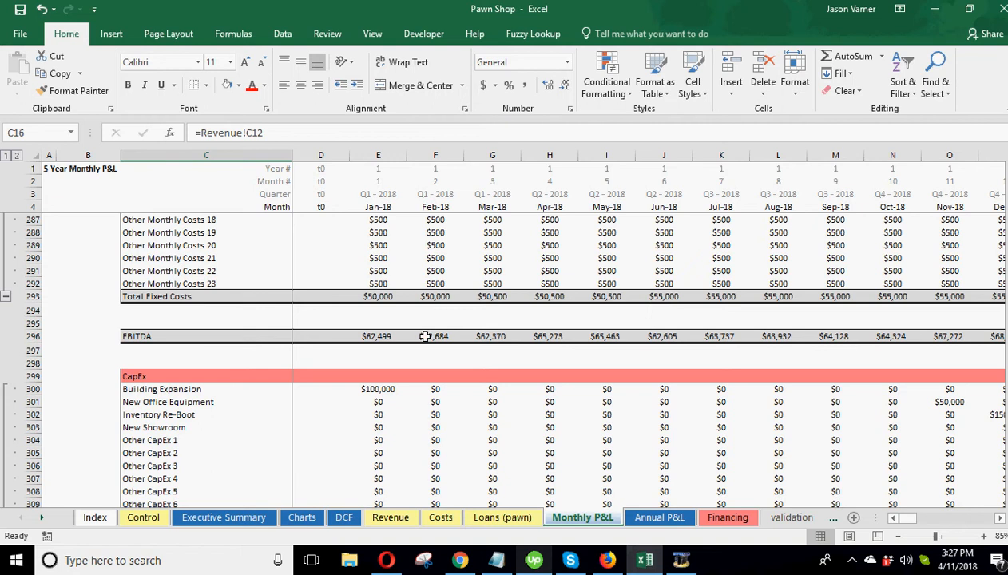
pyautogui.scroll(-3)
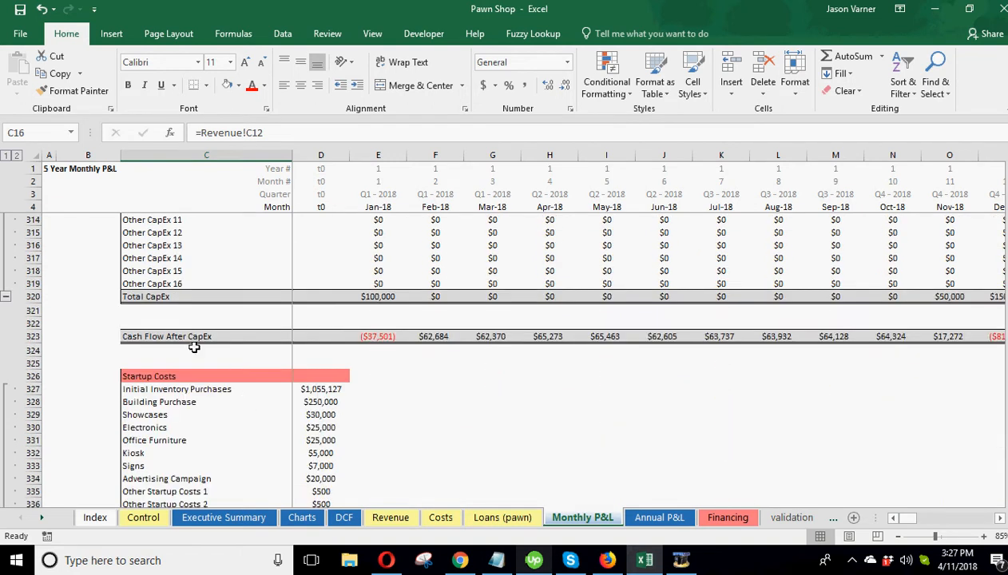
pyautogui.scroll(-3)
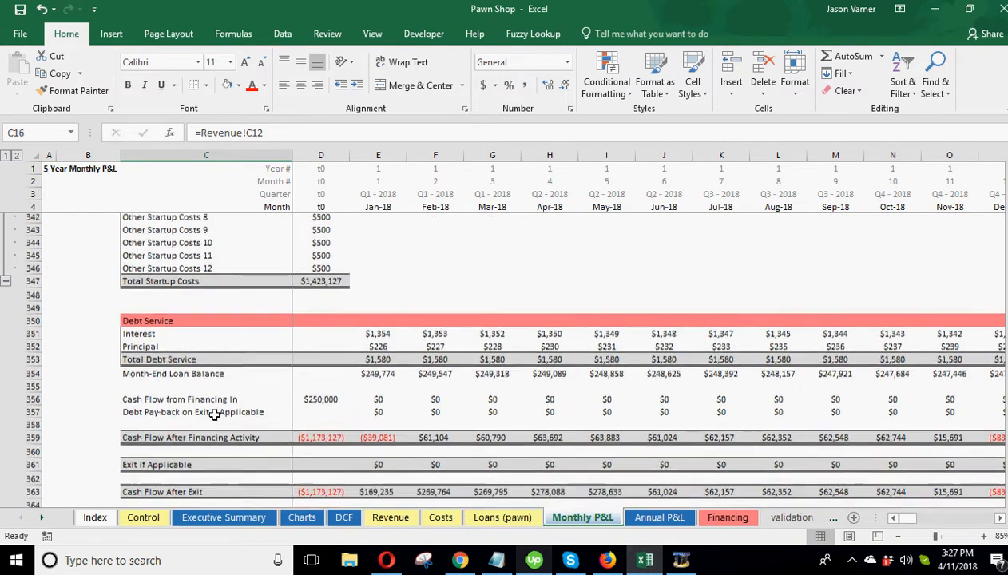
pyautogui.scroll(-3)
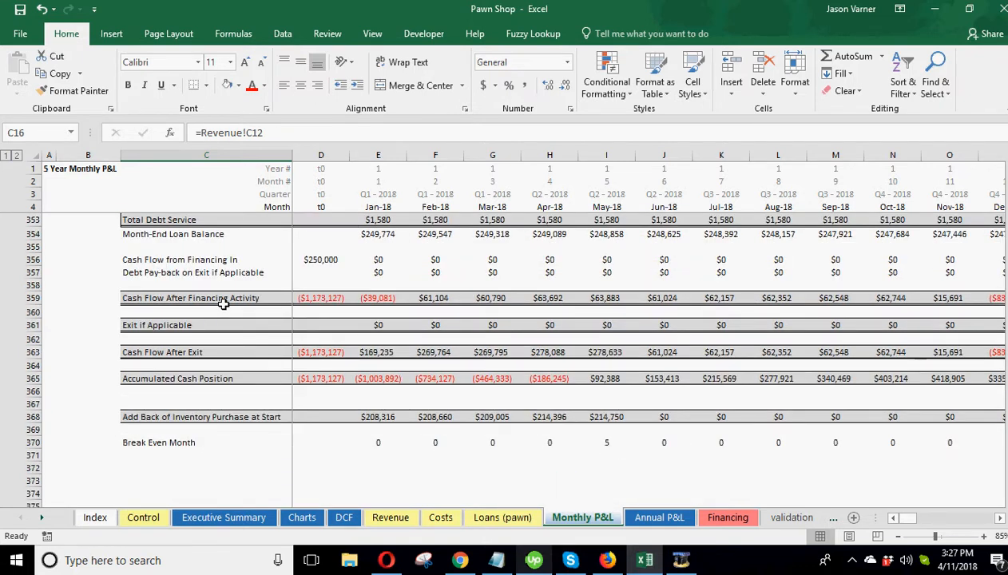
pyautogui.moveTo(156, 325)
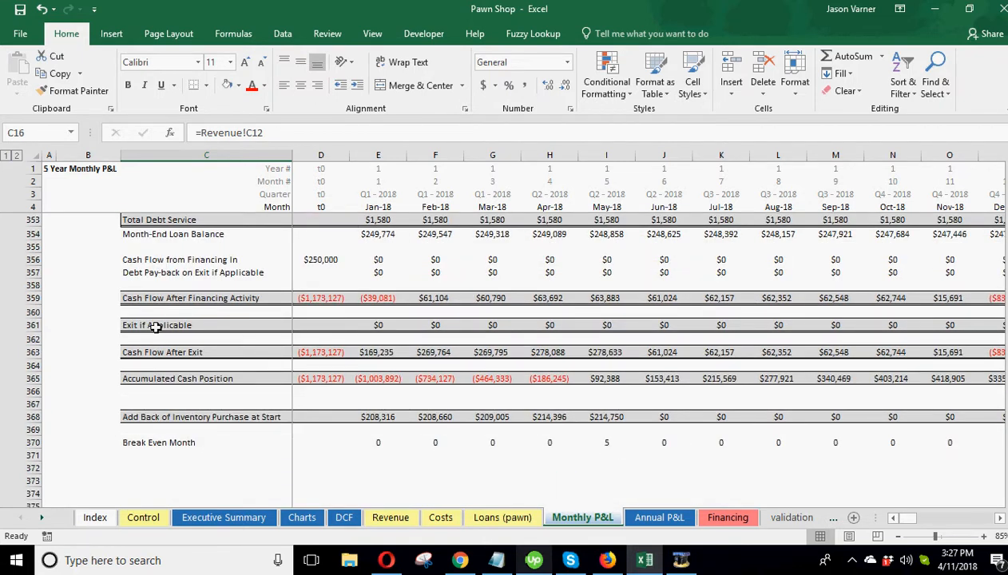
pyautogui.moveTo(768, 416)
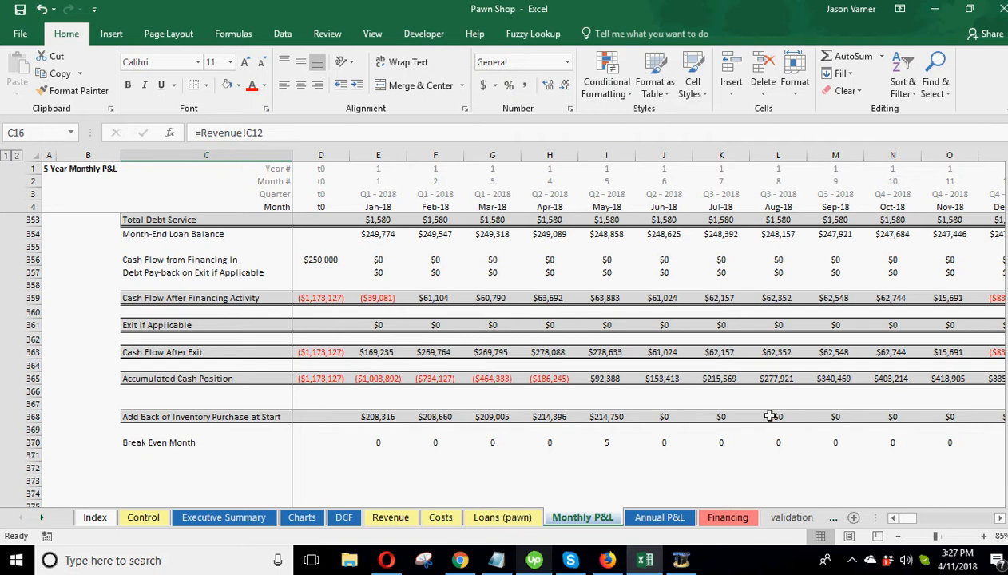
pyautogui.moveTo(155, 324)
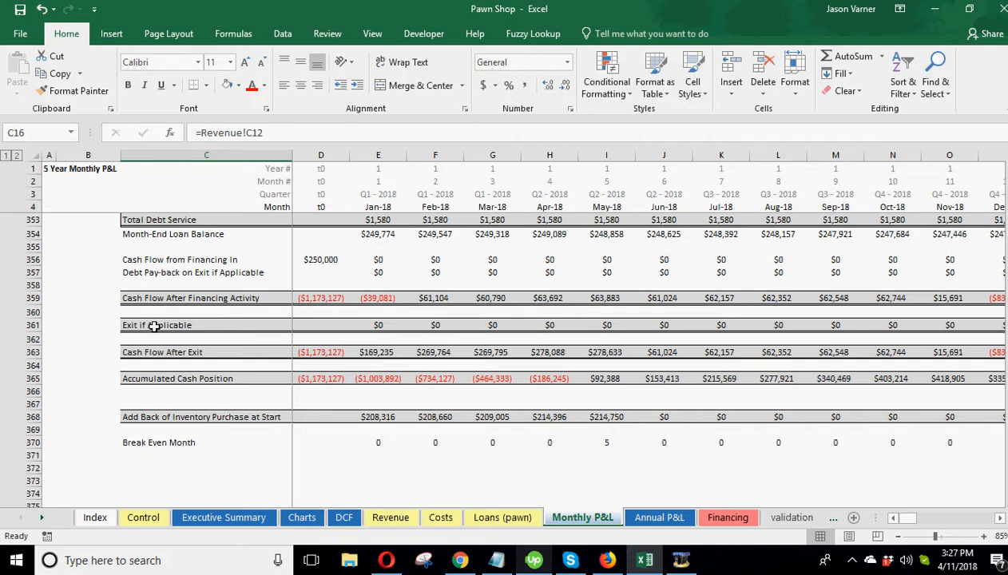
pyautogui.moveTo(375, 325)
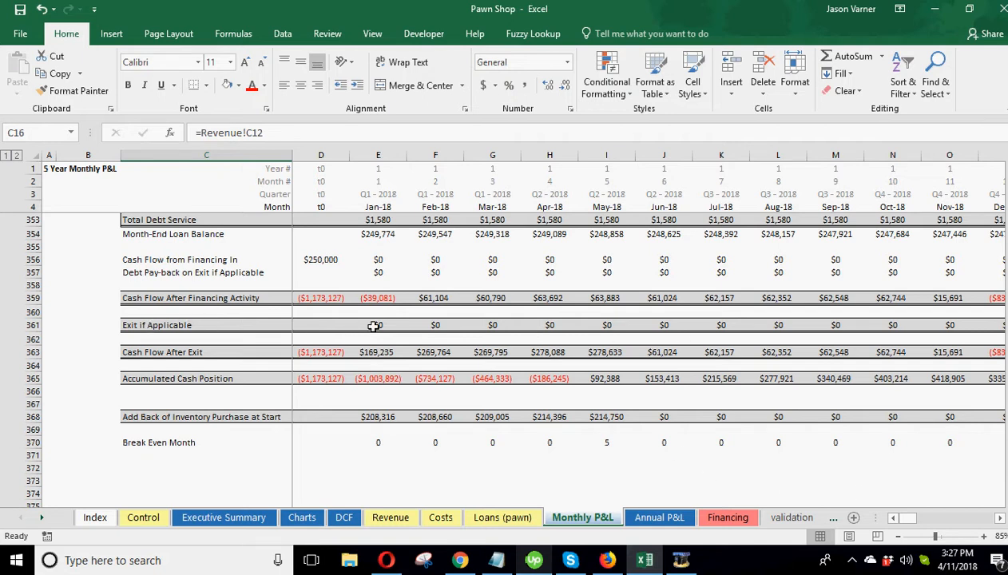
pyautogui.moveTo(346, 358)
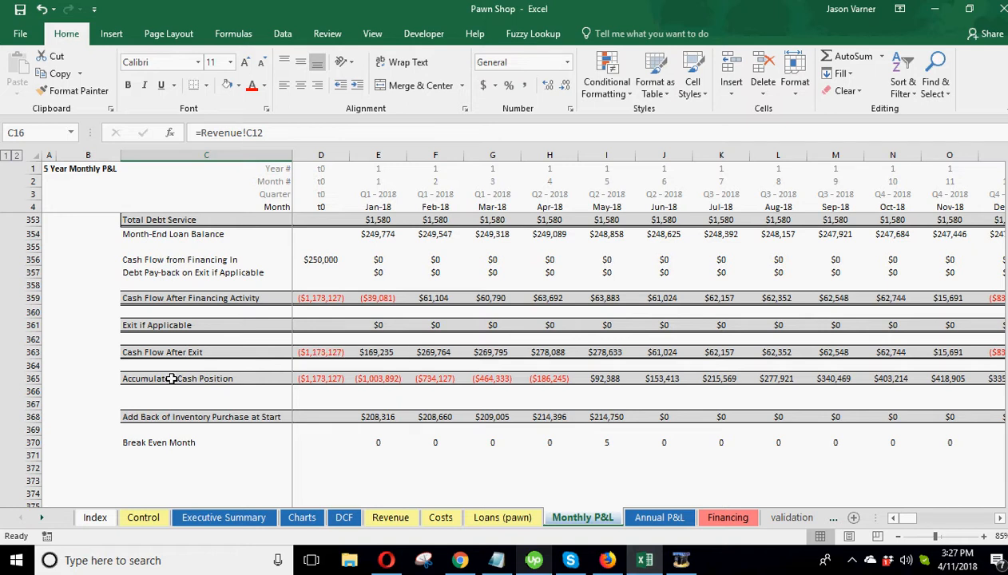
pyautogui.moveTo(635, 374)
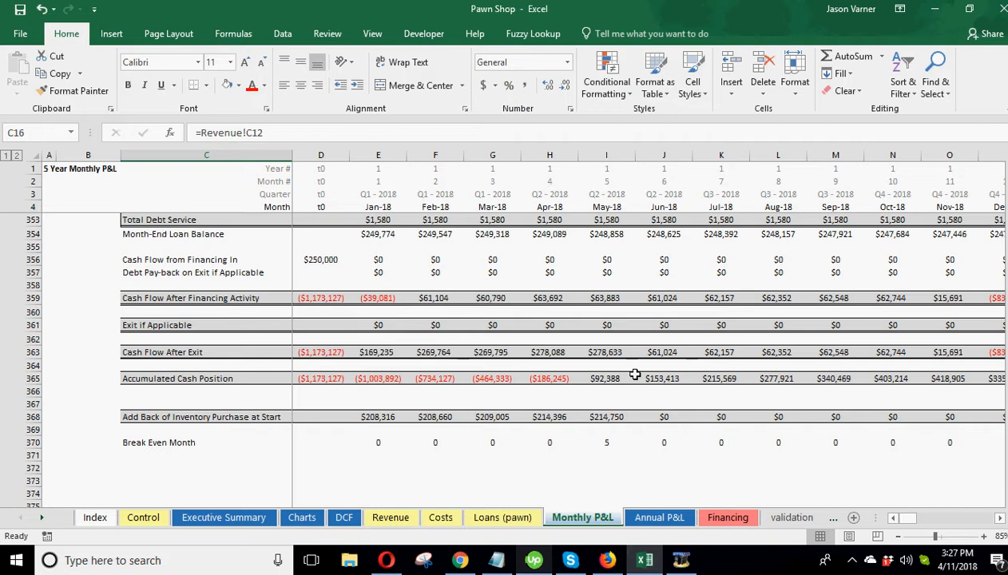
pyautogui.moveTo(338, 378)
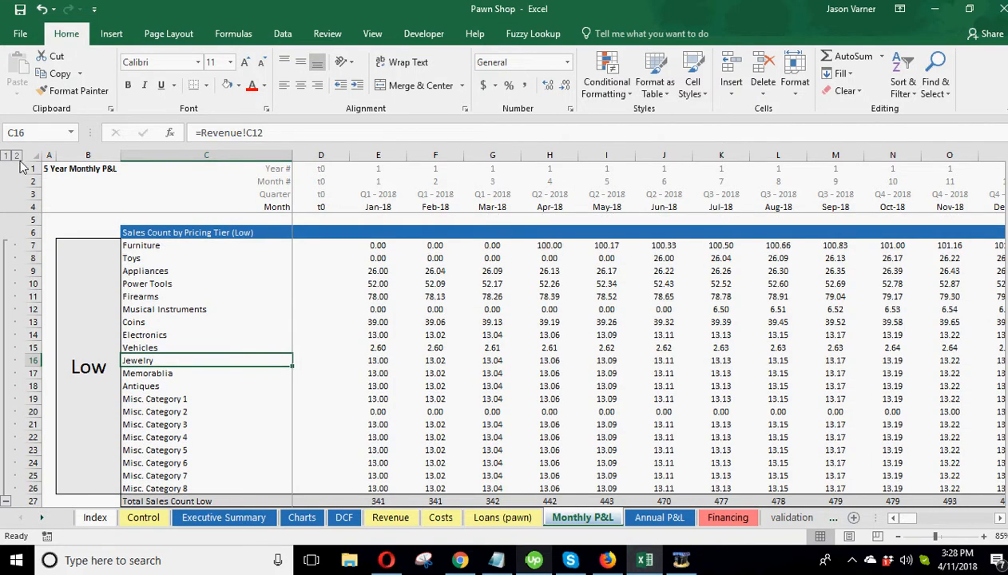
# Collapse the P&L outline to total rows and scroll to the low-tier sales counts.
pyautogui.click(8, 155)
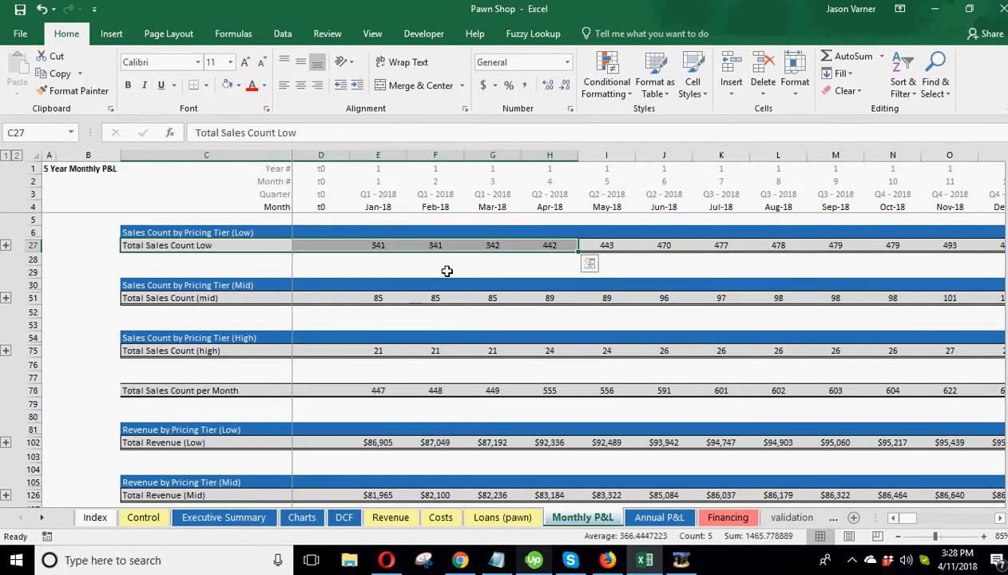
pyautogui.scroll(-3)
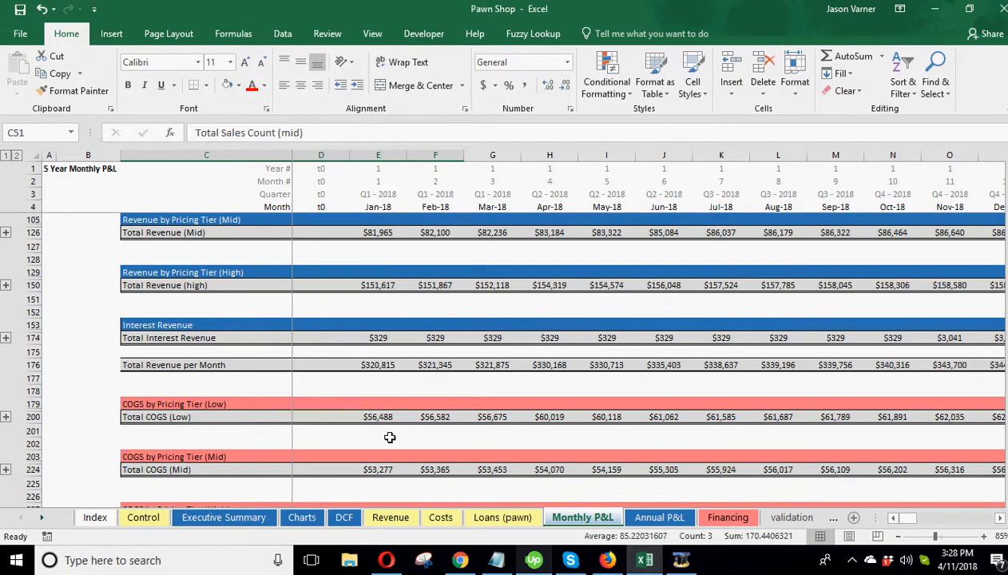
pyautogui.scroll(-3)
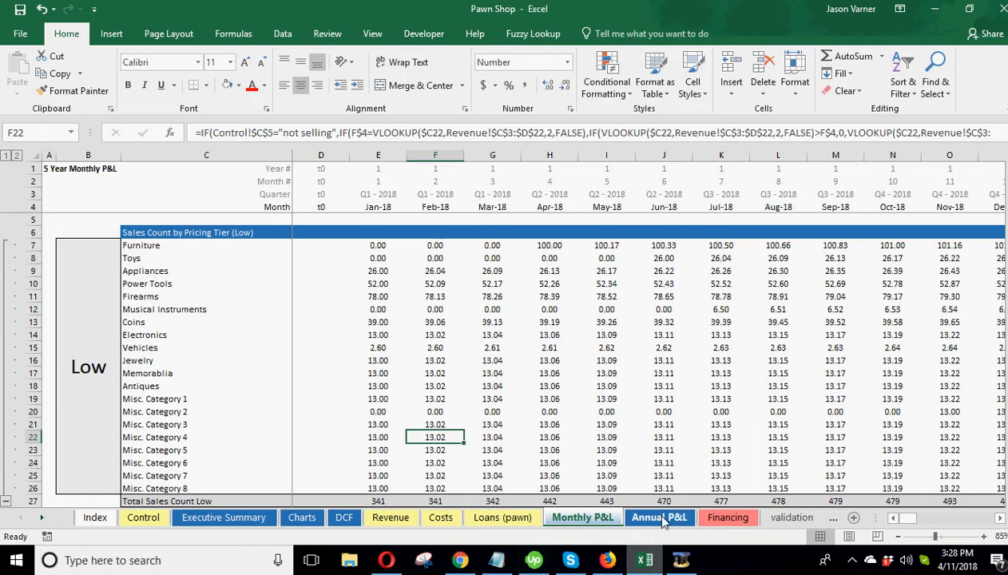
# Scroll the Annual P&L FY totals, inspect Electronics sales count, then reach the Executive Summary.
pyautogui.click(659, 517)
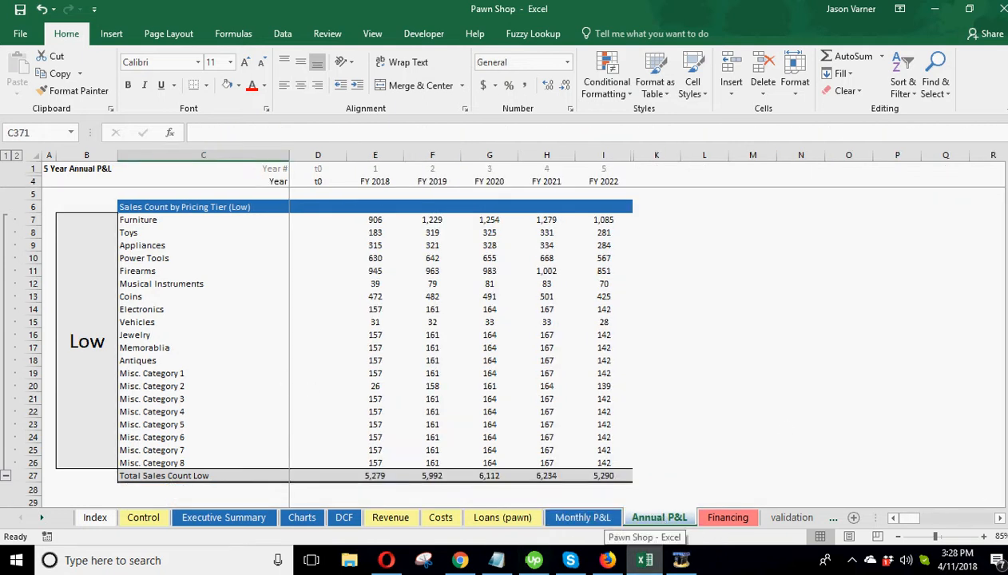
pyautogui.scroll(-3)
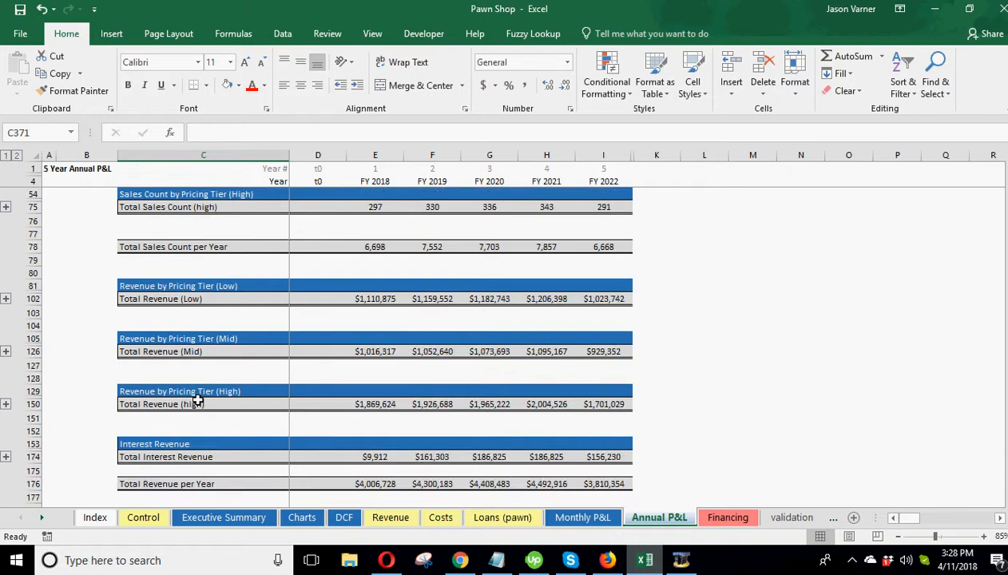
pyautogui.scroll(-3)
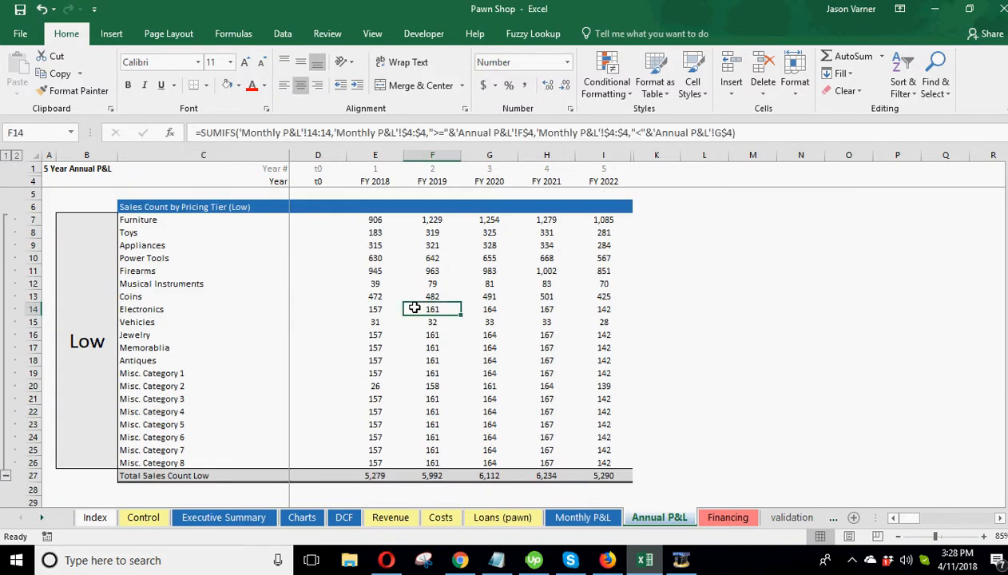
pyautogui.click(728, 518)
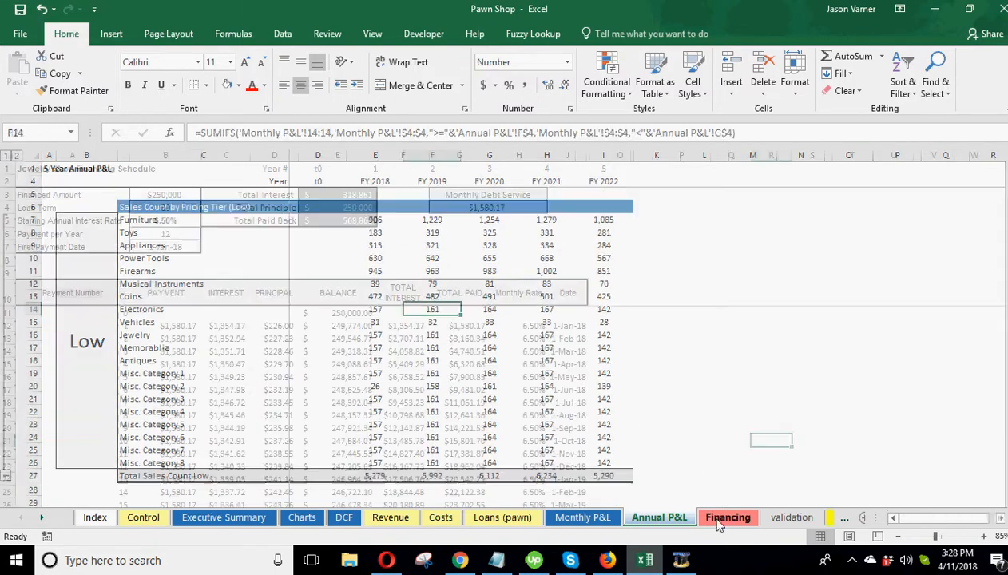
pyautogui.click(728, 518)
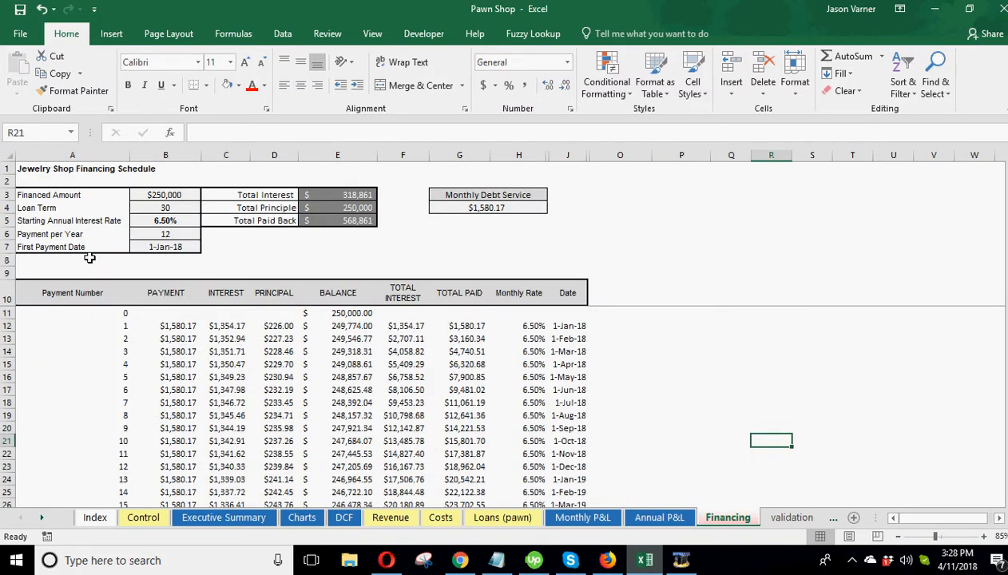
pyautogui.moveTo(634, 414)
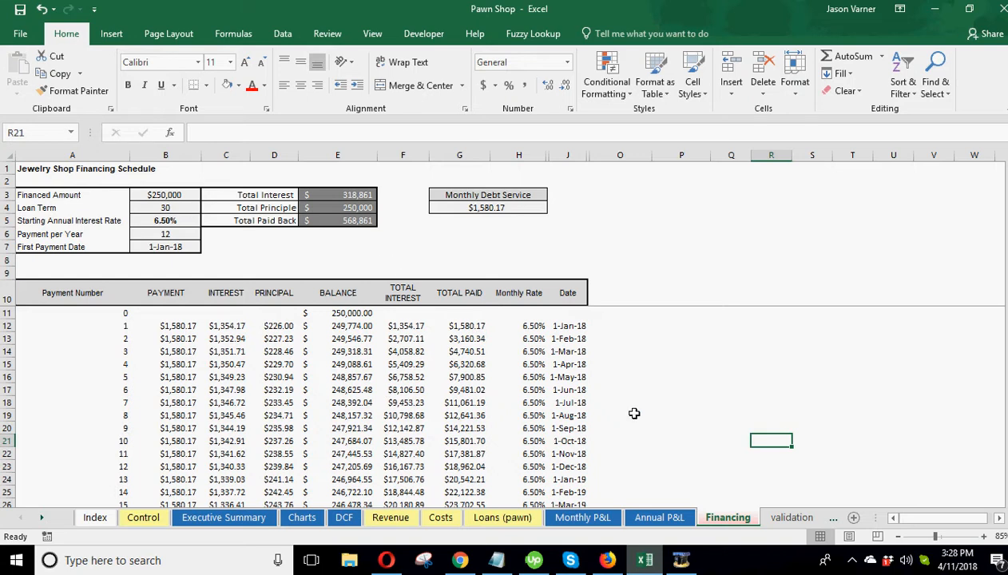
pyautogui.click(224, 517)
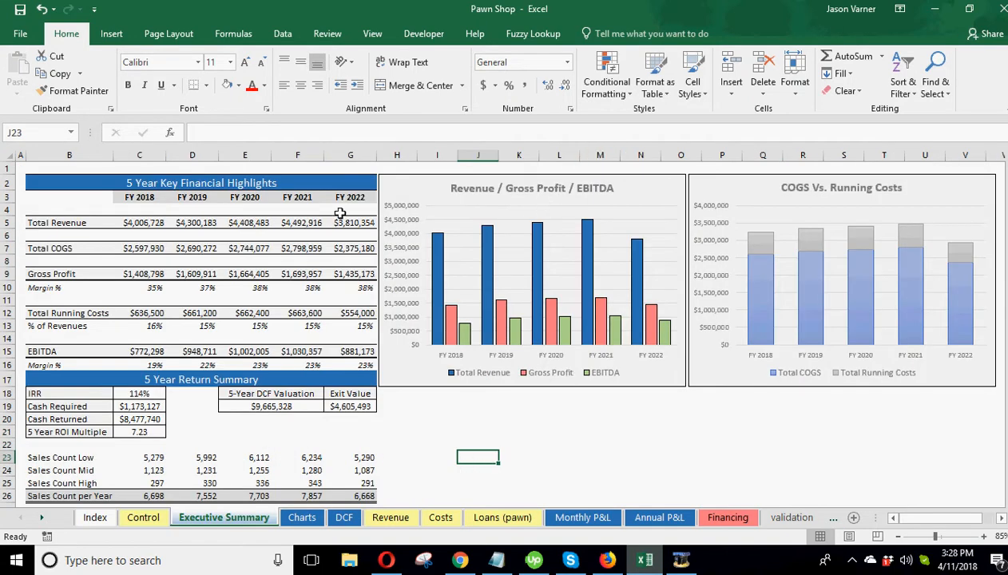
# Review the Executive Summary's Total Revenue and Gross Profit rows, then scroll down to the chart.
pyautogui.click(69, 222)
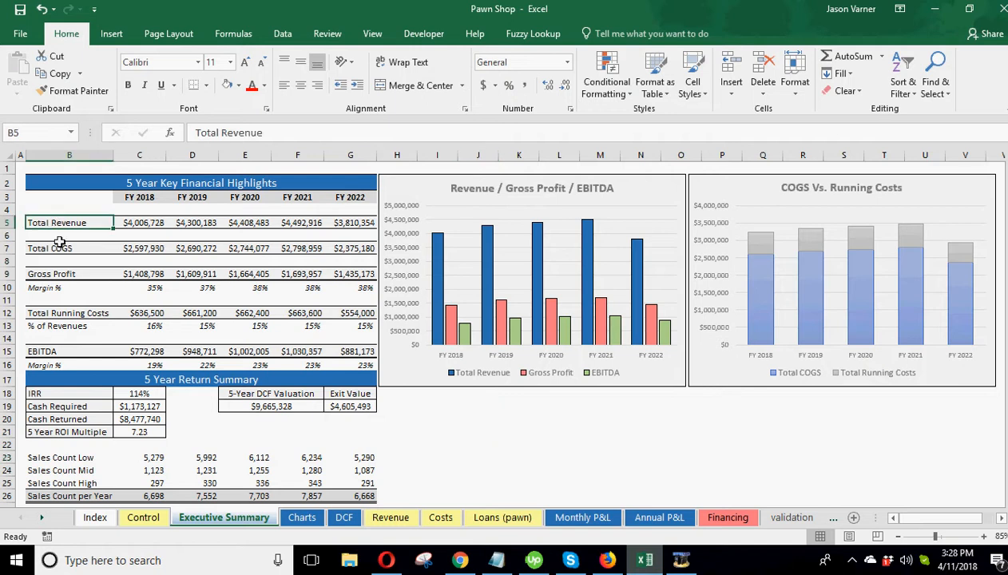
pyautogui.click(60, 273)
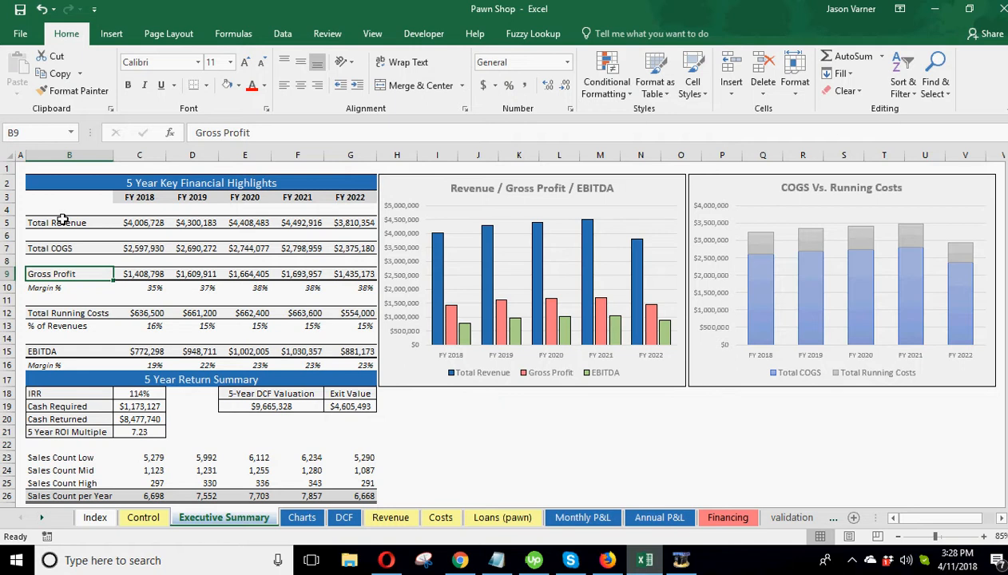
pyautogui.click(69, 222)
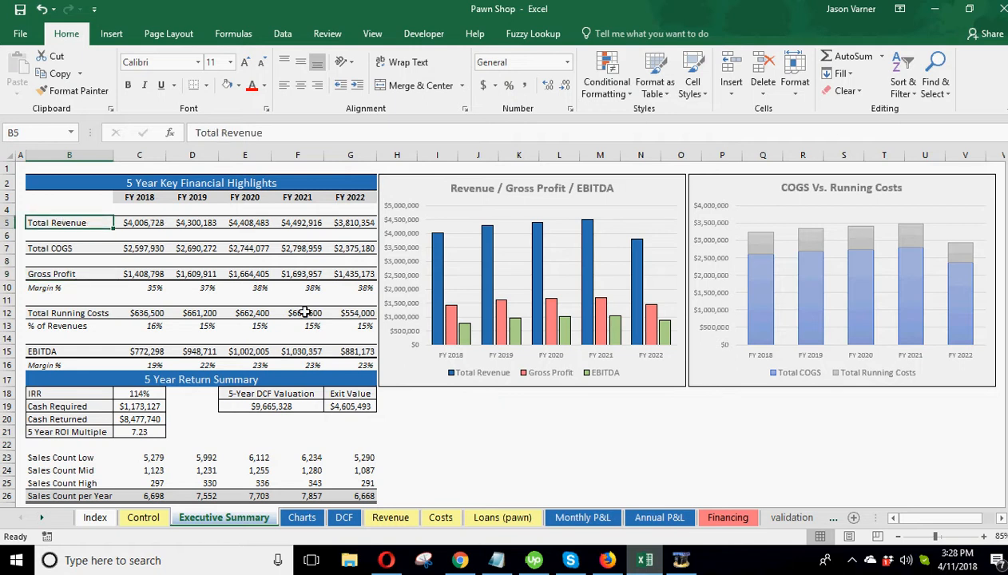
pyautogui.moveTo(107, 216)
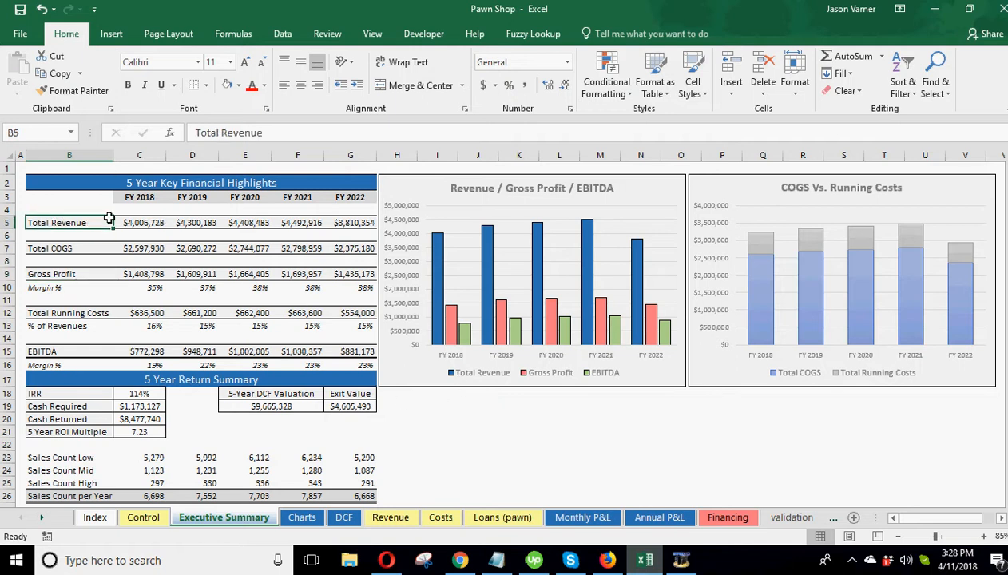
pyautogui.moveTo(110, 327)
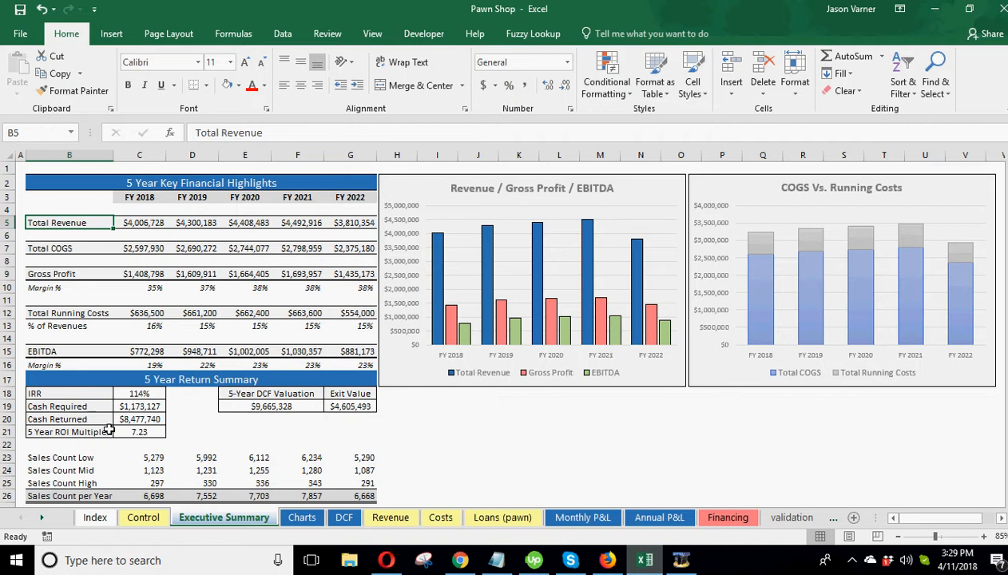
pyautogui.moveTo(147, 393)
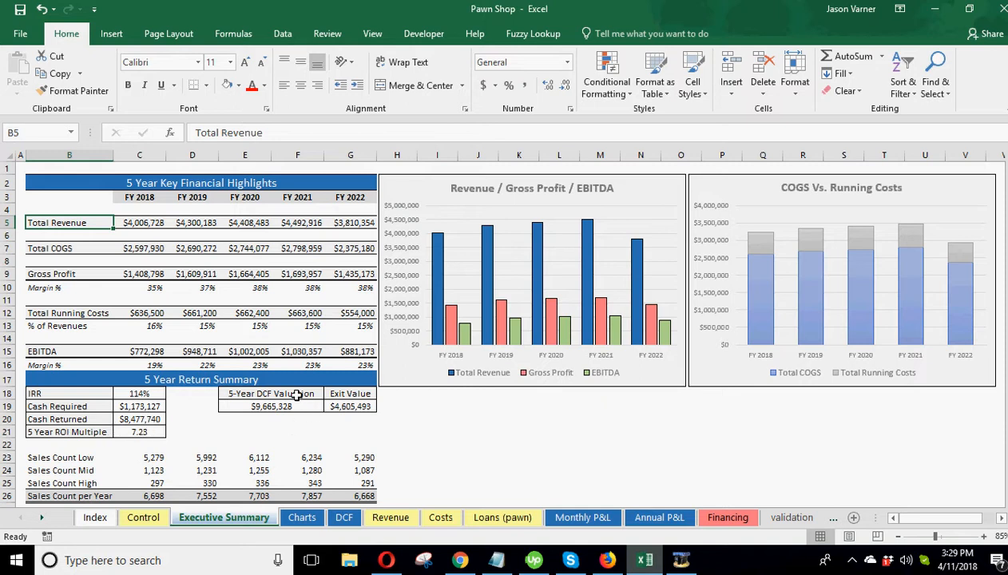
pyautogui.moveTo(354, 415)
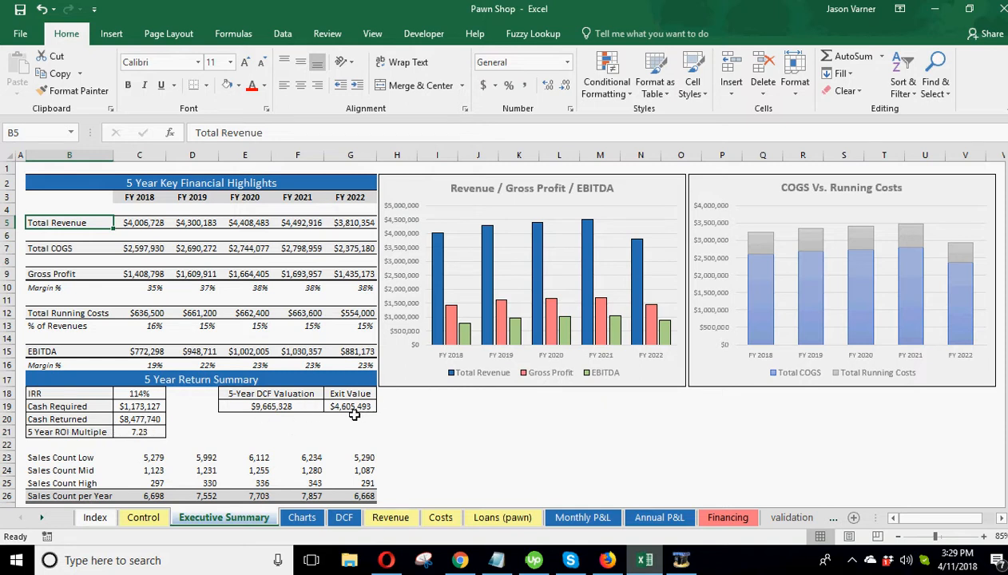
pyautogui.scroll(-3)
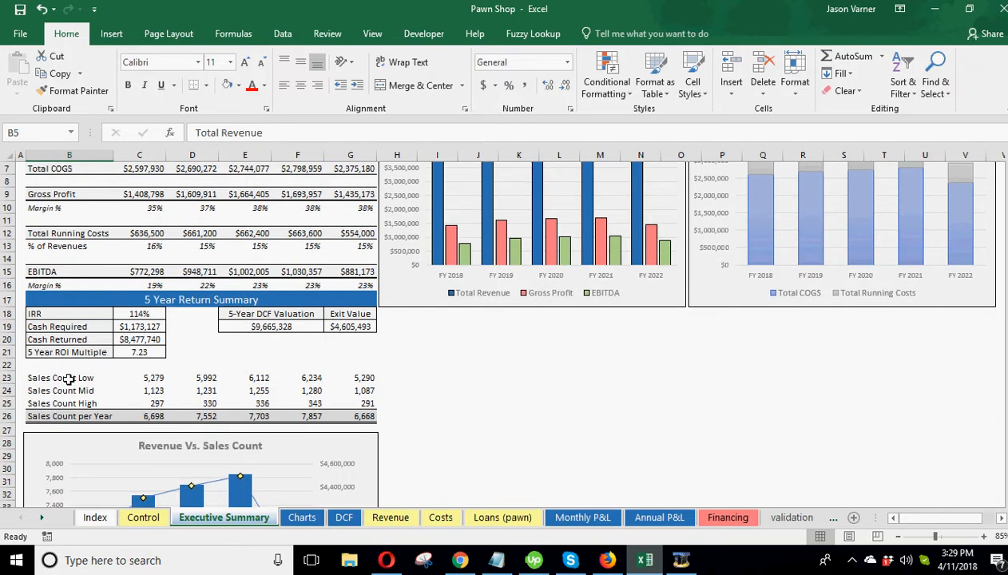
pyautogui.scroll(-3)
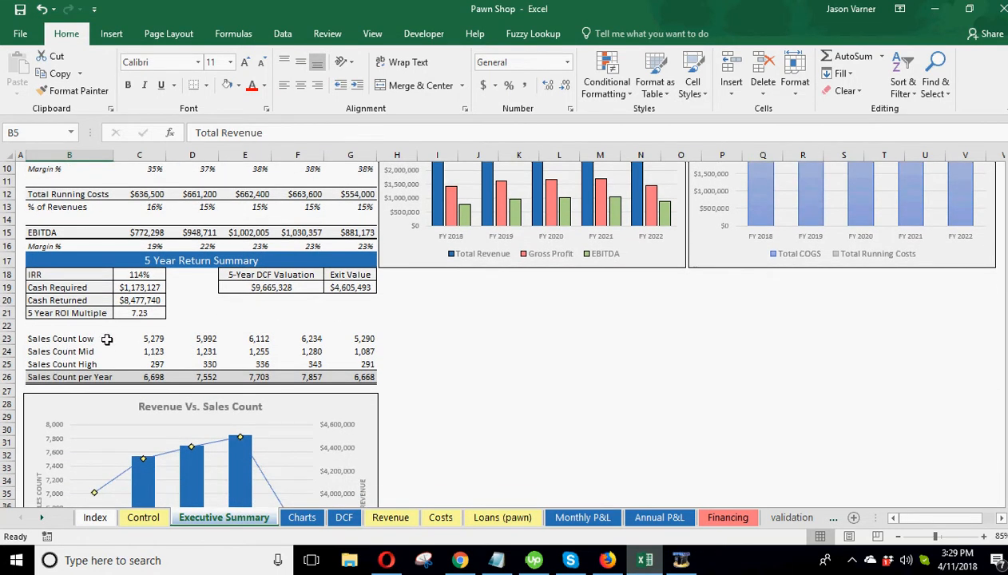
pyautogui.scroll(-3)
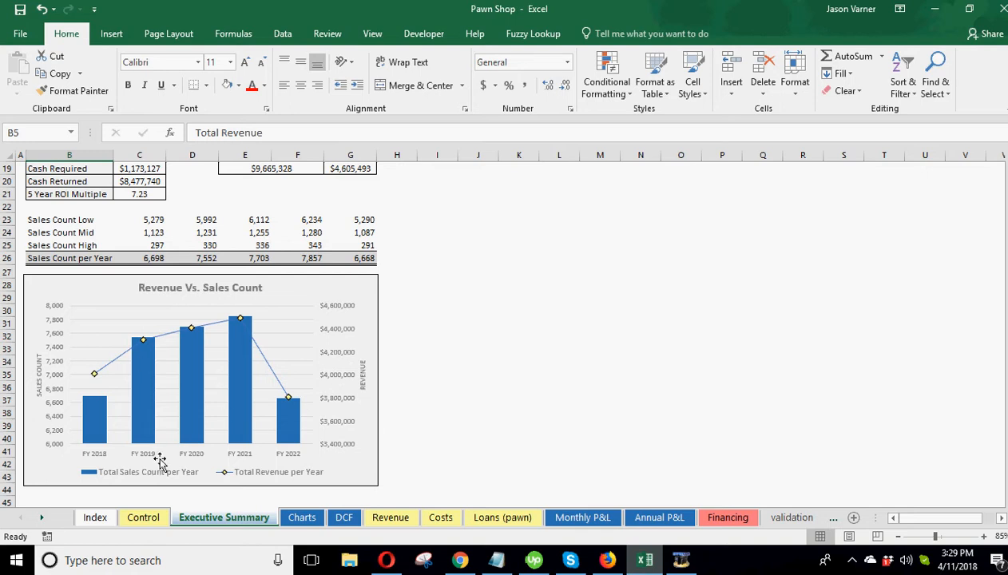
# Choose a different business exit month from the Control sheet's exit-month dropdown.
pyautogui.click(142, 518)
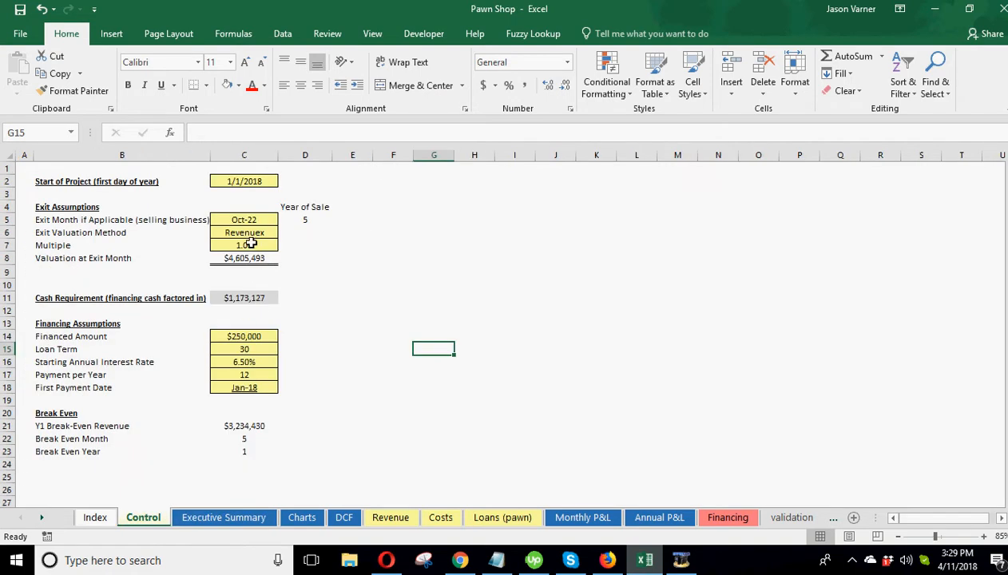
pyautogui.click(284, 218)
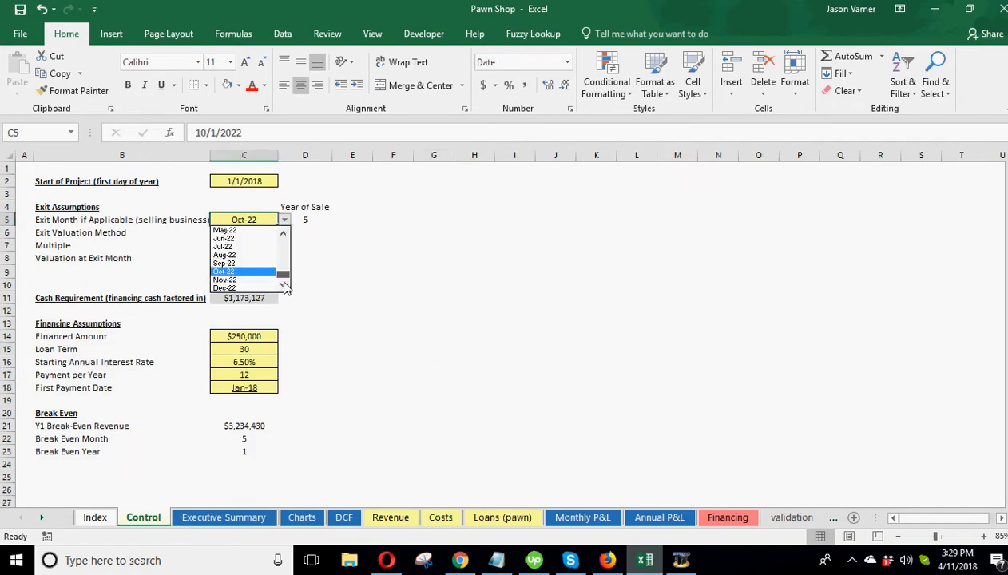
pyautogui.click(302, 517)
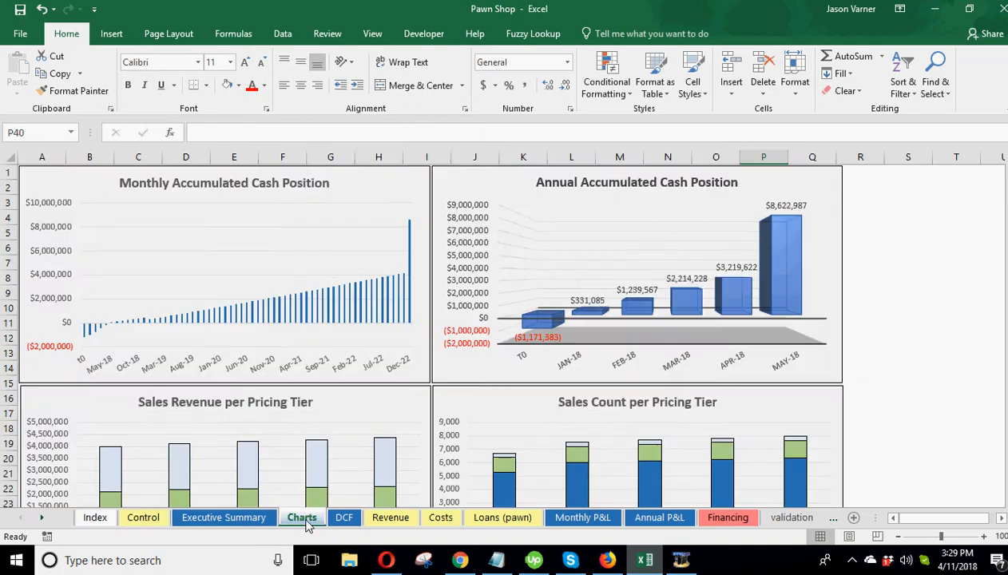
# Review the COGS versus running costs chart and return to the Charts dashboard.
pyautogui.click(224, 517)
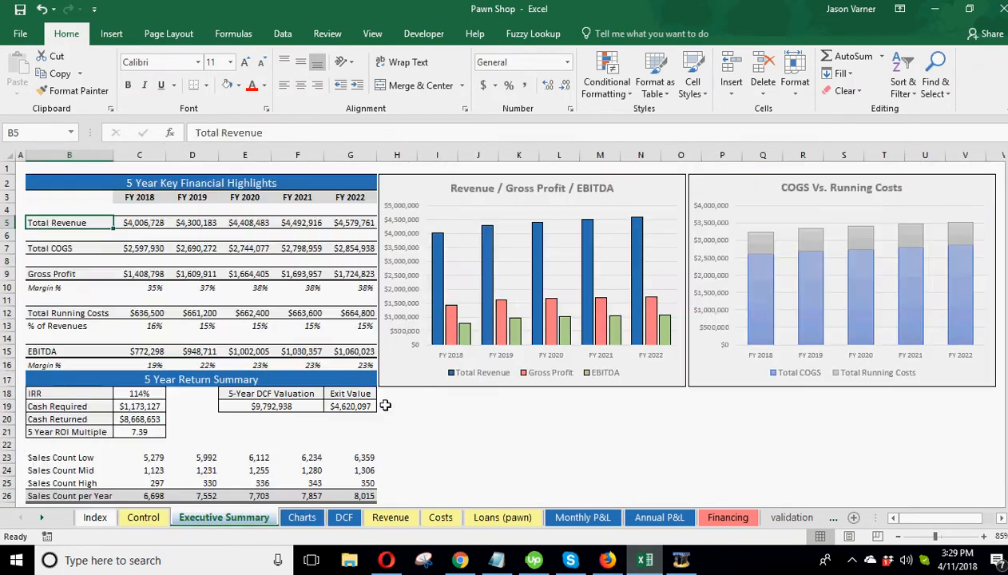
pyautogui.moveTo(523, 218)
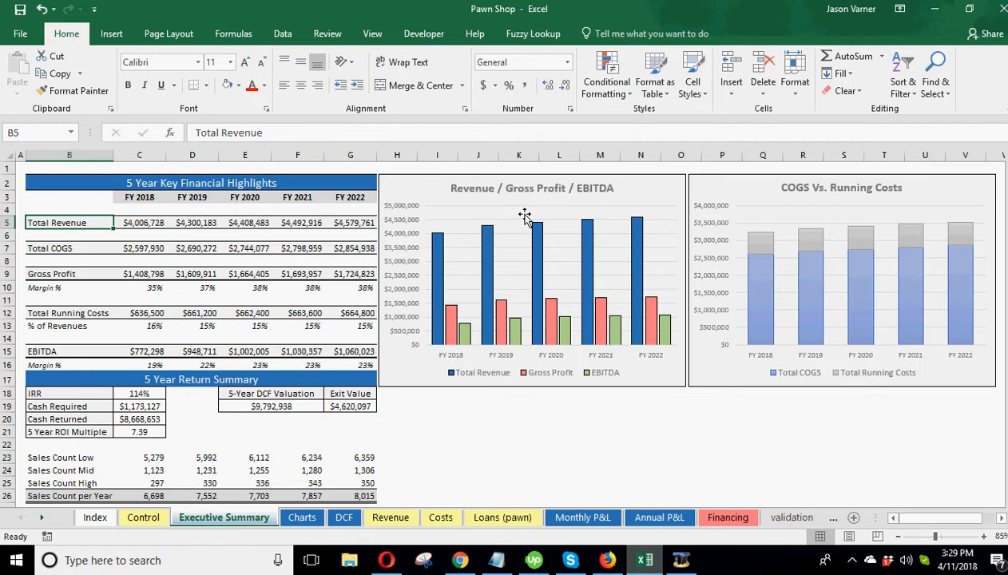
pyautogui.moveTo(549, 276)
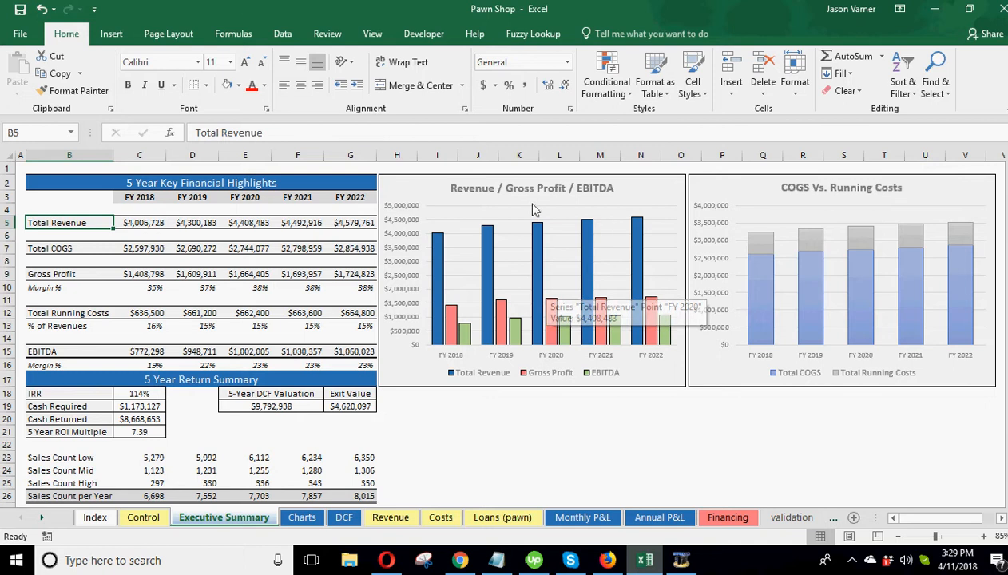
pyautogui.moveTo(761, 316)
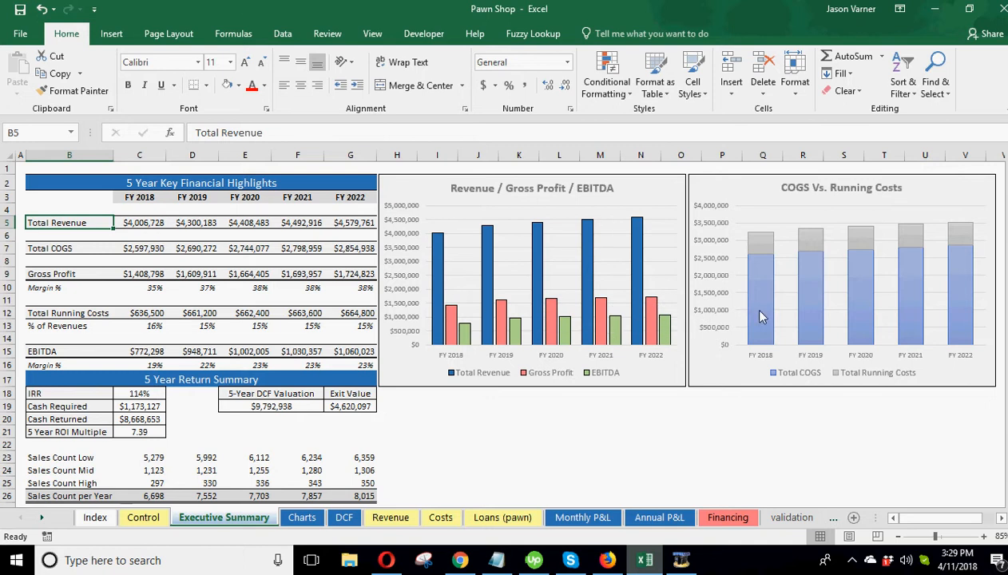
pyautogui.moveTo(774, 228)
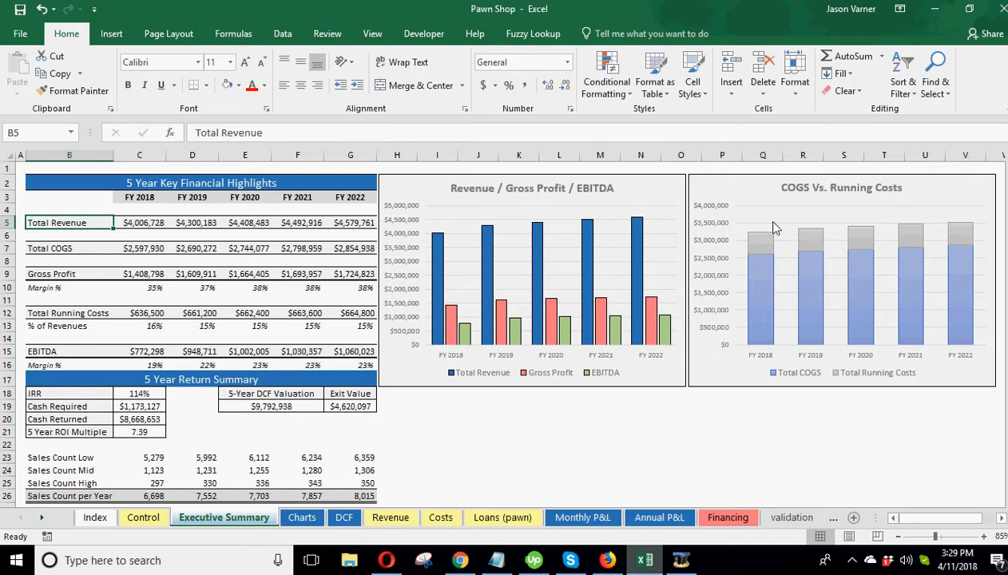
pyautogui.moveTo(822, 363)
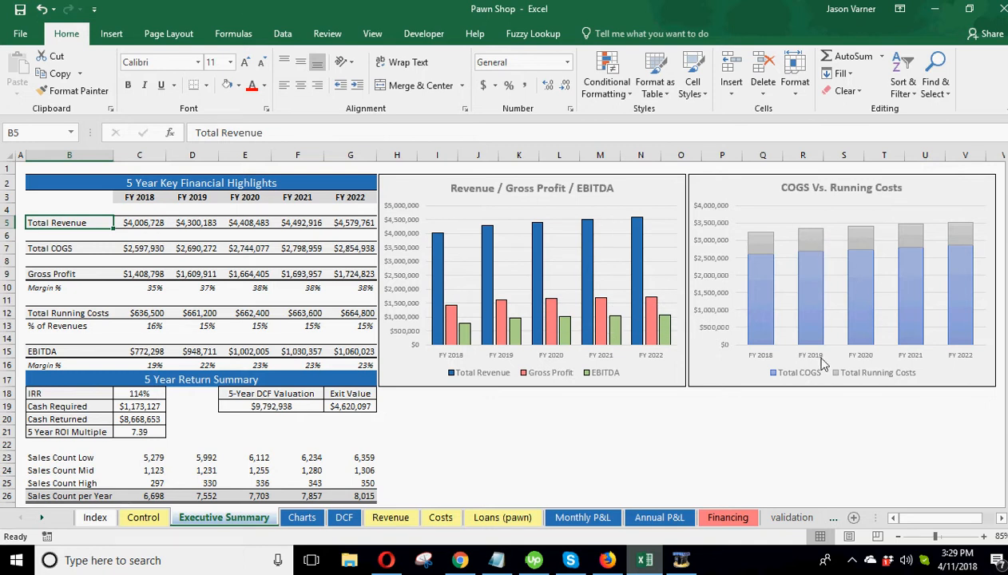
pyautogui.moveTo(813, 383)
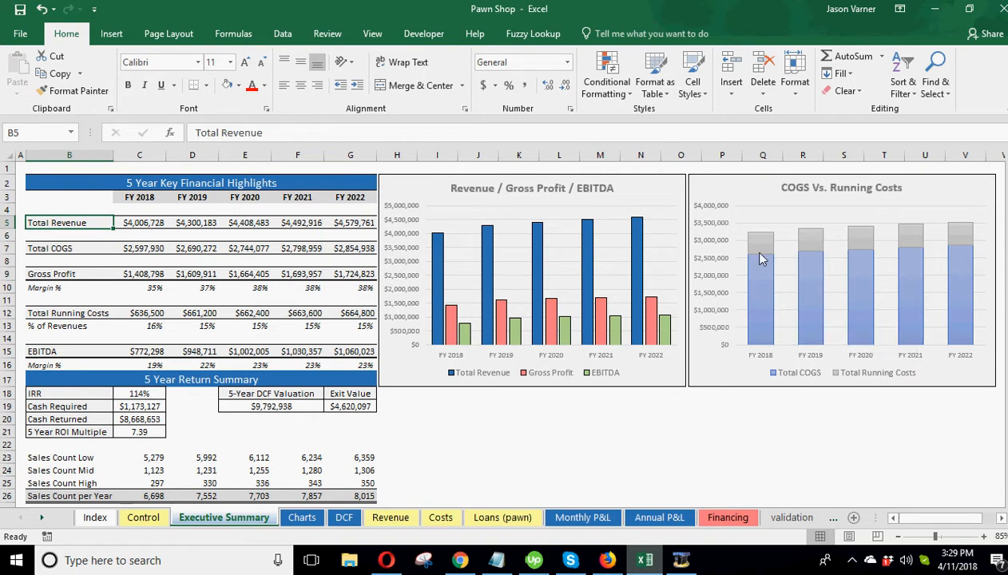
pyautogui.moveTo(811, 246)
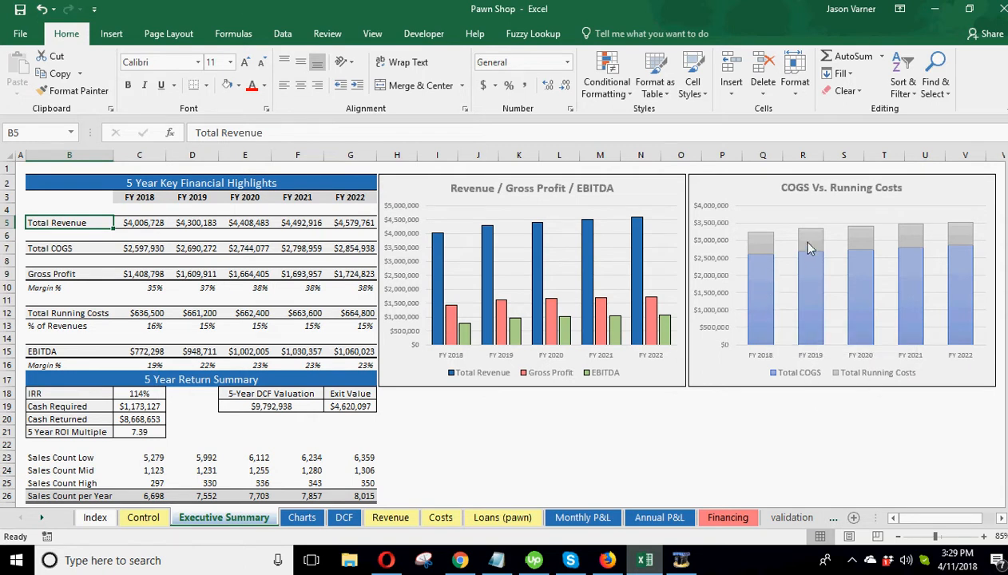
pyautogui.moveTo(926, 245)
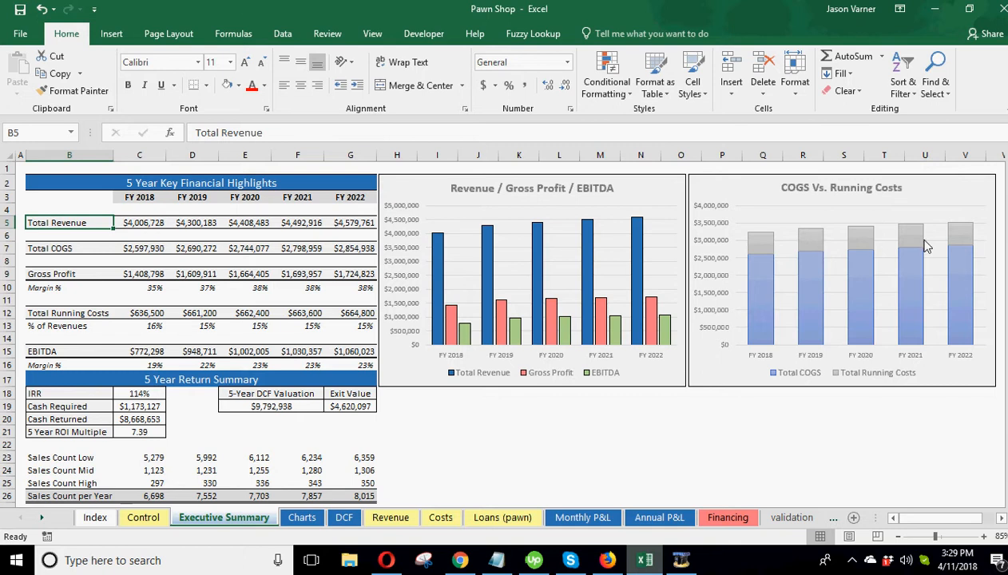
pyautogui.moveTo(884, 232)
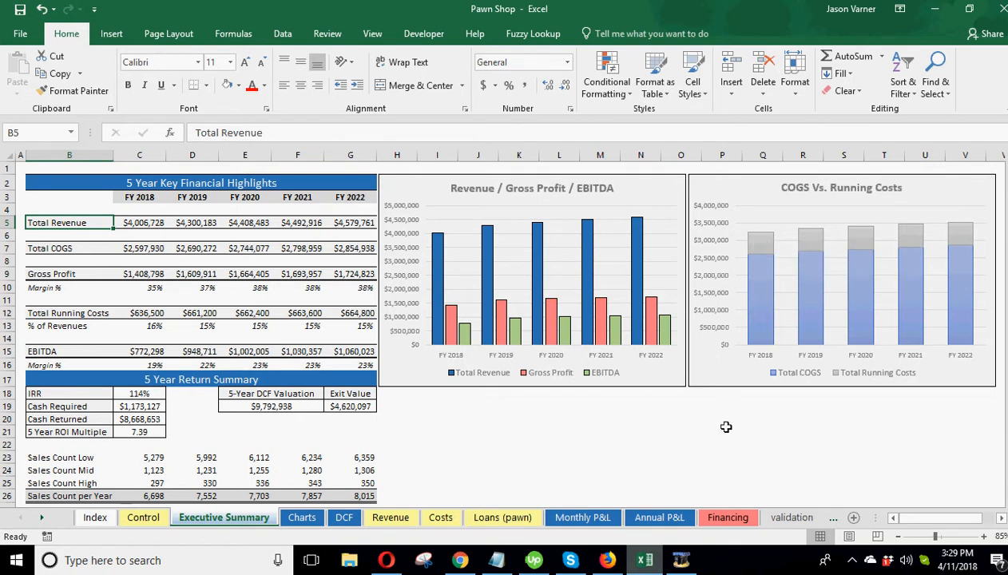
pyautogui.click(721, 432)
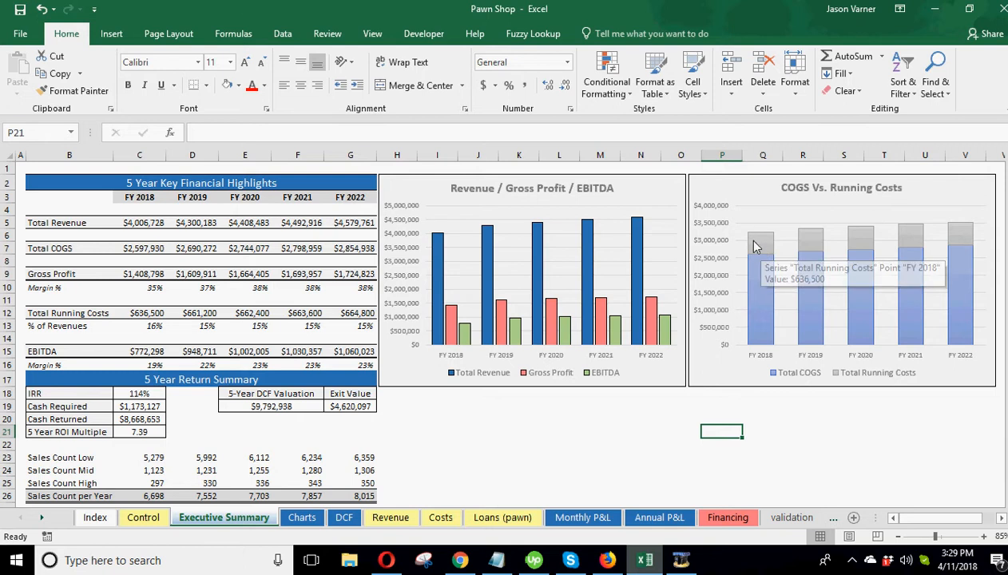
pyautogui.moveTo(924, 249)
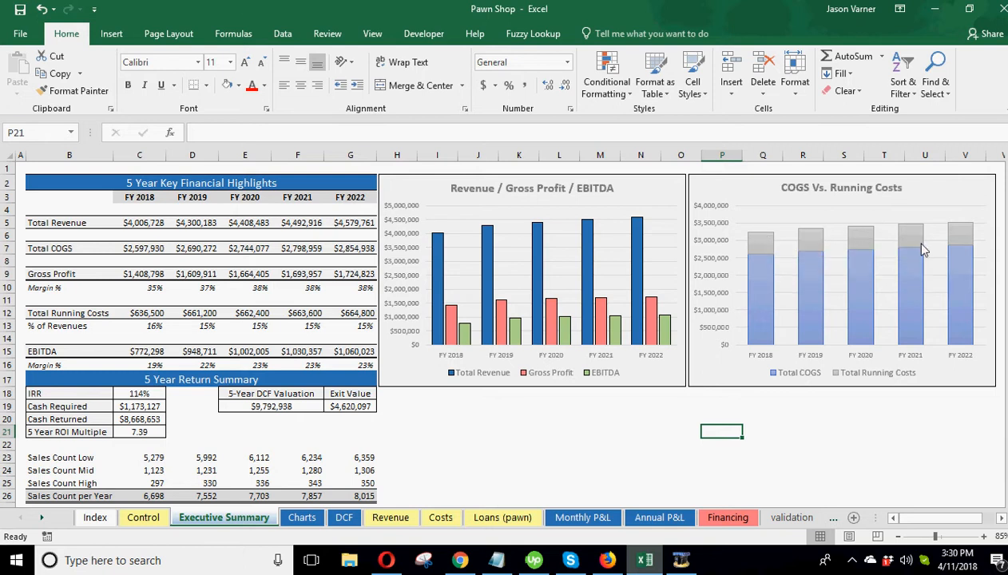
pyautogui.click(301, 517)
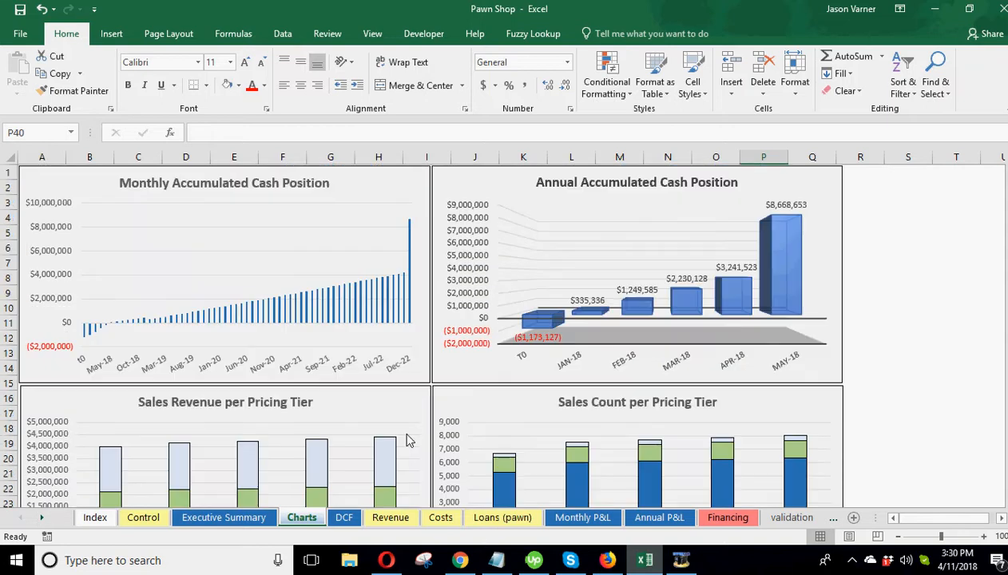
pyautogui.moveTo(141, 326)
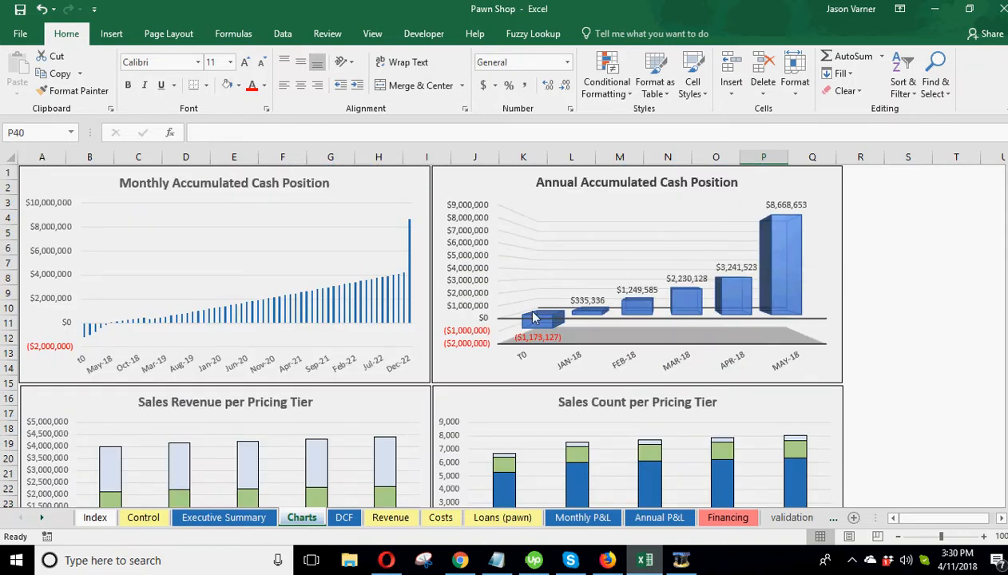
pyautogui.scroll(-3)
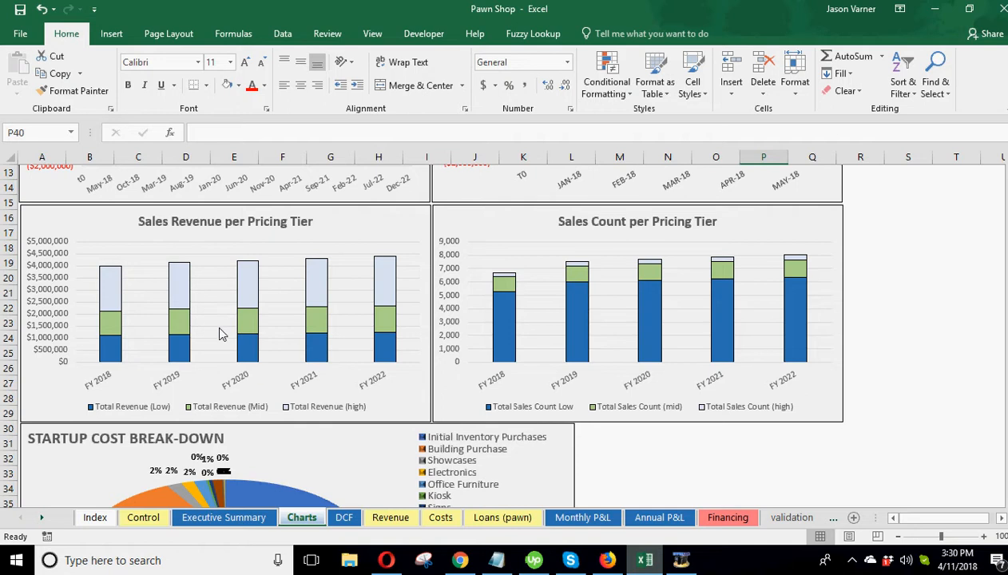
pyautogui.moveTo(669, 289)
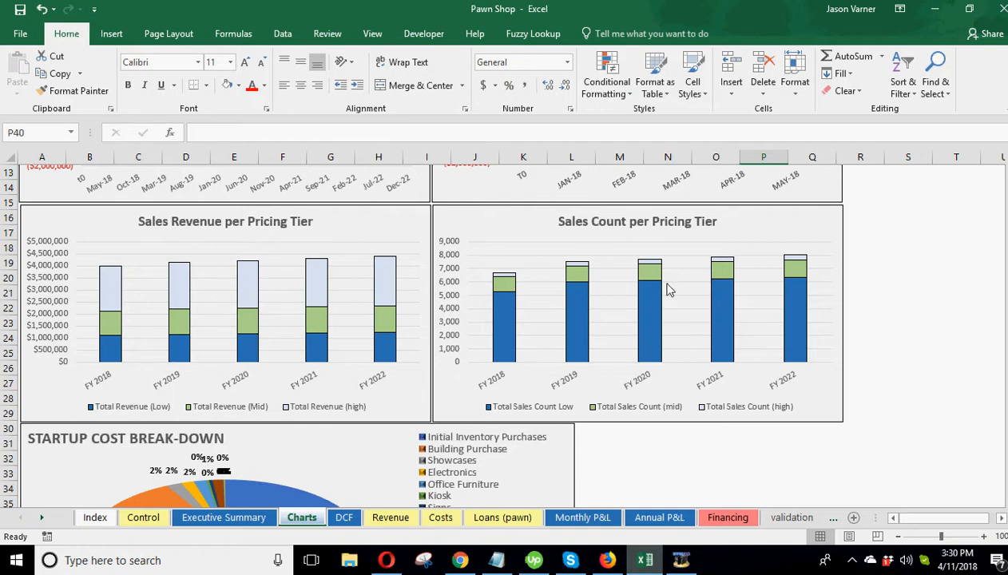
pyautogui.moveTo(506, 279)
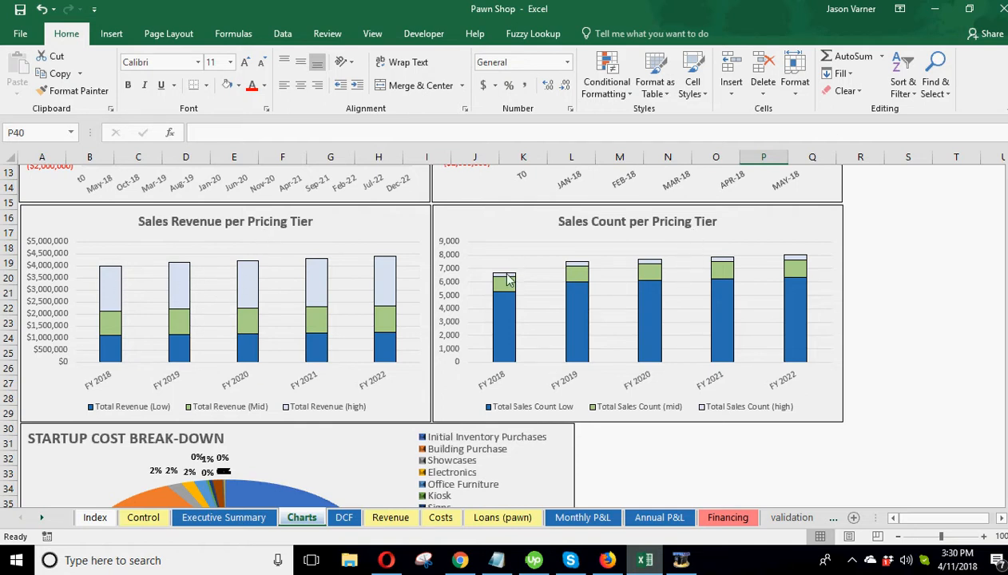
pyautogui.moveTo(667, 269)
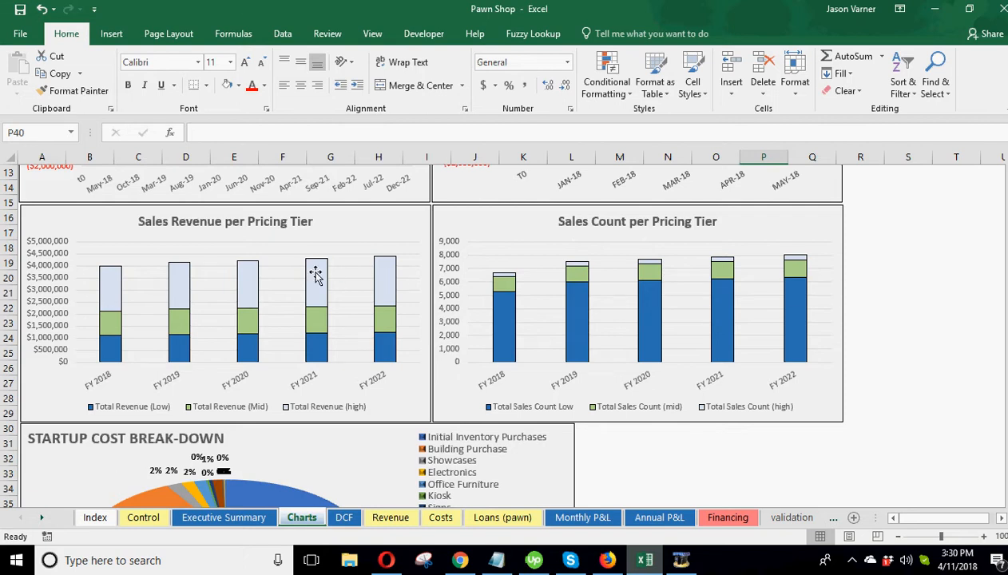
pyautogui.moveTo(181, 321)
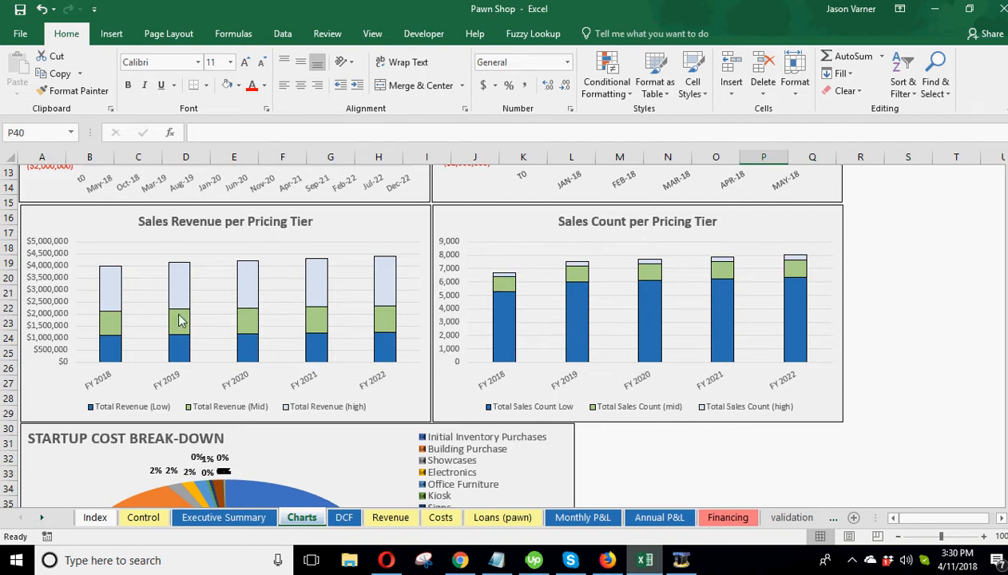
pyautogui.moveTo(757, 415)
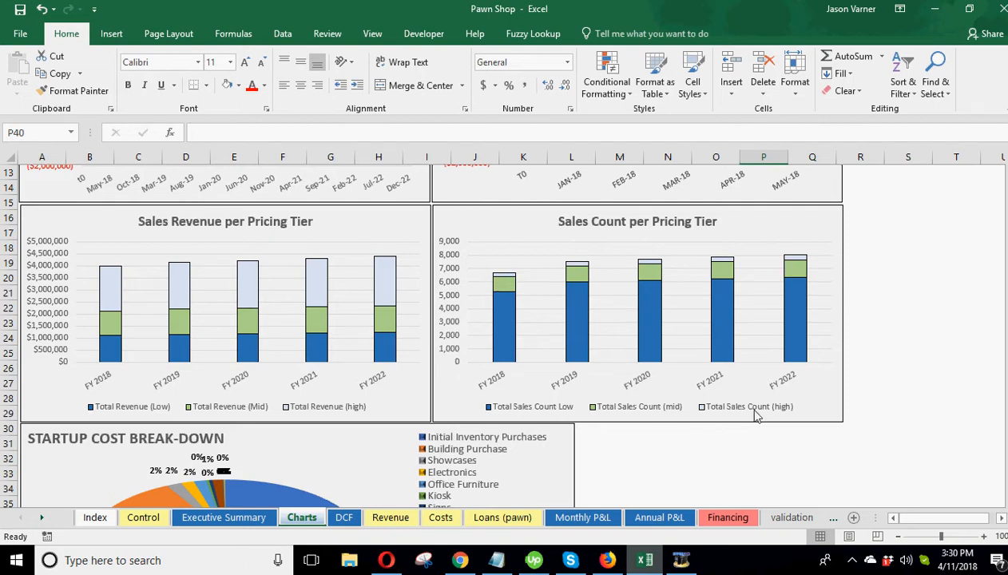
pyautogui.moveTo(604, 417)
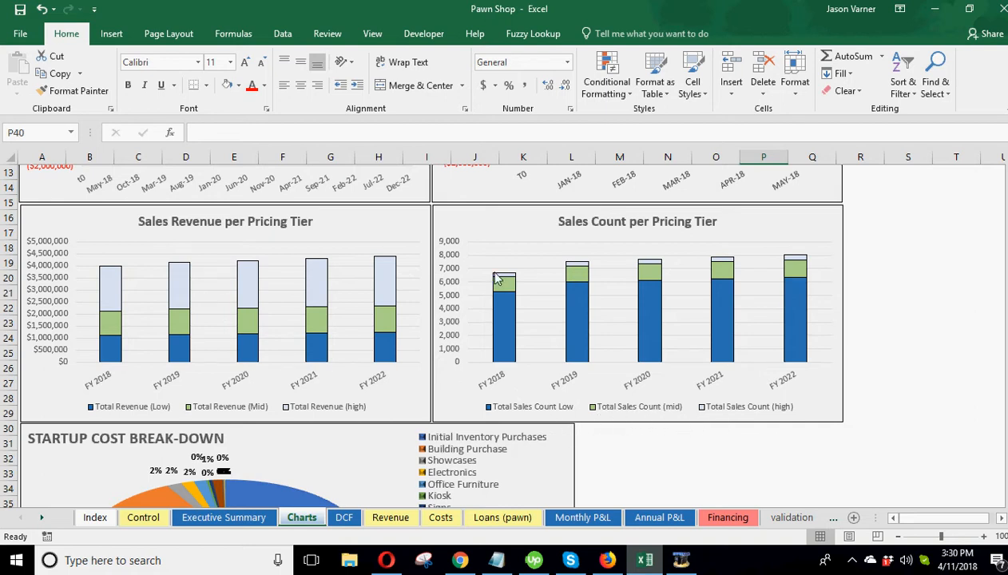
pyautogui.moveTo(176, 337)
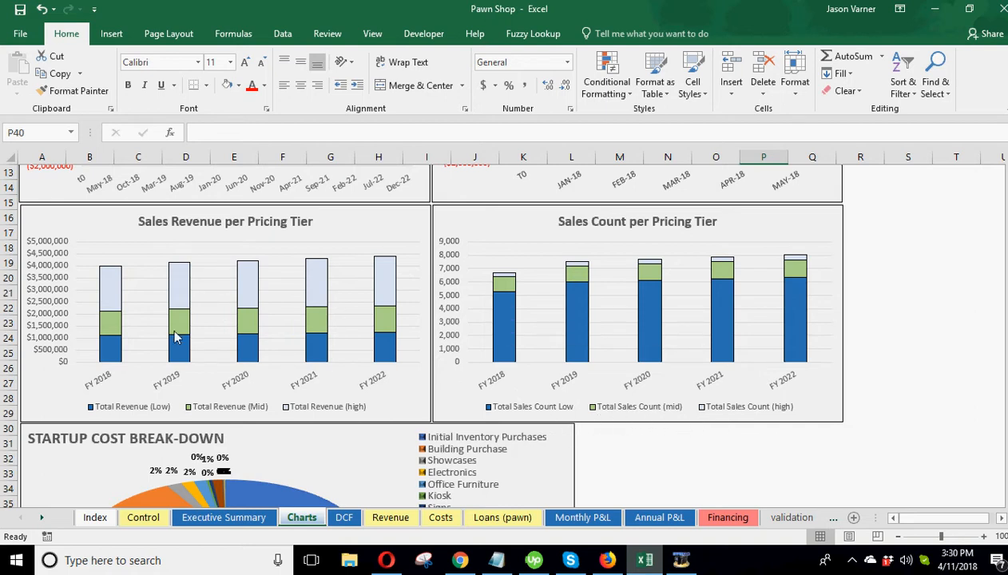
pyautogui.click(748, 464)
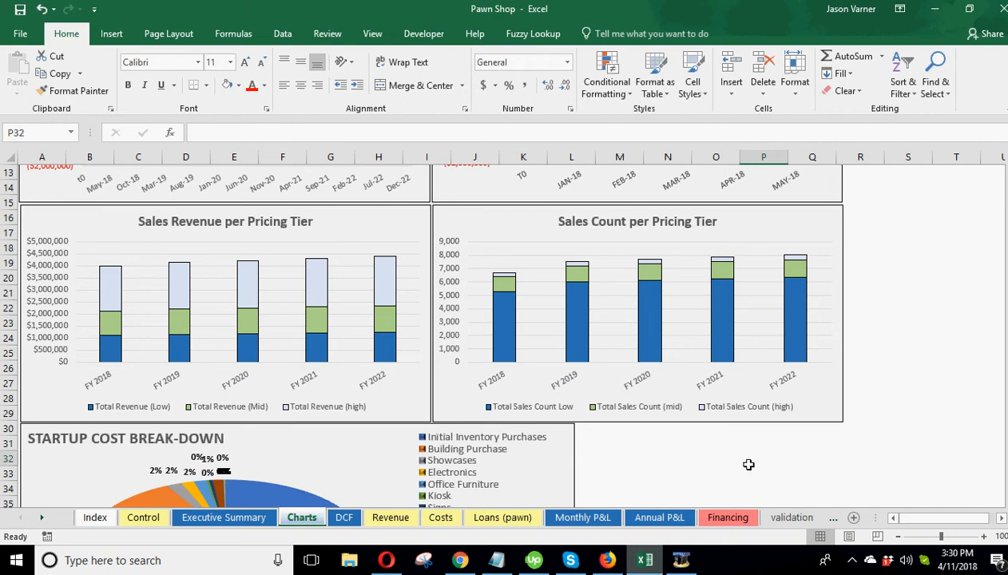
pyautogui.scroll(-3)
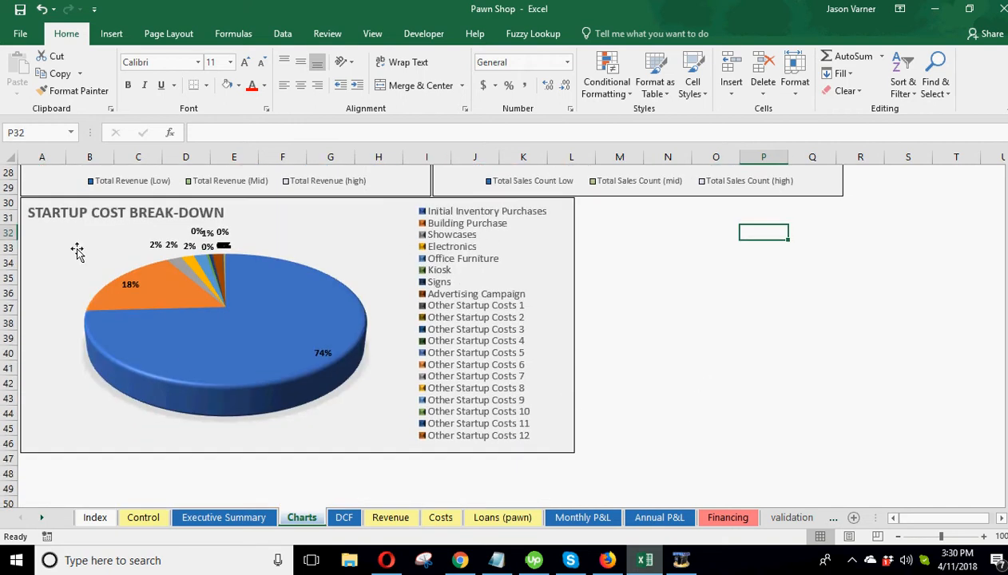
pyautogui.moveTo(464, 211)
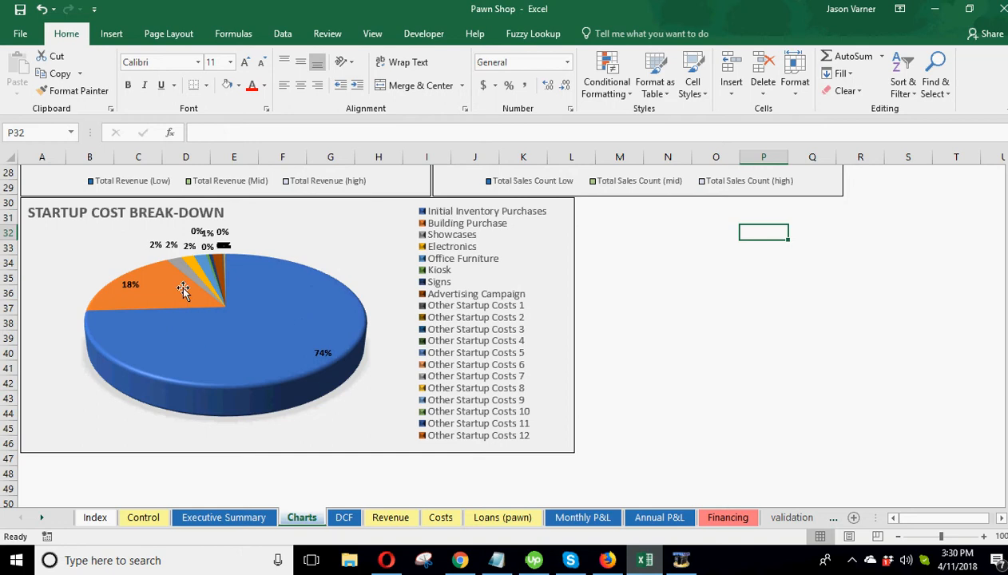
pyautogui.moveTo(250, 355)
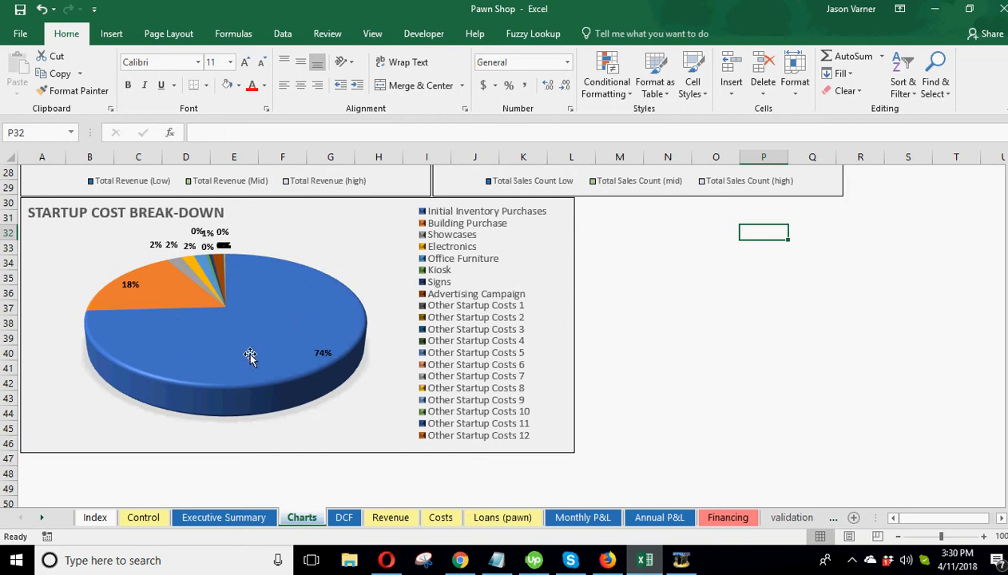
pyautogui.moveTo(702, 324)
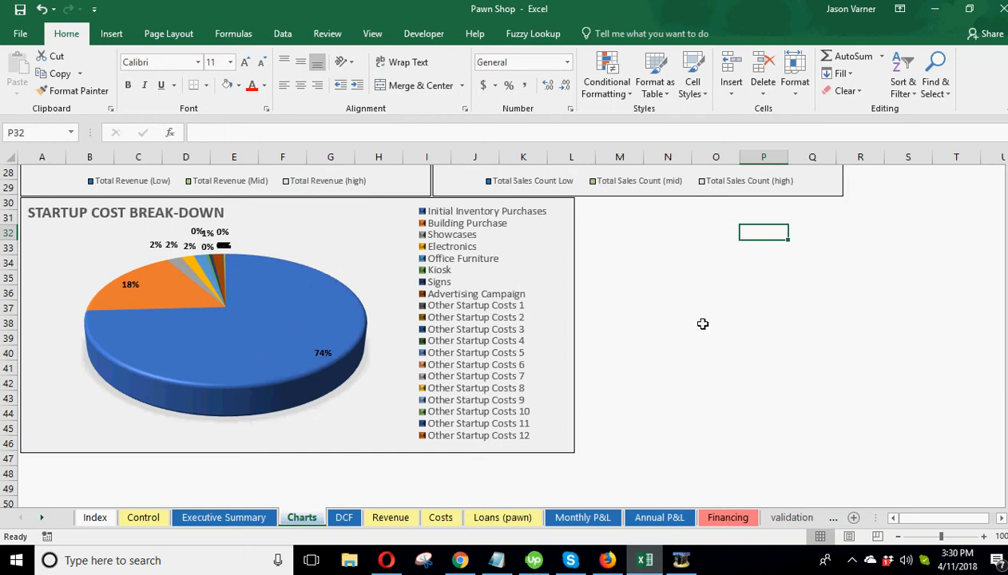
pyautogui.moveTo(218, 348)
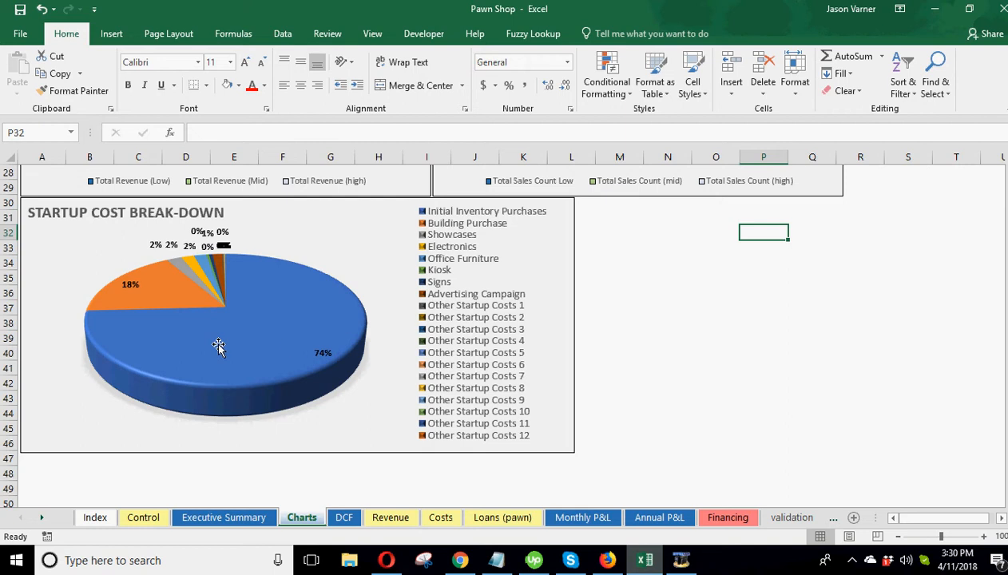
pyautogui.scroll(3)
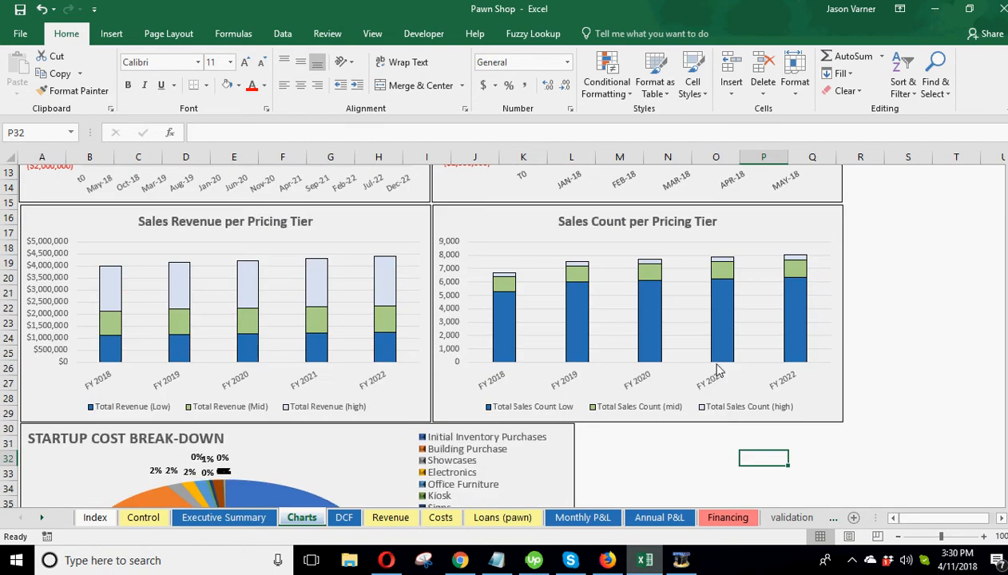
pyautogui.moveTo(532, 406)
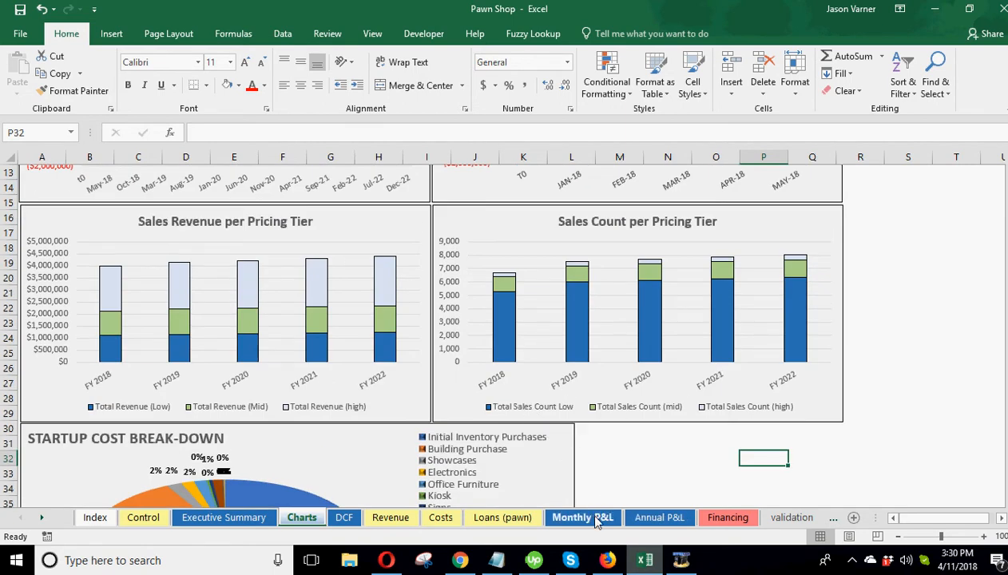
# Correct Annual P&L cell C27 to read 'Total Sales Count (Low)', then return to Index.
pyautogui.click(581, 517)
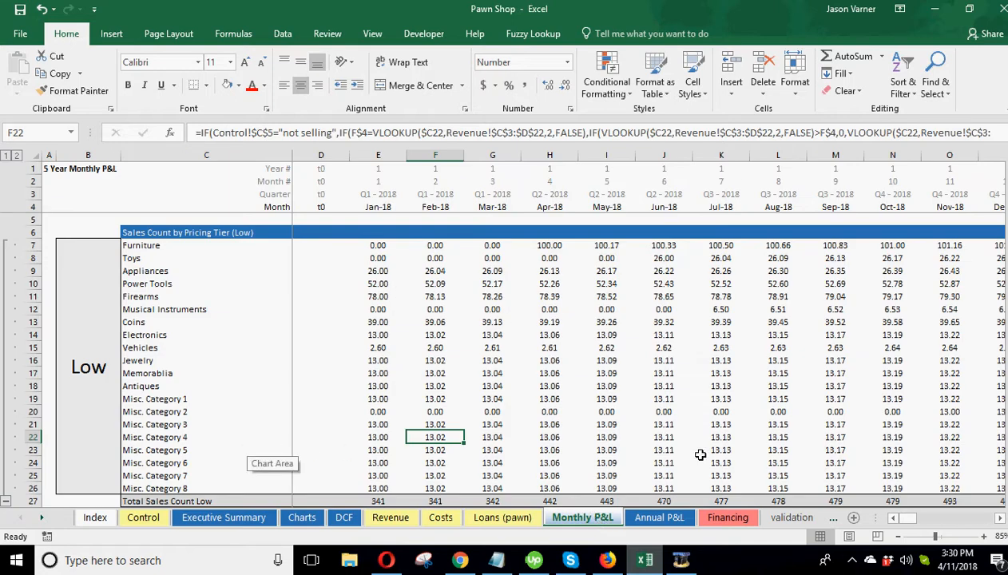
pyautogui.click(659, 518)
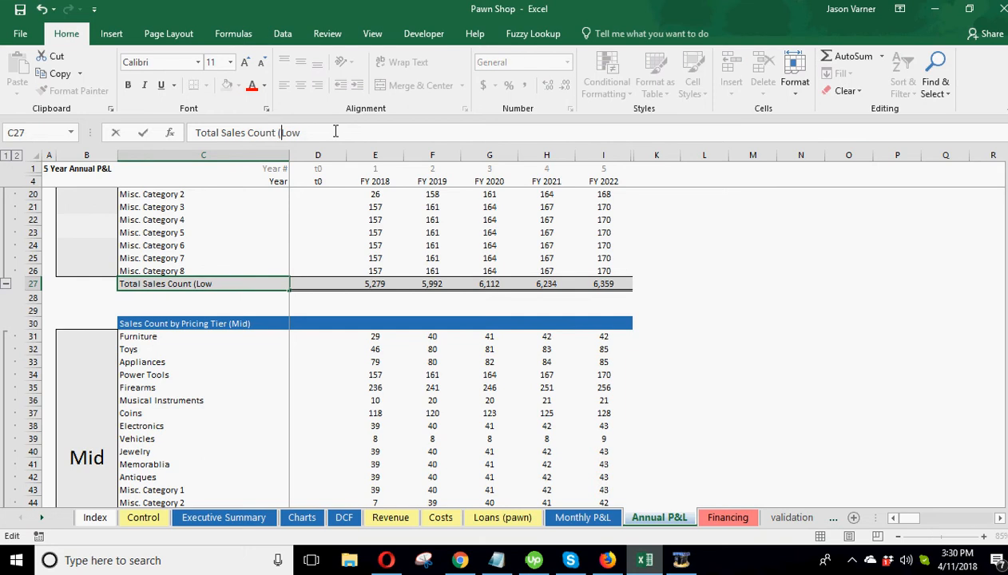
pyautogui.press('Enter')
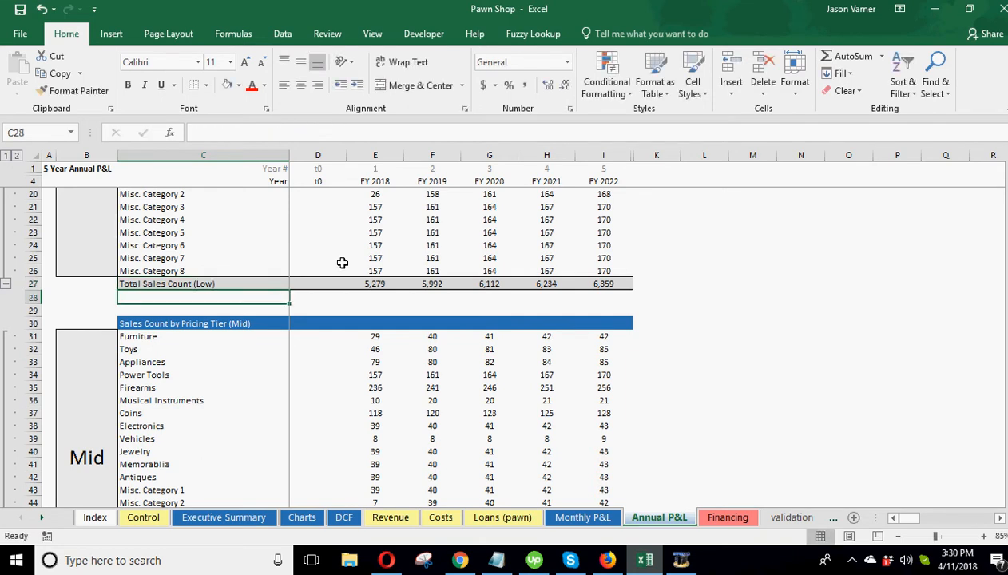
pyautogui.click(94, 517)
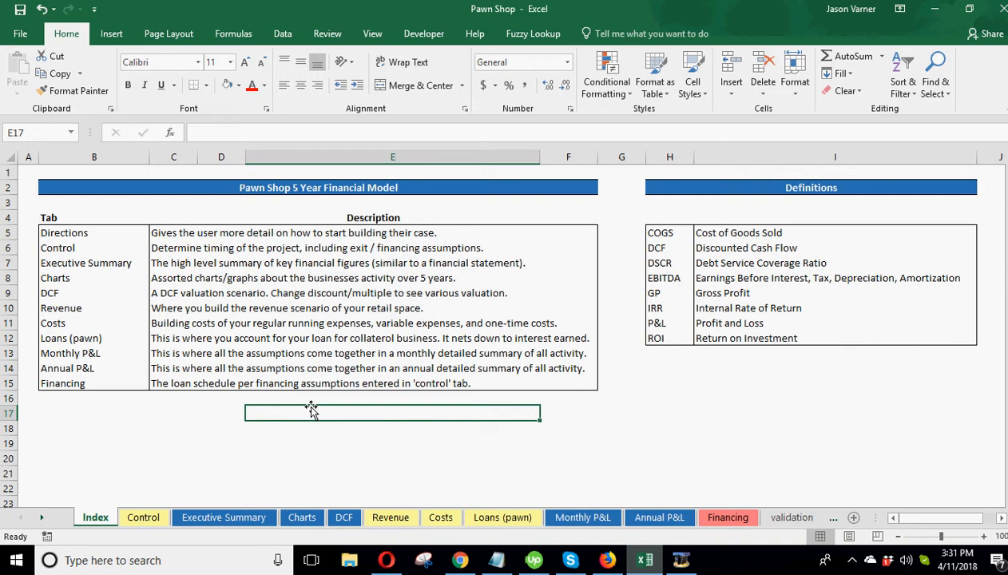
pyautogui.moveTo(385, 469)
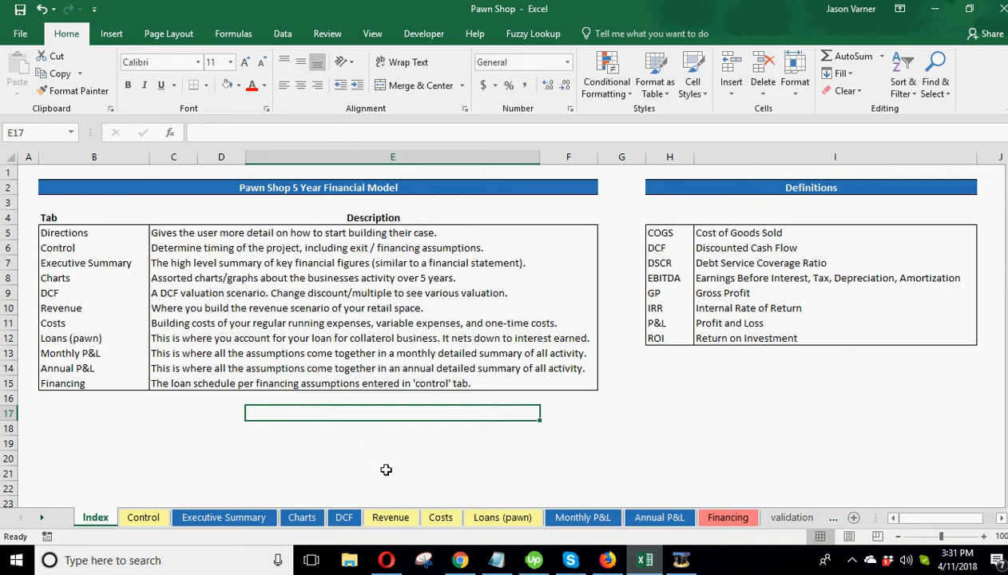
pyautogui.moveTo(386, 469)
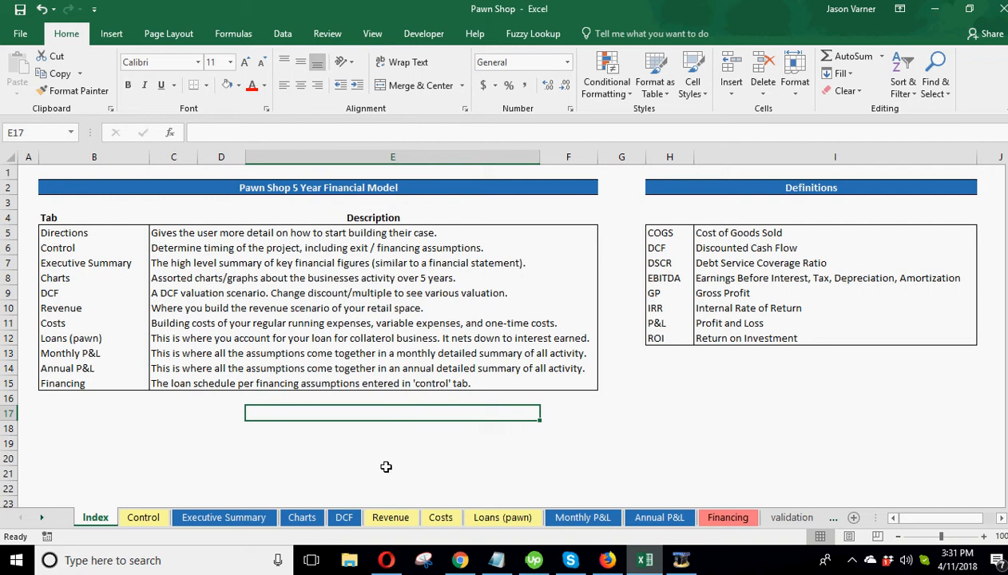